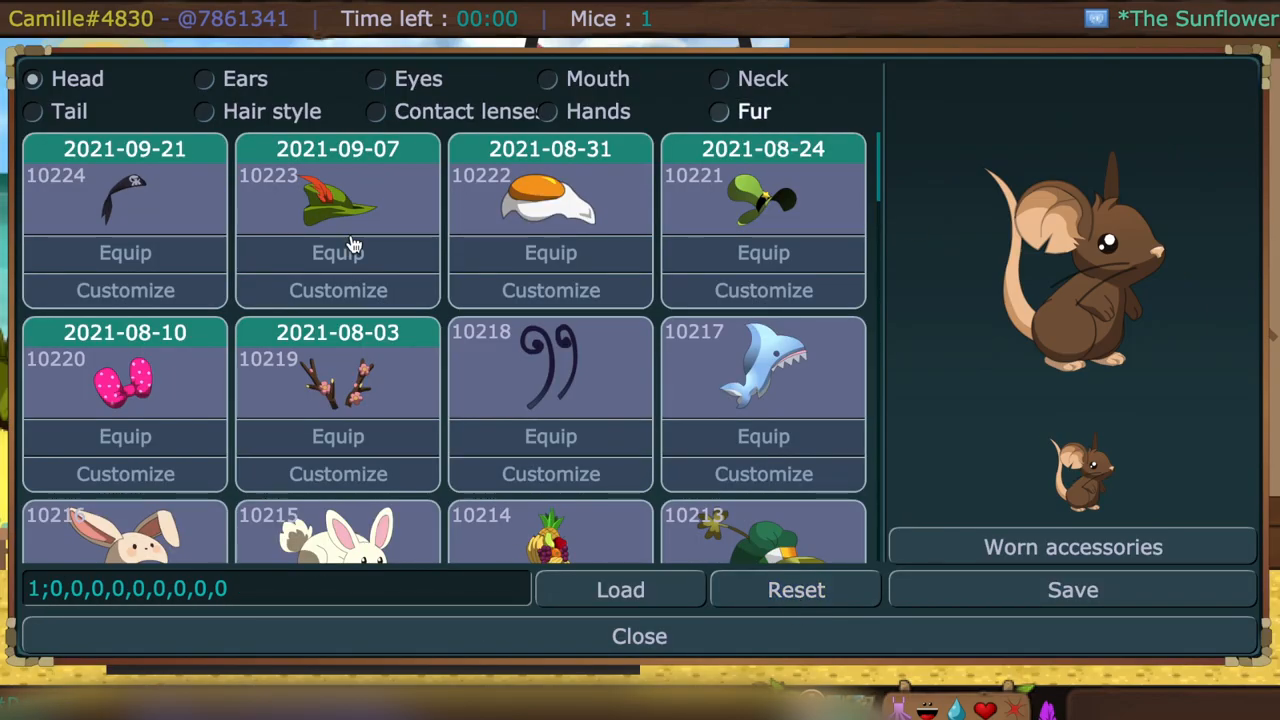
- Equip the bird-skull necklace and try the wrapped-candy eyewear on the dark mouse
click(376, 112)
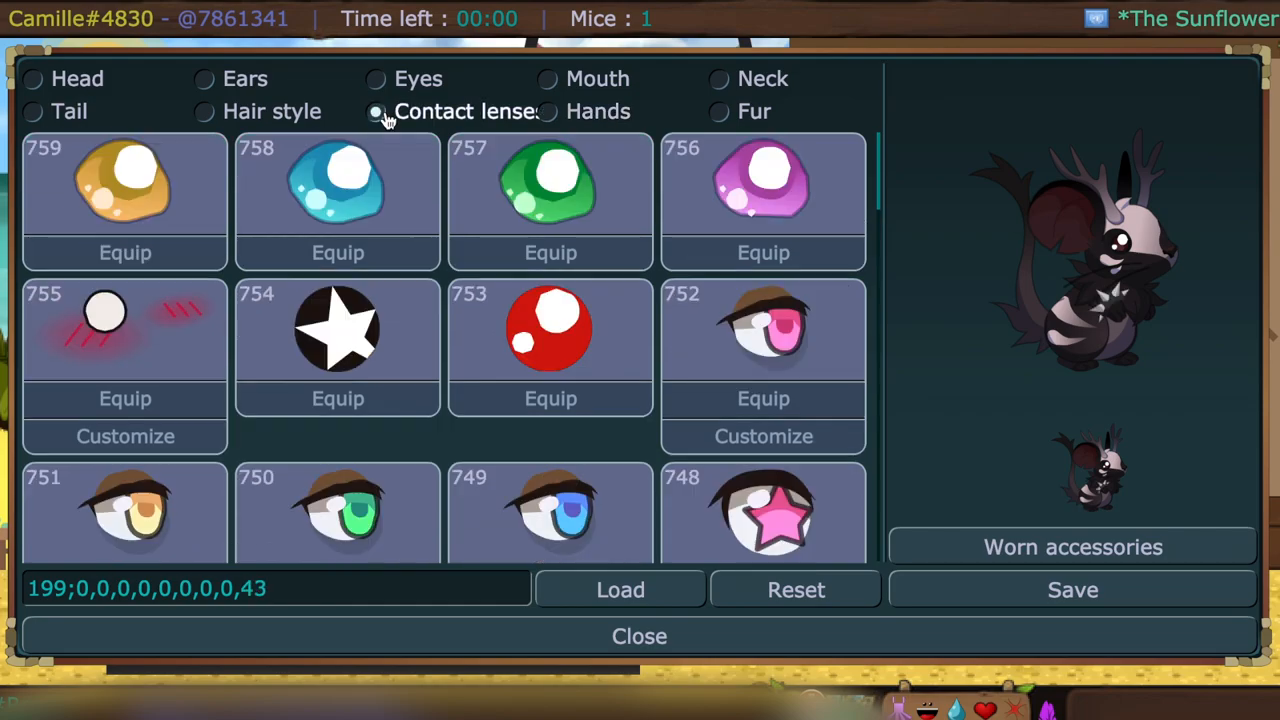
click(32, 112)
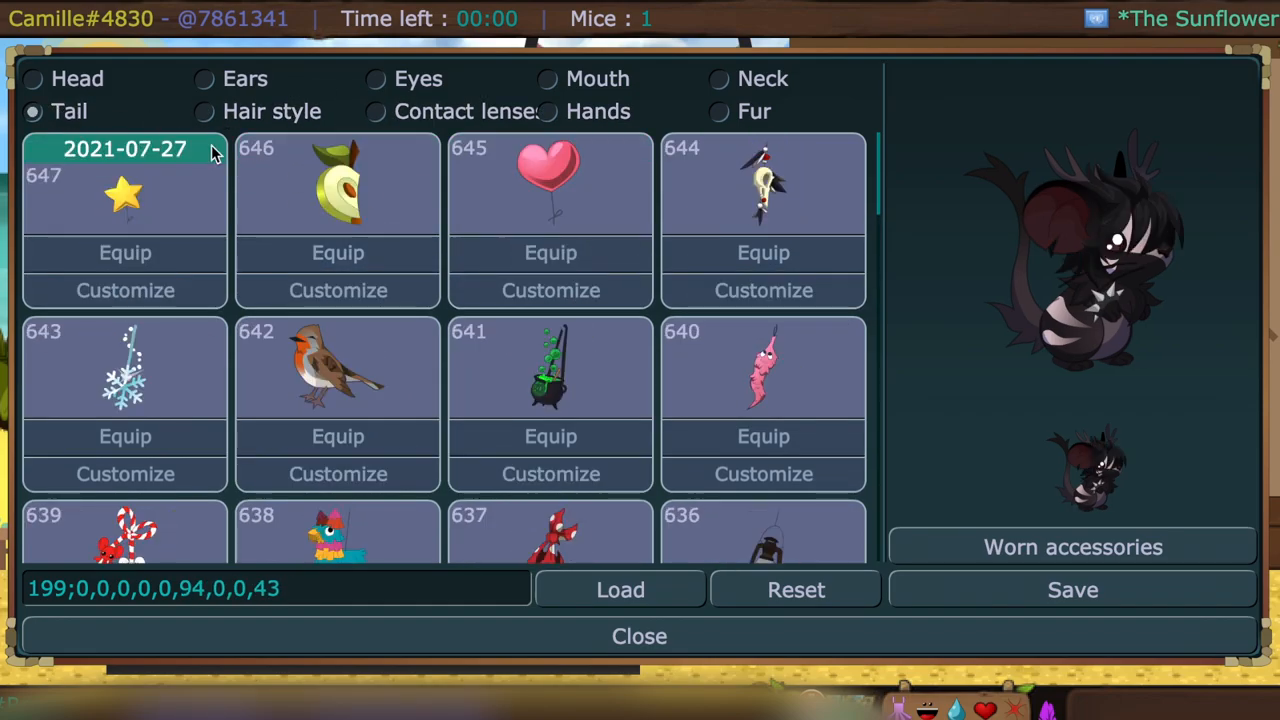
click(718, 80)
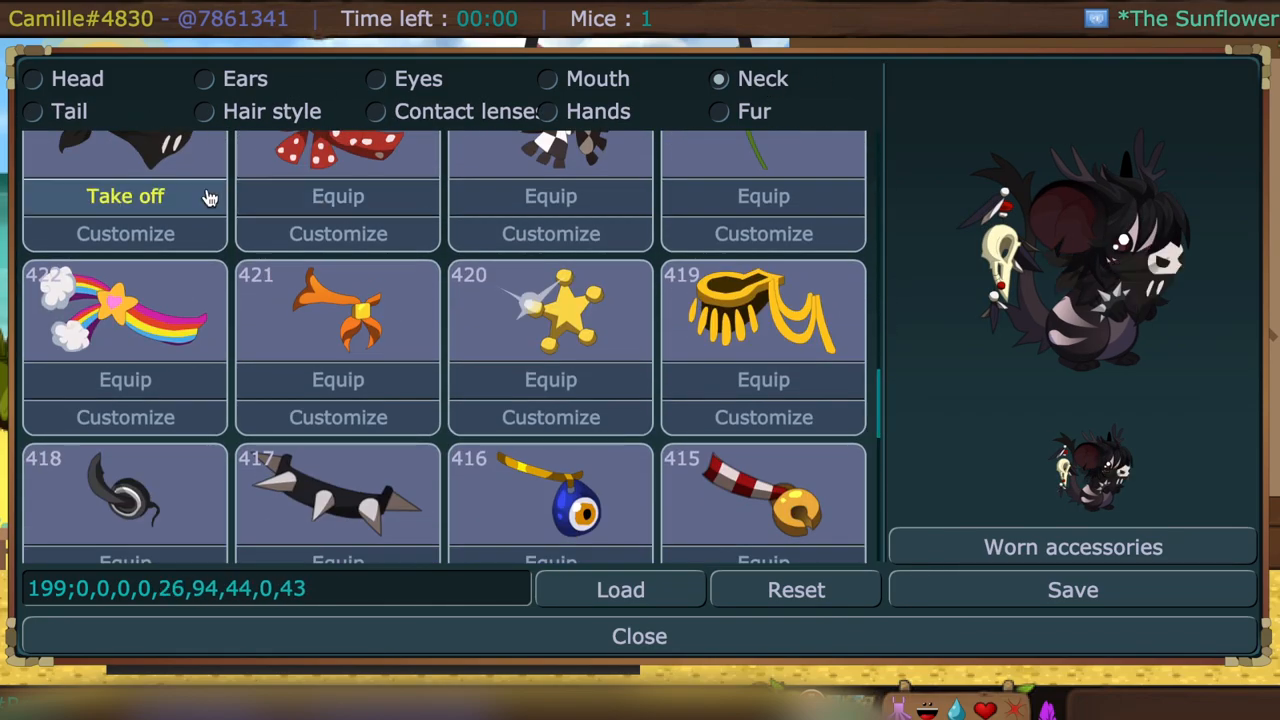
click(376, 80)
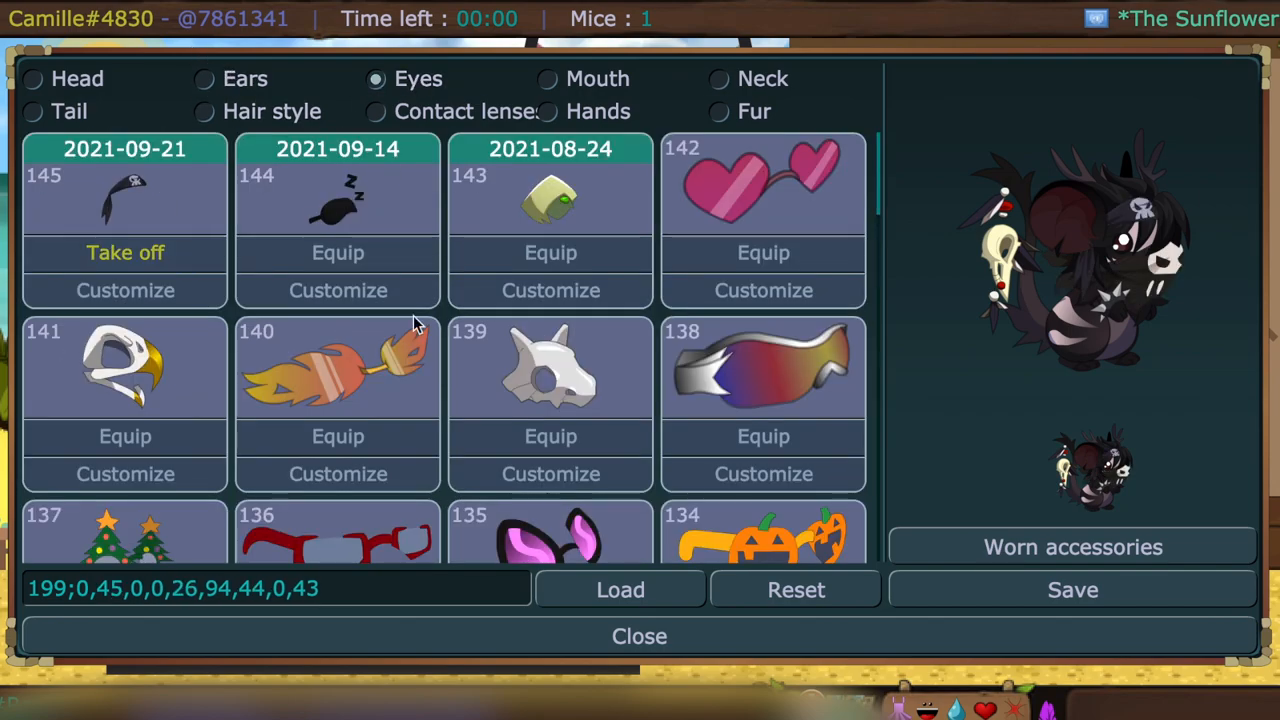
click(336, 252)
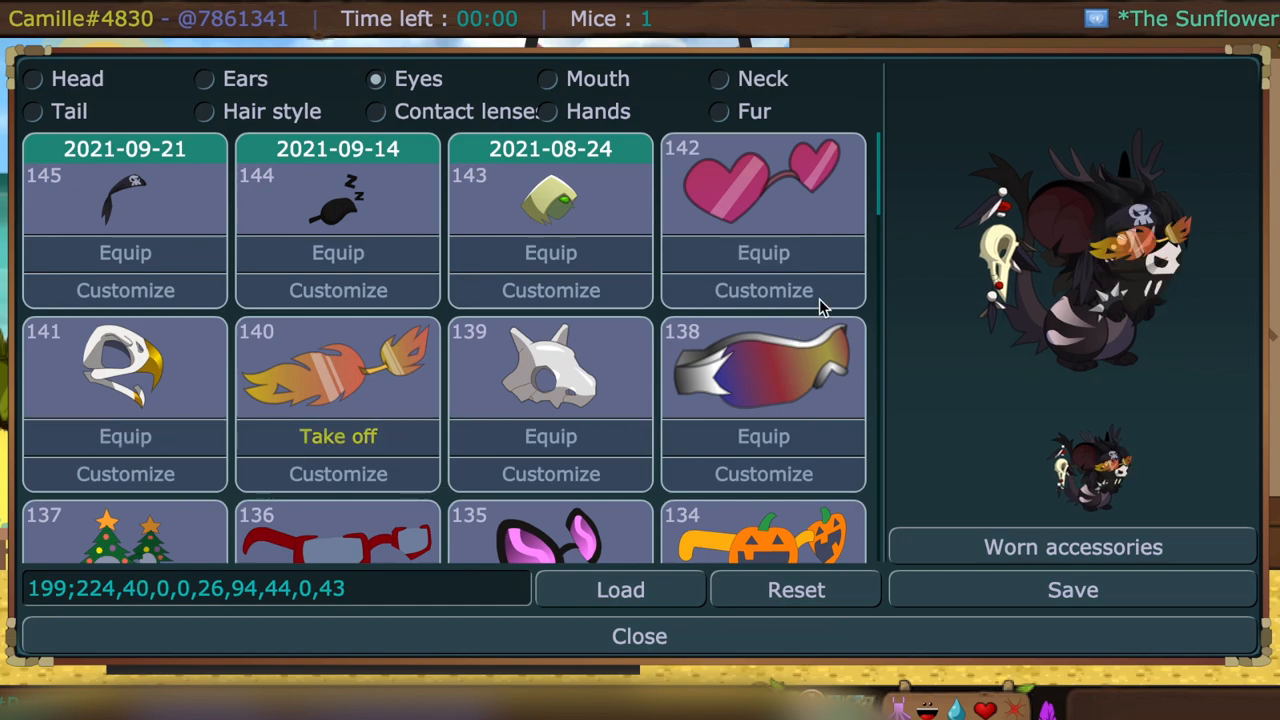
- Browse further eyewear, then the ear and head categories for the spiked ring and plush head item
scroll(down, 3)
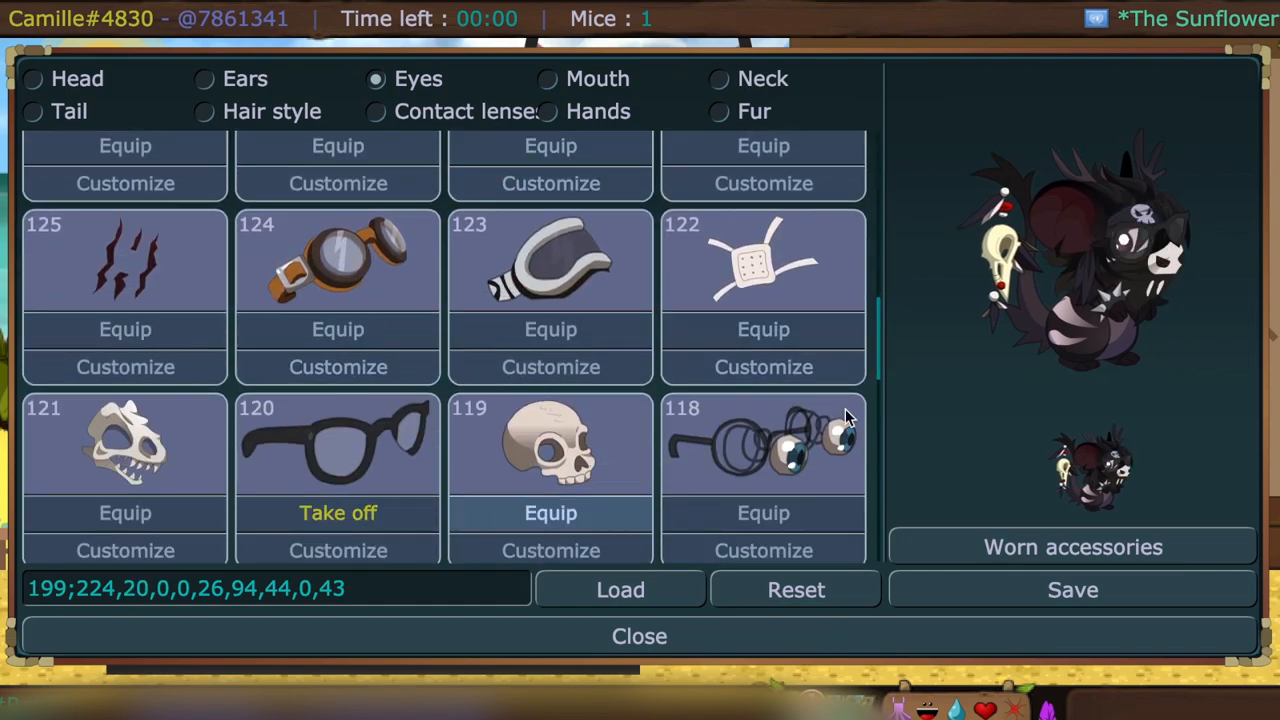
scroll(down, 3)
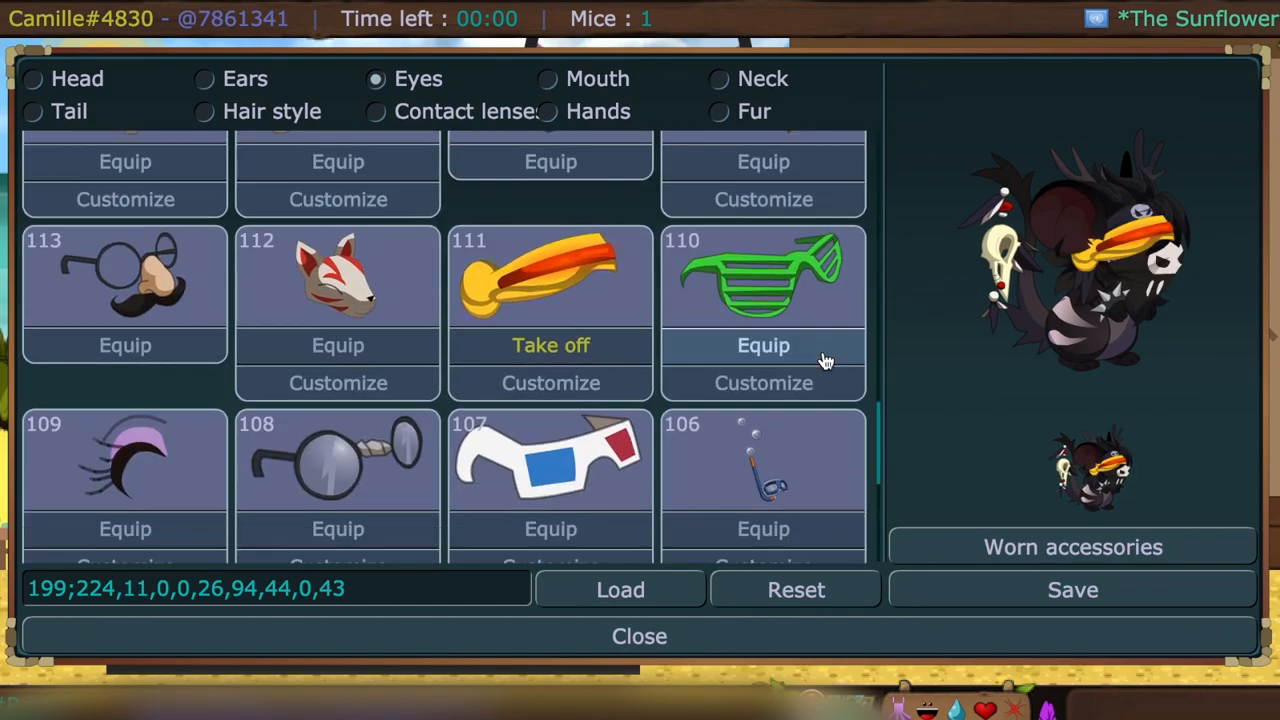
scroll(down, 3)
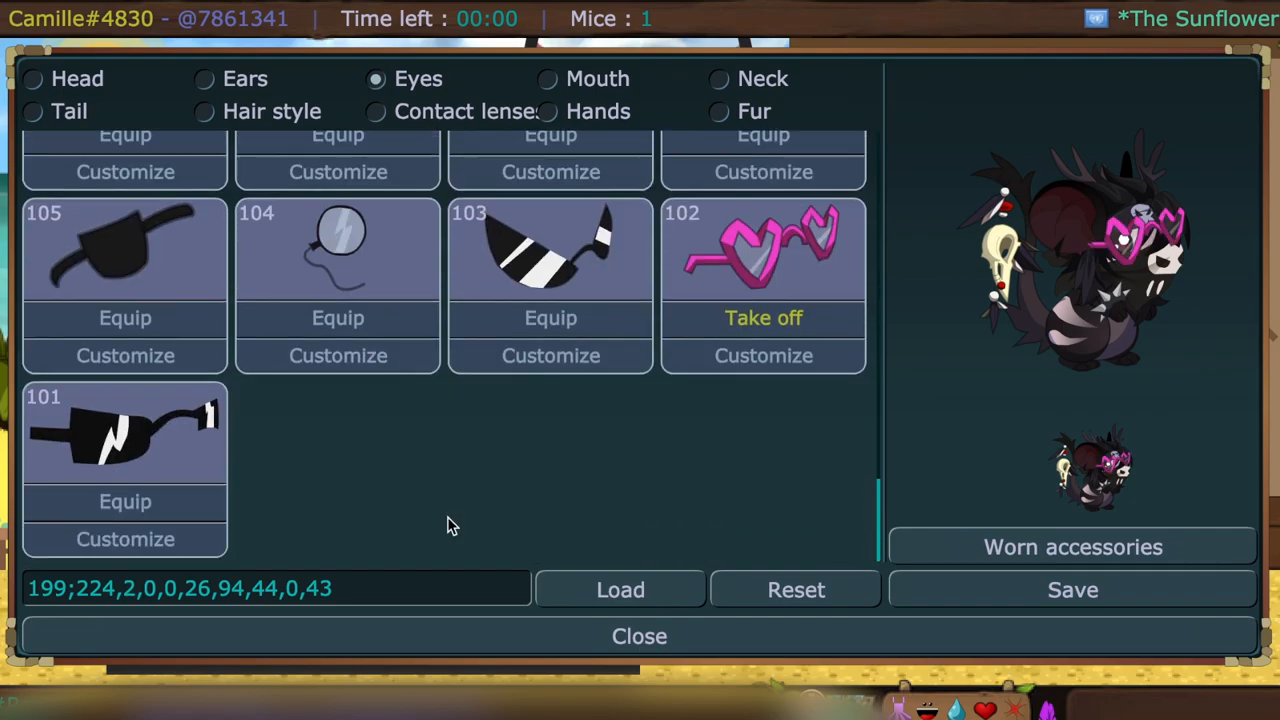
click(204, 80)
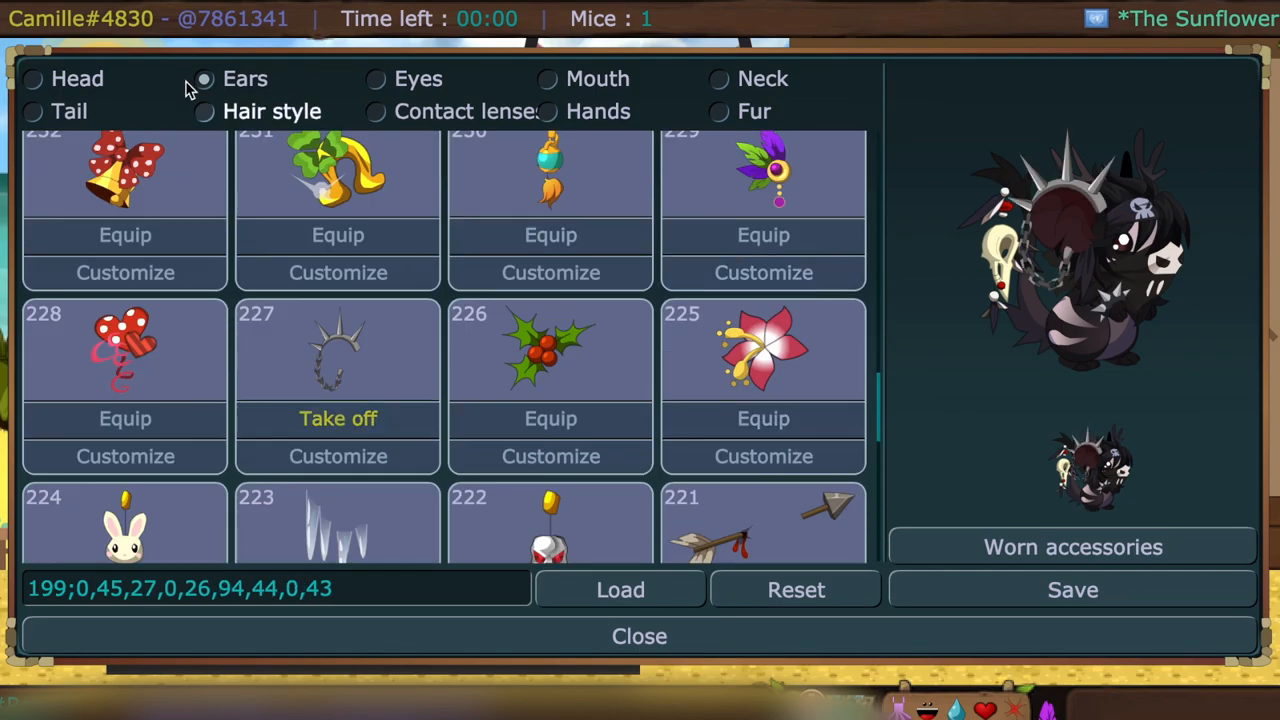
click(32, 80)
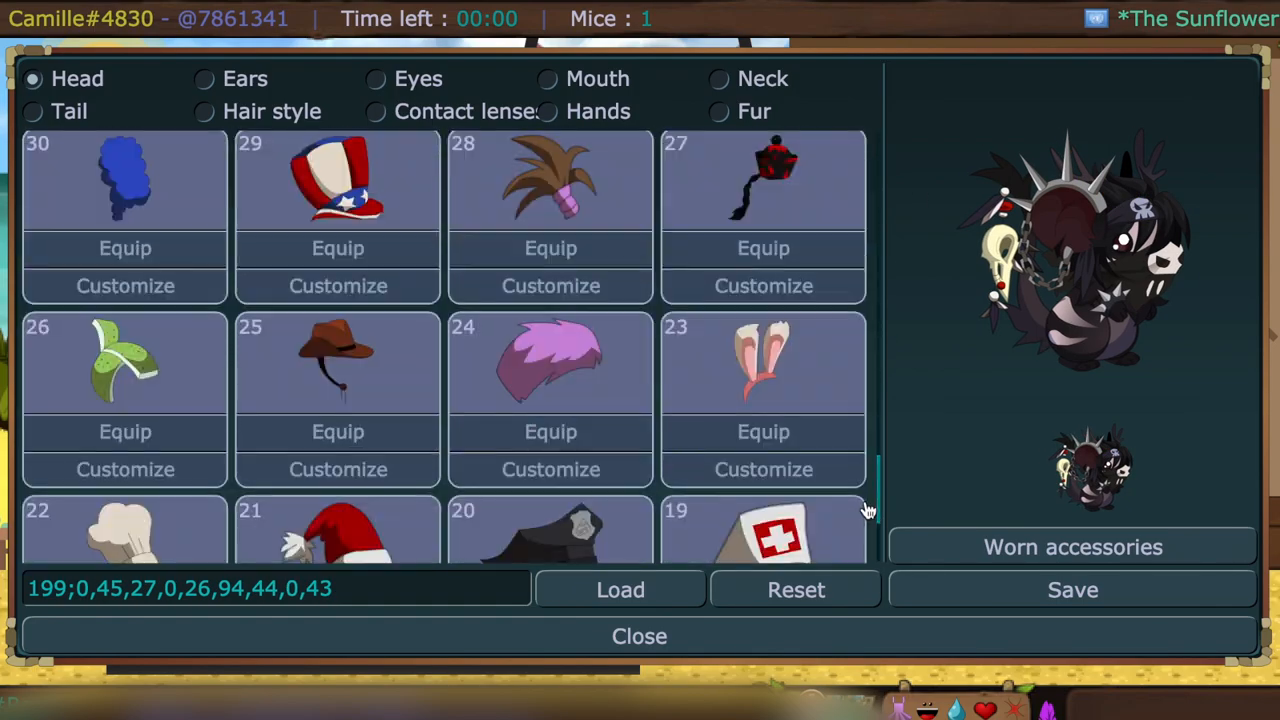
scroll(up, 3)
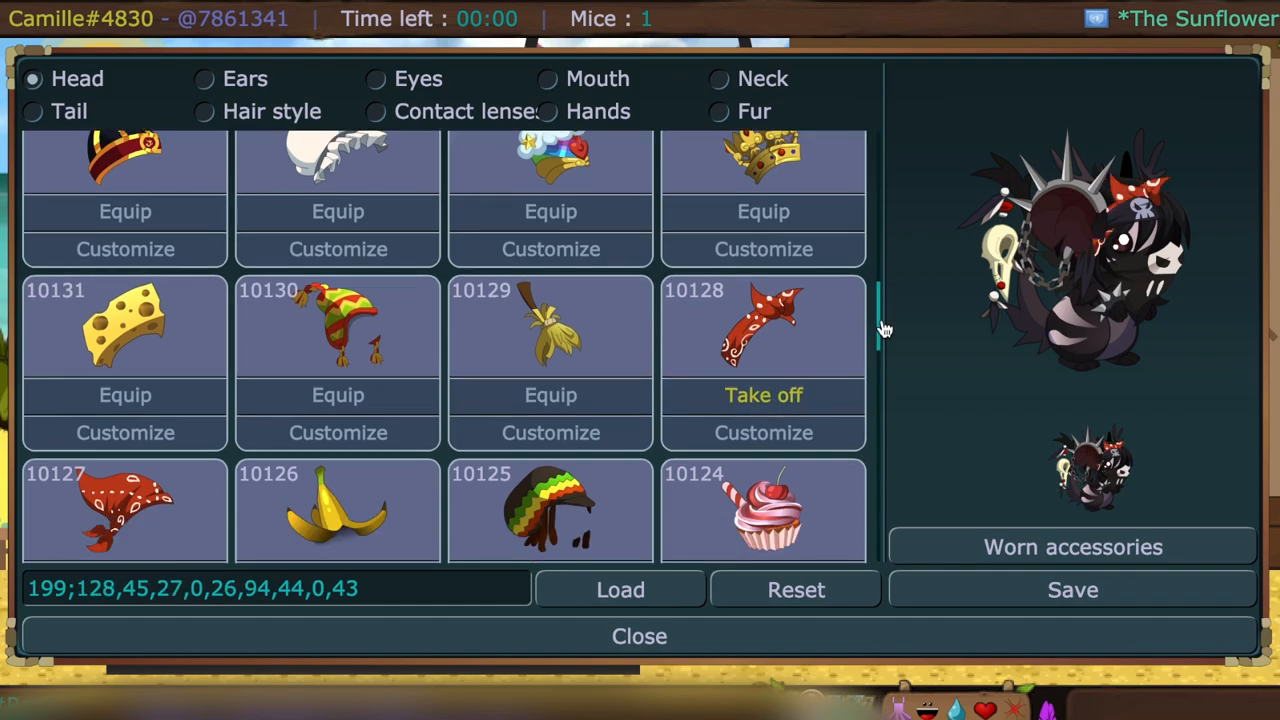
- Recolour a worn accessory's parts to the dark brown shade 231E20
click(1072, 548)
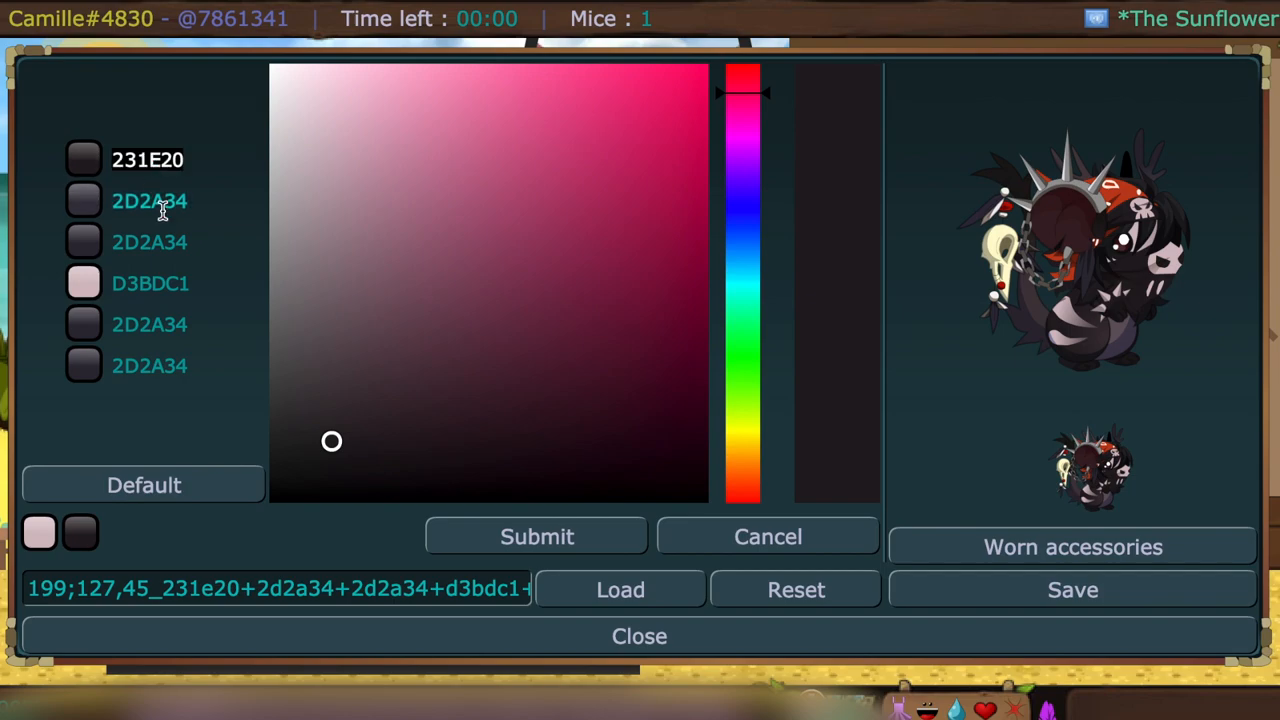
click(334, 158)
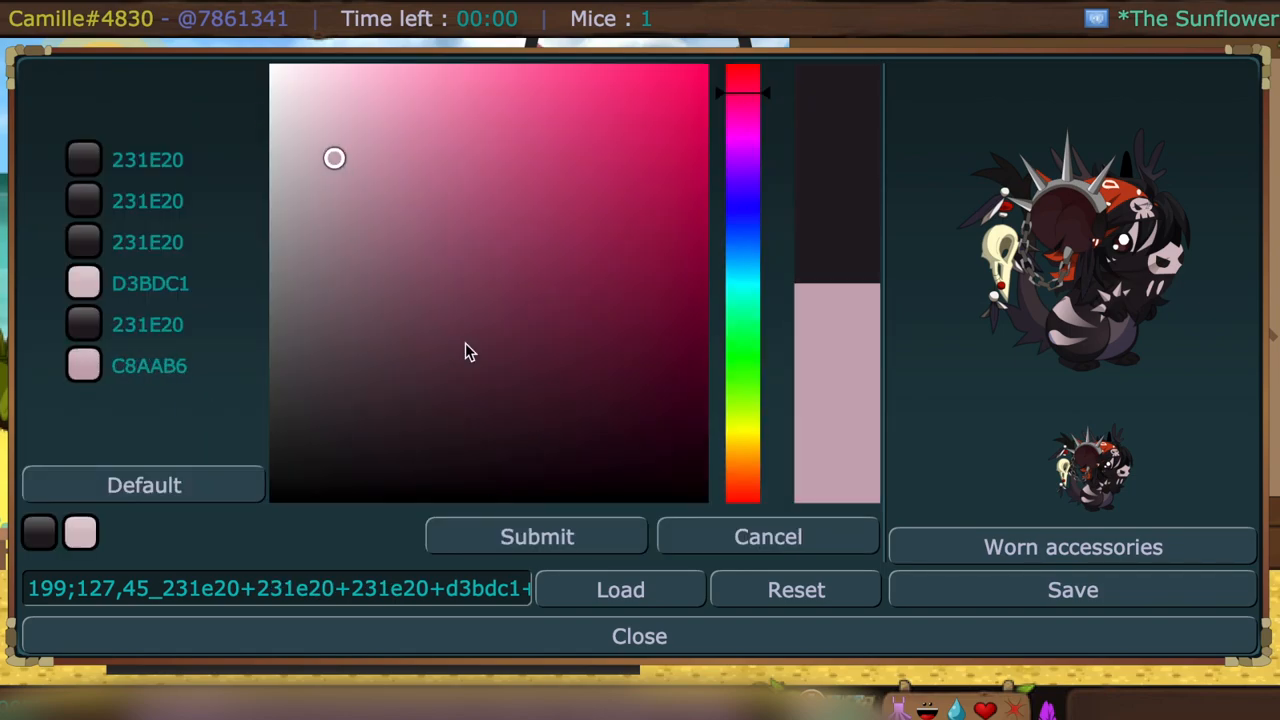
click(458, 276)
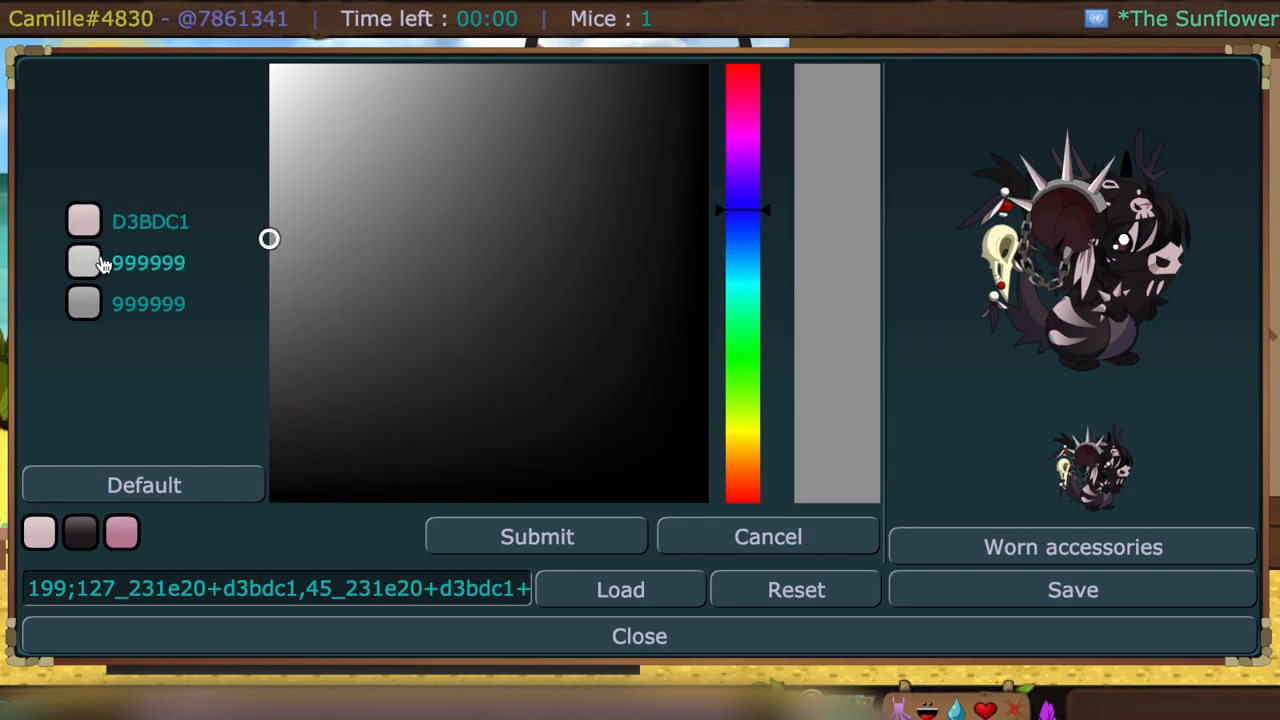
- Set another part to reddish brown / pale pink D3BDC1 and submit the new colours
click(84, 262)
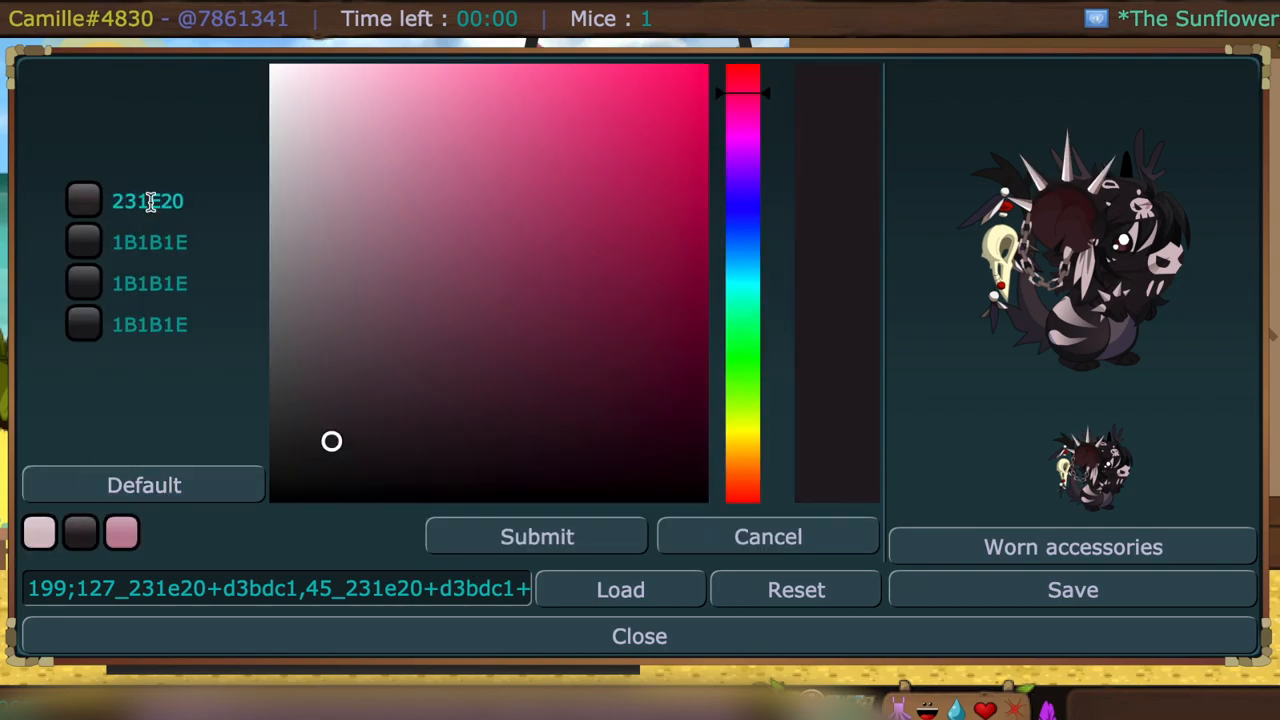
click(508, 376)
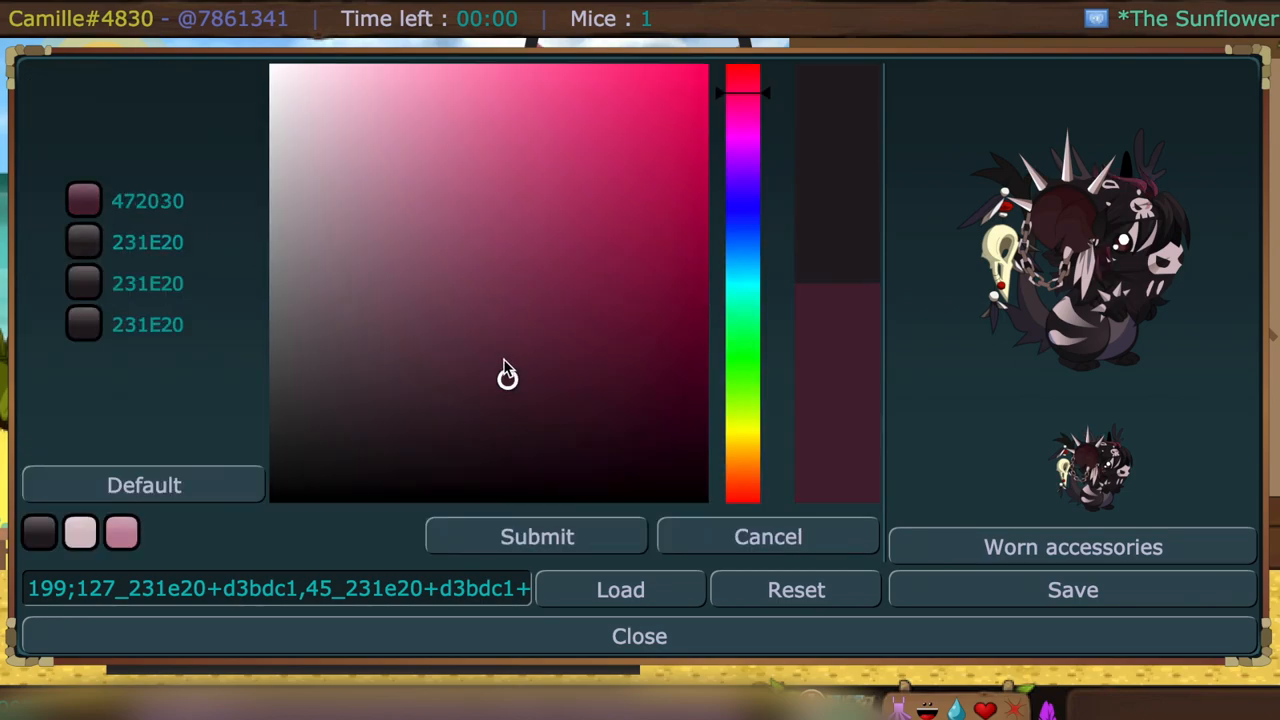
click(84, 242)
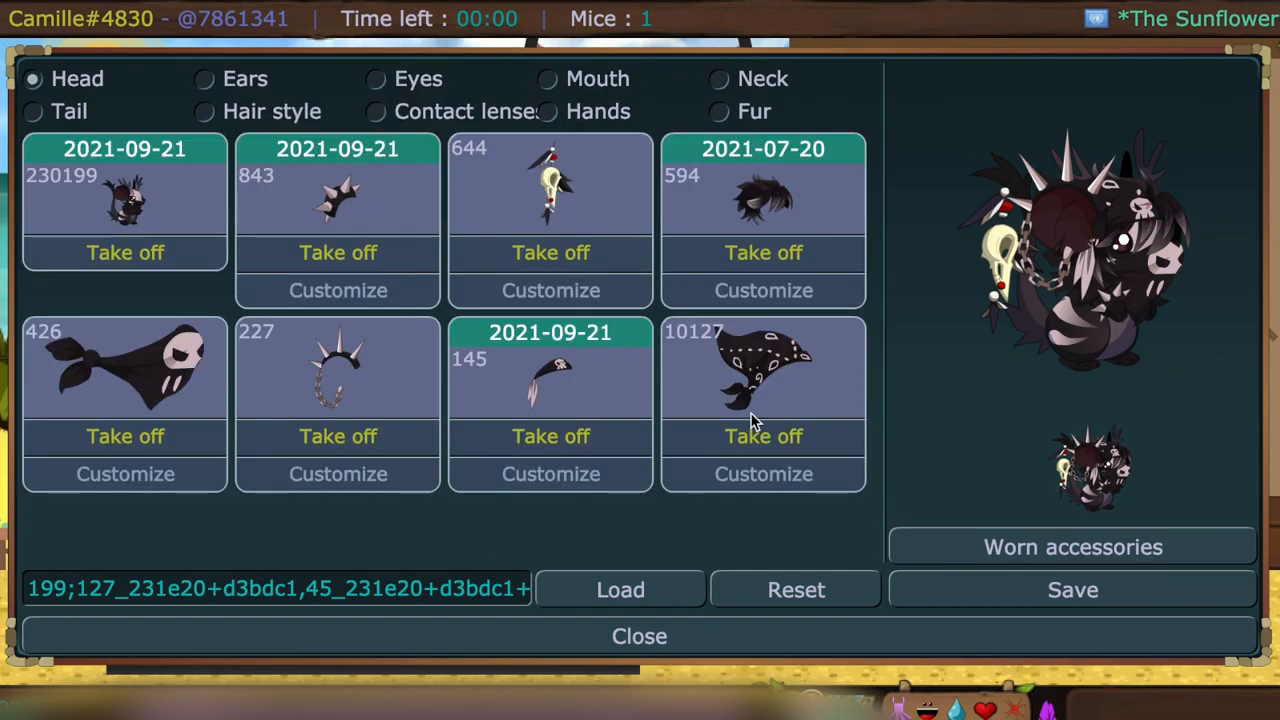
mouse_move(708, 420)
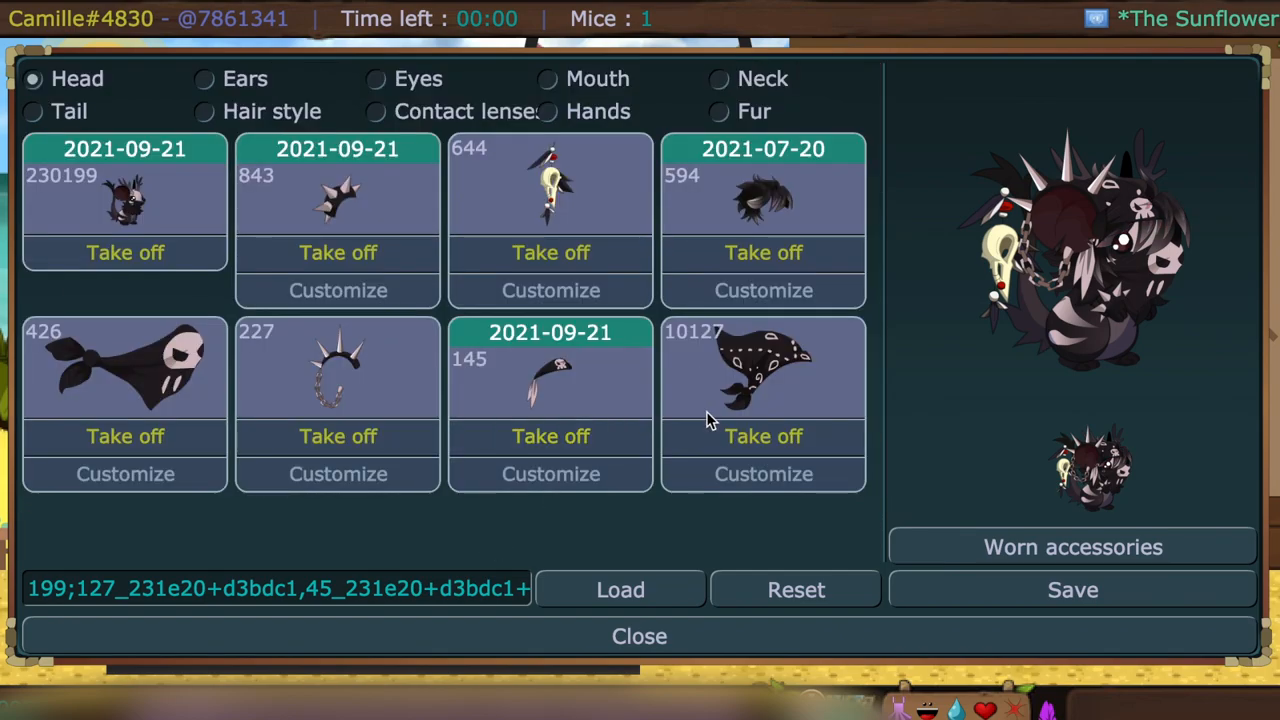
- Browse the contact lens list down to the half-closed black eyes 721
click(764, 472)
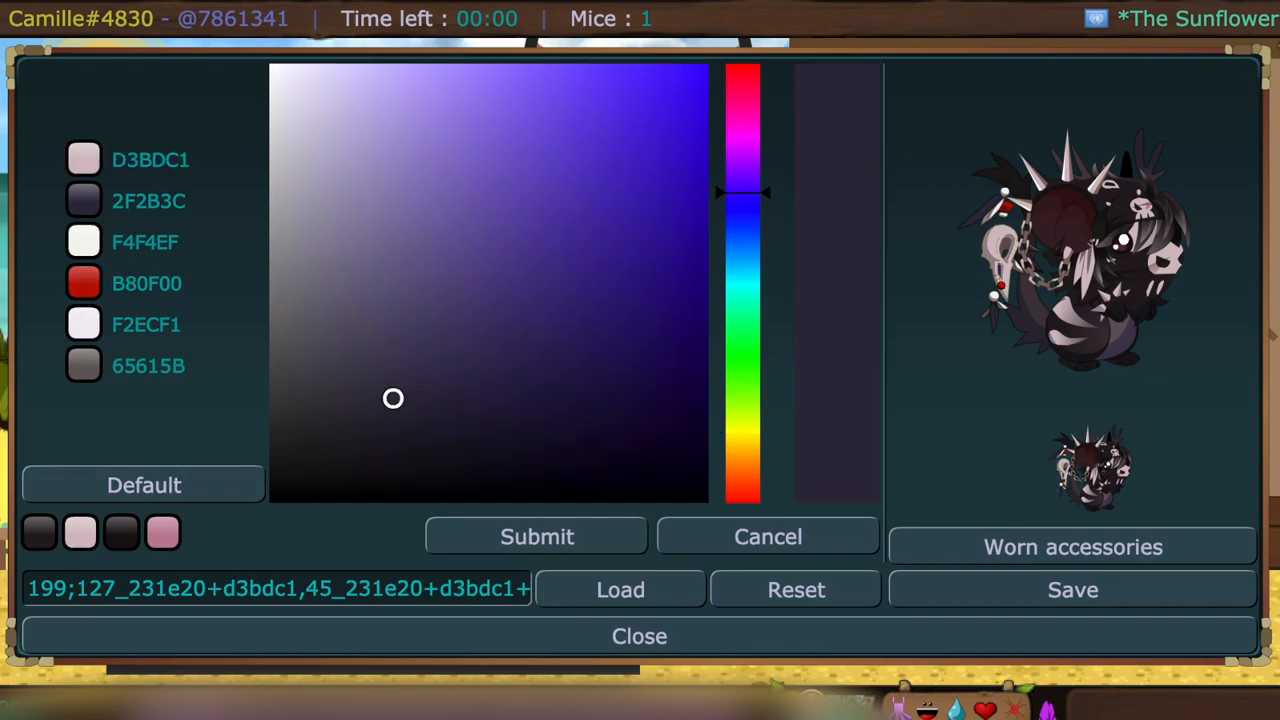
click(80, 532)
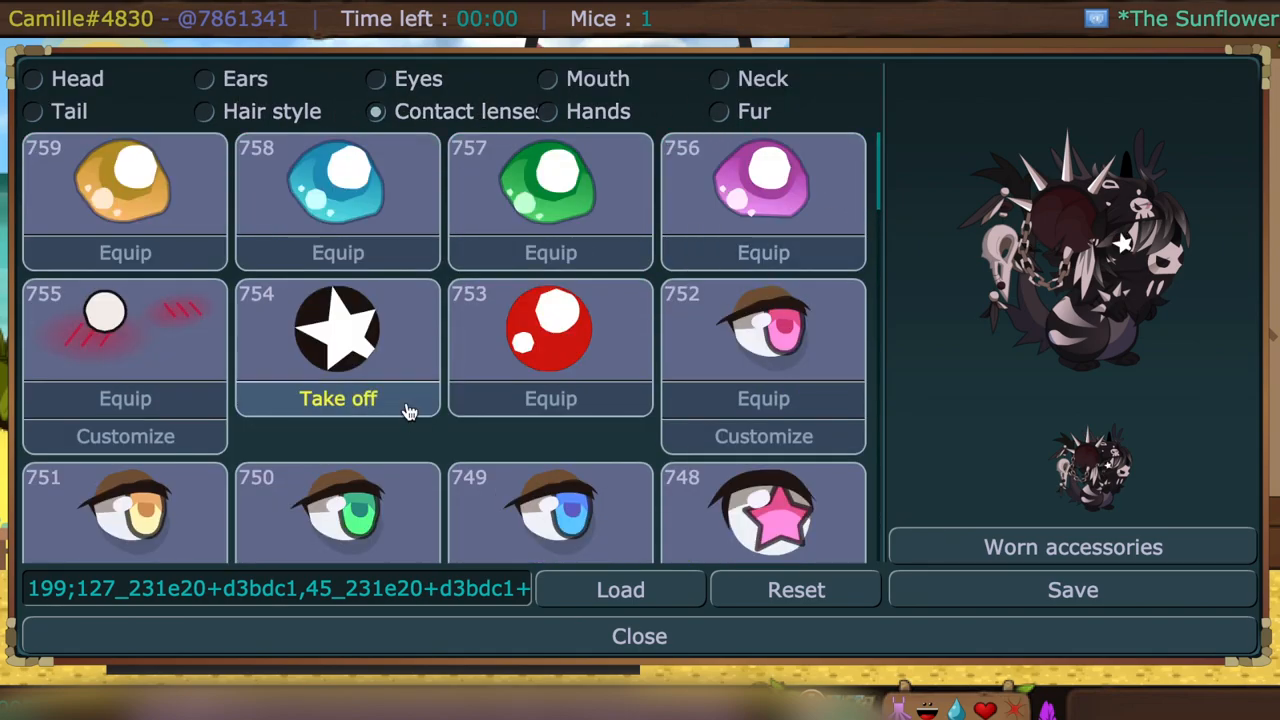
scroll(down, 3)
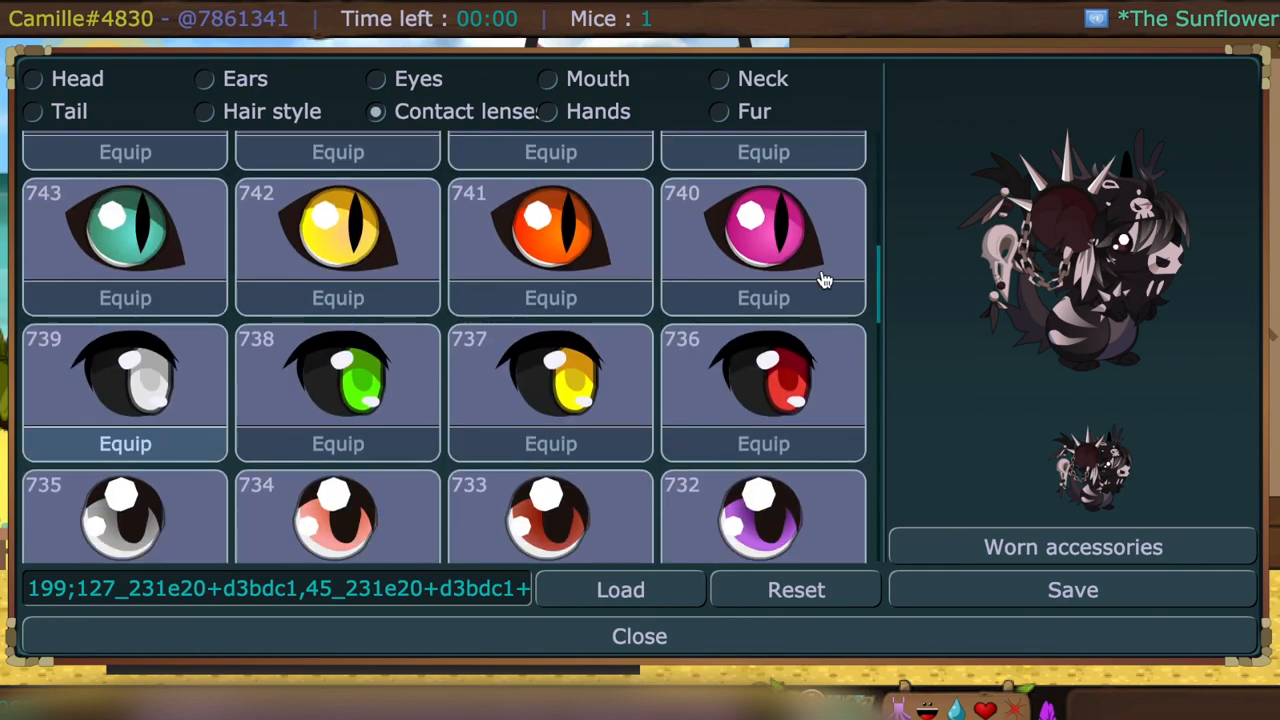
scroll(down, 3)
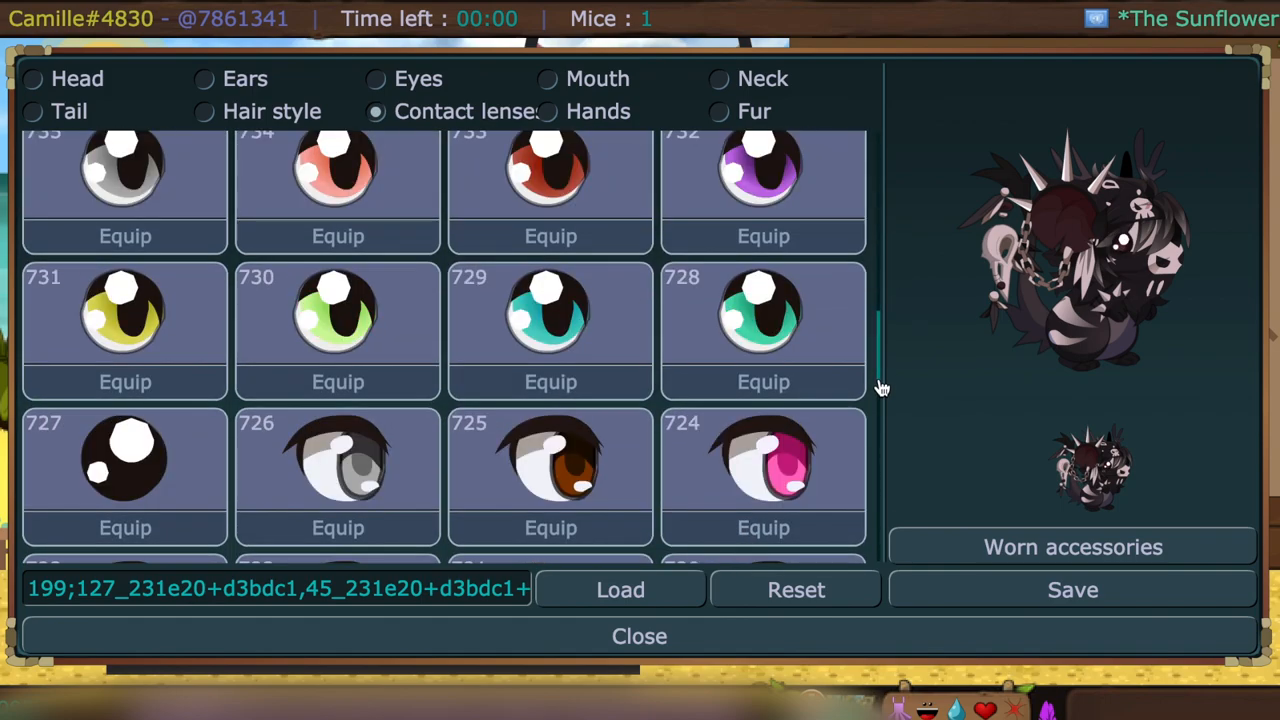
scroll(down, 3)
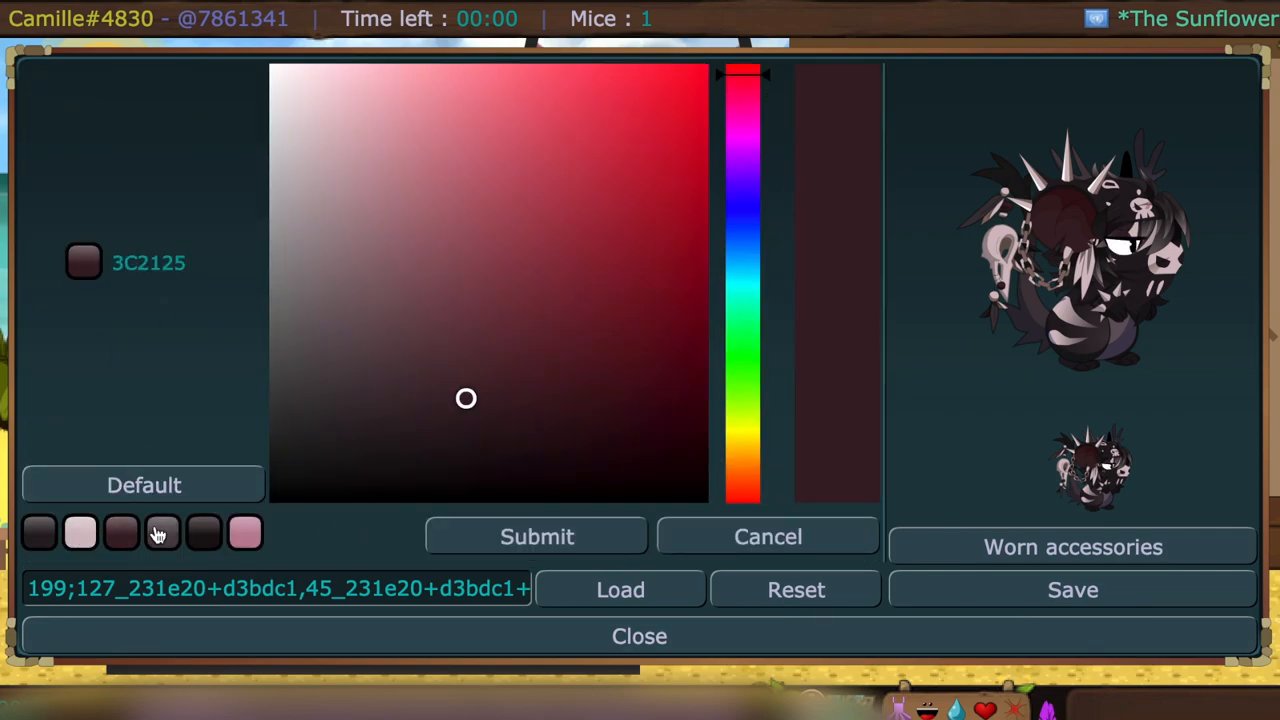
- Equip the half-closed black eyes 721 in place of the star lenses
click(768, 536)
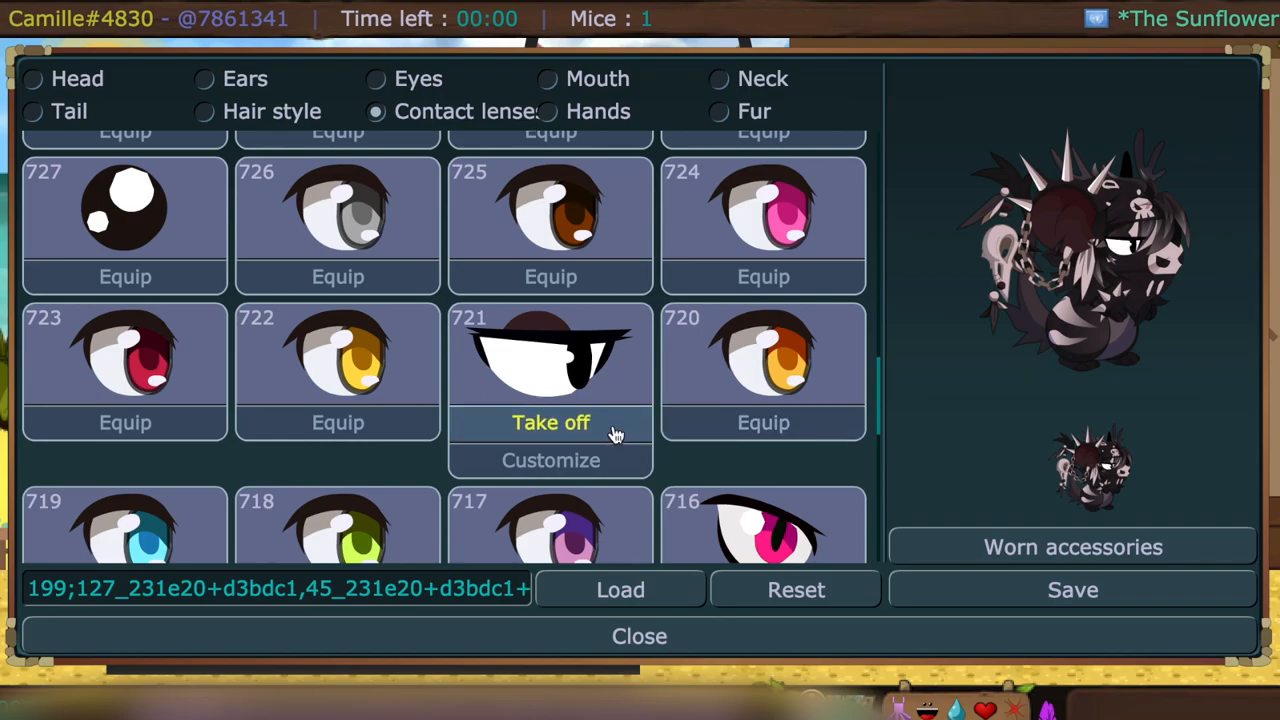
scroll(down, 3)
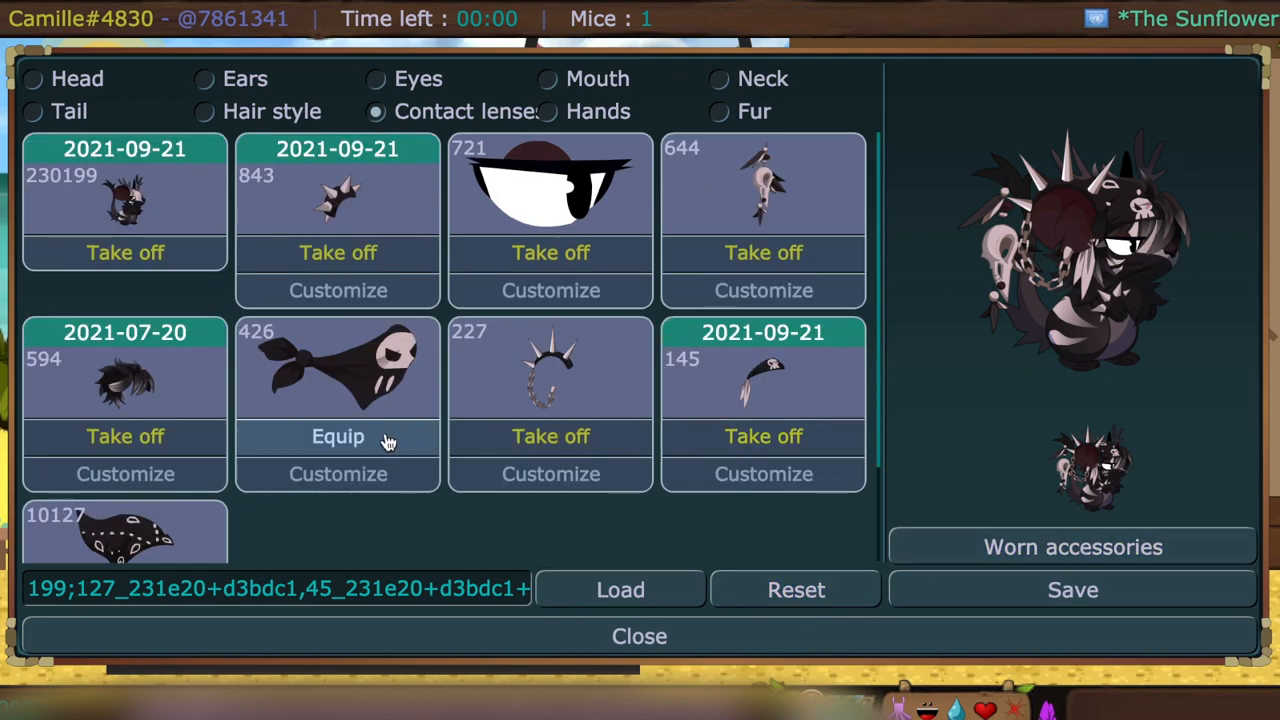
- Equip the long side-swept blond hair 585 instead of the spiked style
click(204, 112)
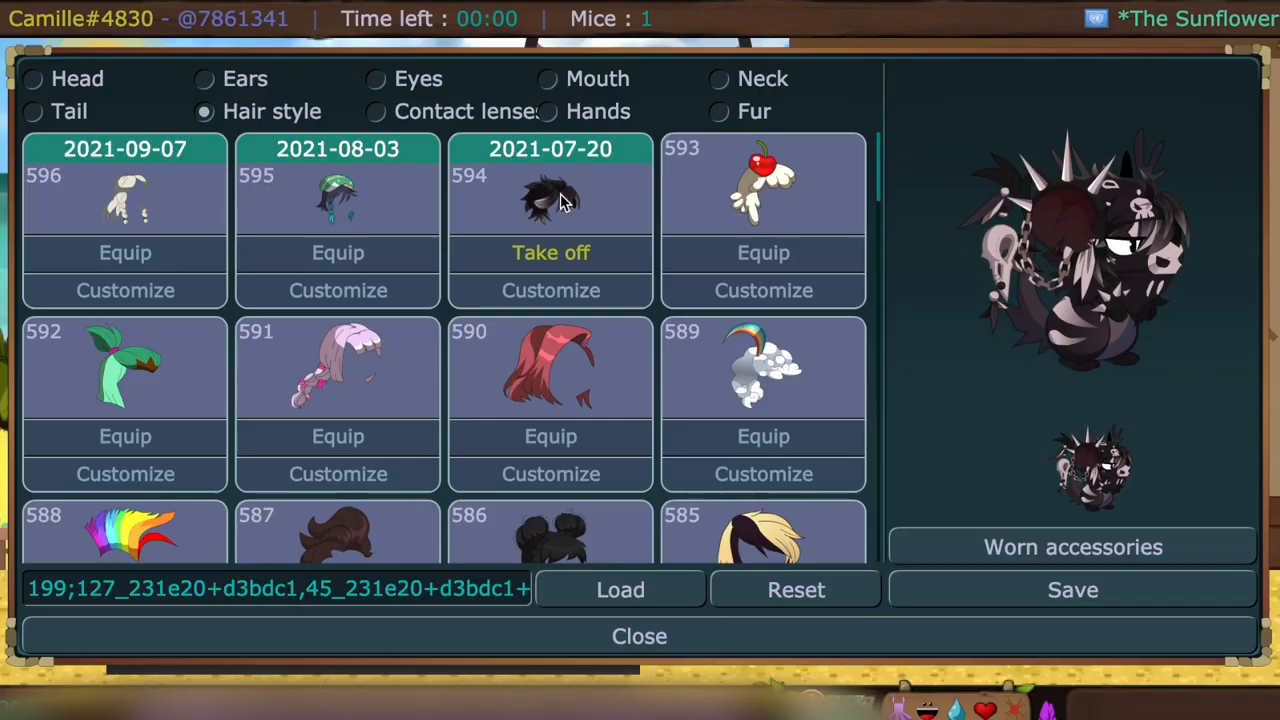
scroll(down, 3)
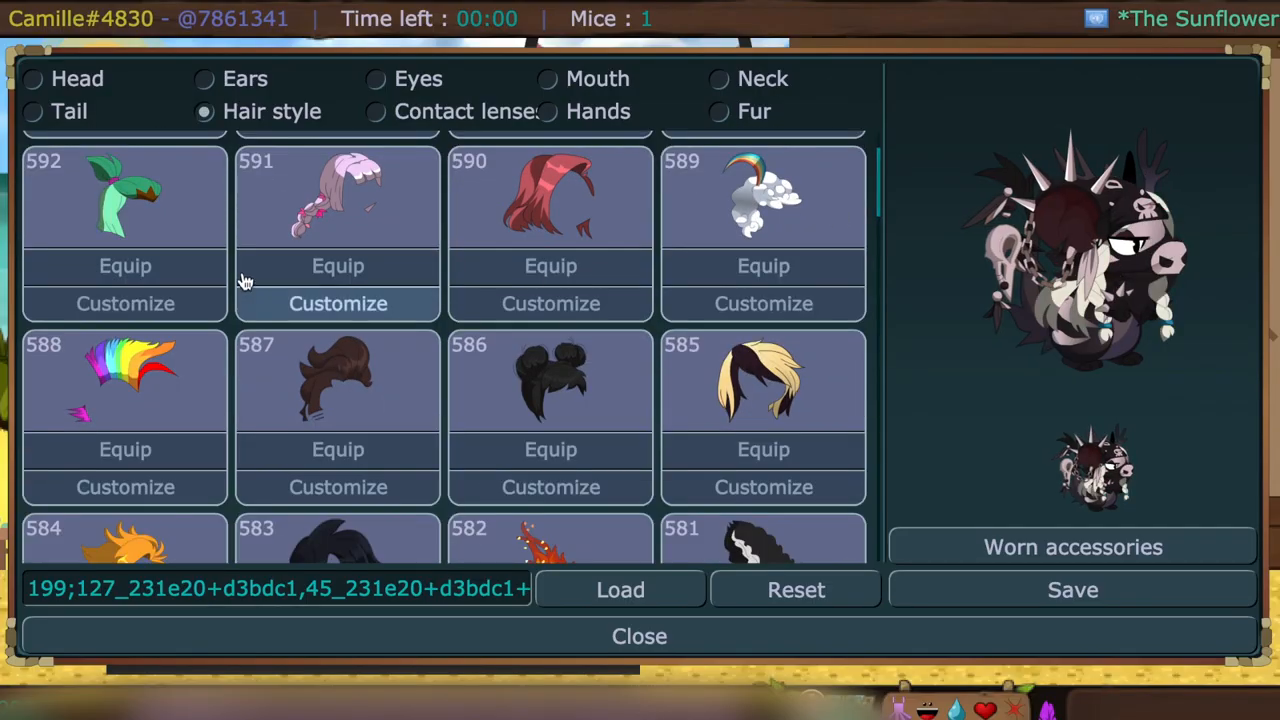
click(764, 448)
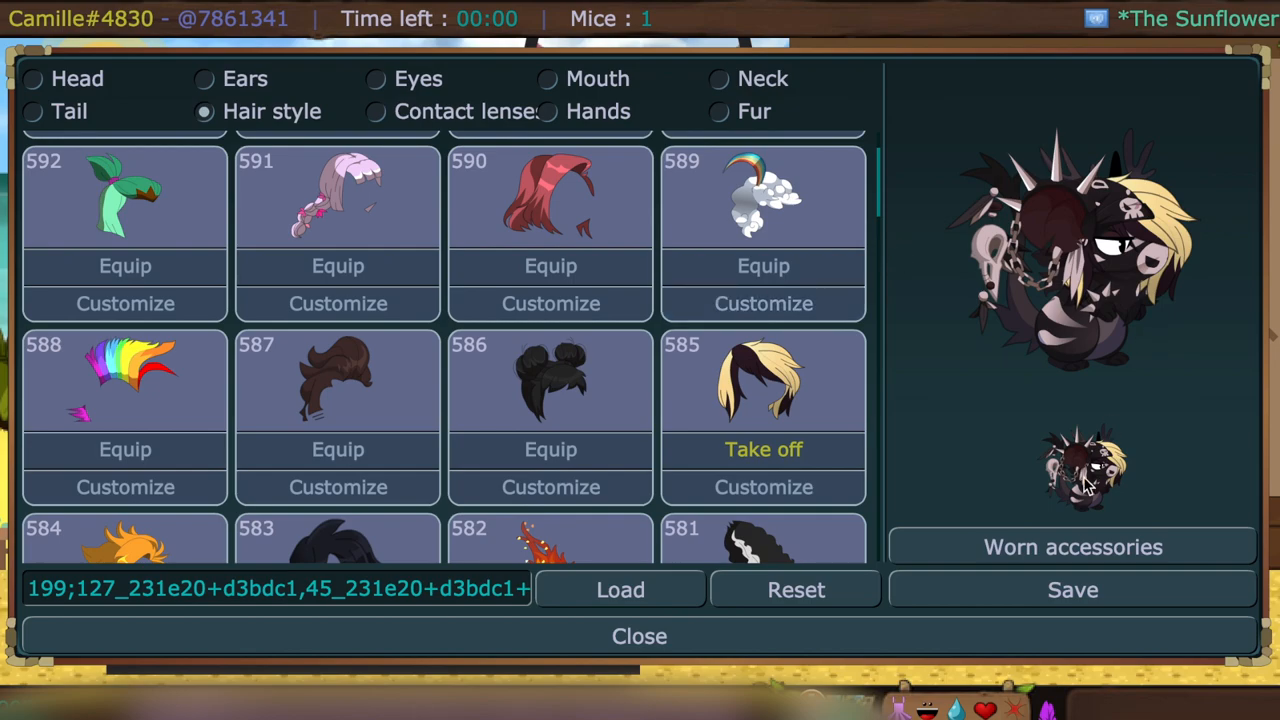
- Recolour hair 585 with the saved dark brown and pale swatches and submit
click(764, 488)
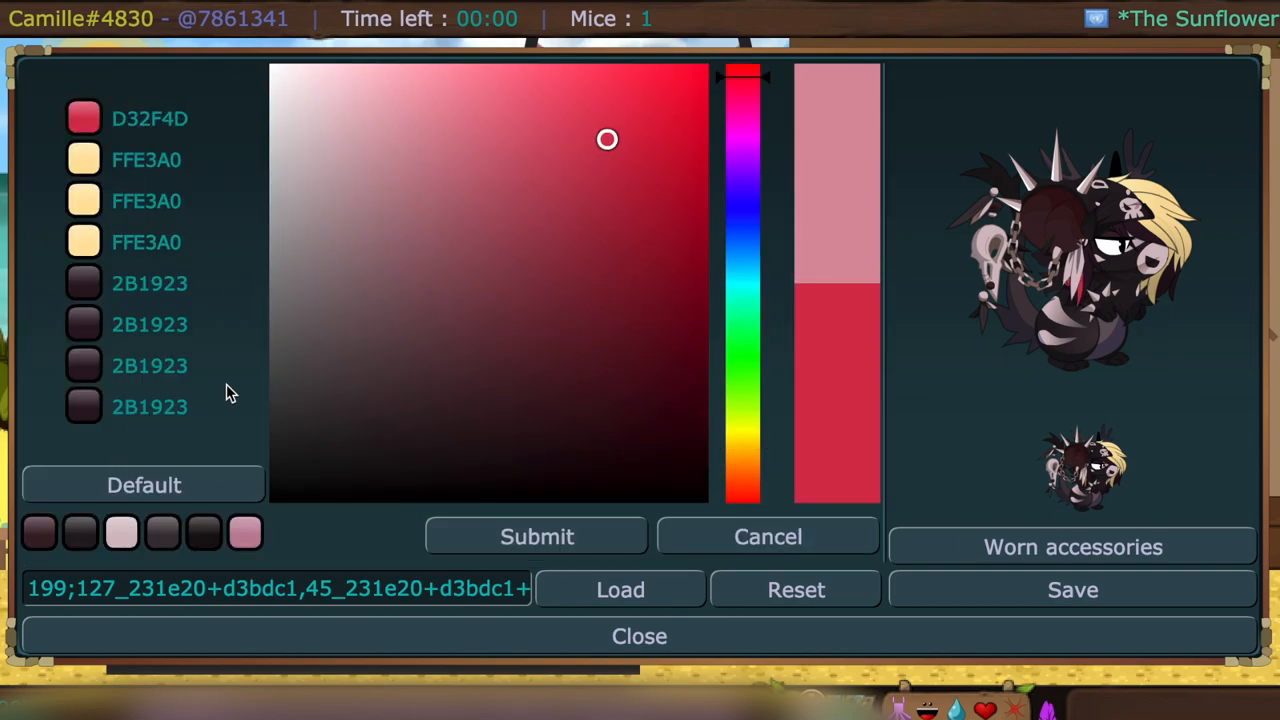
click(40, 532)
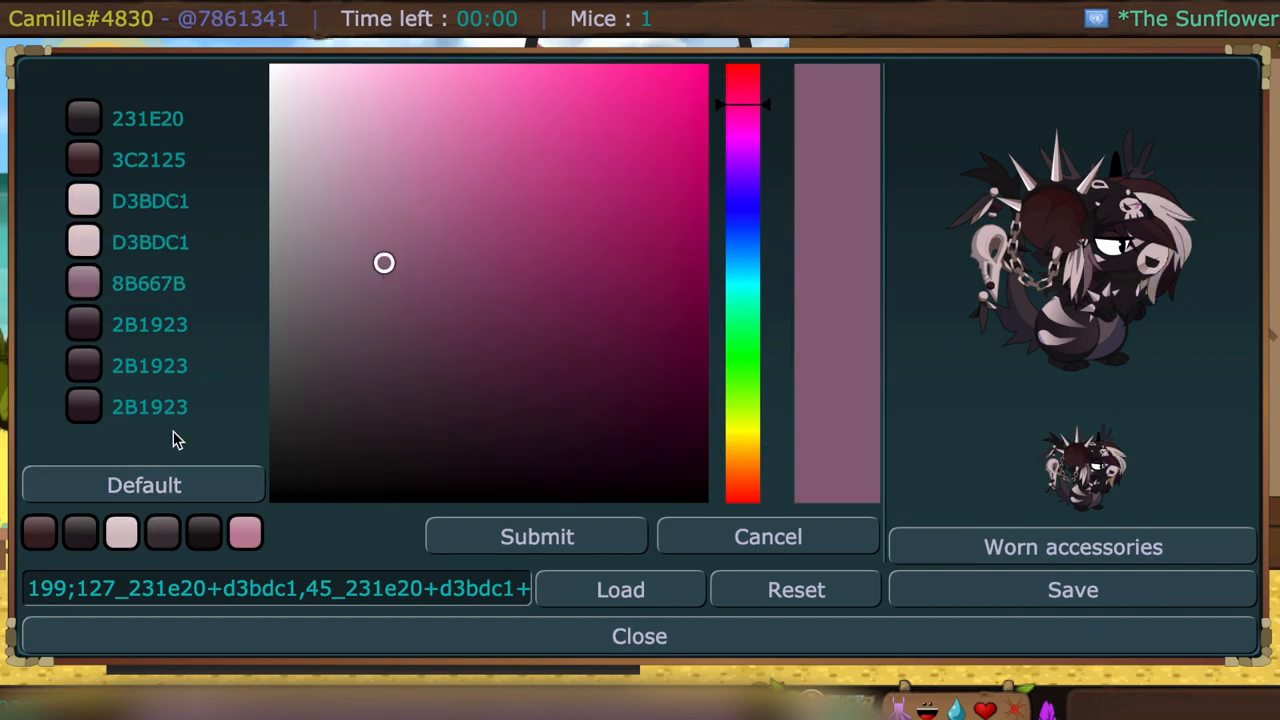
click(358, 430)
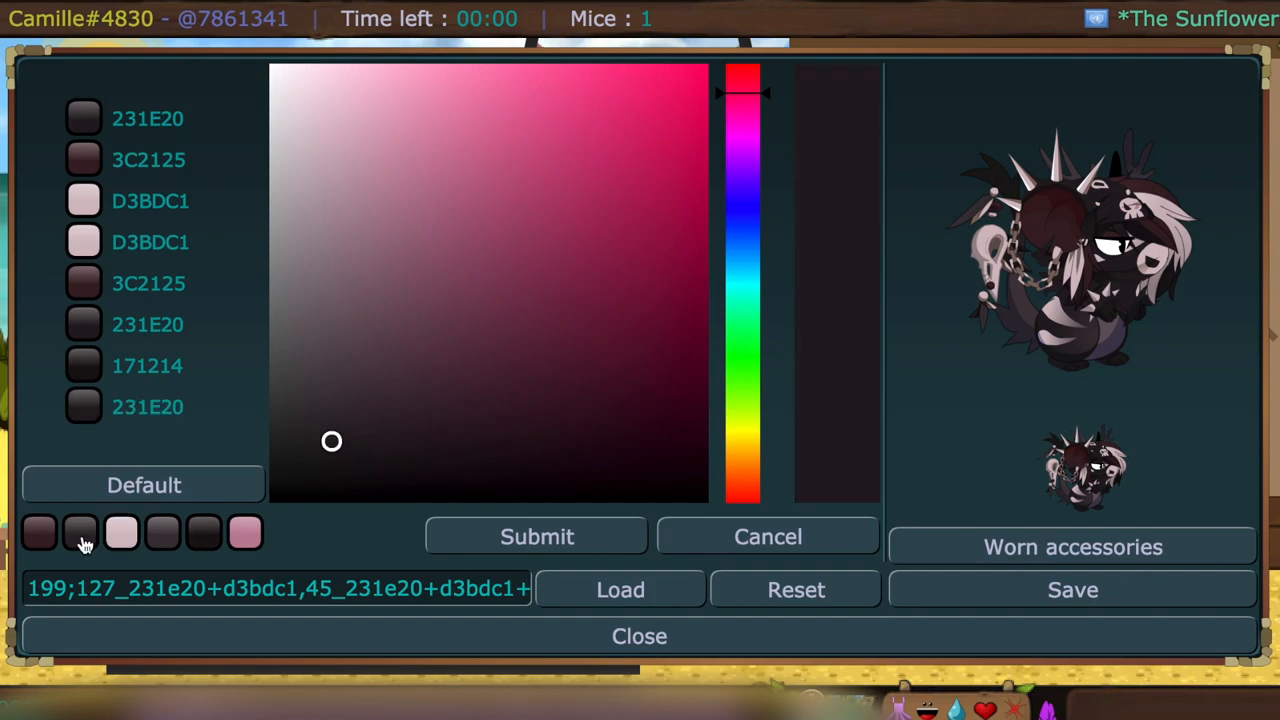
click(768, 536)
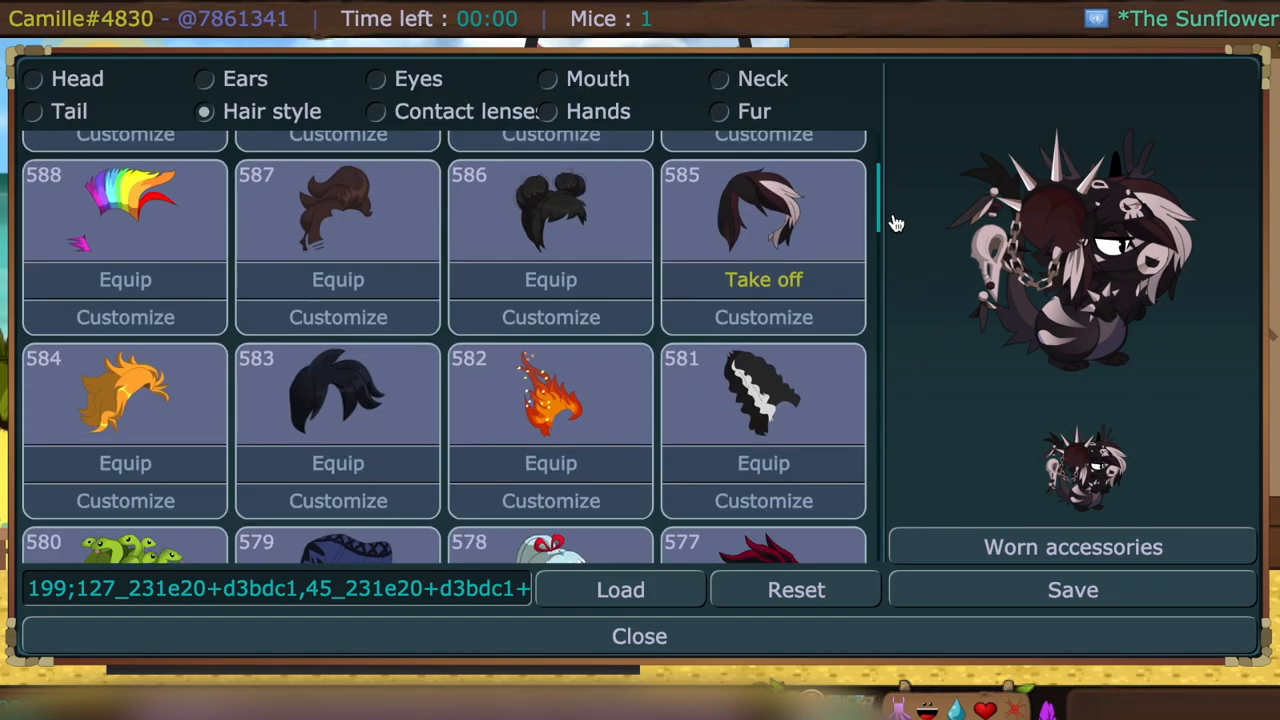
- Reset the outfit and equip the green pointed hat under Head
click(796, 588)
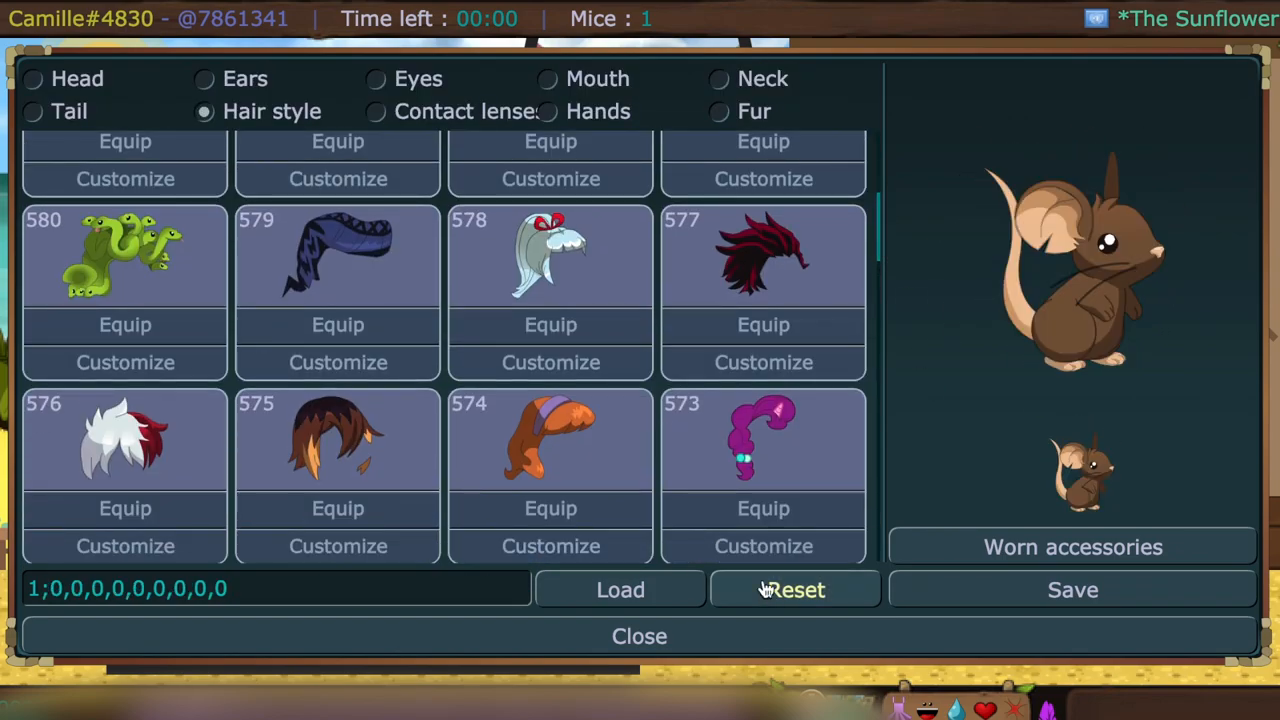
click(32, 78)
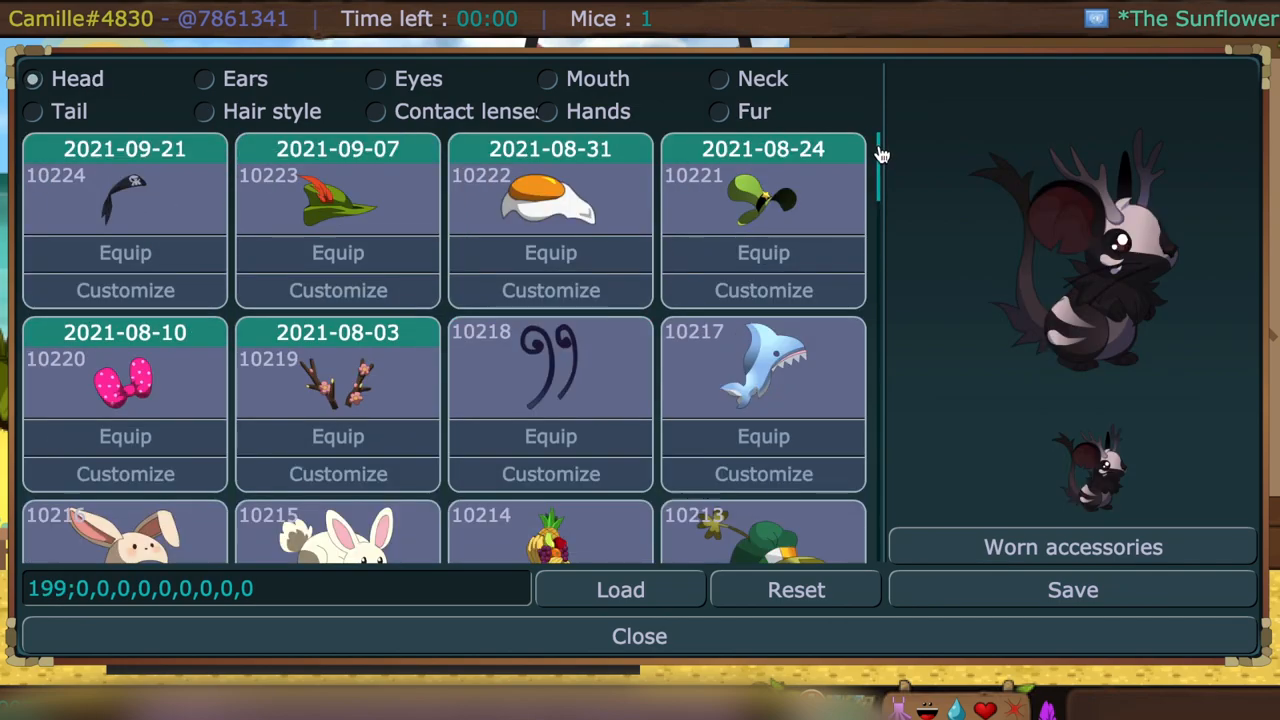
click(338, 252)
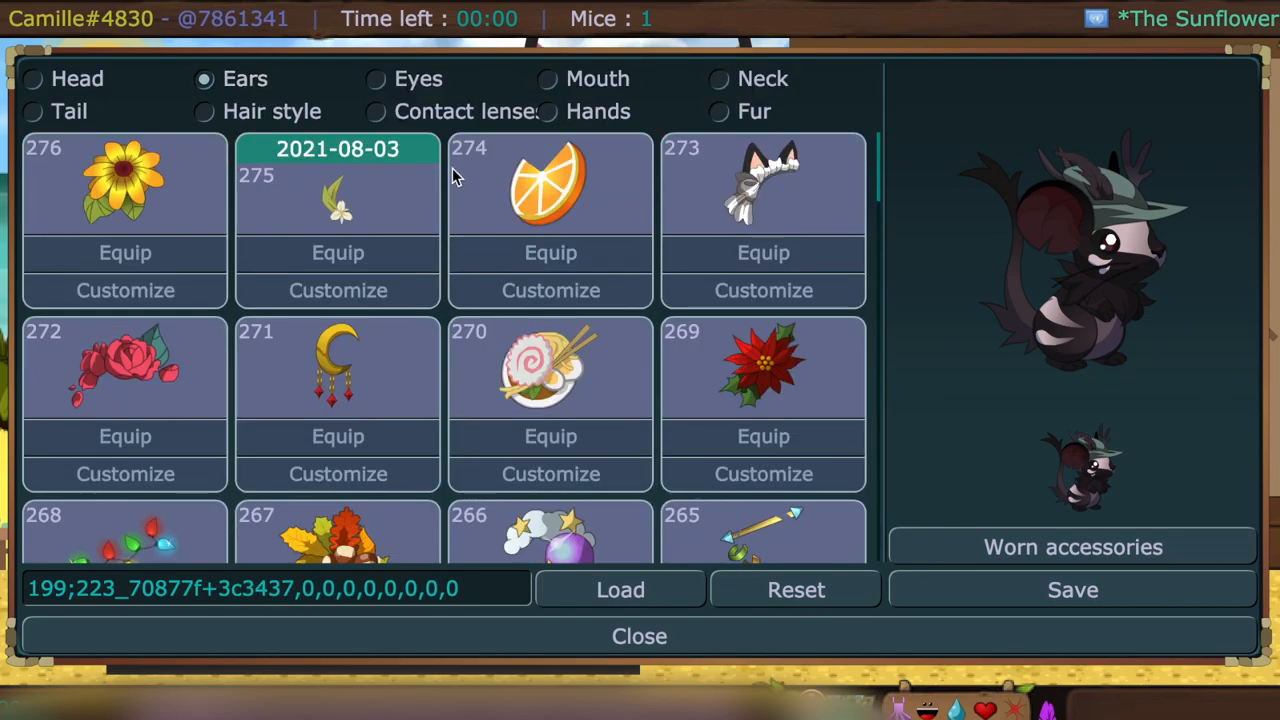
- Try and remove the white lily ear flower, then equip gold hoop earrings 218 and recolour them
click(338, 252)
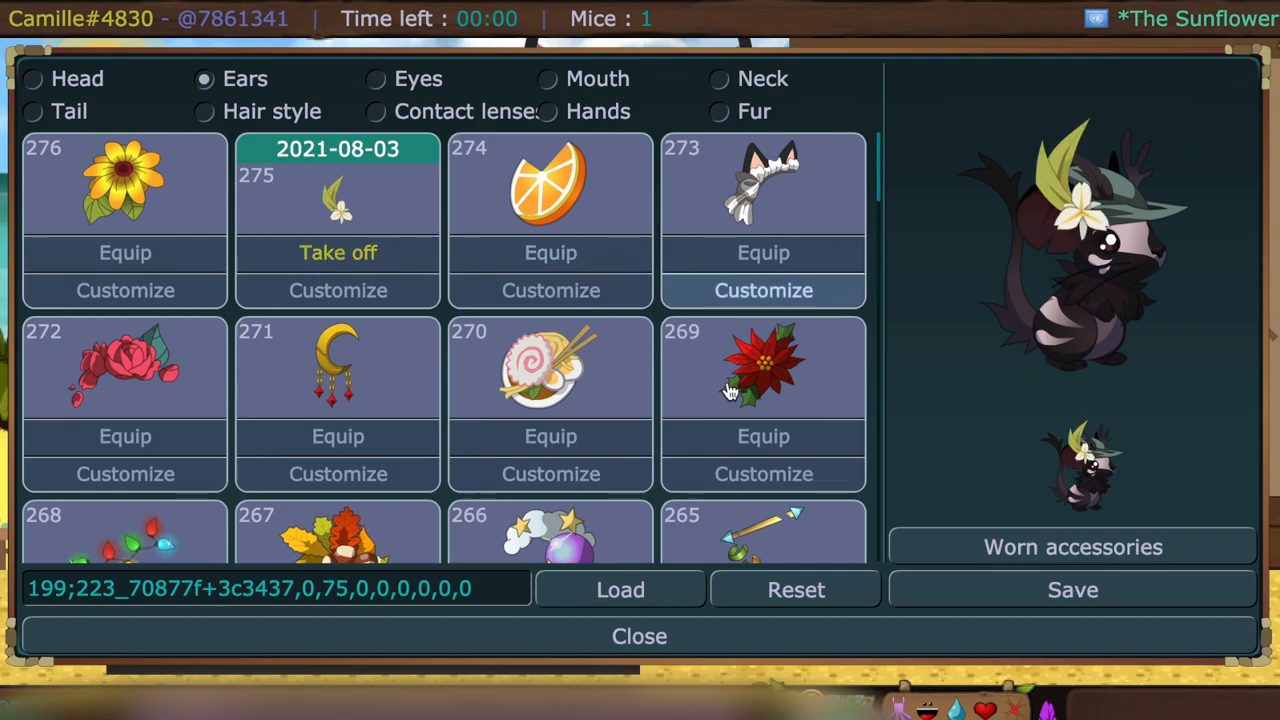
scroll(down, 3)
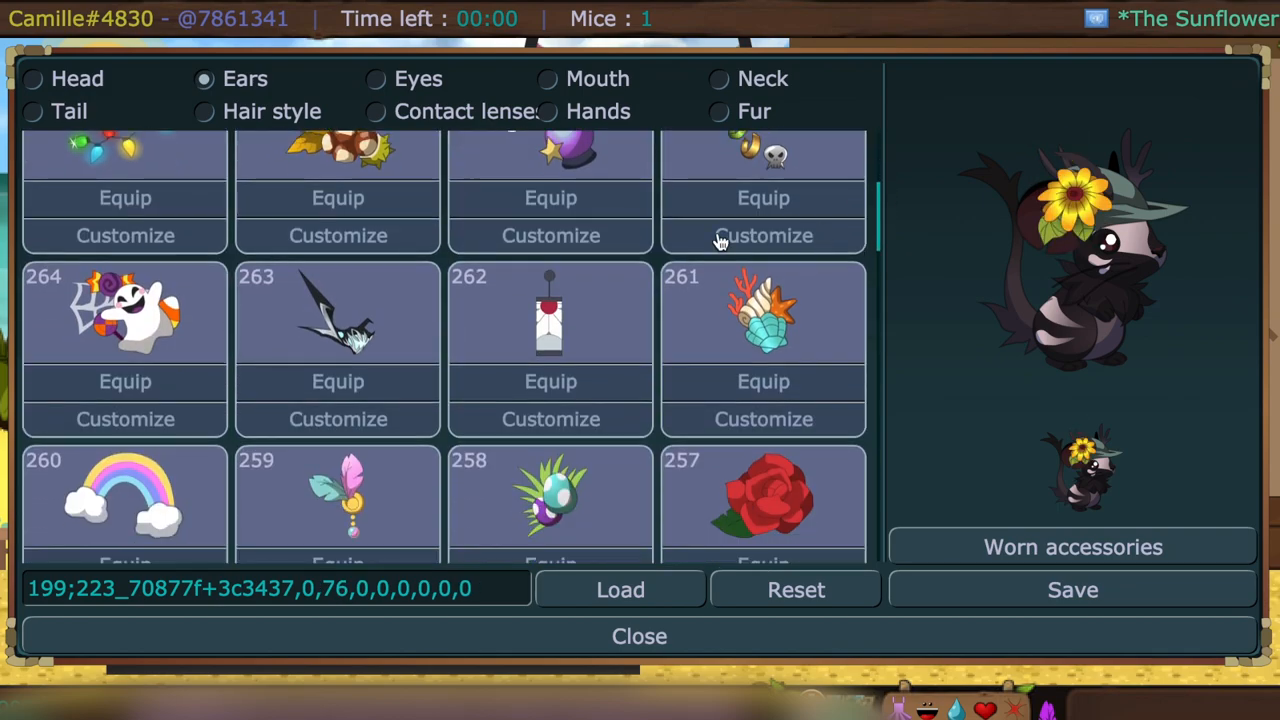
click(338, 448)
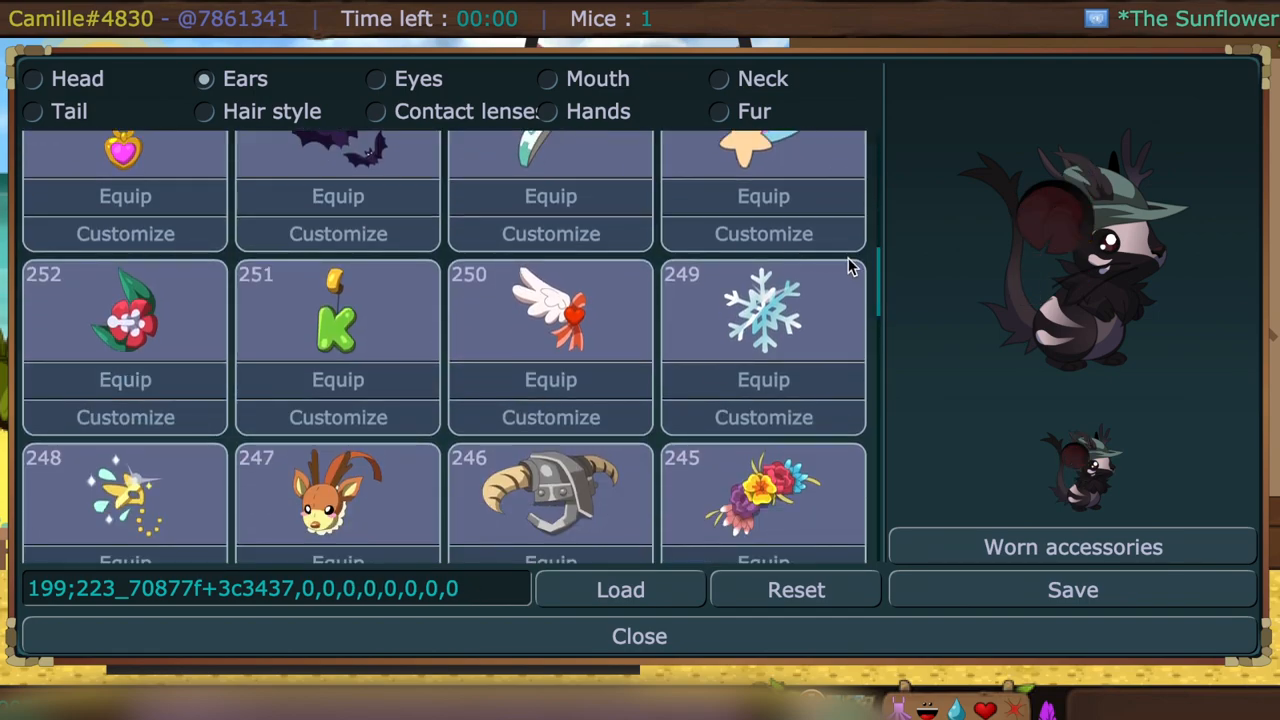
scroll(down, 3)
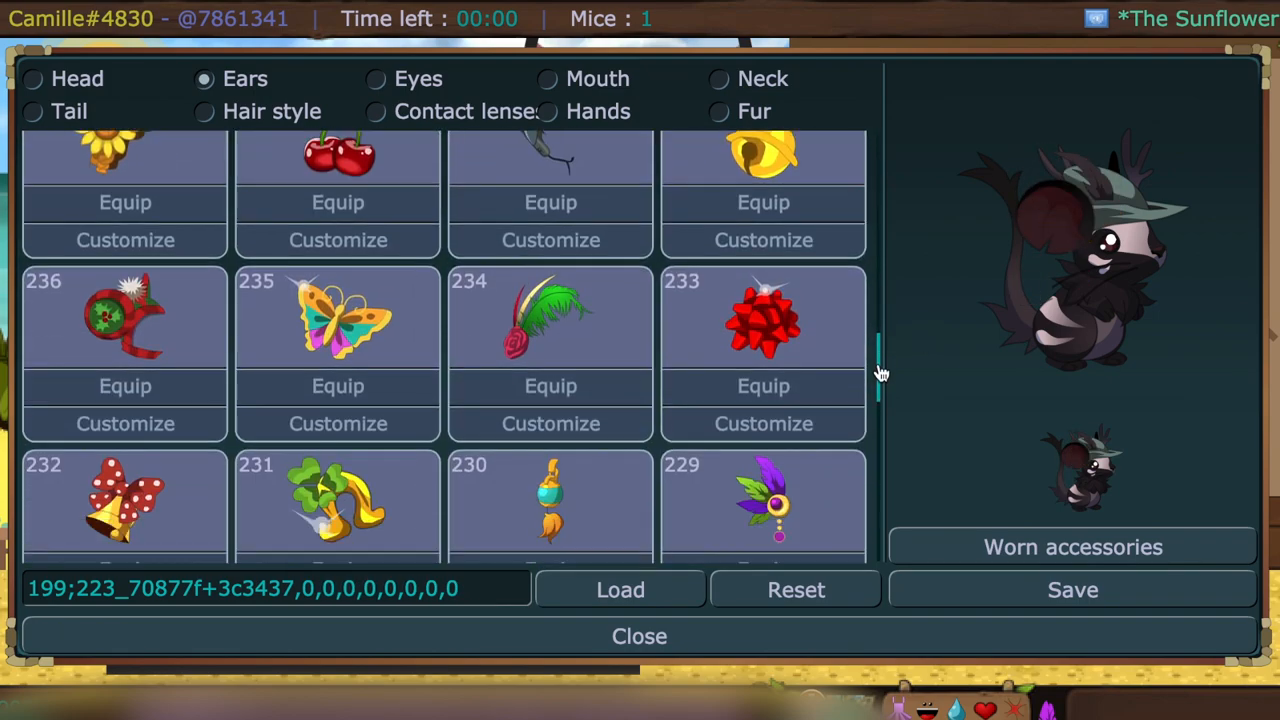
click(550, 408)
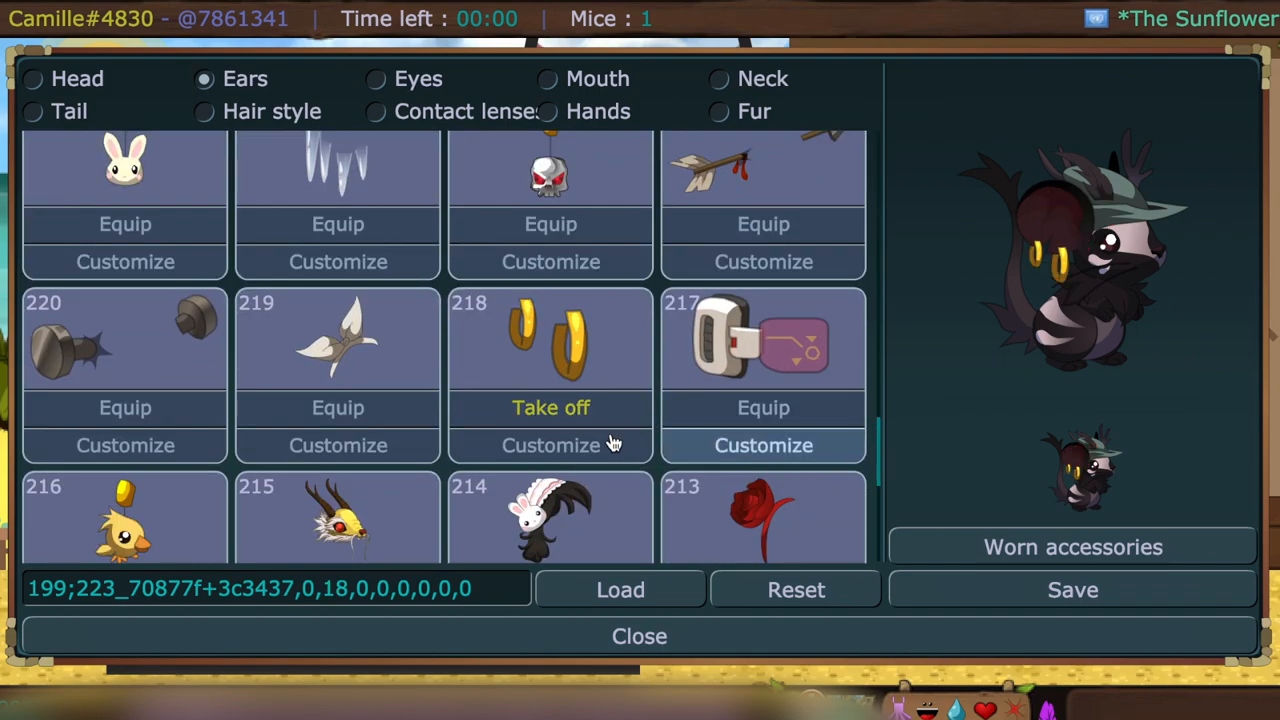
click(550, 444)
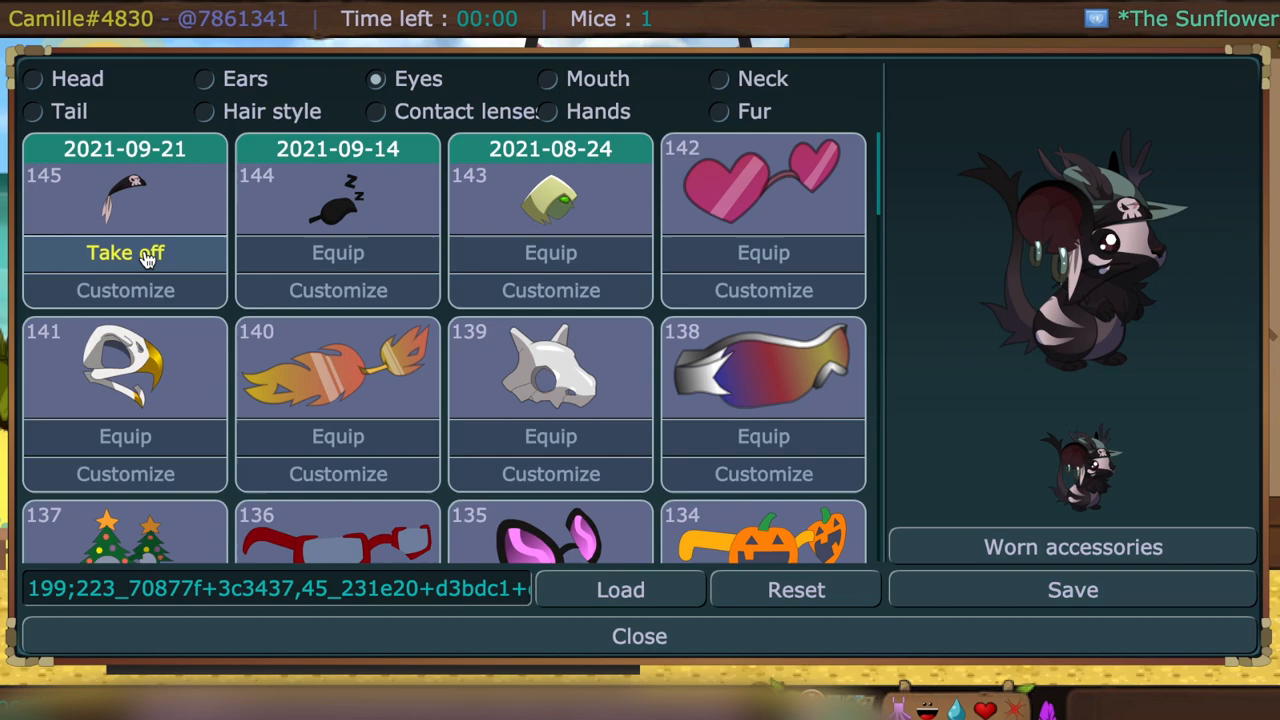
- Recolour the neck piece with a saved dark swatch and the bow and arrow 837 in muted purple
click(546, 78)
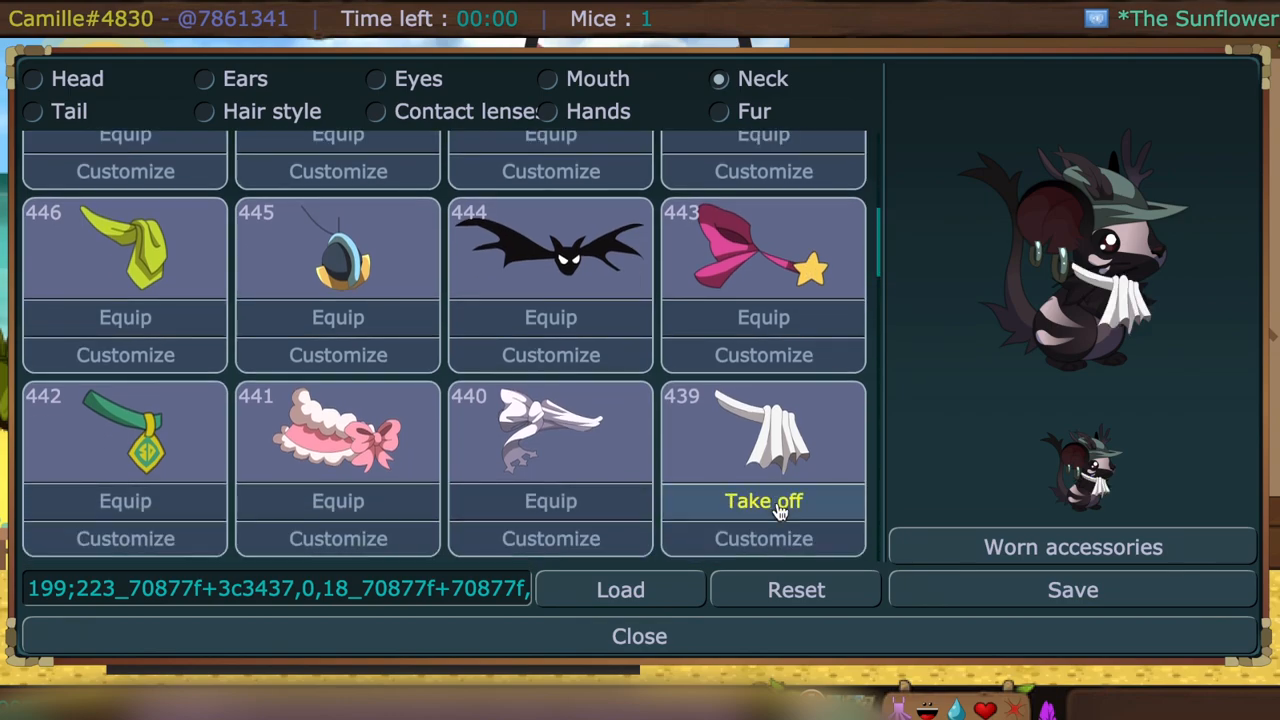
click(764, 538)
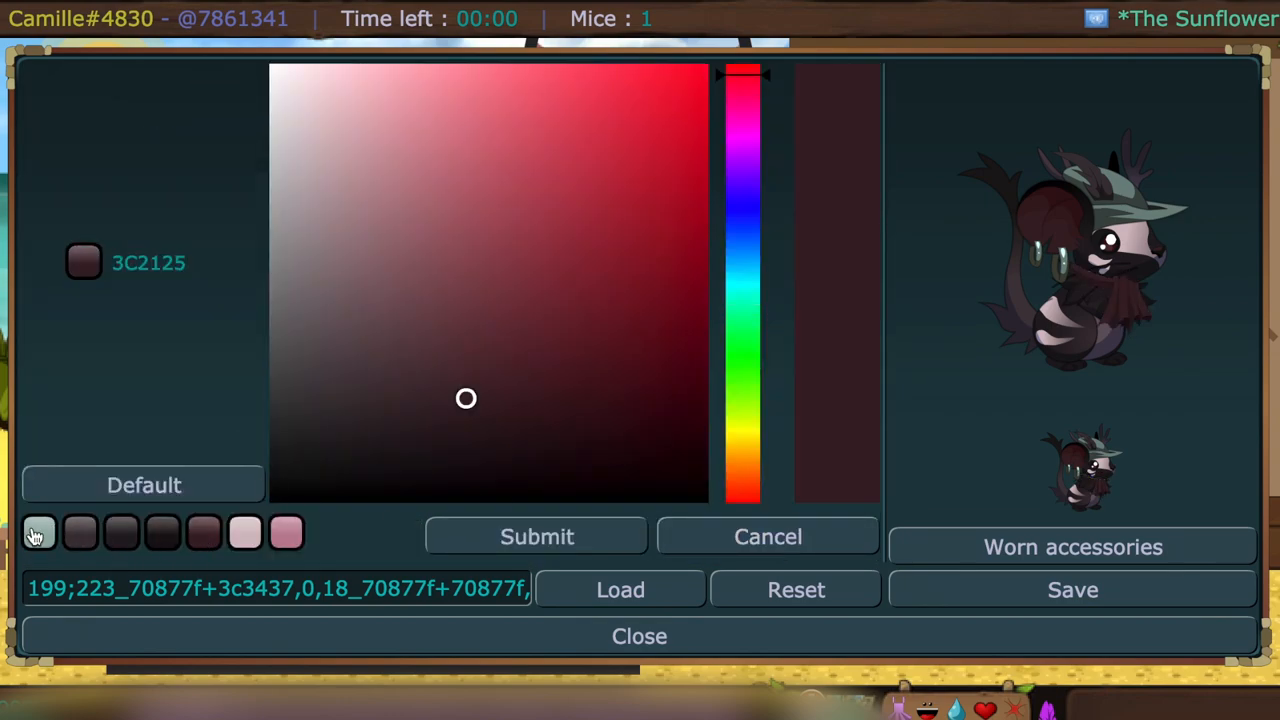
click(768, 536)
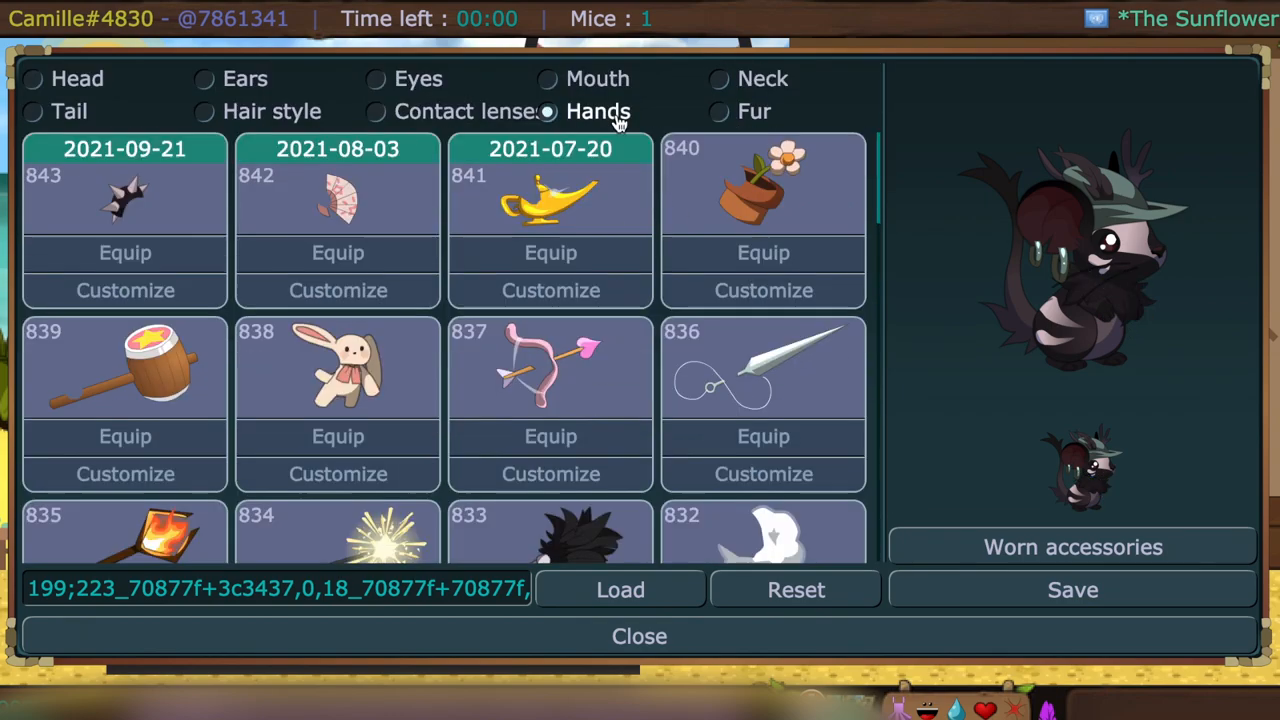
click(550, 472)
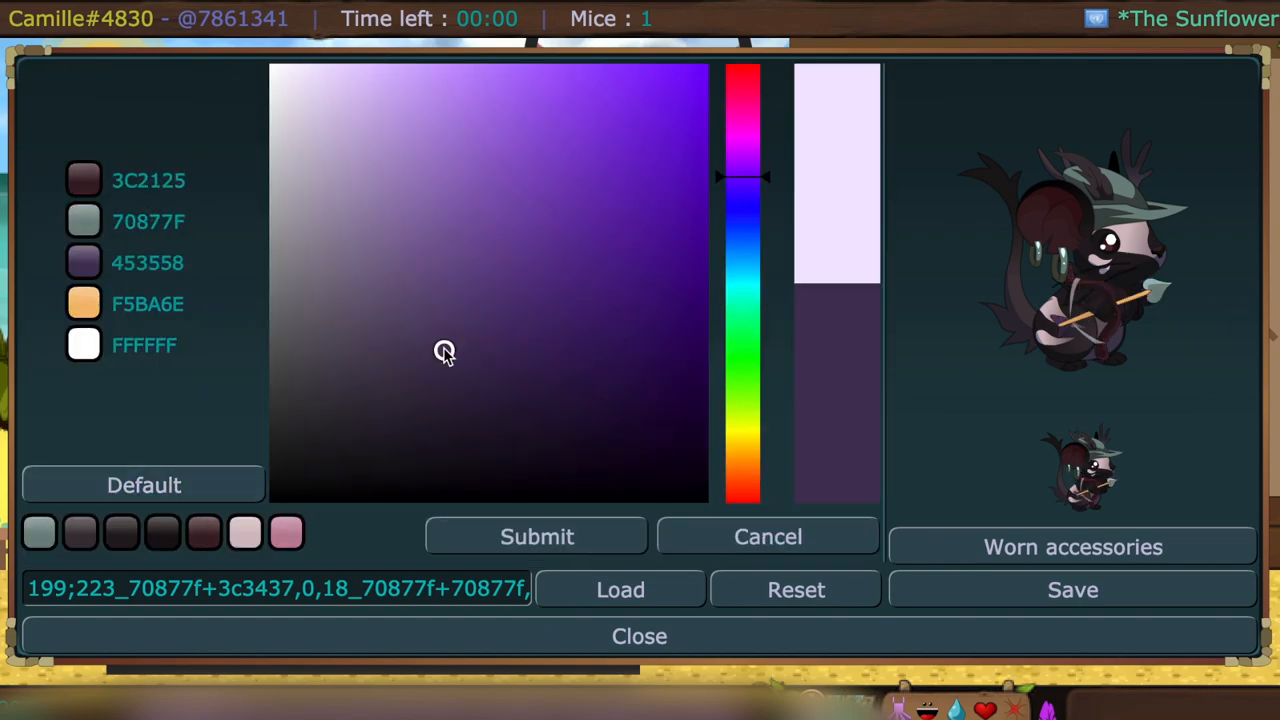
click(432, 392)
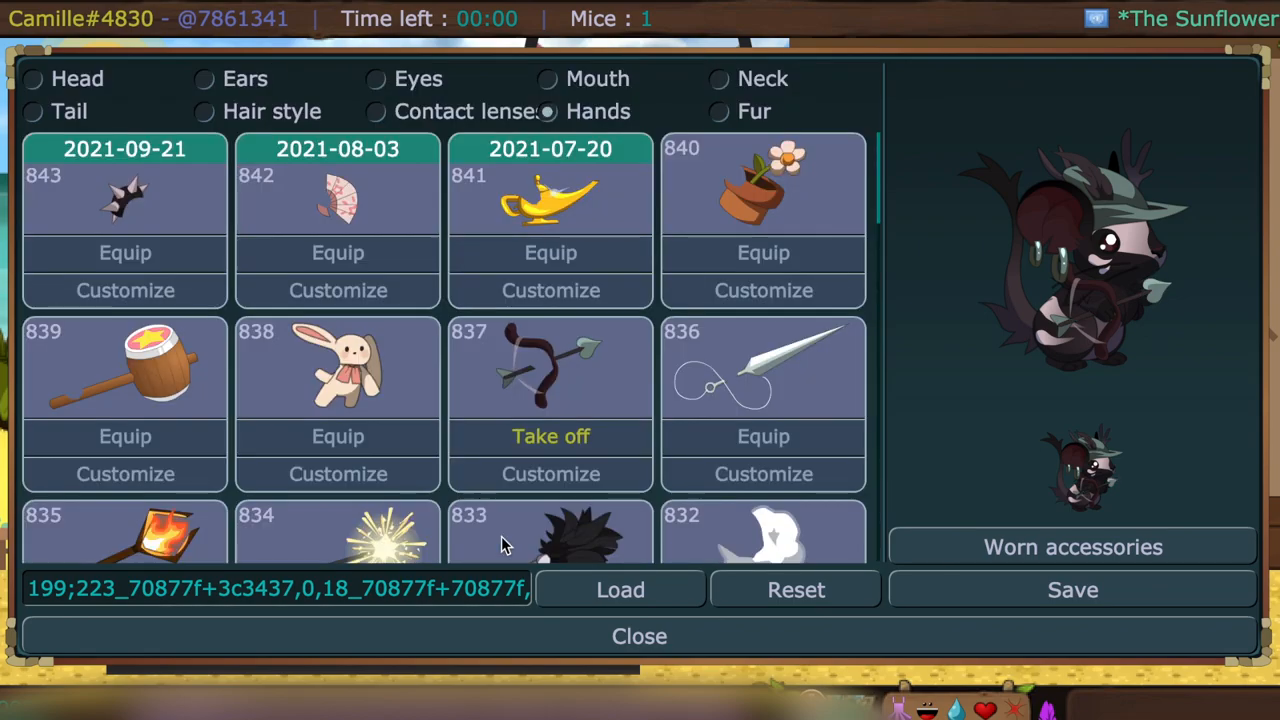
- Browse contact lenses 757, 743, 728 and 721, keeping the teal slit-pupil cat-eye 743
click(376, 112)
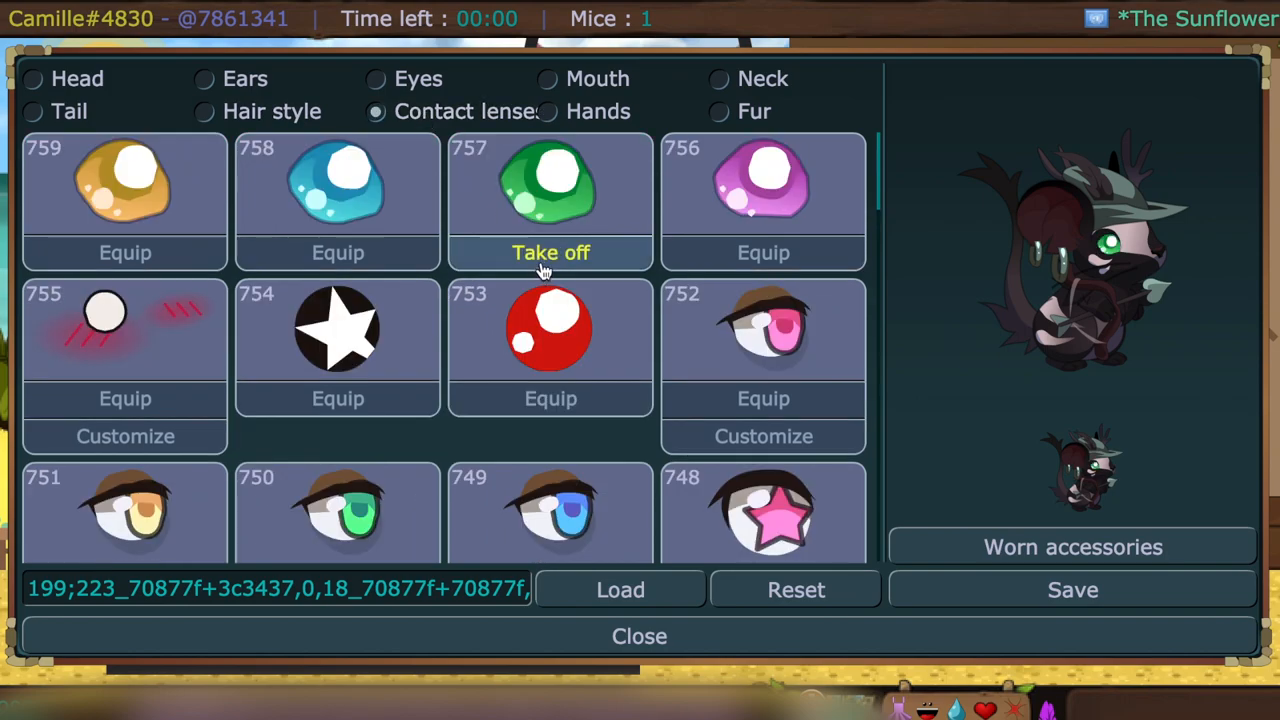
scroll(down, 3)
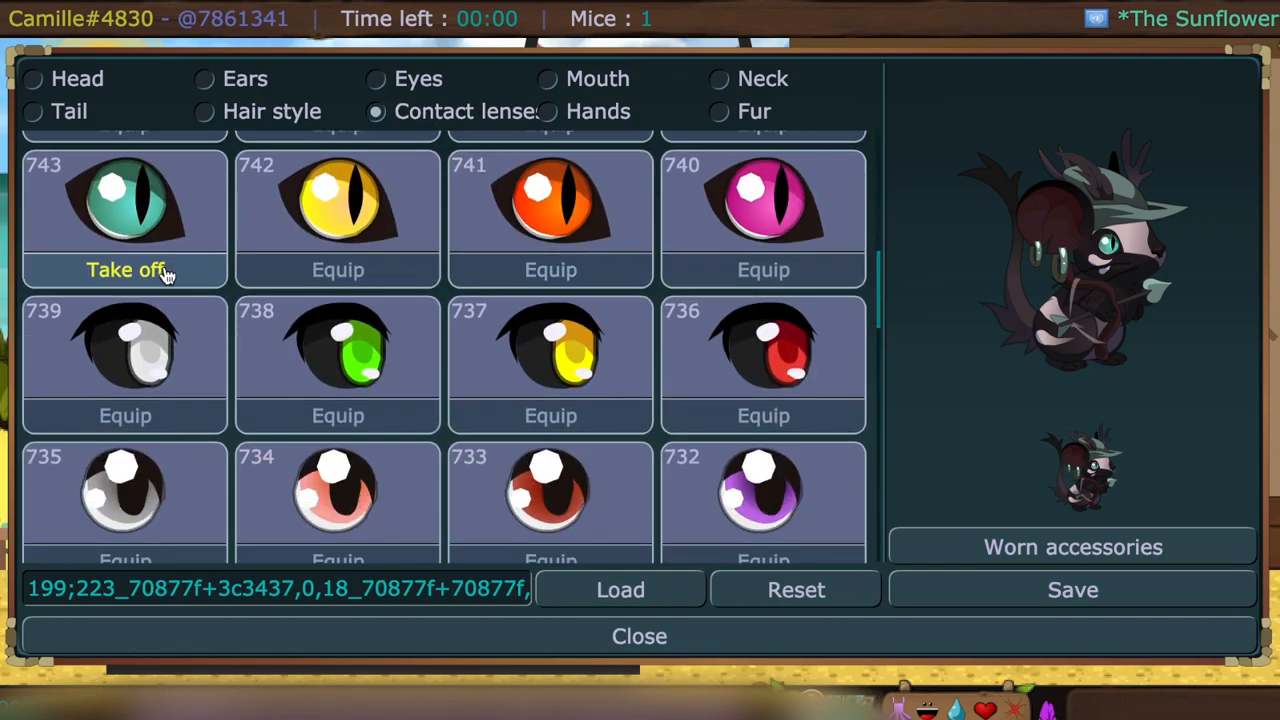
scroll(down, 3)
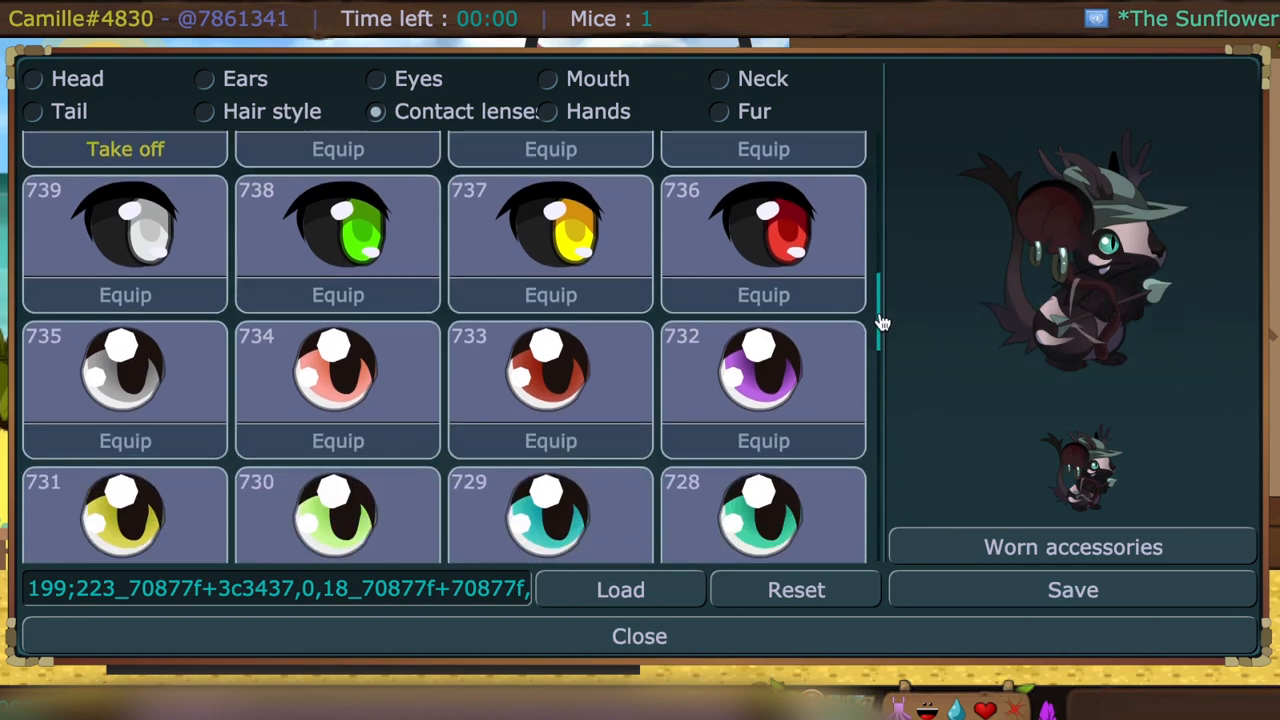
scroll(down, 3)
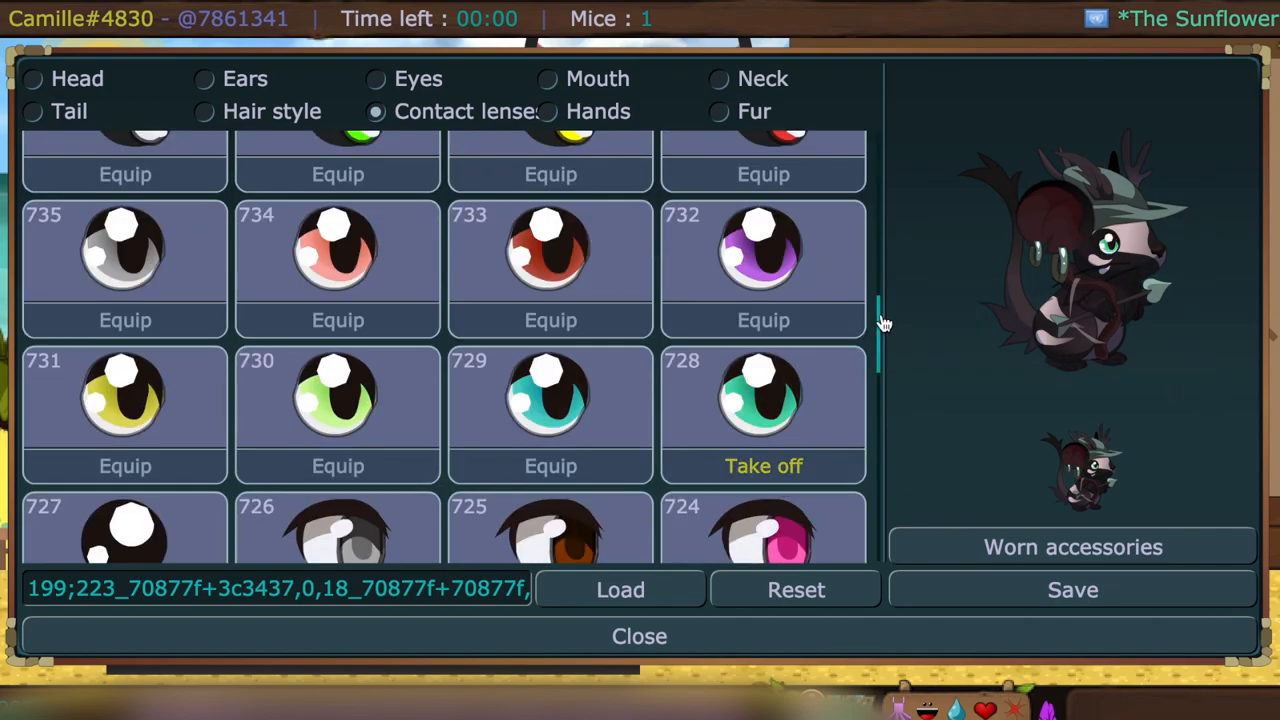
scroll(down, 3)
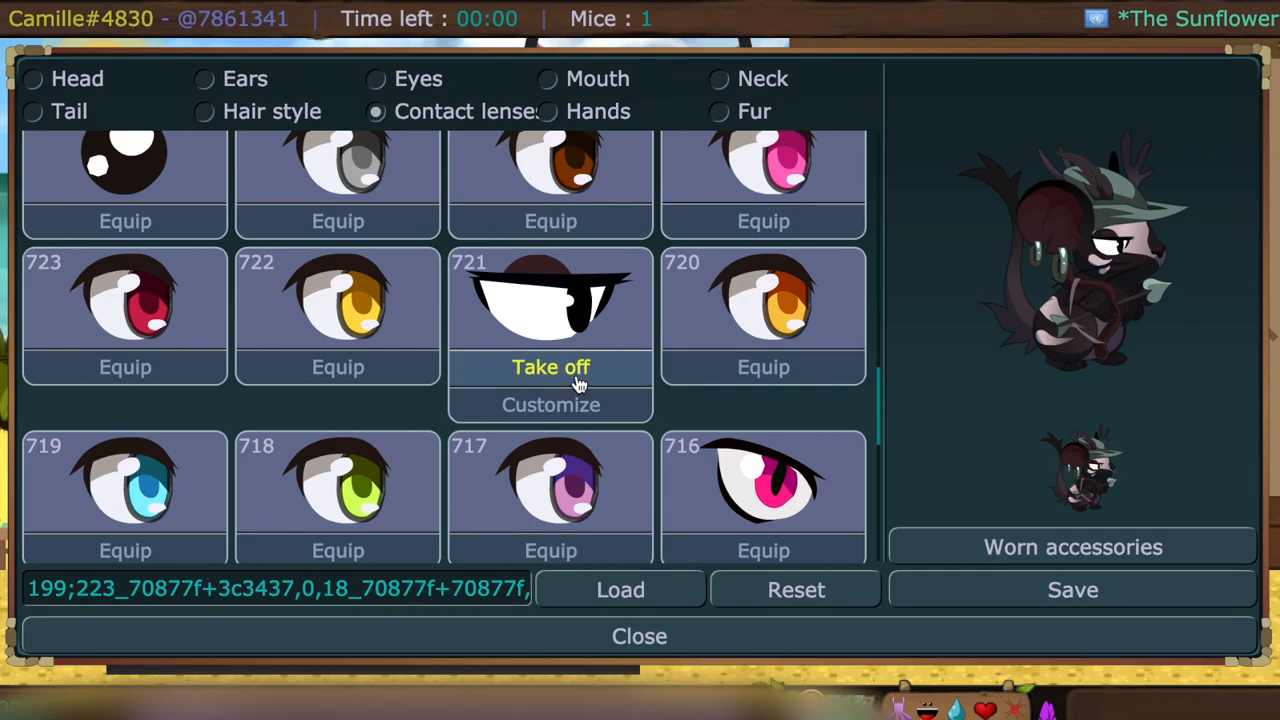
scroll(up, 3)
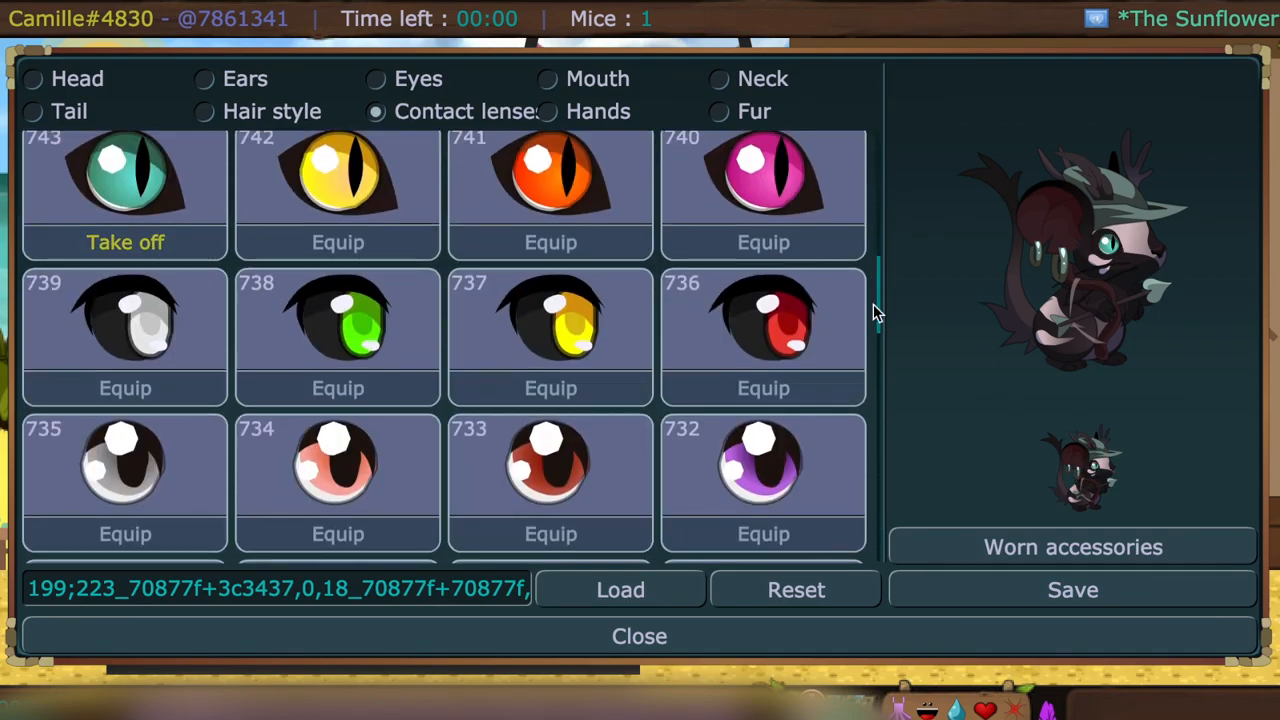
scroll(up, 3)
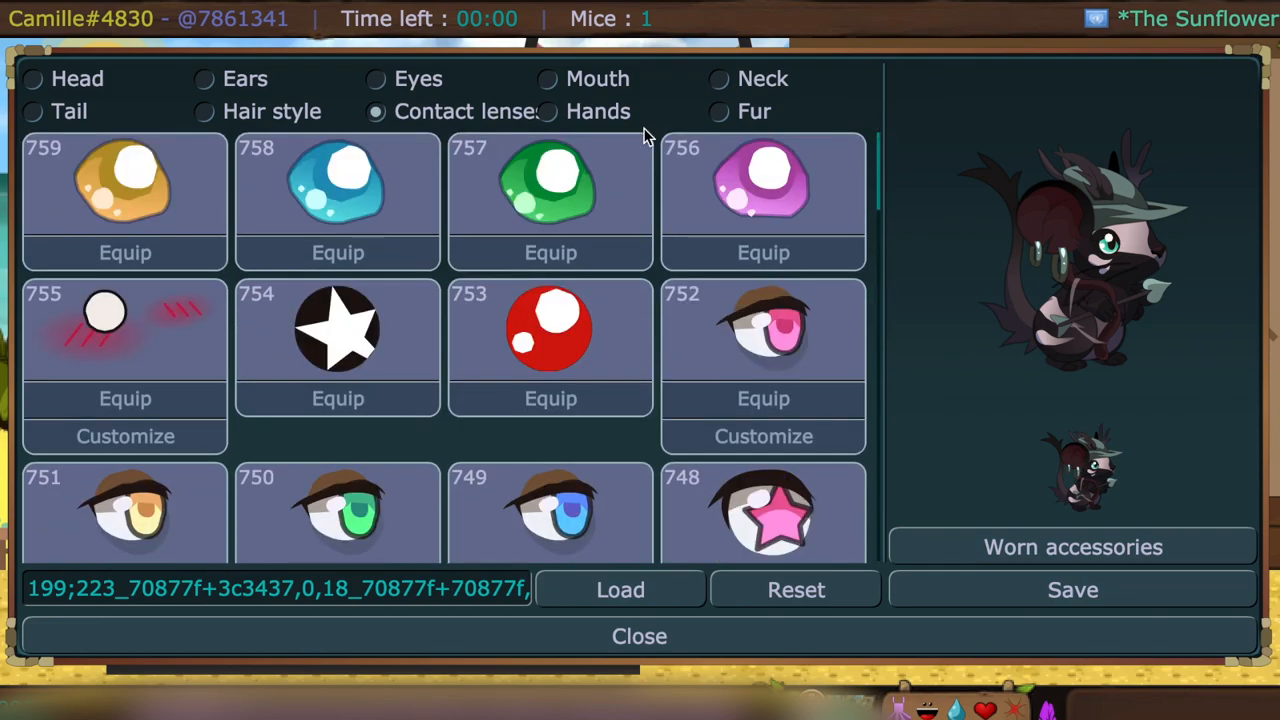
- Equip the short black swept hair and browse down the hair style list
click(204, 112)
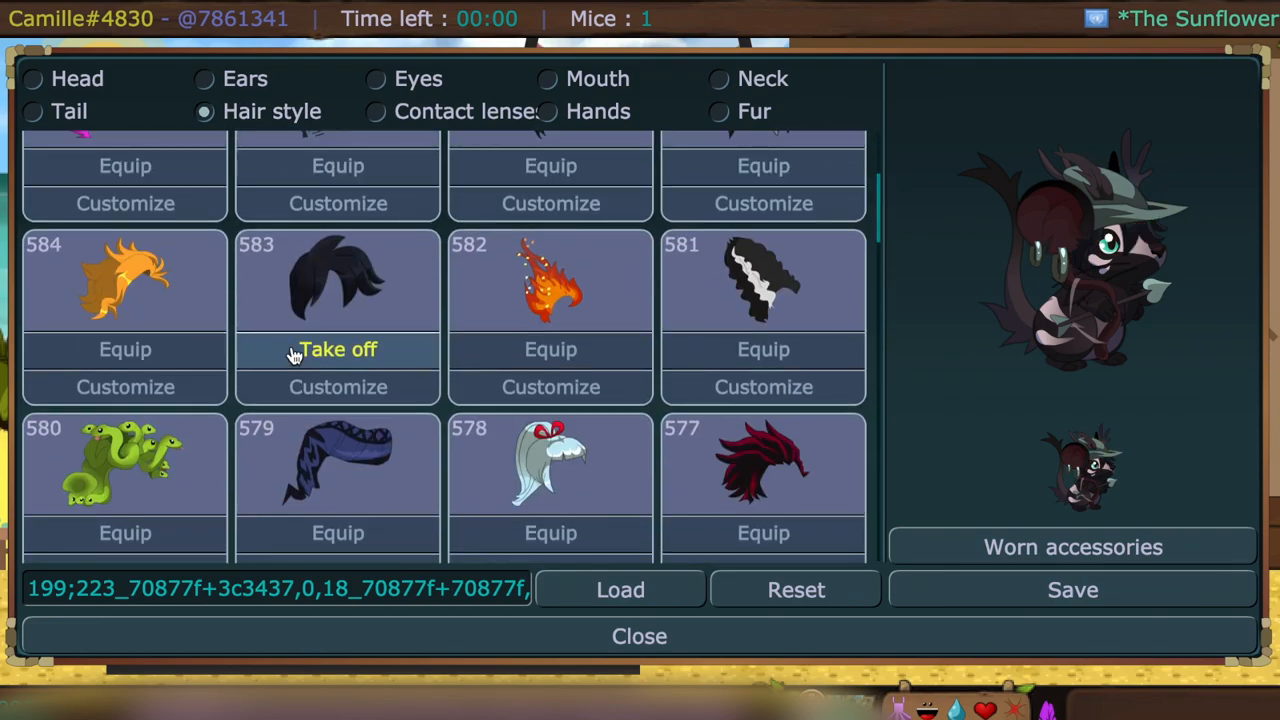
scroll(down, 3)
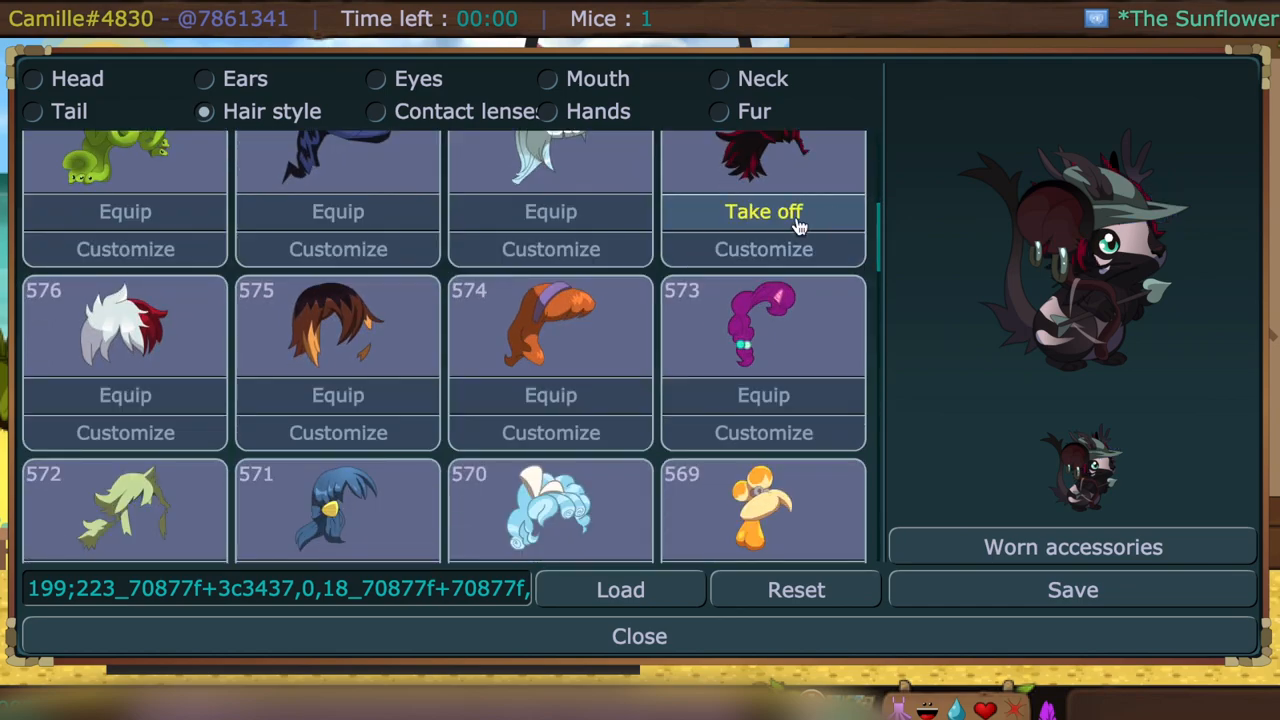
scroll(down, 3)
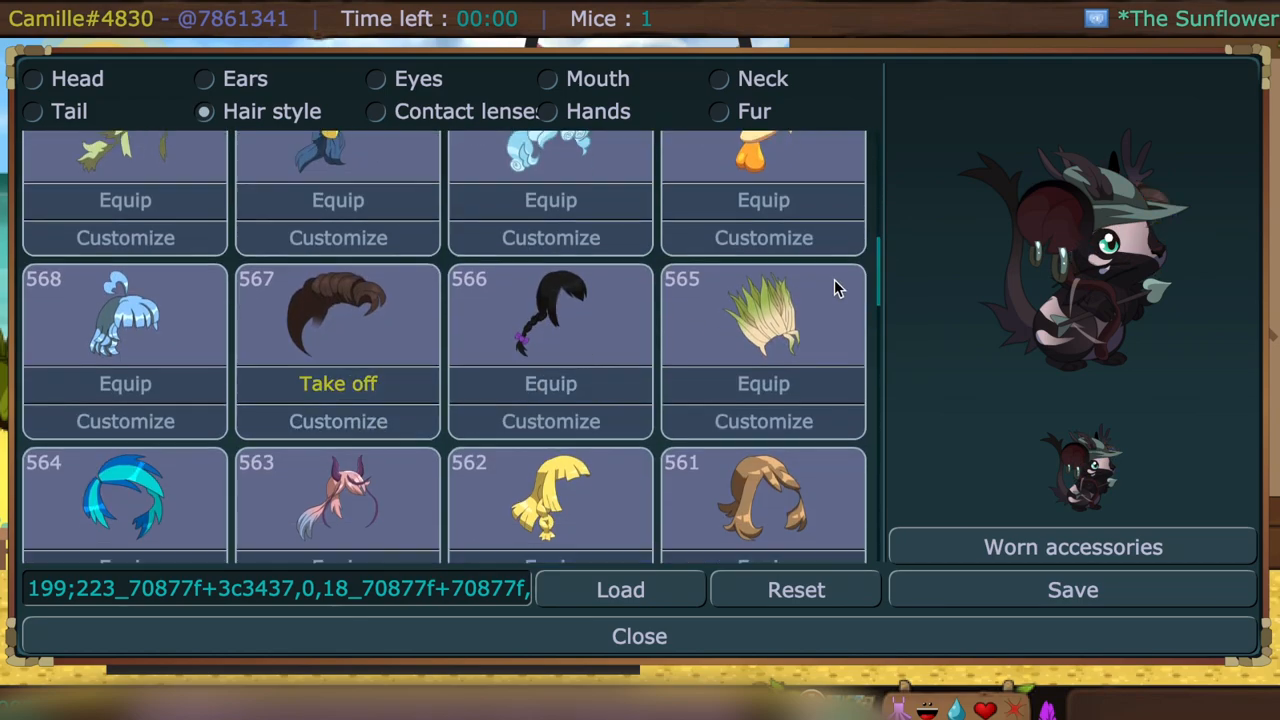
scroll(down, 3)
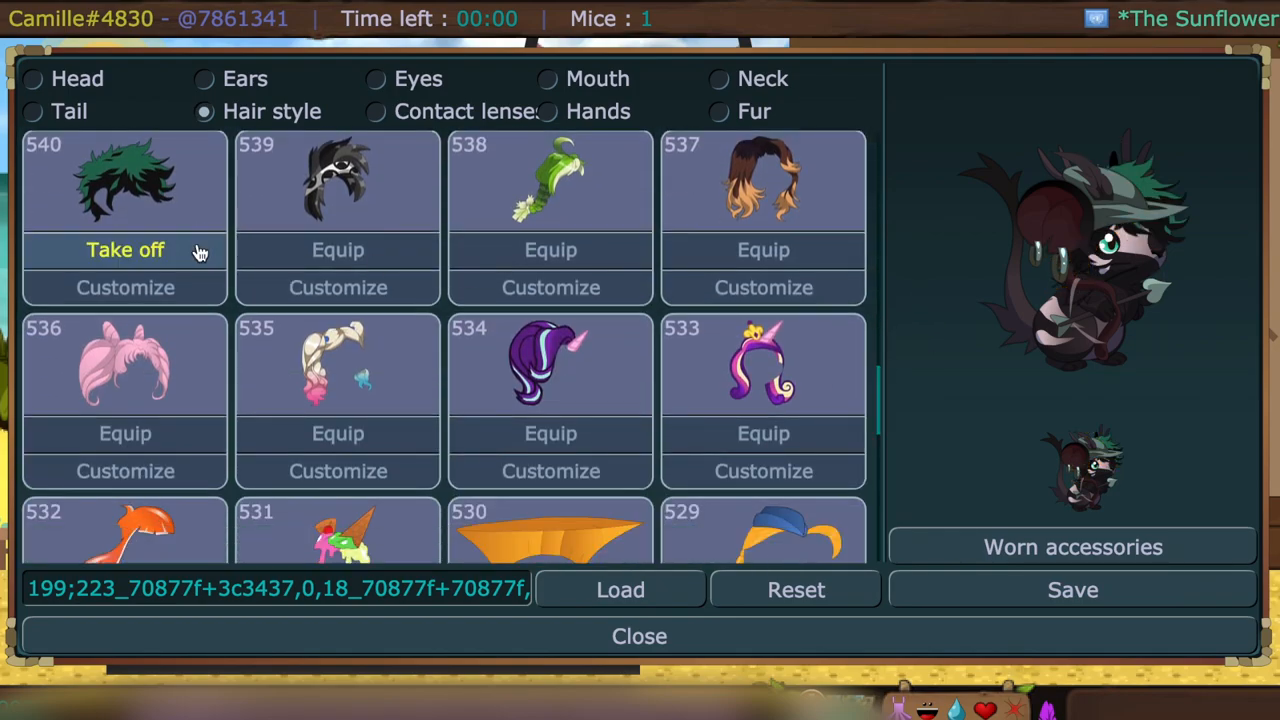
scroll(down, 3)
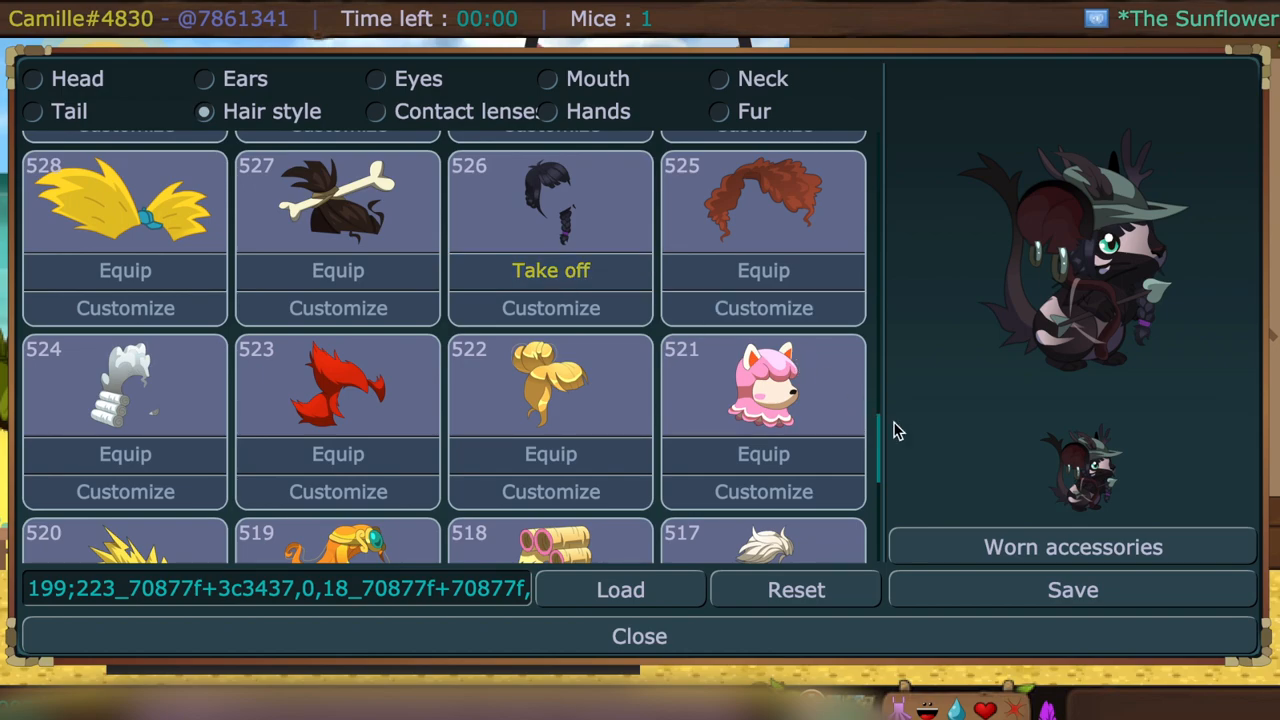
mouse_move(552, 308)
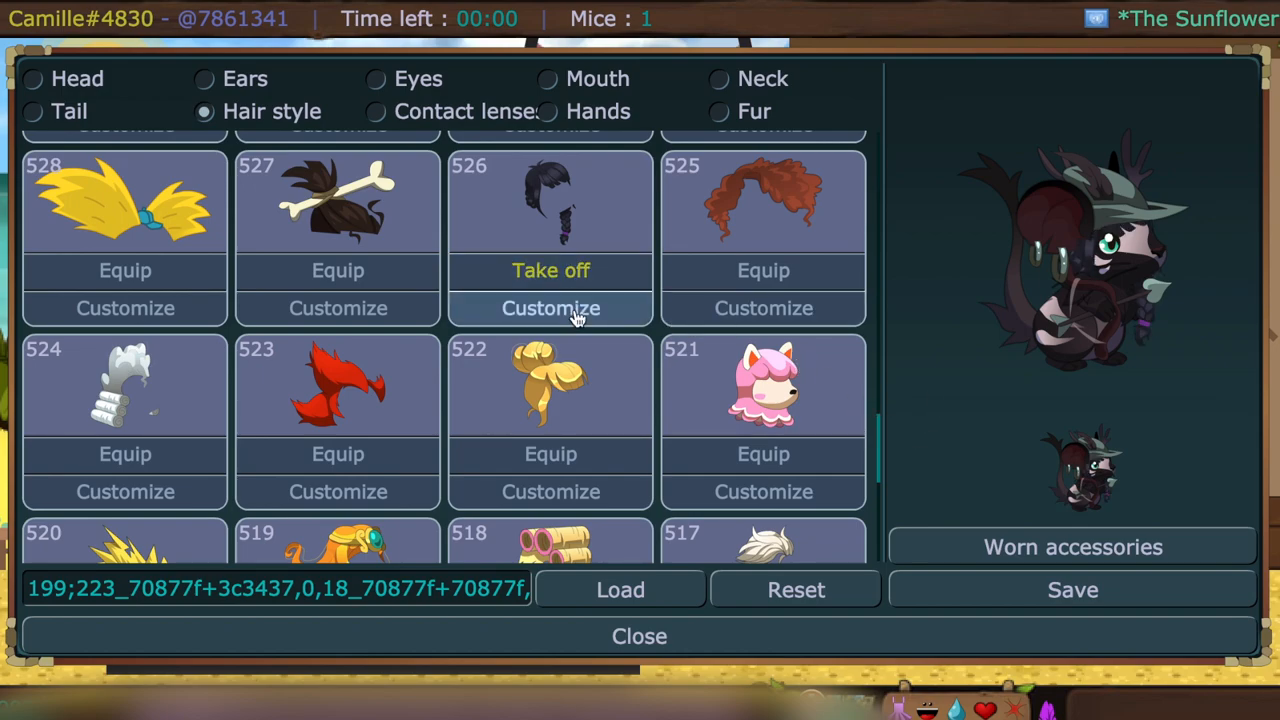
- Recolour hairstyle 526 with the saved dusty rose swatch and submit
click(550, 308)
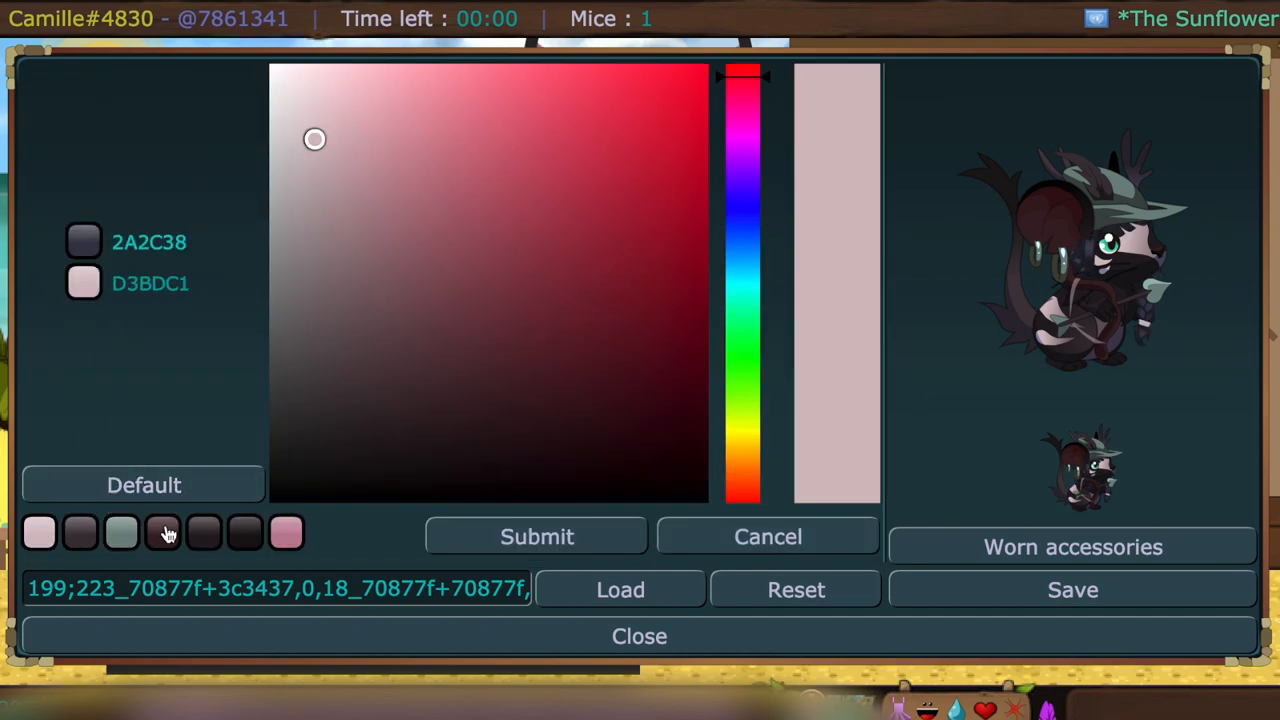
click(164, 532)
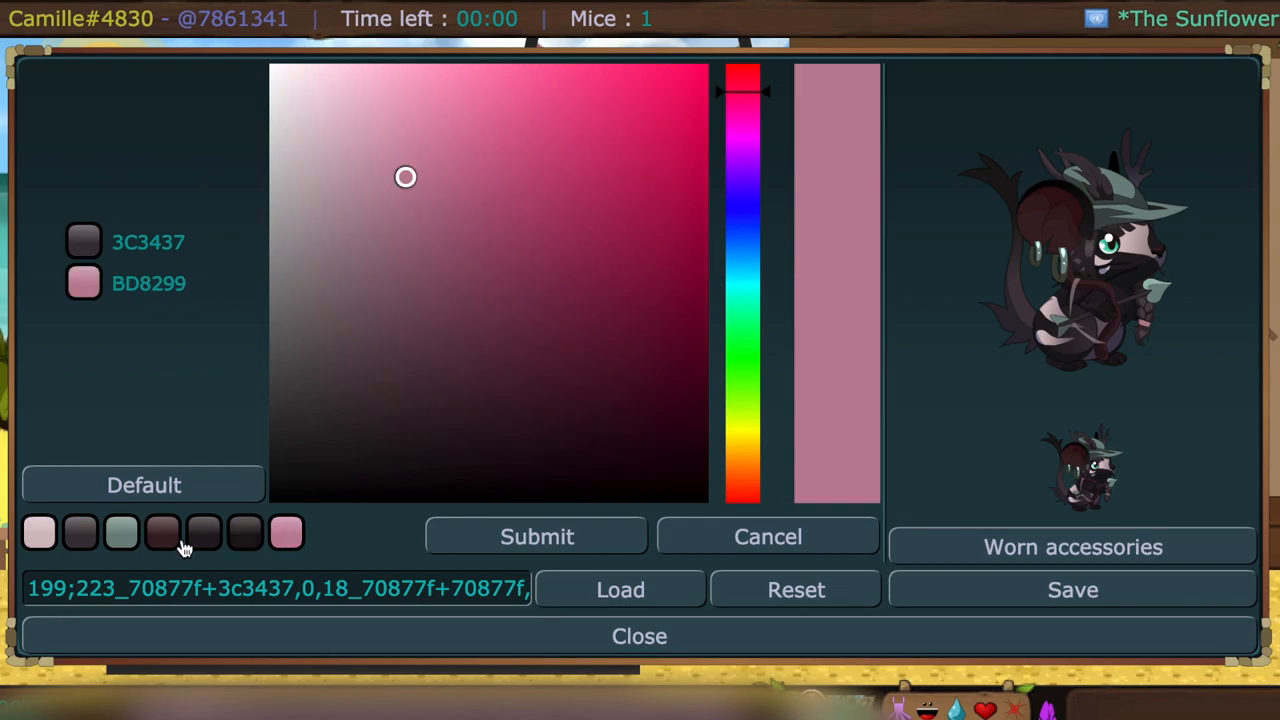
click(768, 536)
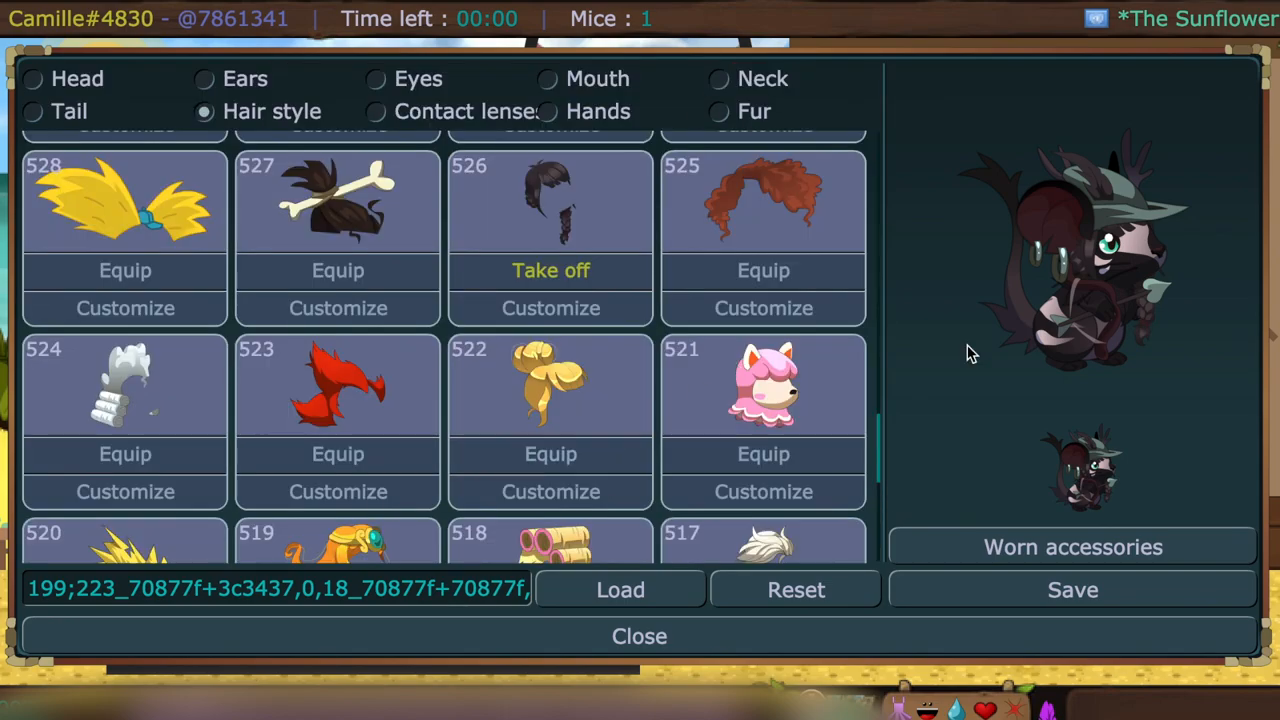
scroll(up, 3)
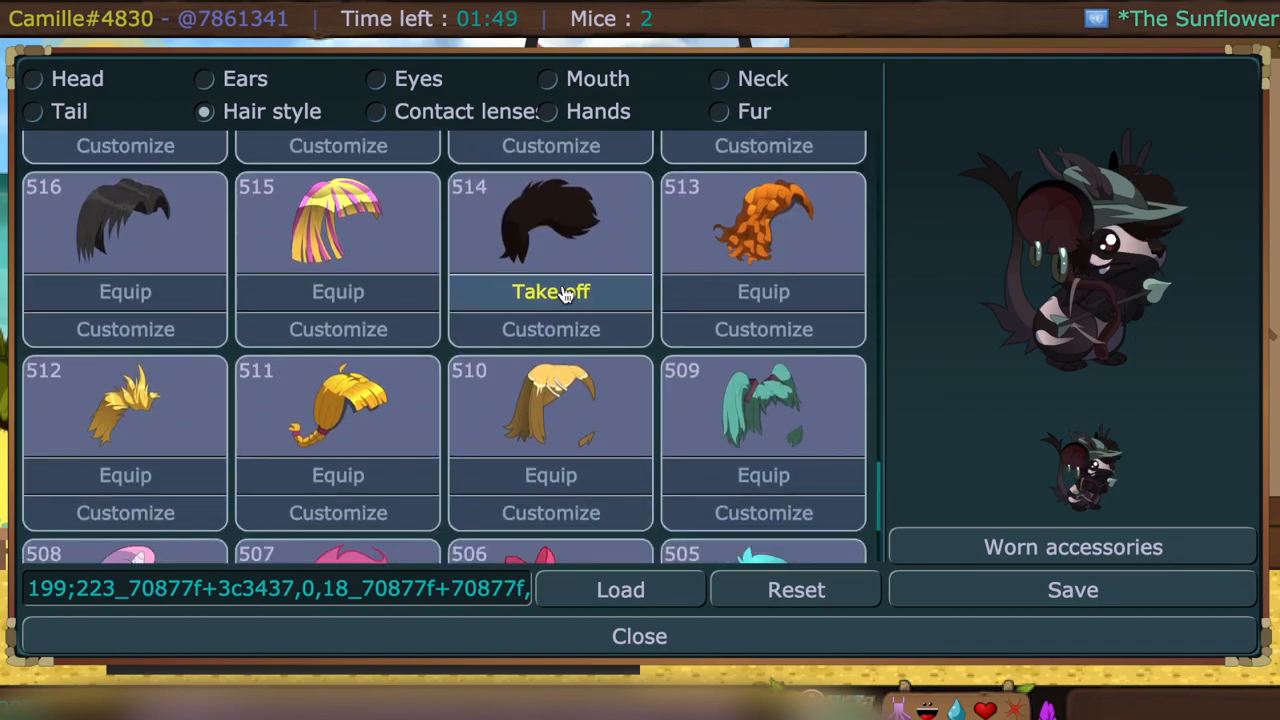
- Remove hairstyles 514 and 509 and lenses 728, leaving the turquoise twin-tail hair 505
click(550, 328)
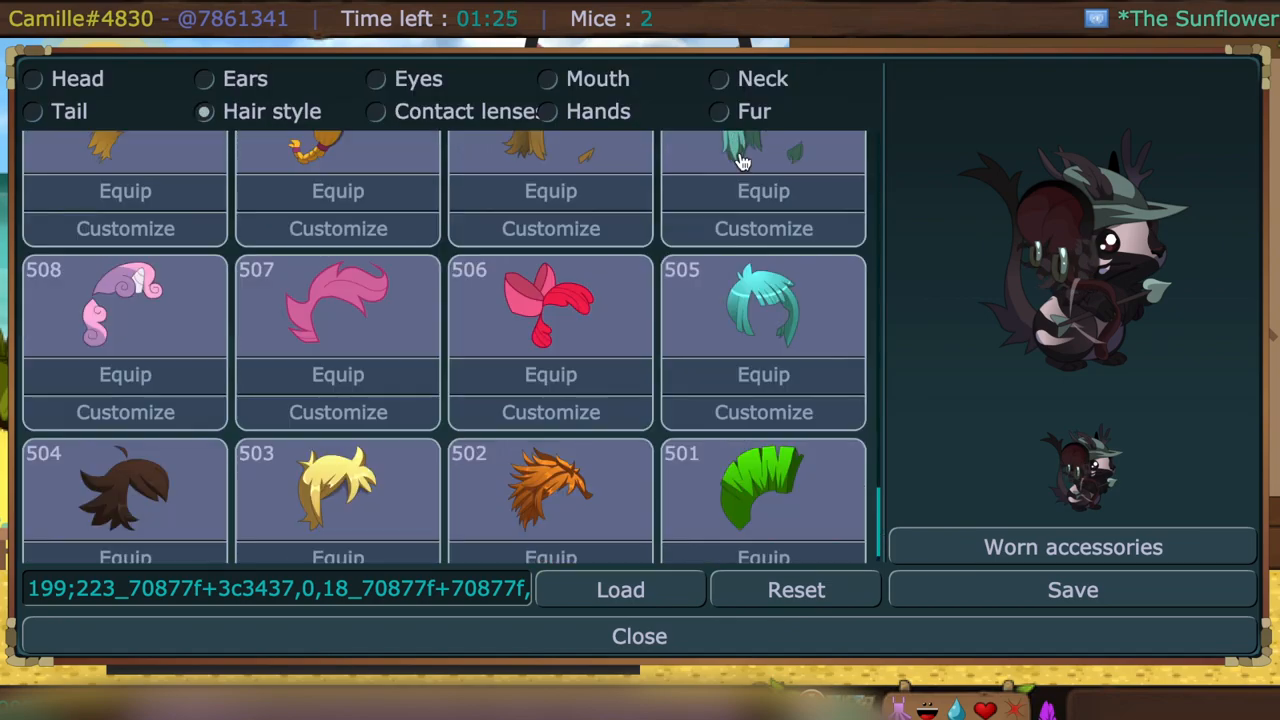
click(376, 112)
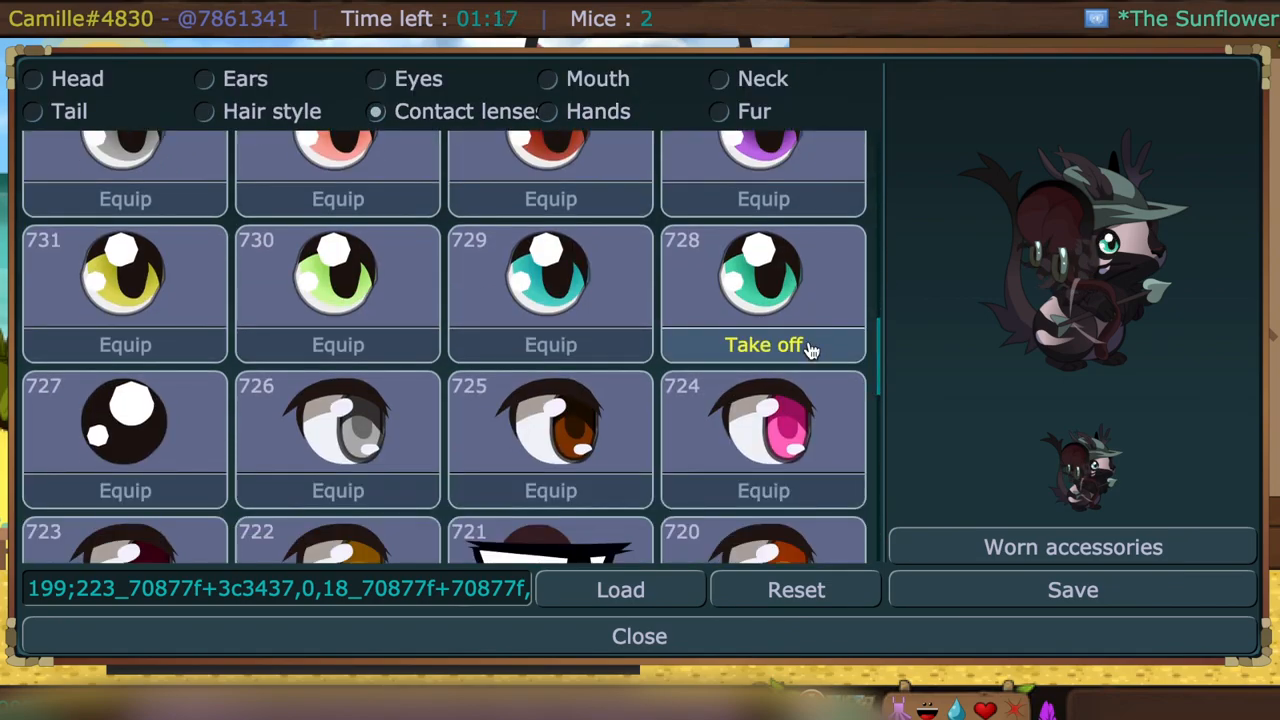
click(204, 112)
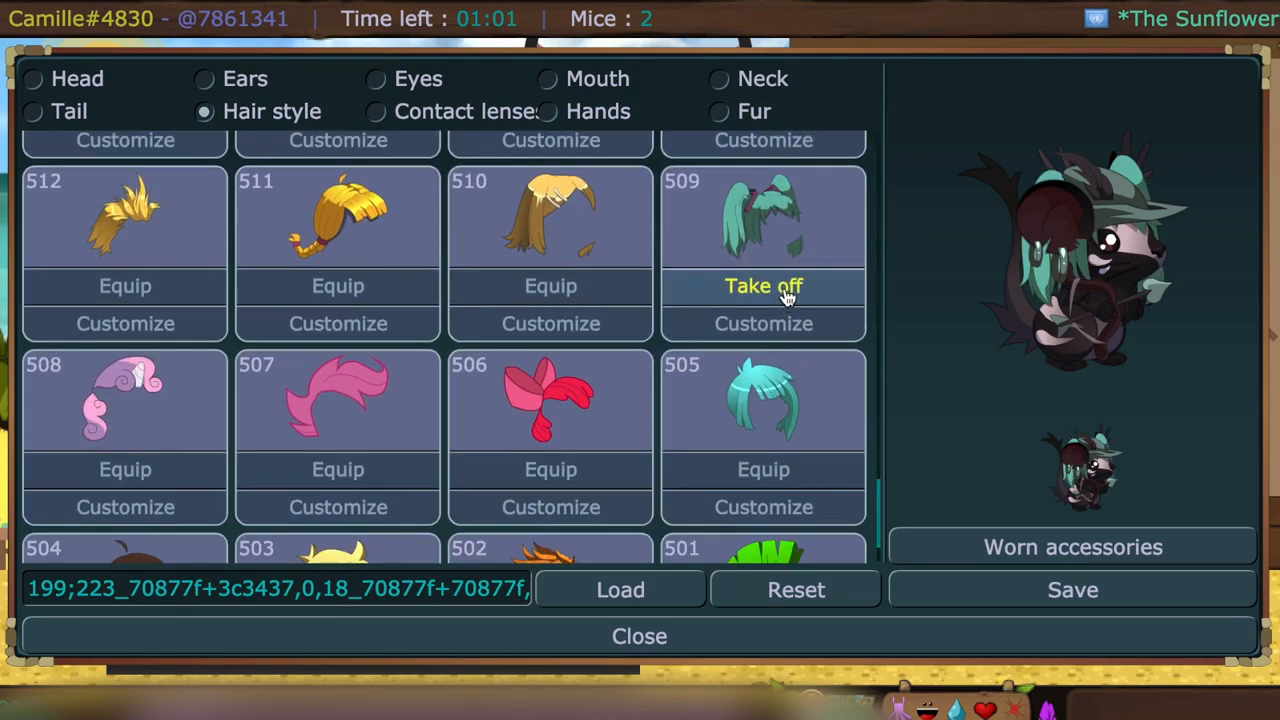
click(764, 324)
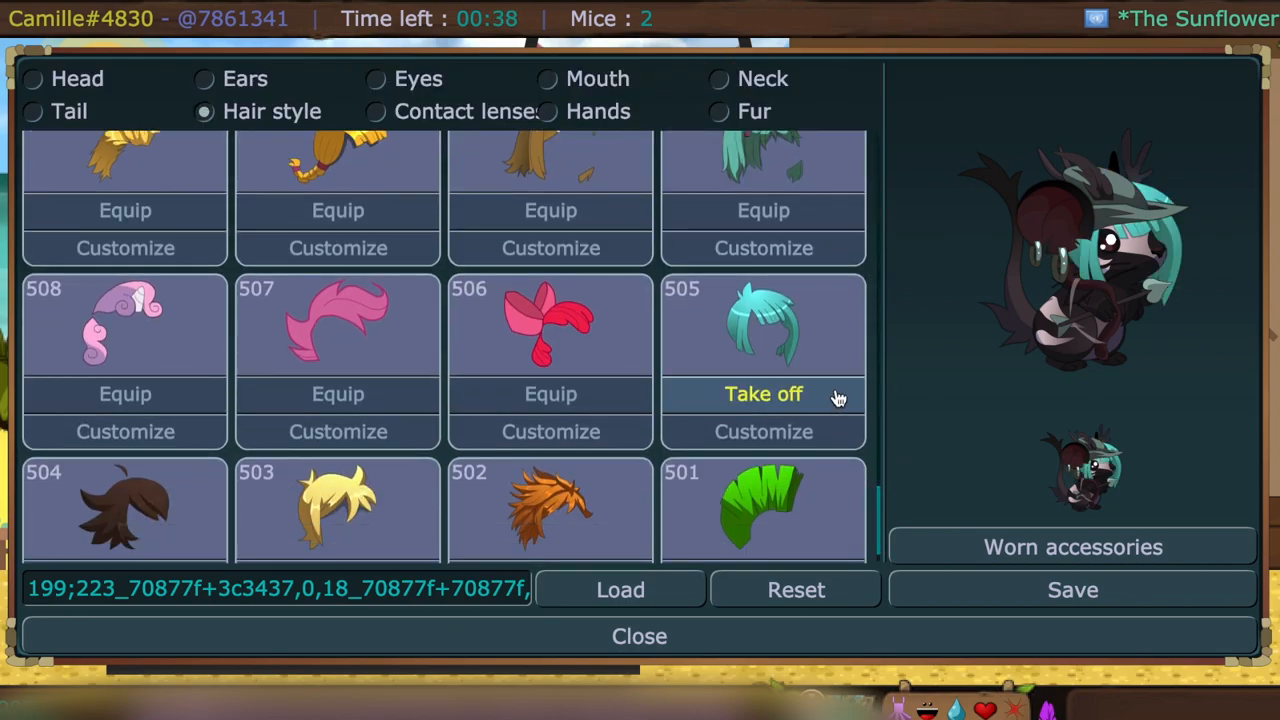
- Reset the look and try the black hat 10200 and white bonnet 10197 under Head
click(764, 432)
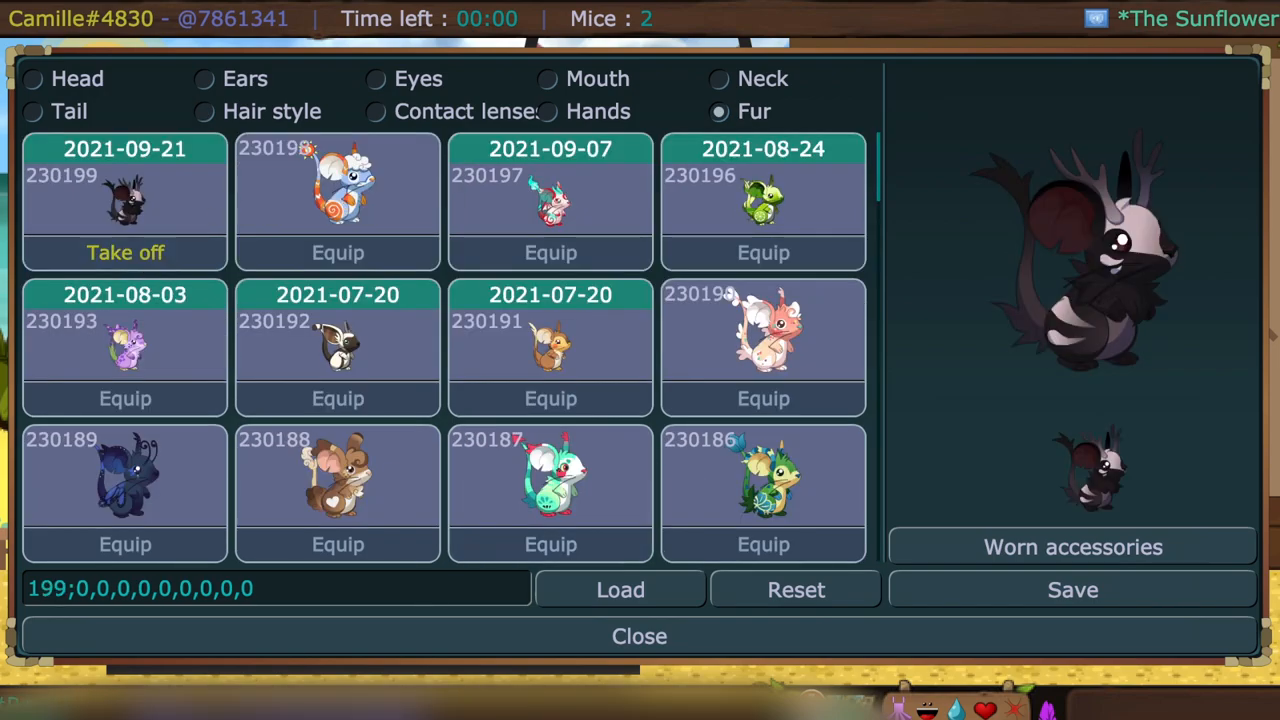
click(32, 78)
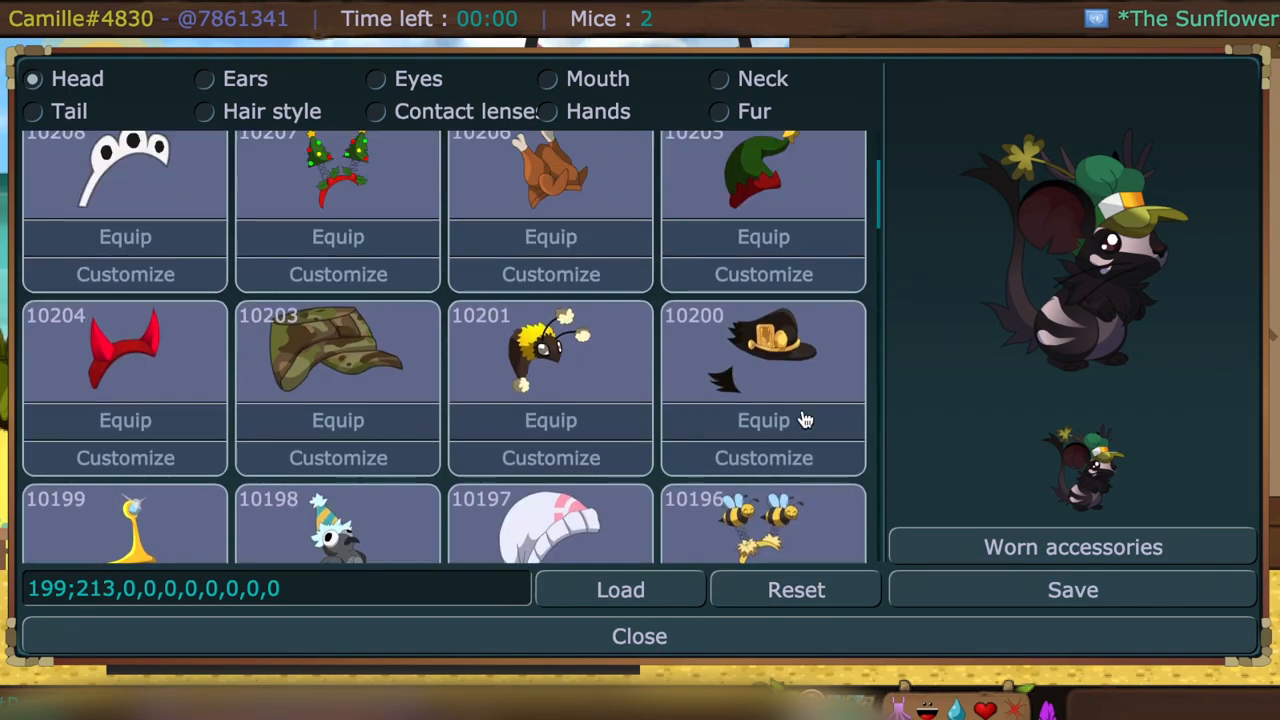
click(764, 420)
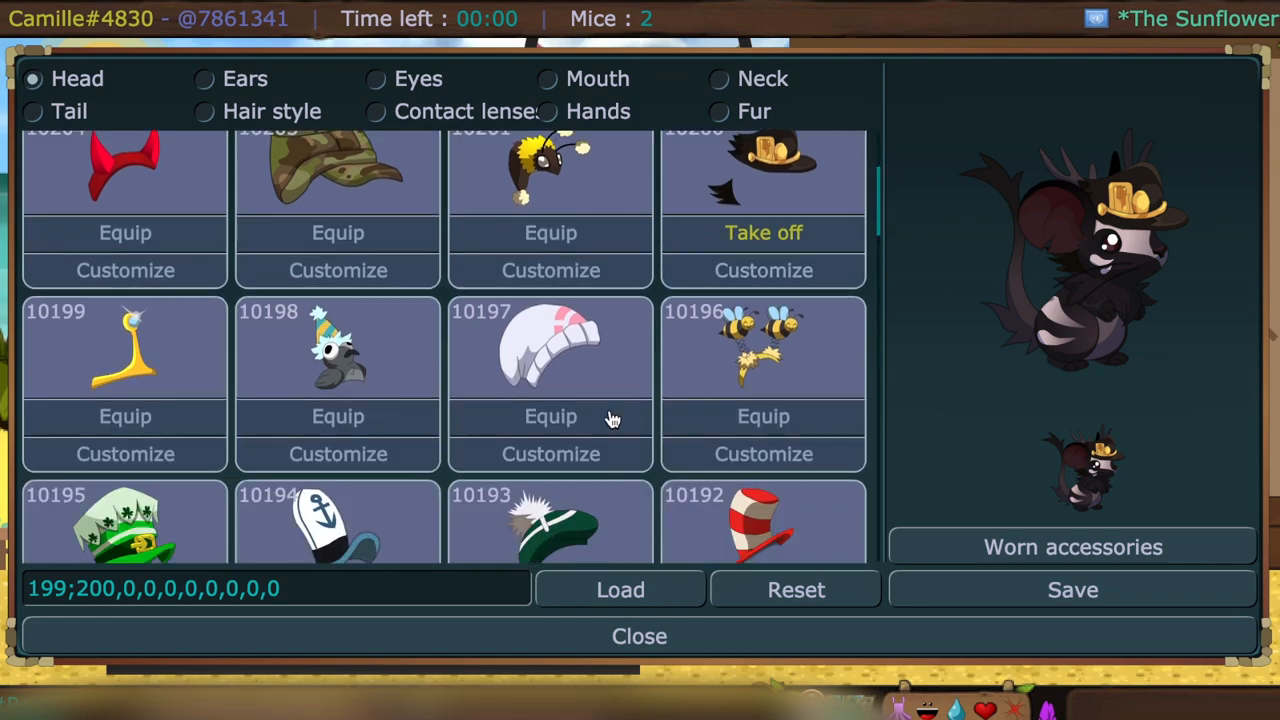
click(550, 416)
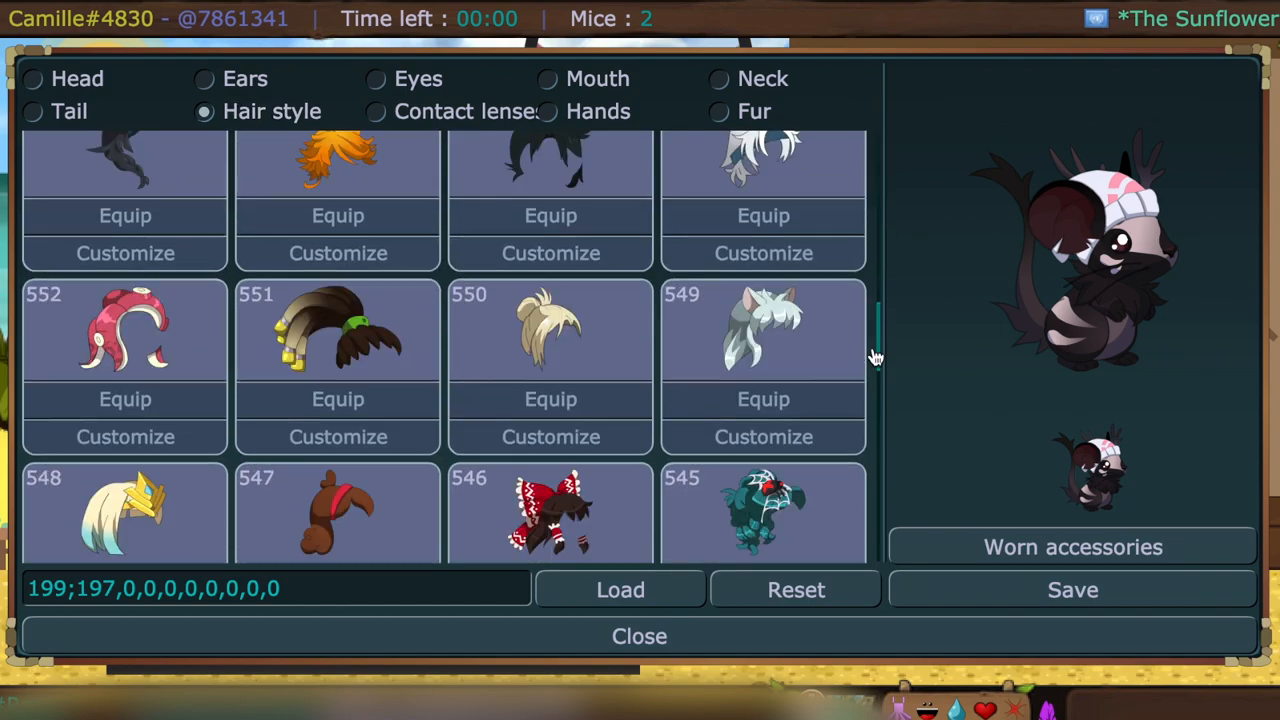
- Swap hairstyle 596 for the long pink-and-white hair 563 and browse the Ears tab
click(124, 252)
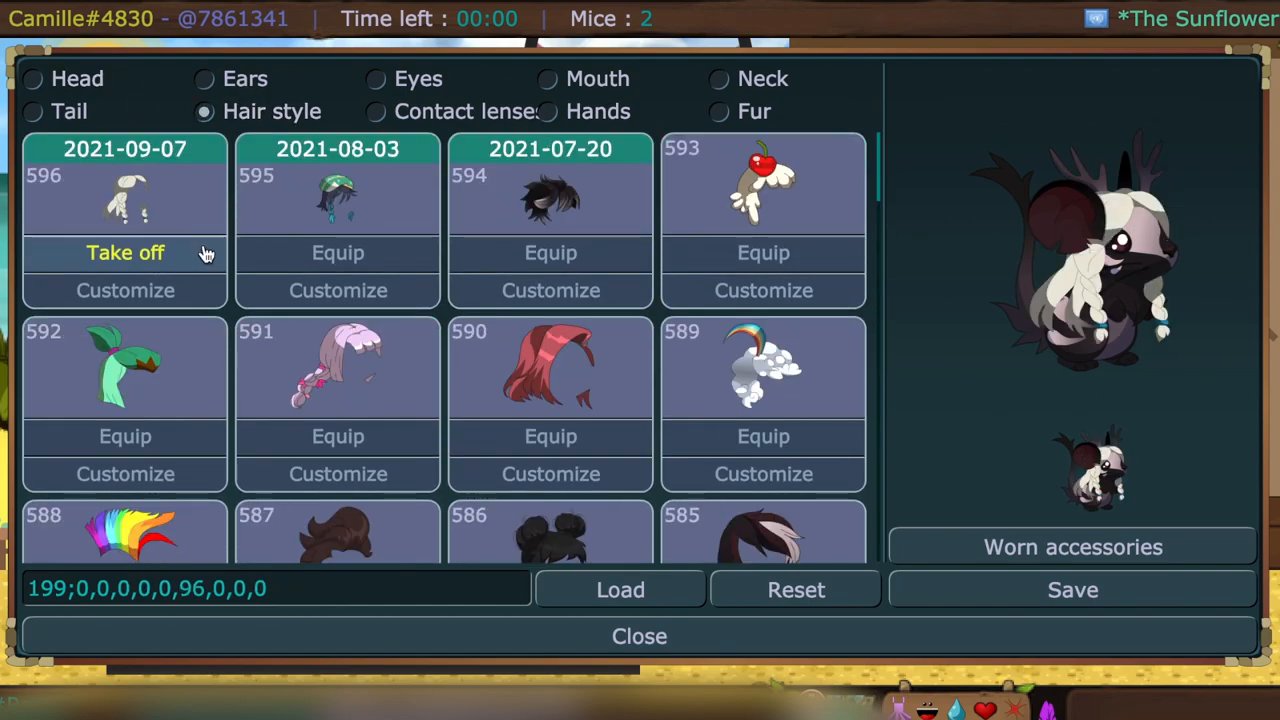
click(550, 436)
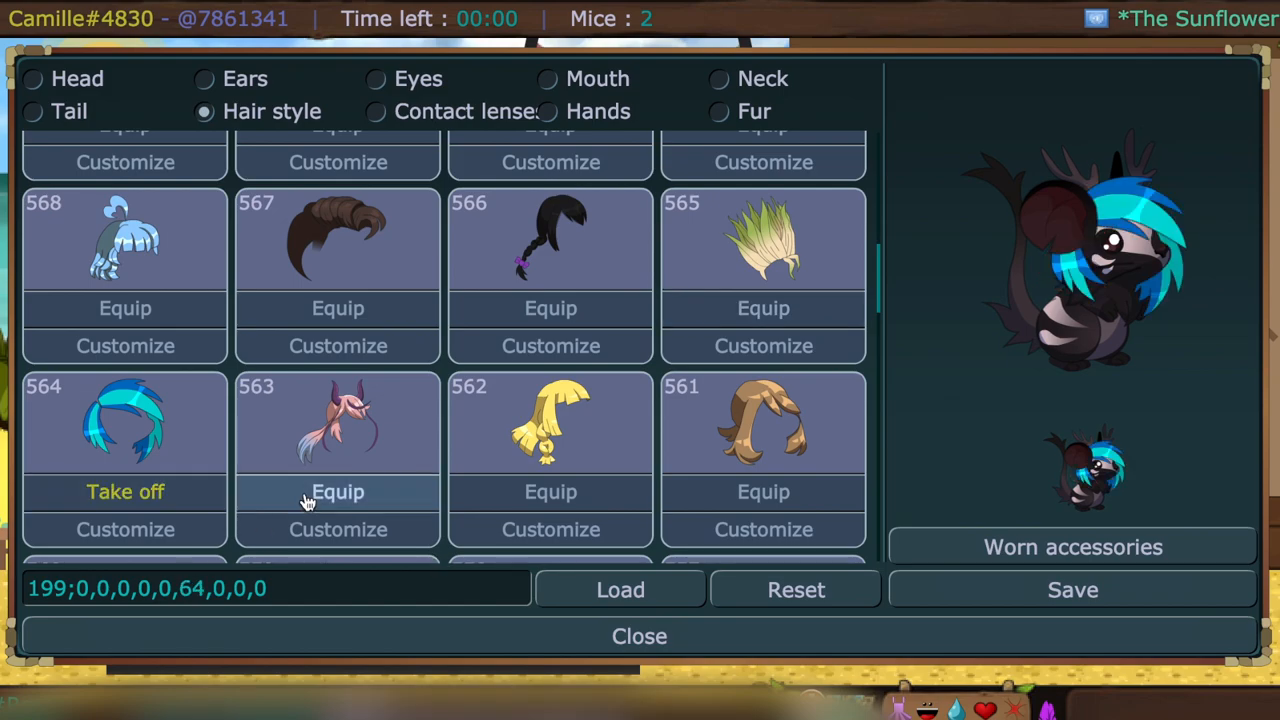
click(32, 78)
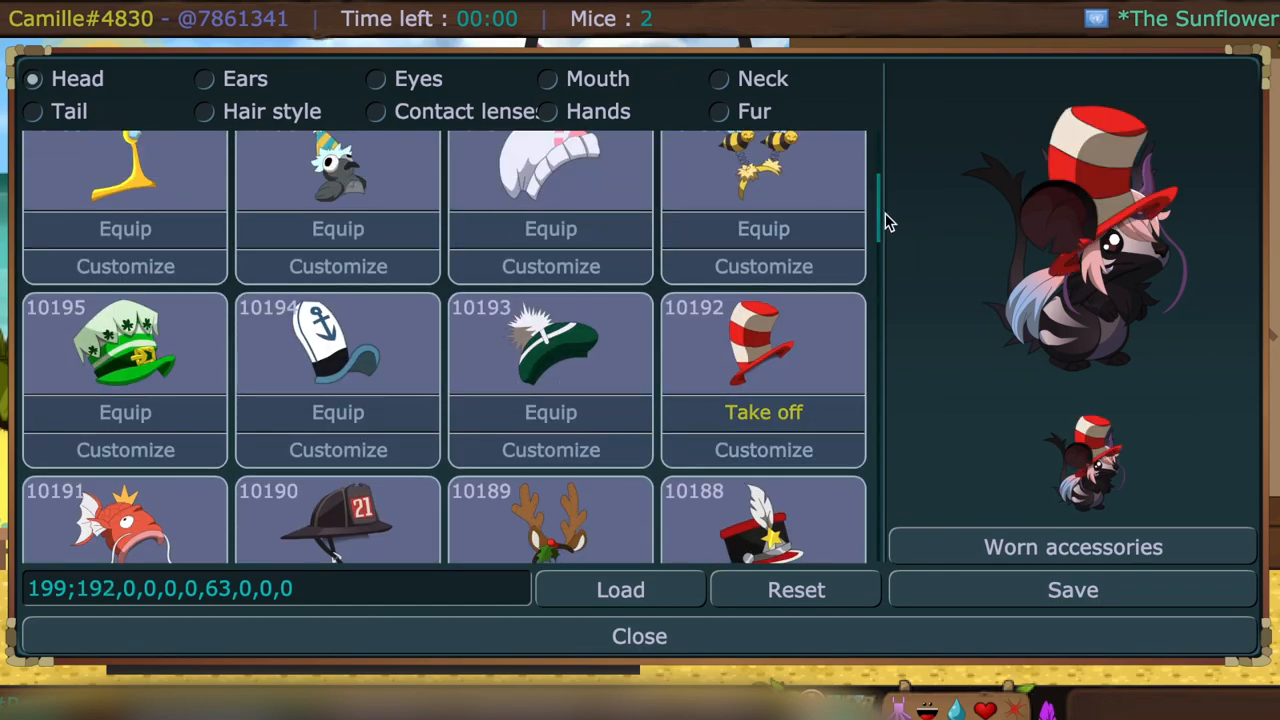
click(204, 80)
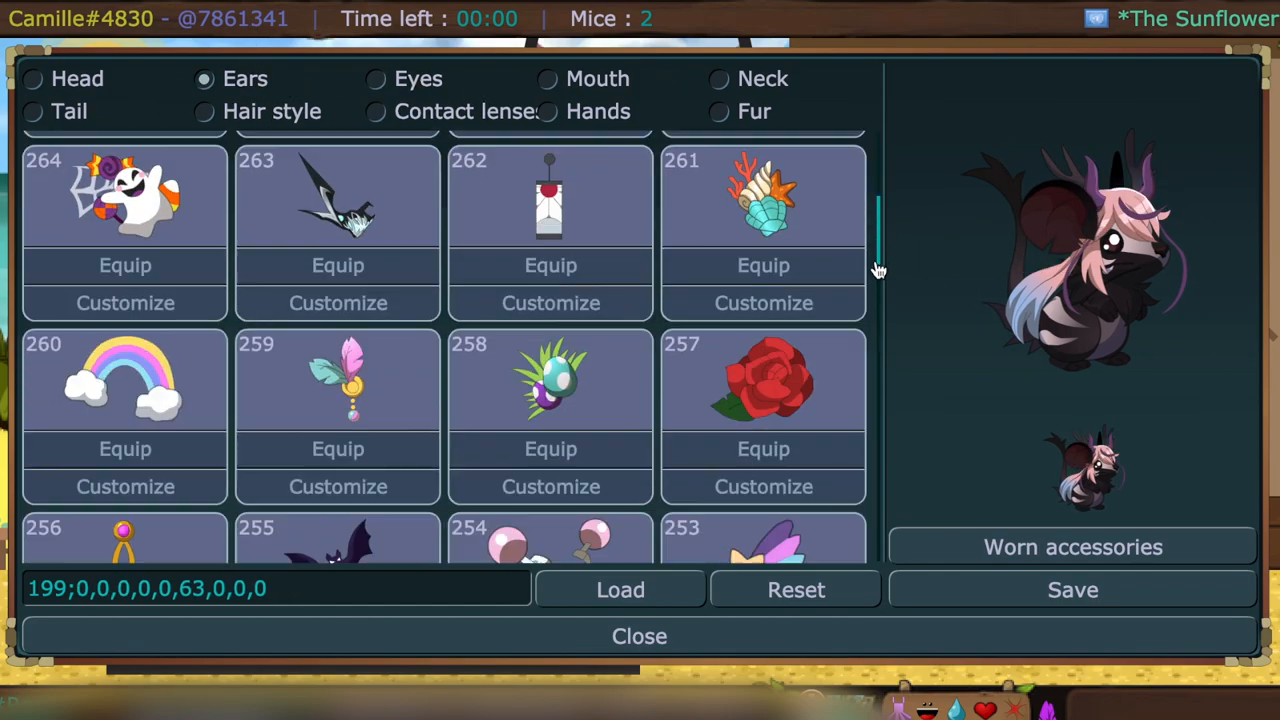
- Try the heart glasses 142, remove neck item 440 and start customising a worn accessory
click(376, 78)
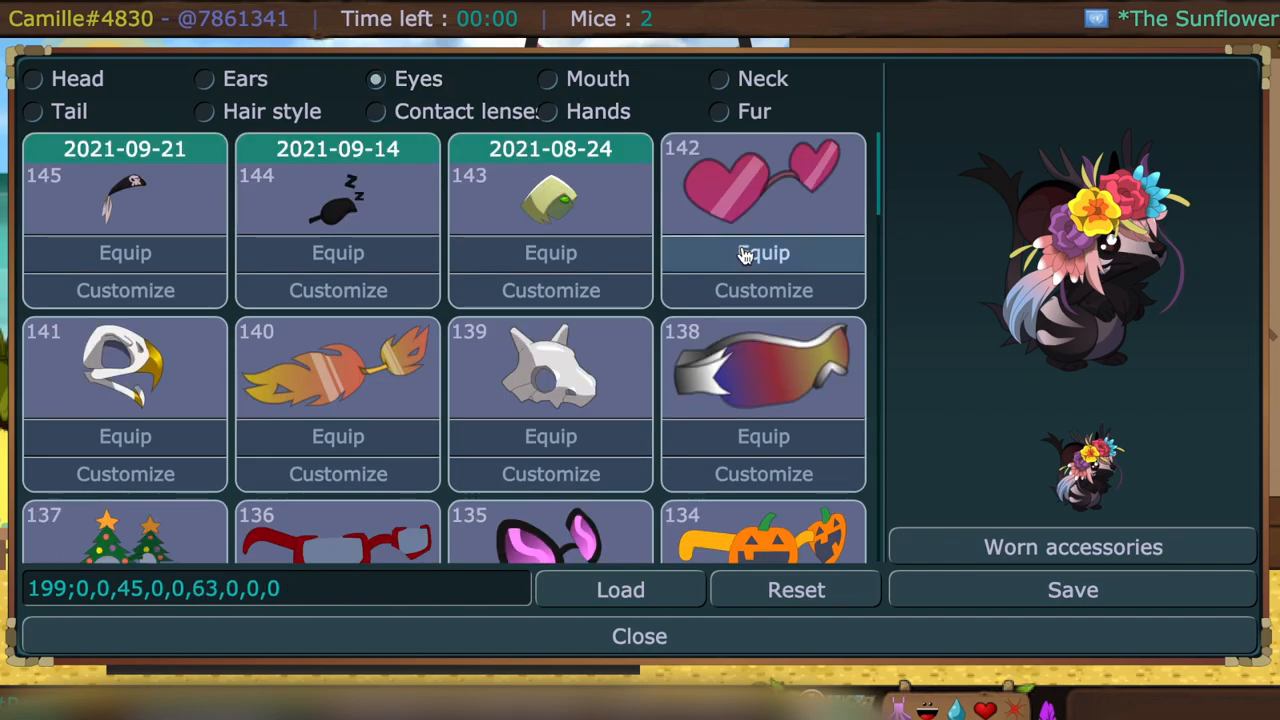
click(718, 78)
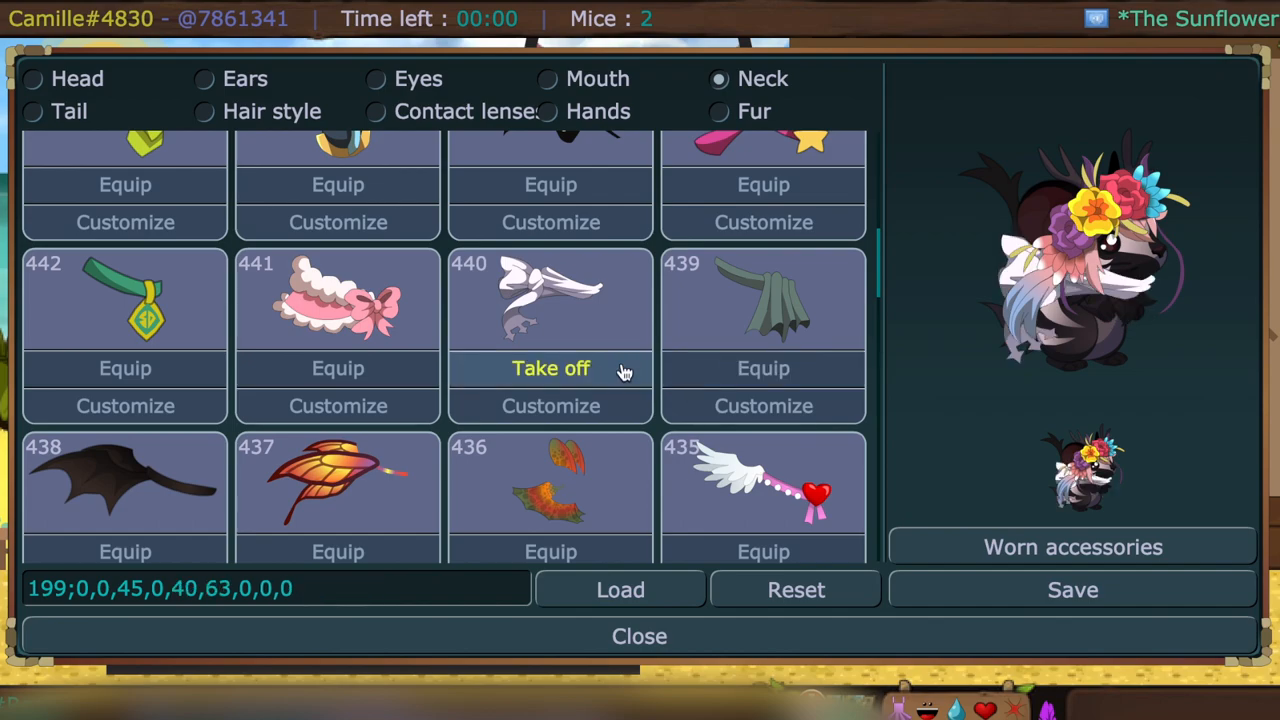
click(550, 368)
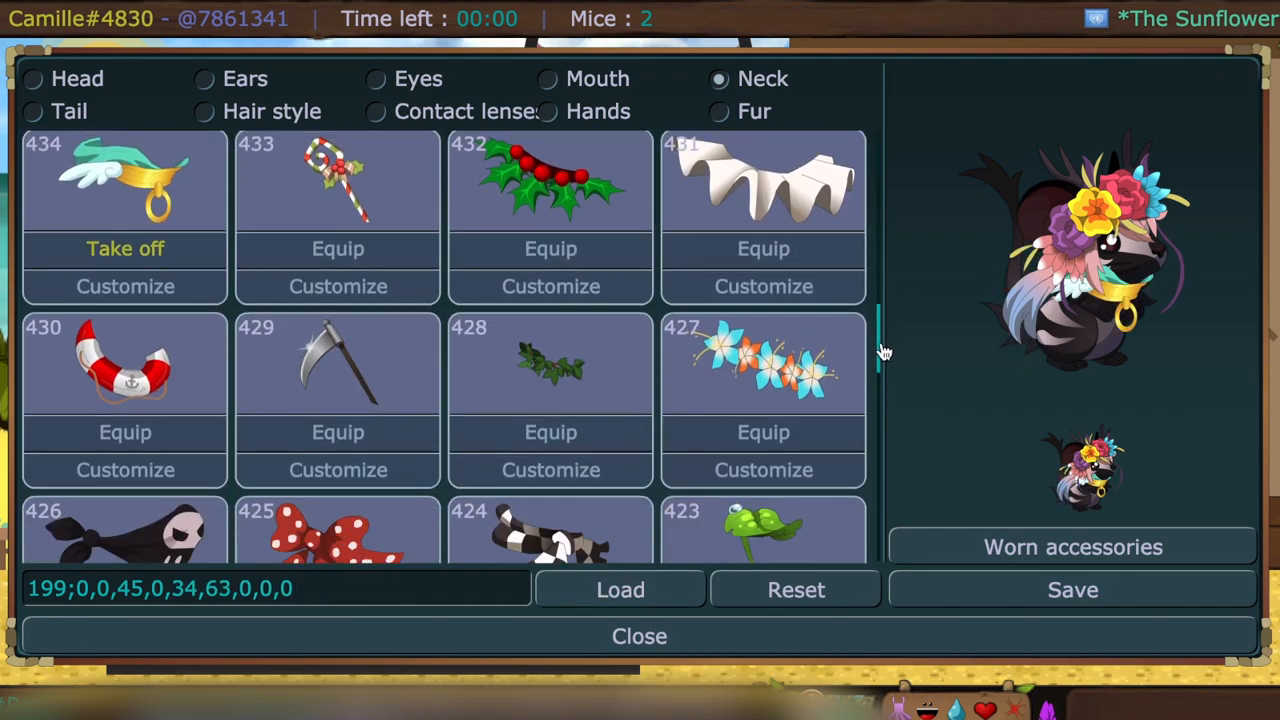
click(1072, 546)
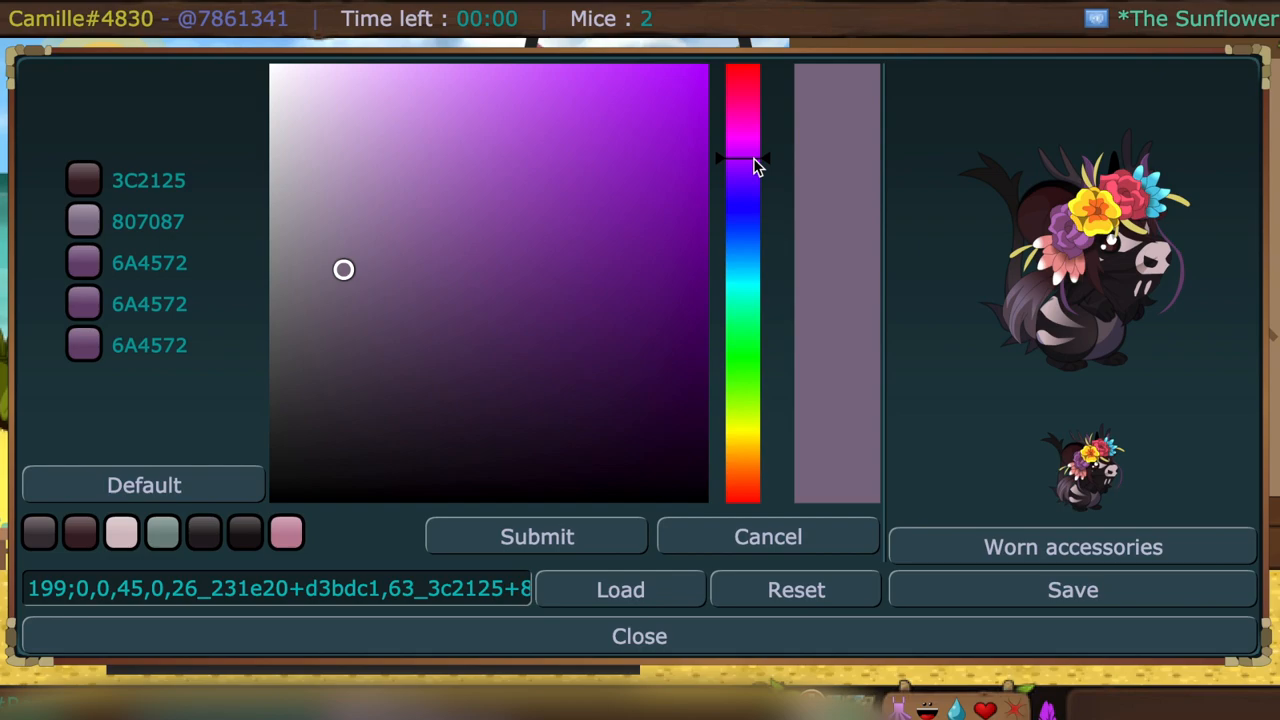
- Shift the accessory's hue to red and apply lighter purple and saved dark colours
click(492, 400)
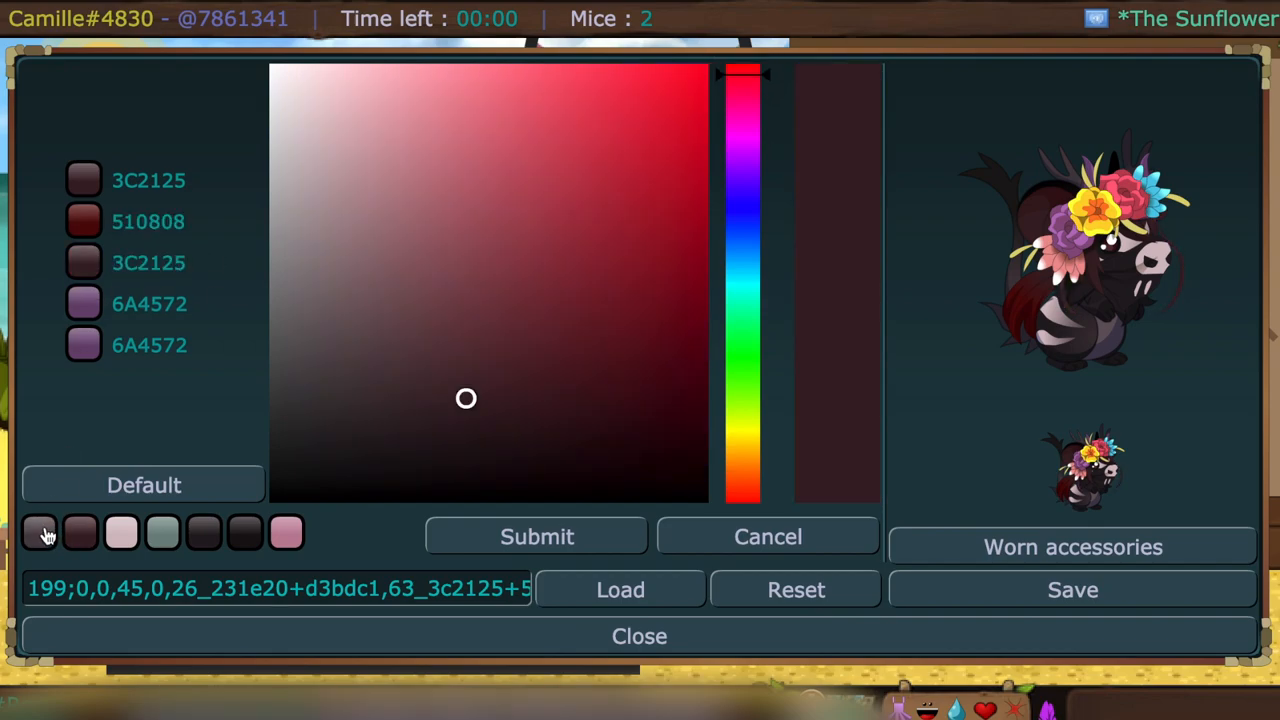
drag(742, 72, 742, 148)
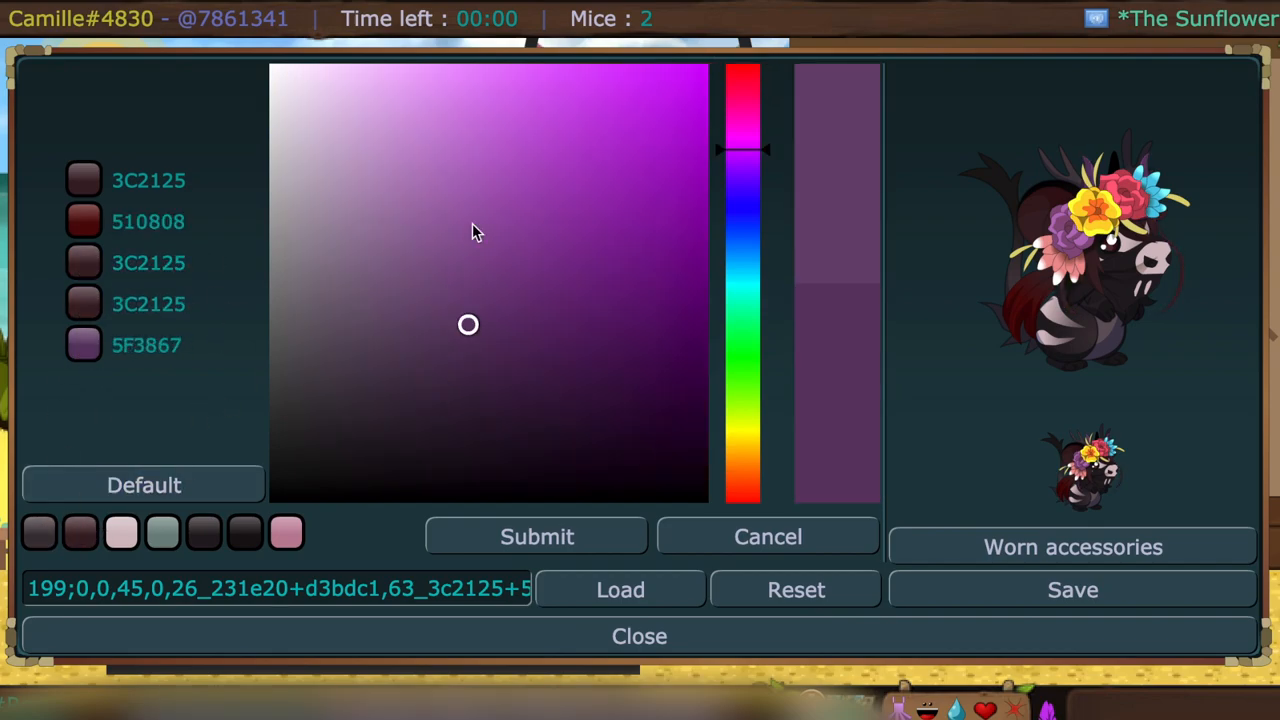
click(40, 532)
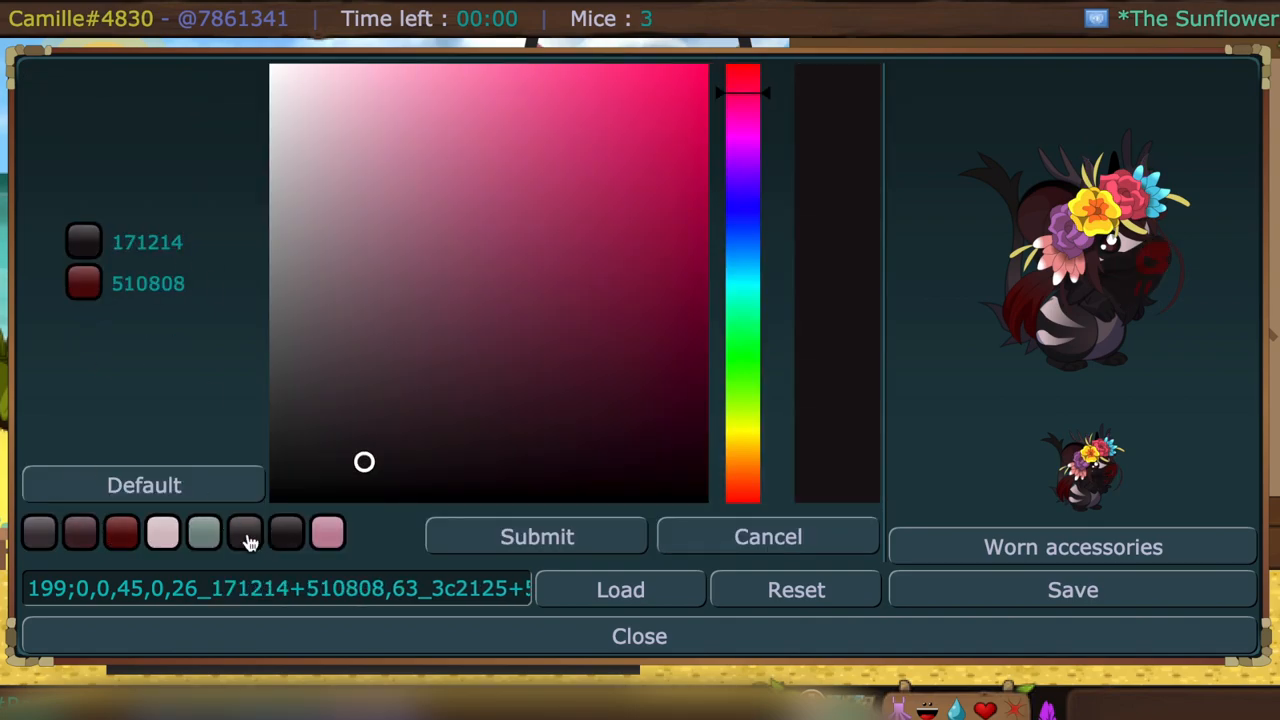
click(328, 532)
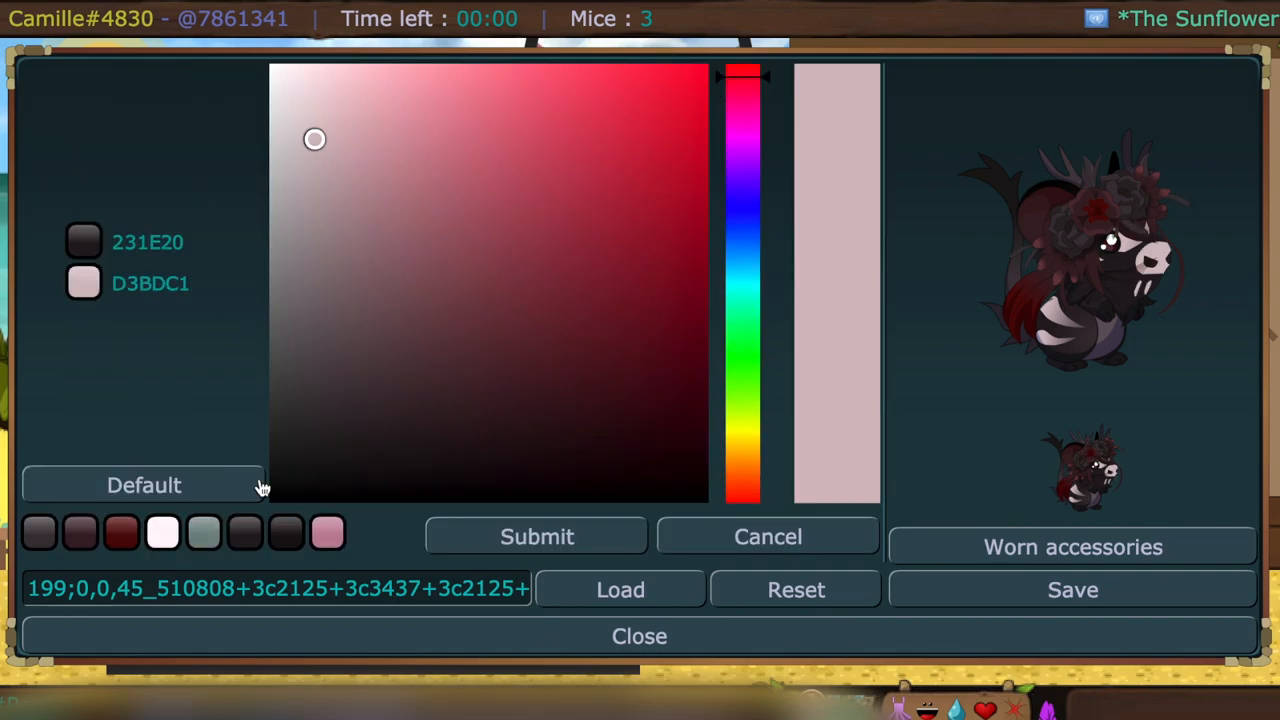
- Restore an item's default colours, then pick light and dark shades and submit
click(676, 340)
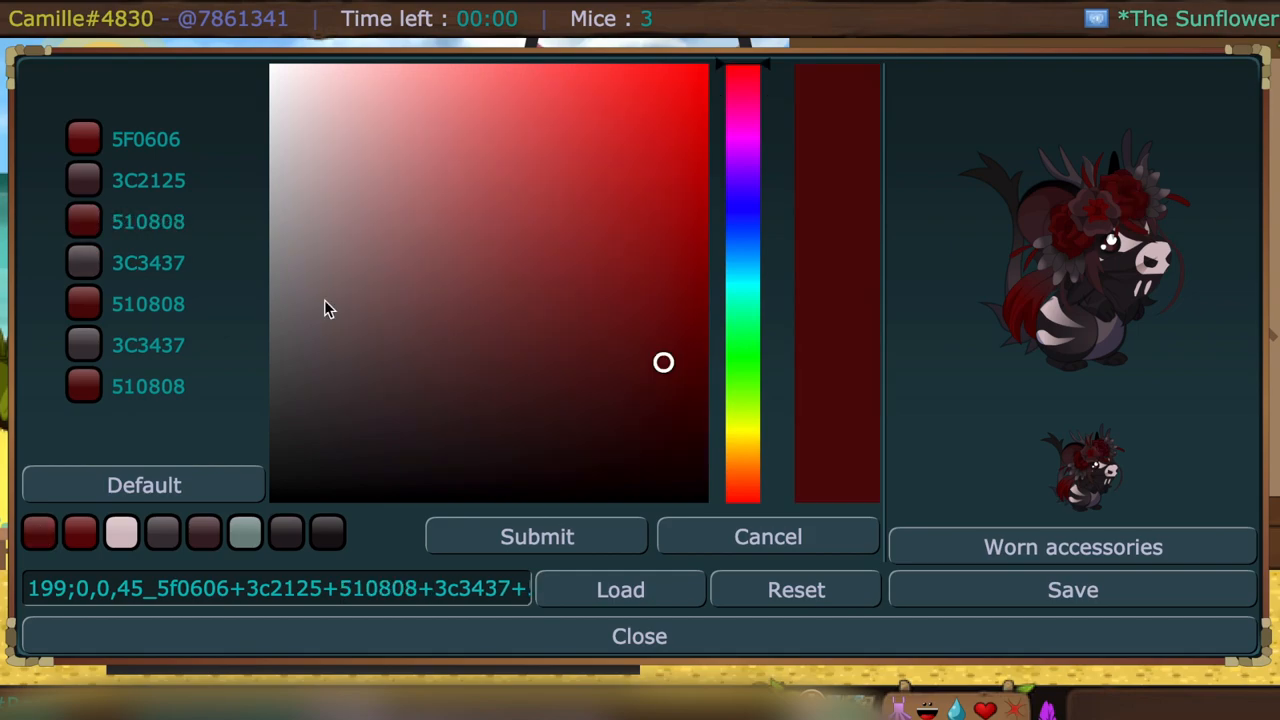
click(768, 536)
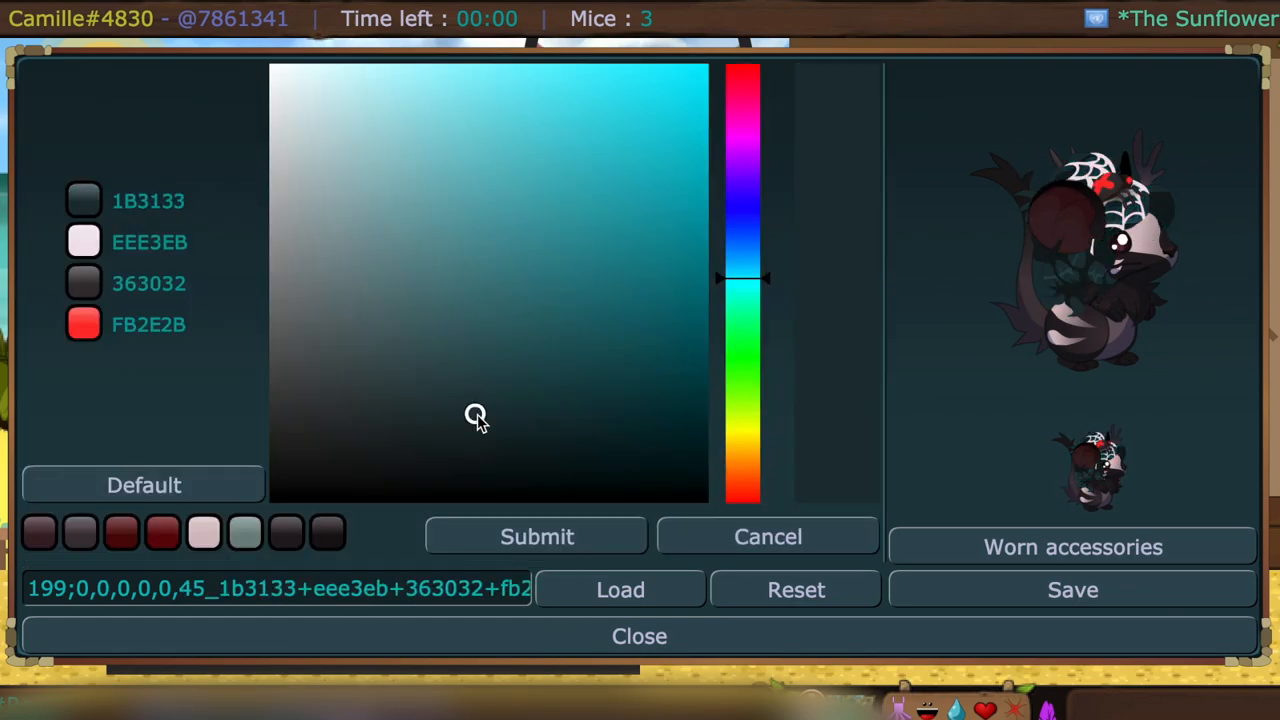
click(204, 532)
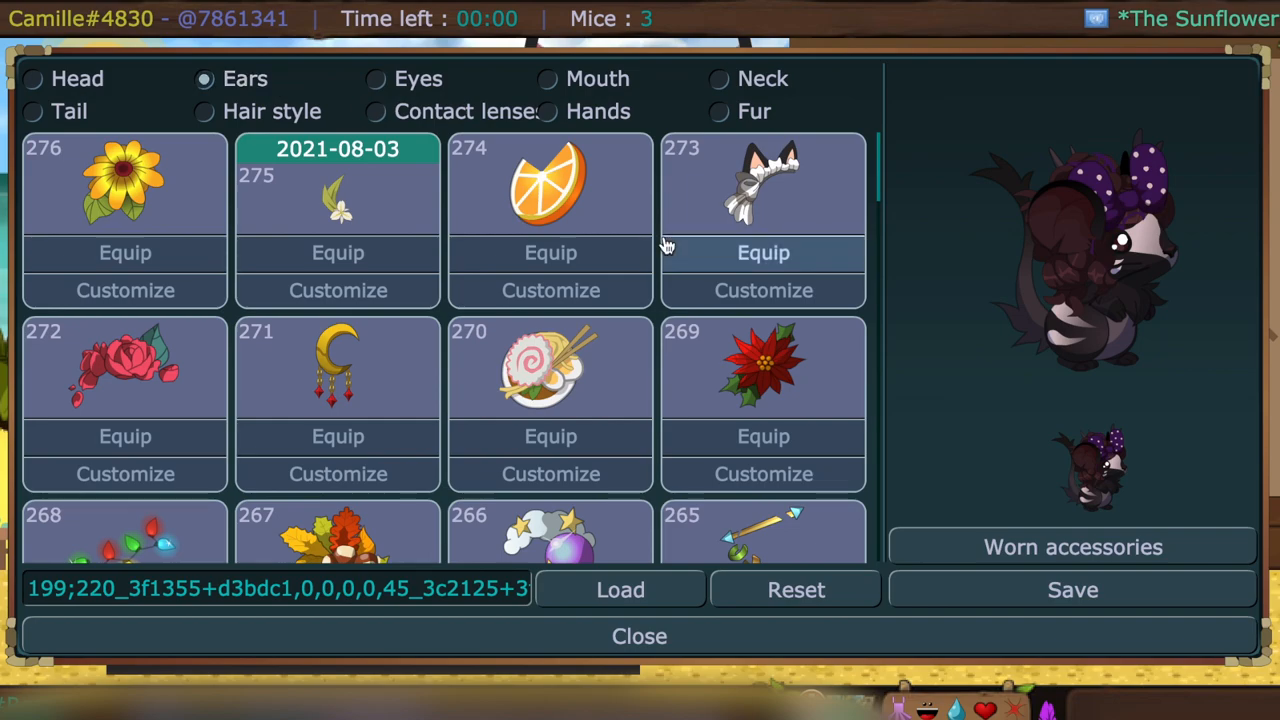
- Equip the black-and-white ear accessory and recolour it with the pale pink swatch
click(336, 436)
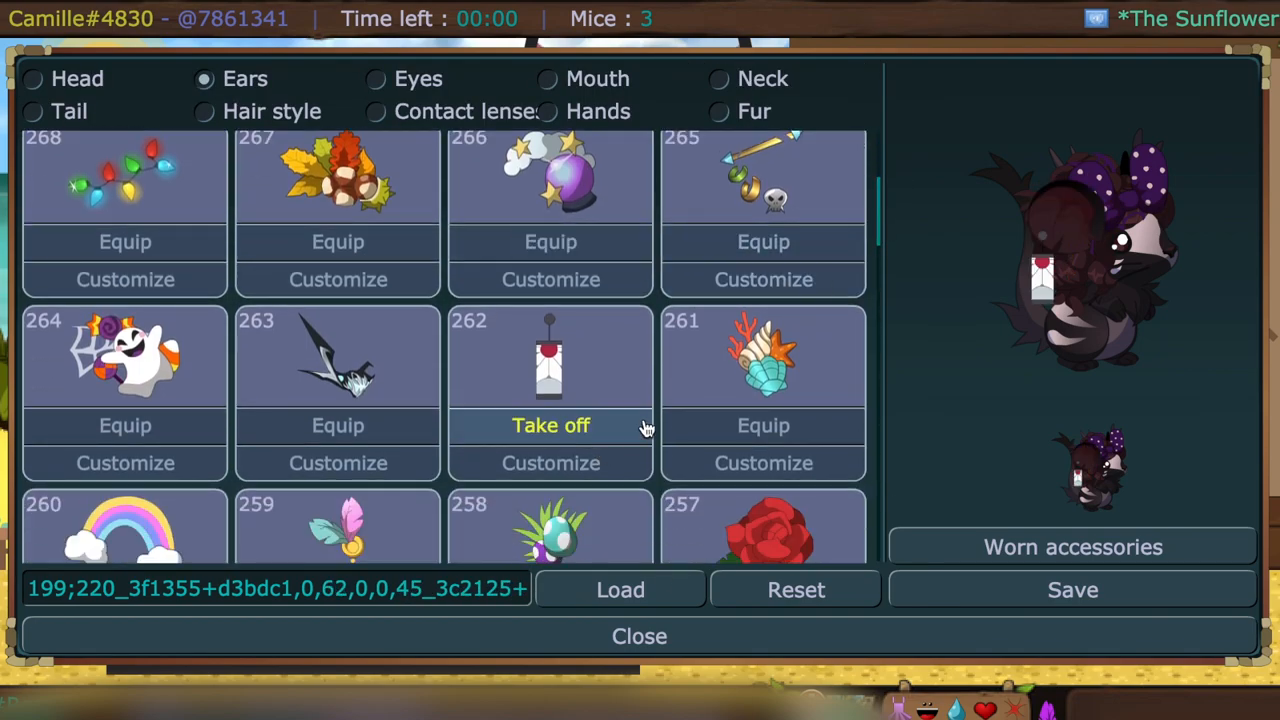
click(550, 462)
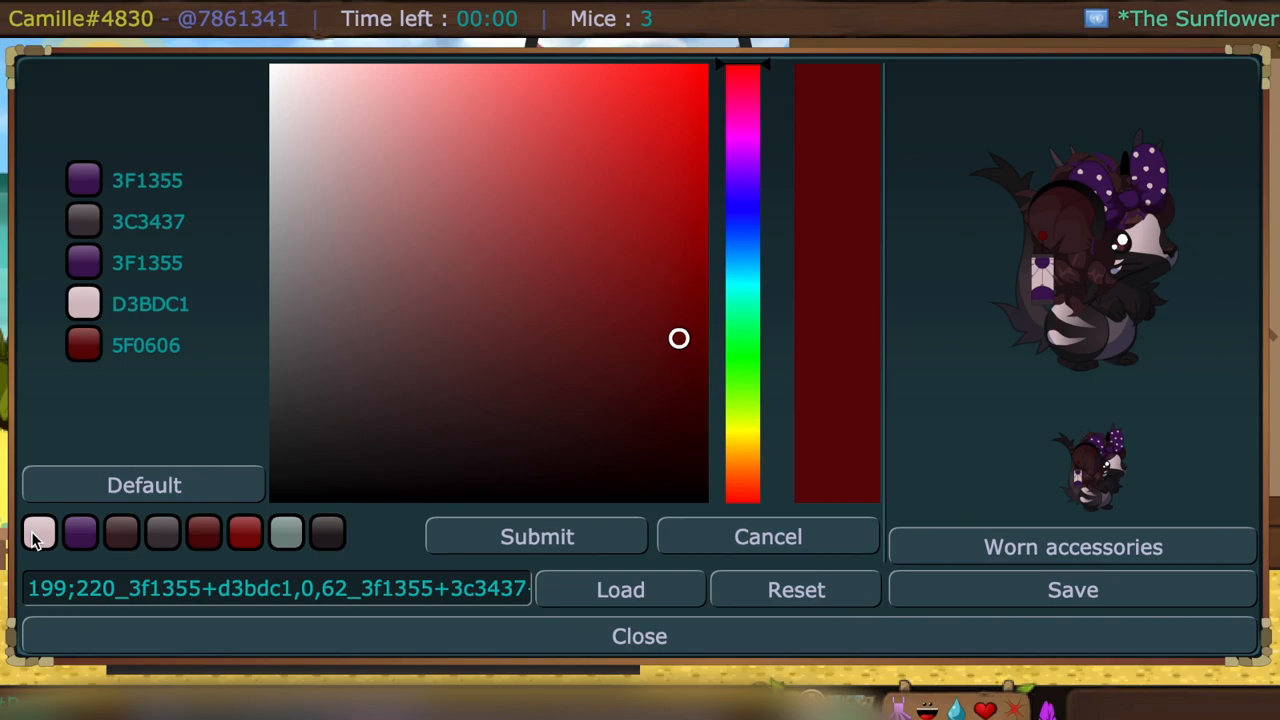
click(768, 536)
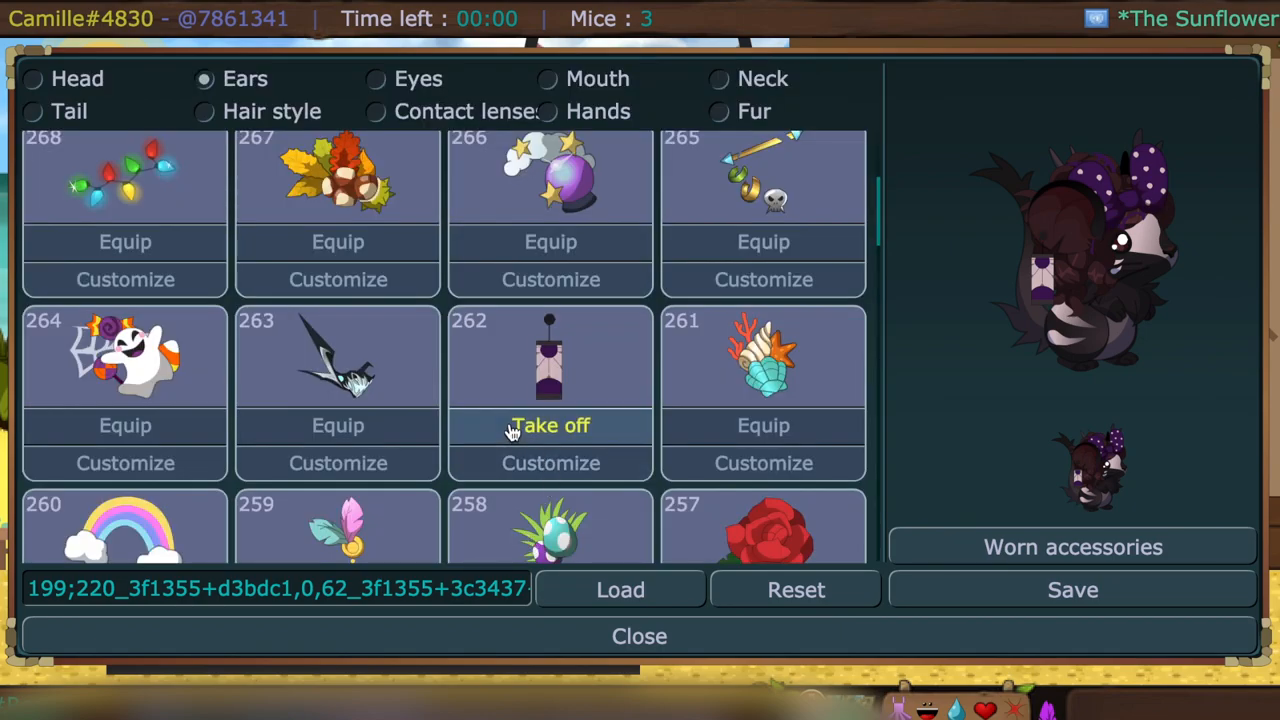
click(550, 464)
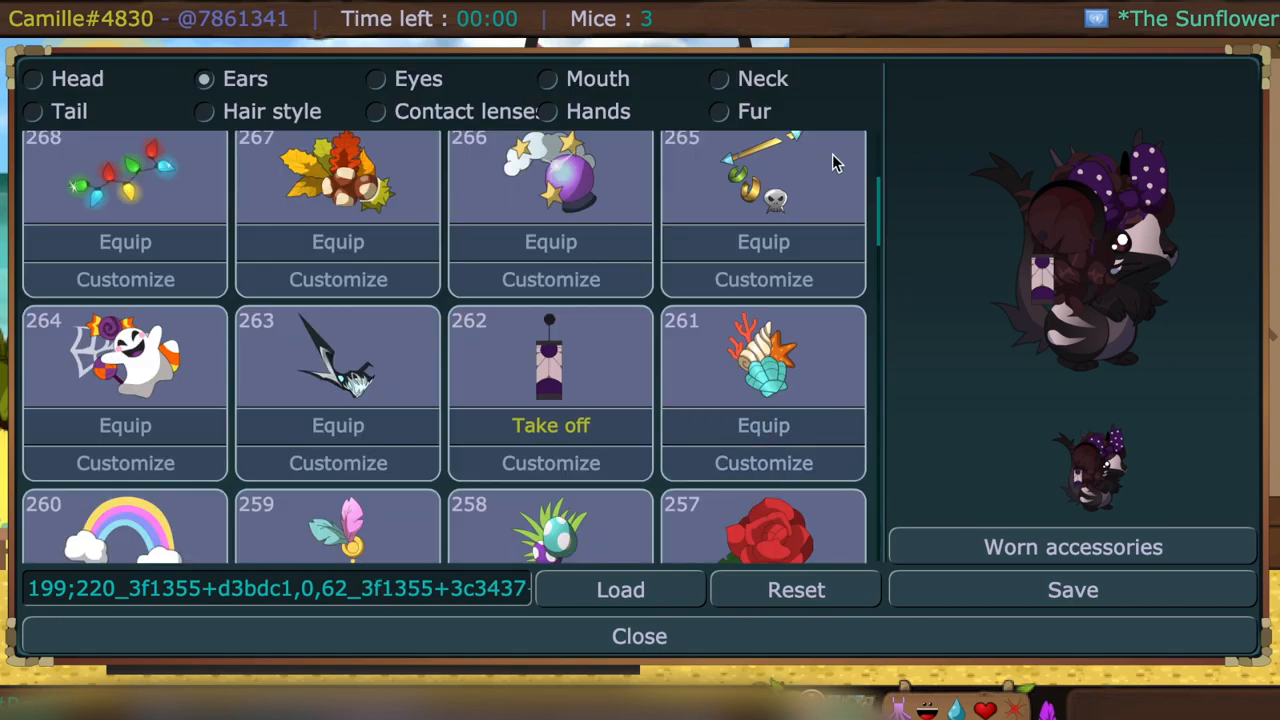
- Take off the crow eye accessory and recolour the neck pendant in purple
click(376, 78)
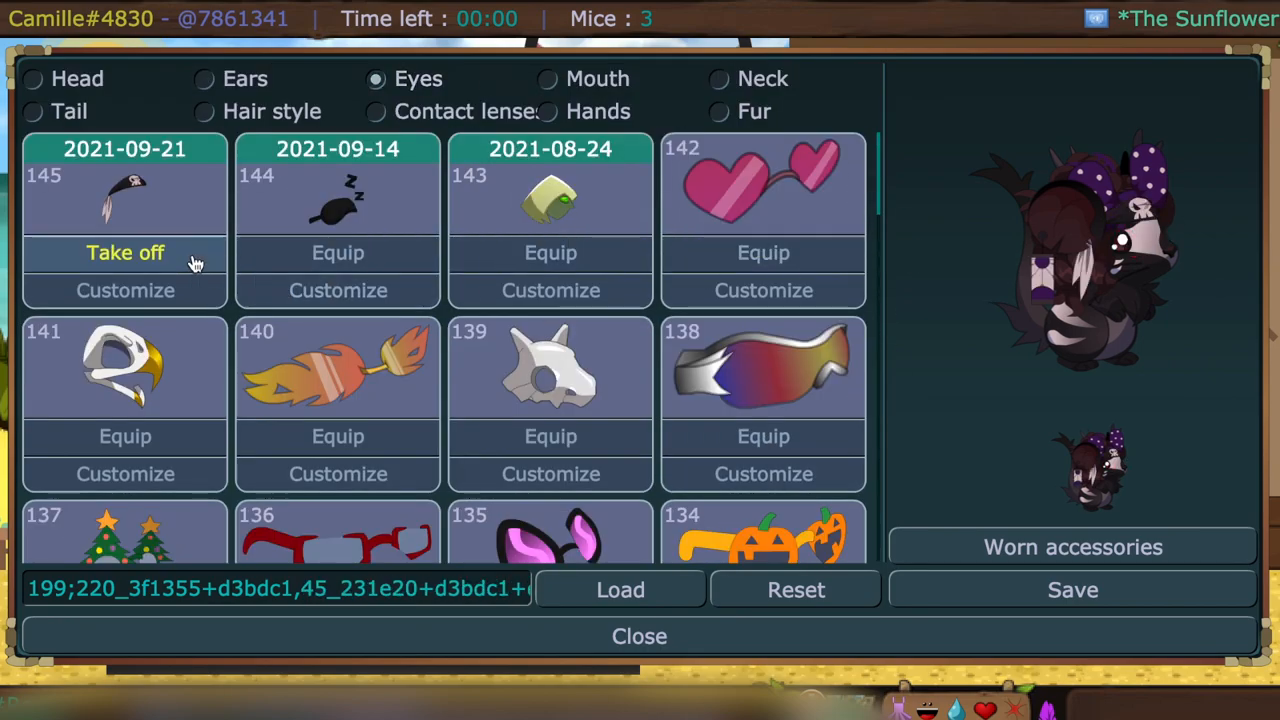
click(718, 80)
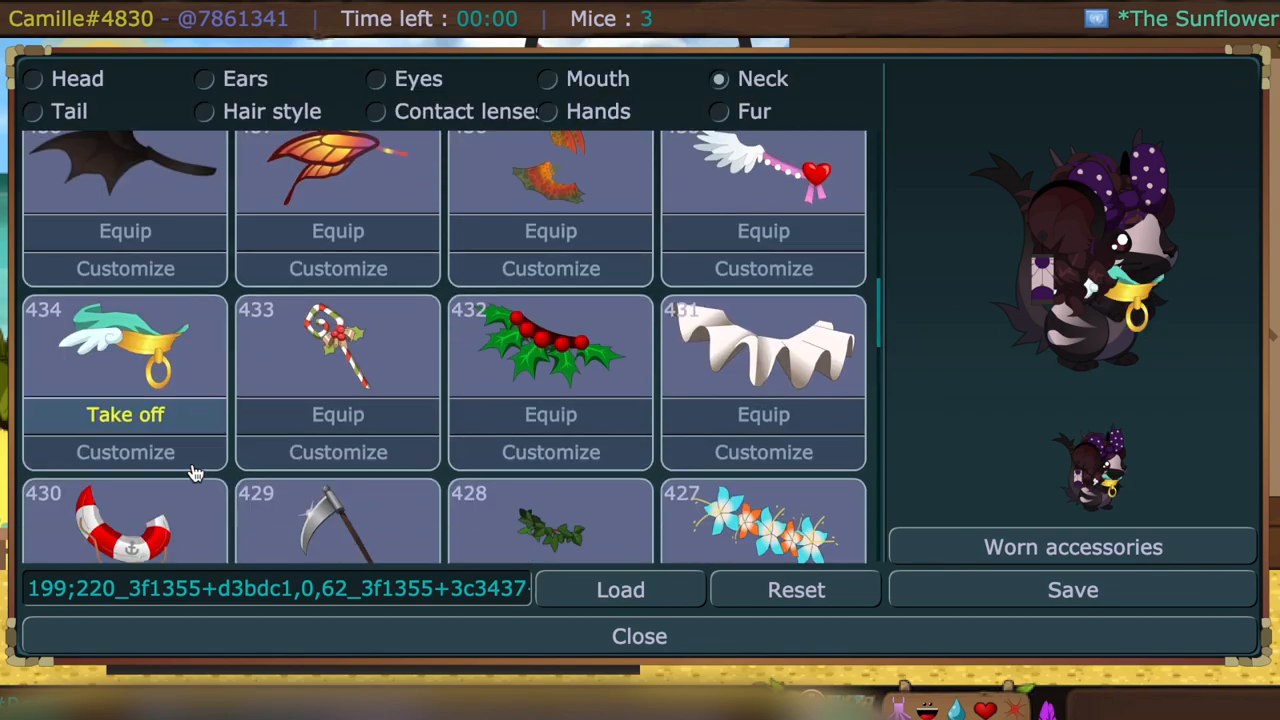
click(124, 452)
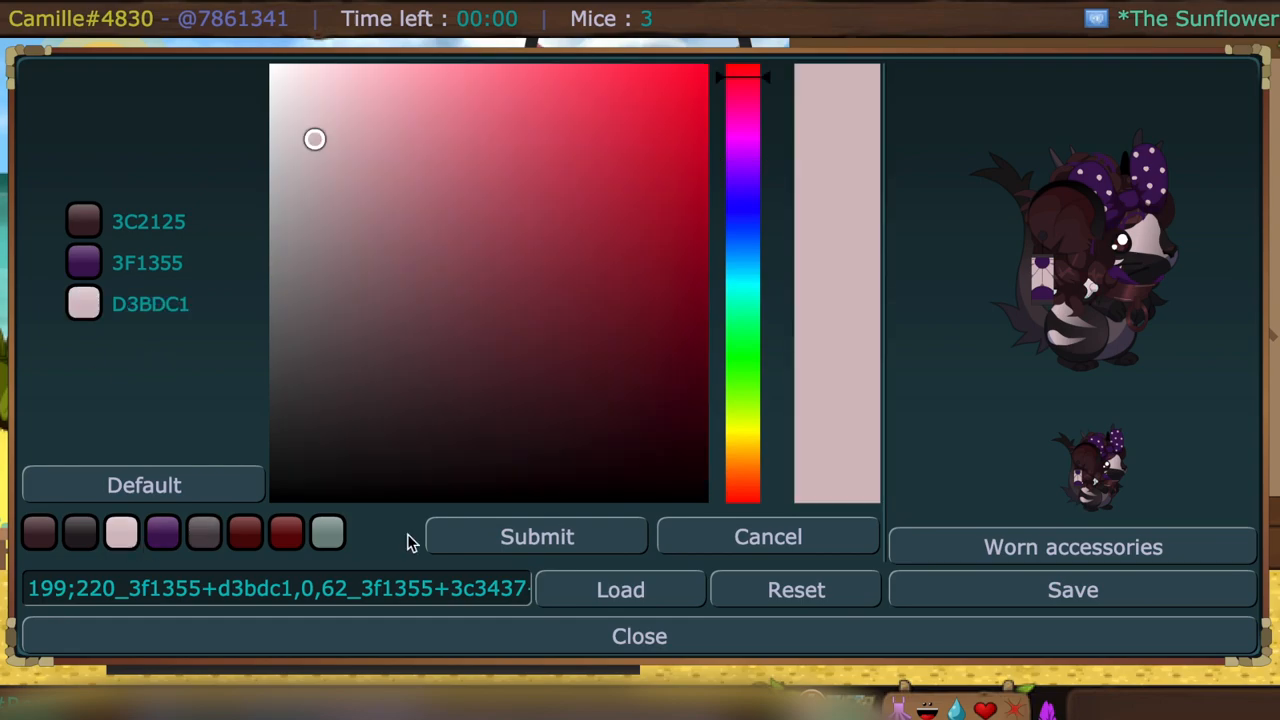
click(162, 532)
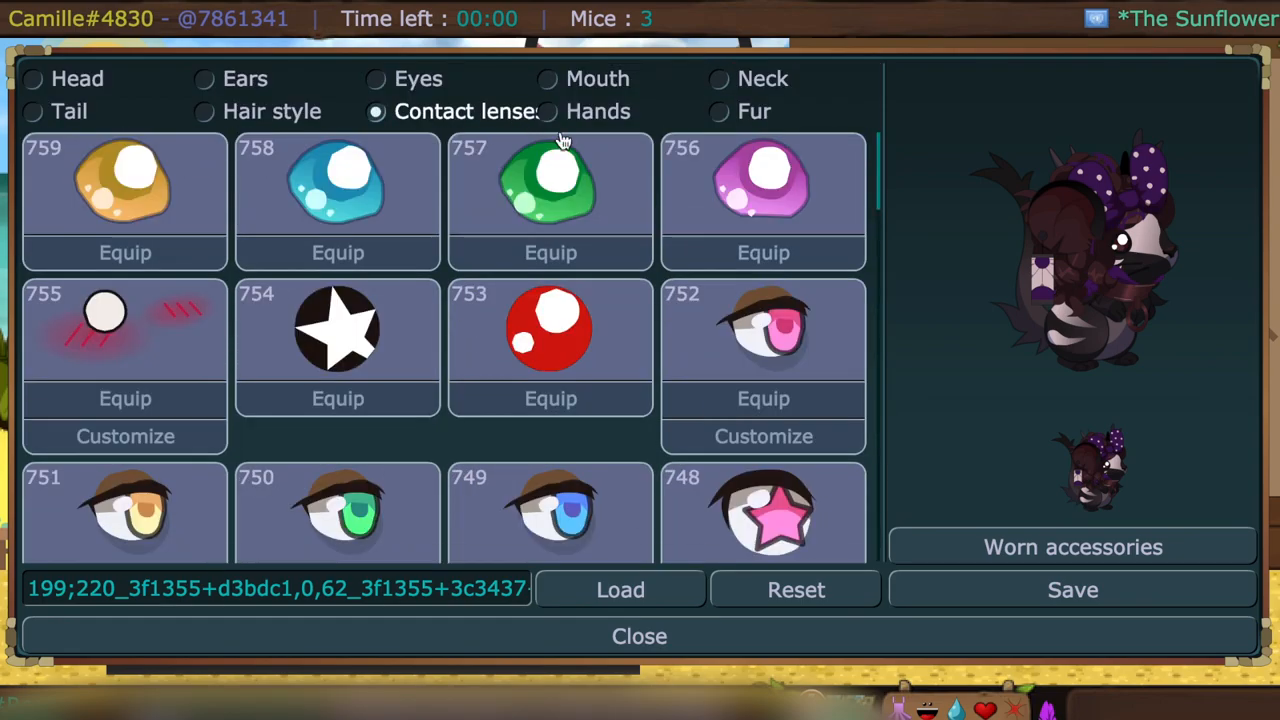
- Reset to a plain dark mouse and equip the dark messy hairstyle 587
scroll(down, 3)
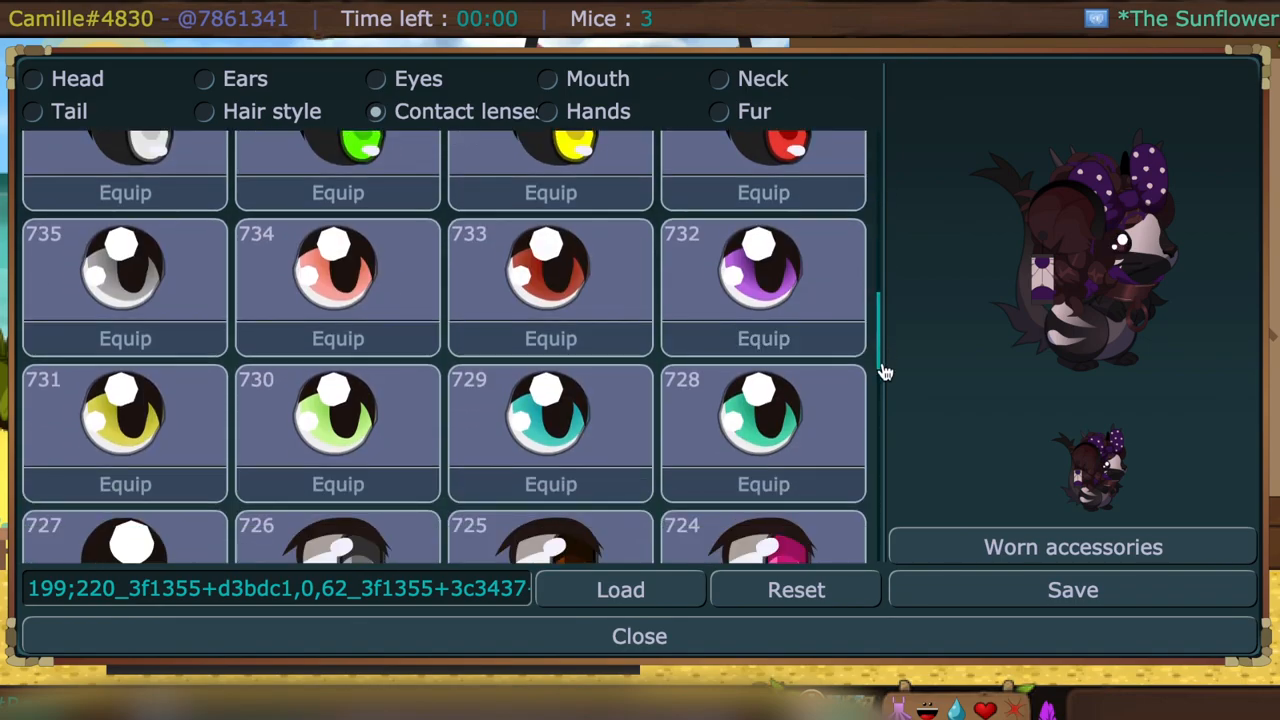
scroll(down, 3)
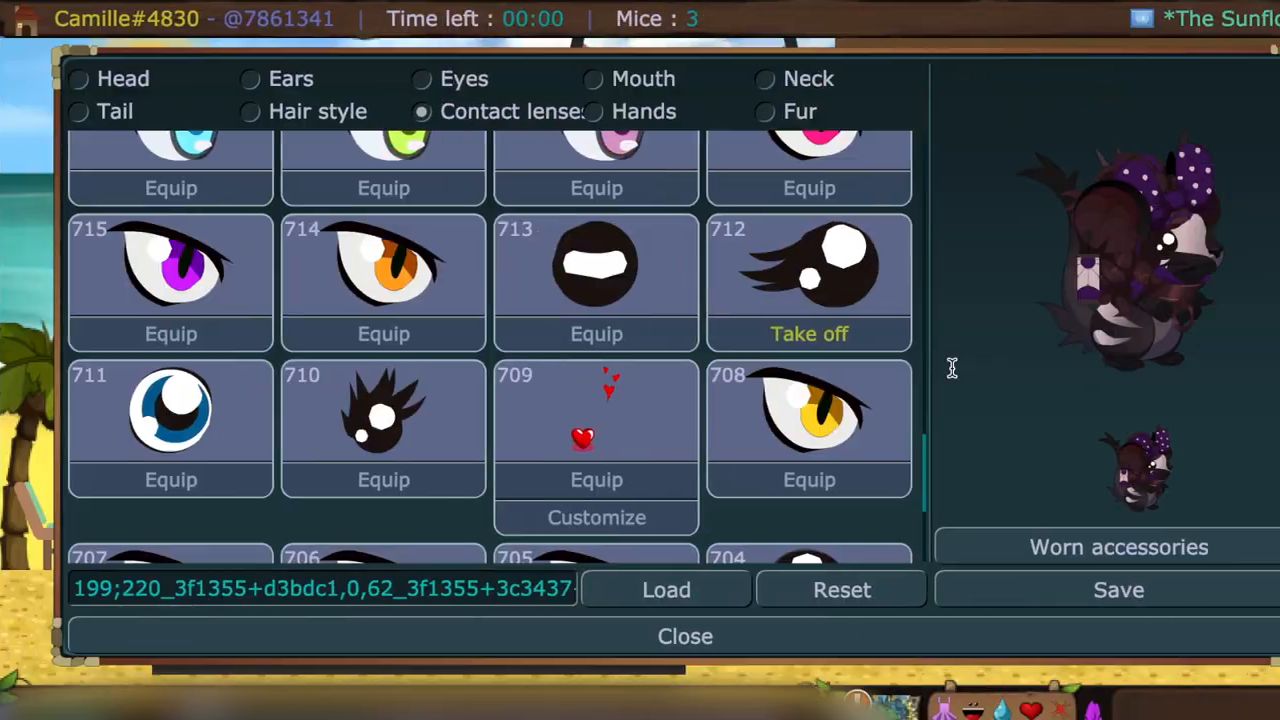
click(718, 112)
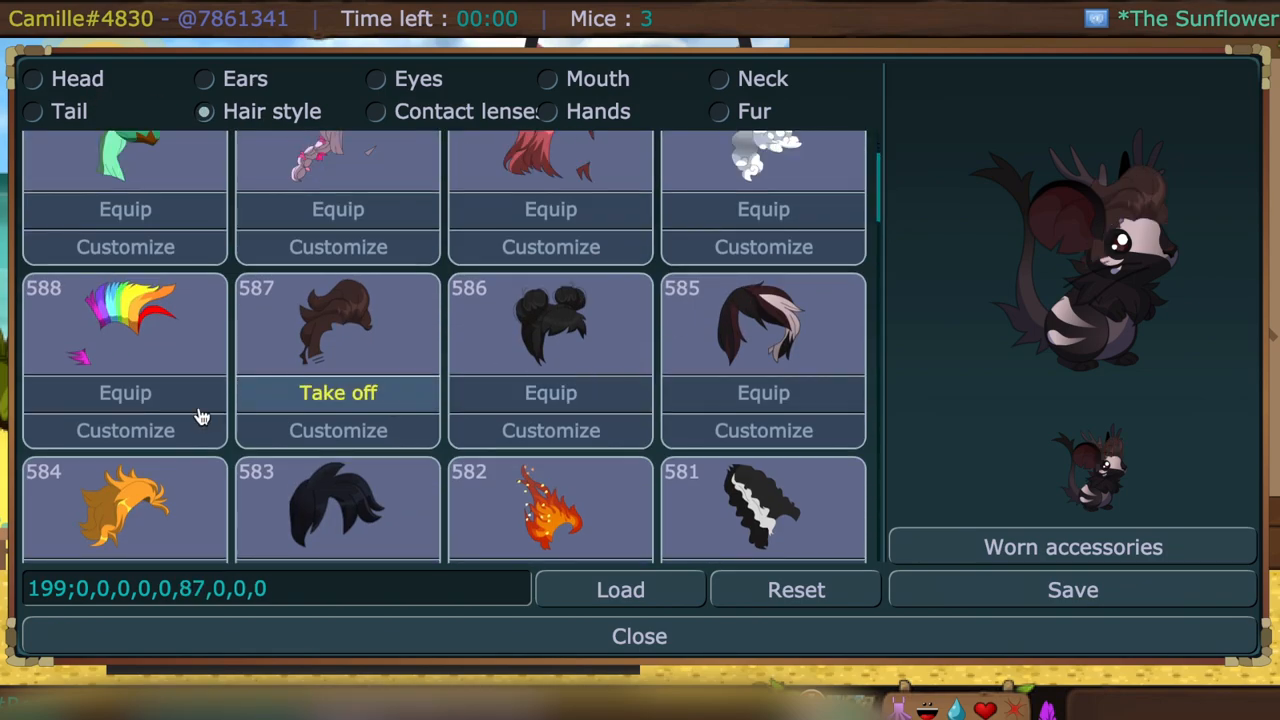
- Recolour the messy hairstyle and head piece with dark grey 282828, teal 87BAAB and pink FF0043
click(550, 392)
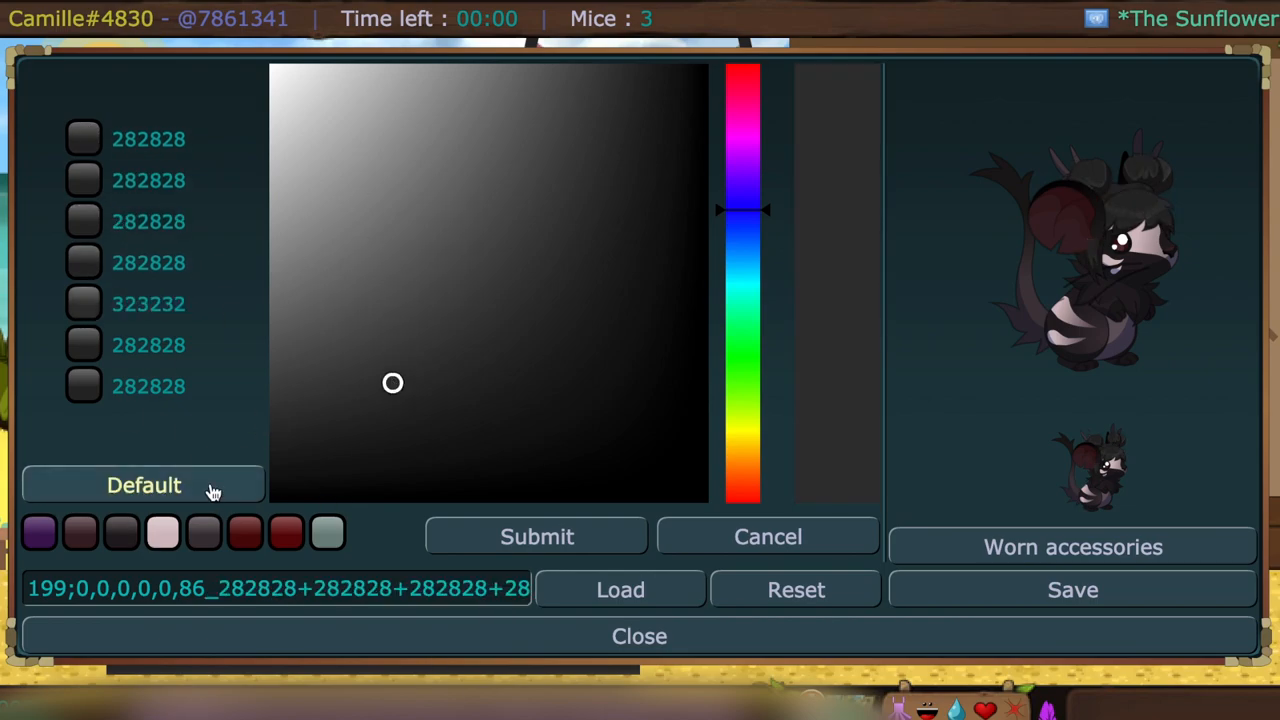
click(396, 240)
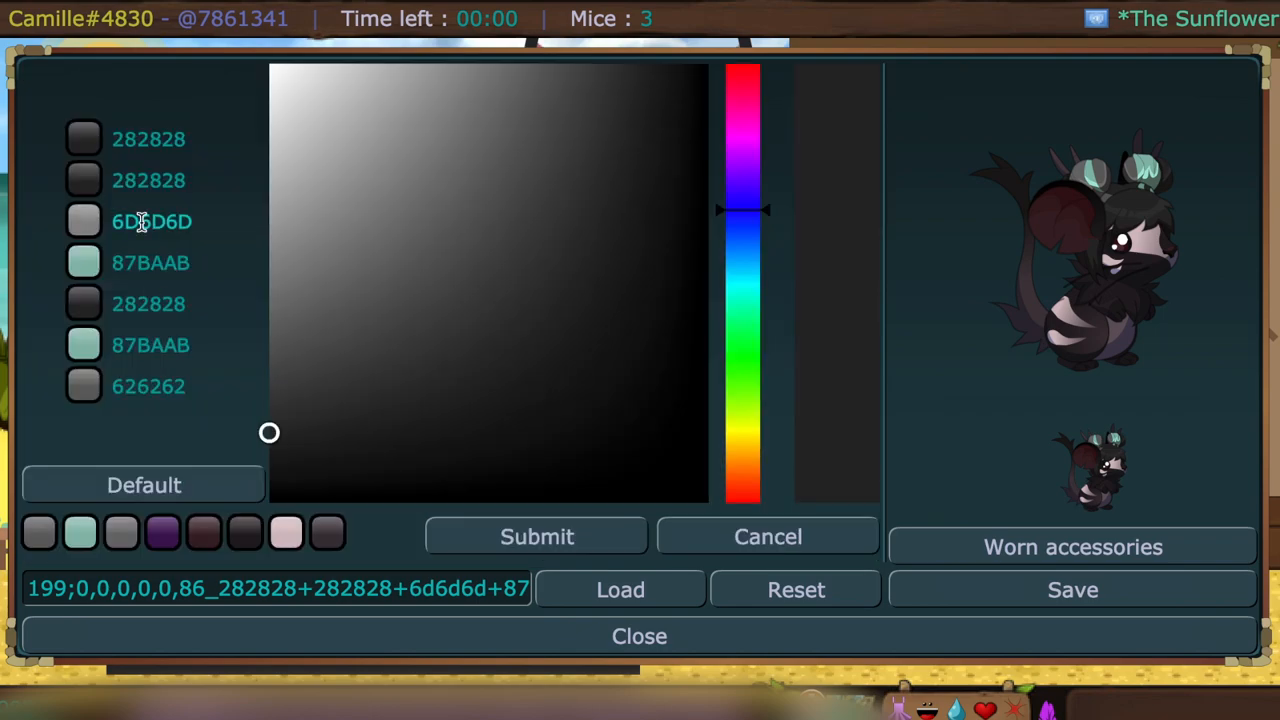
click(536, 536)
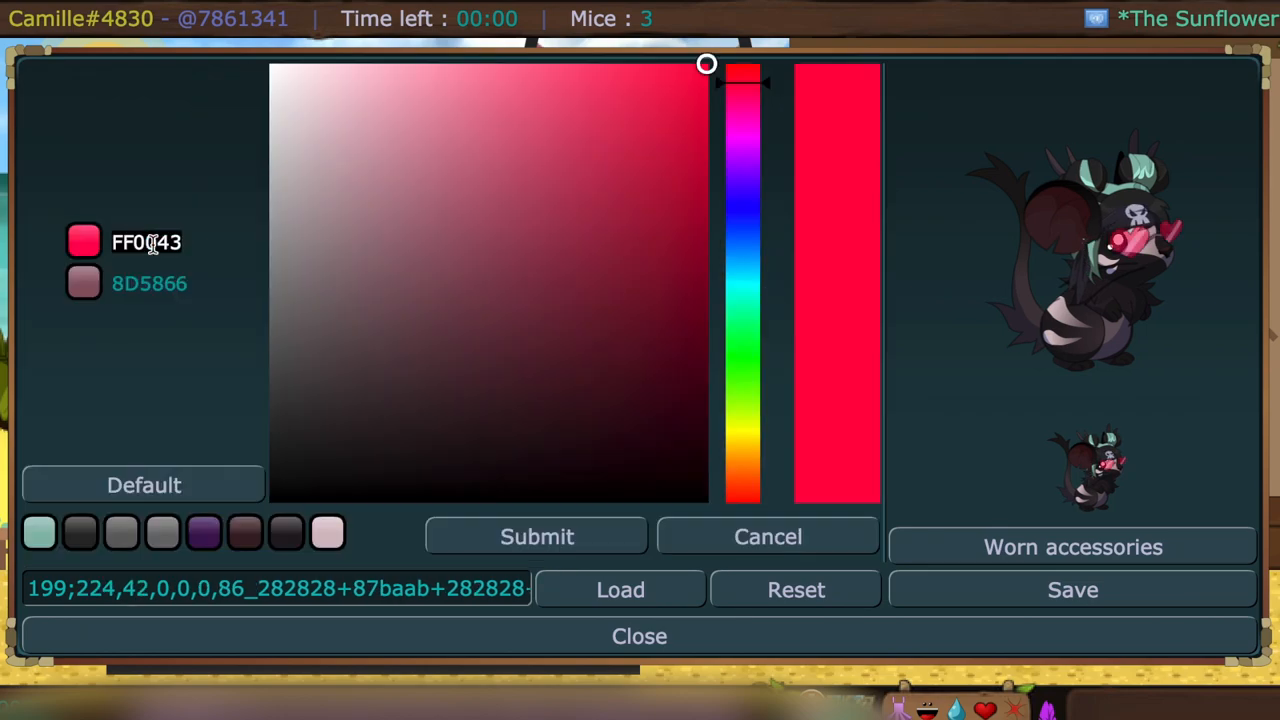
click(144, 486)
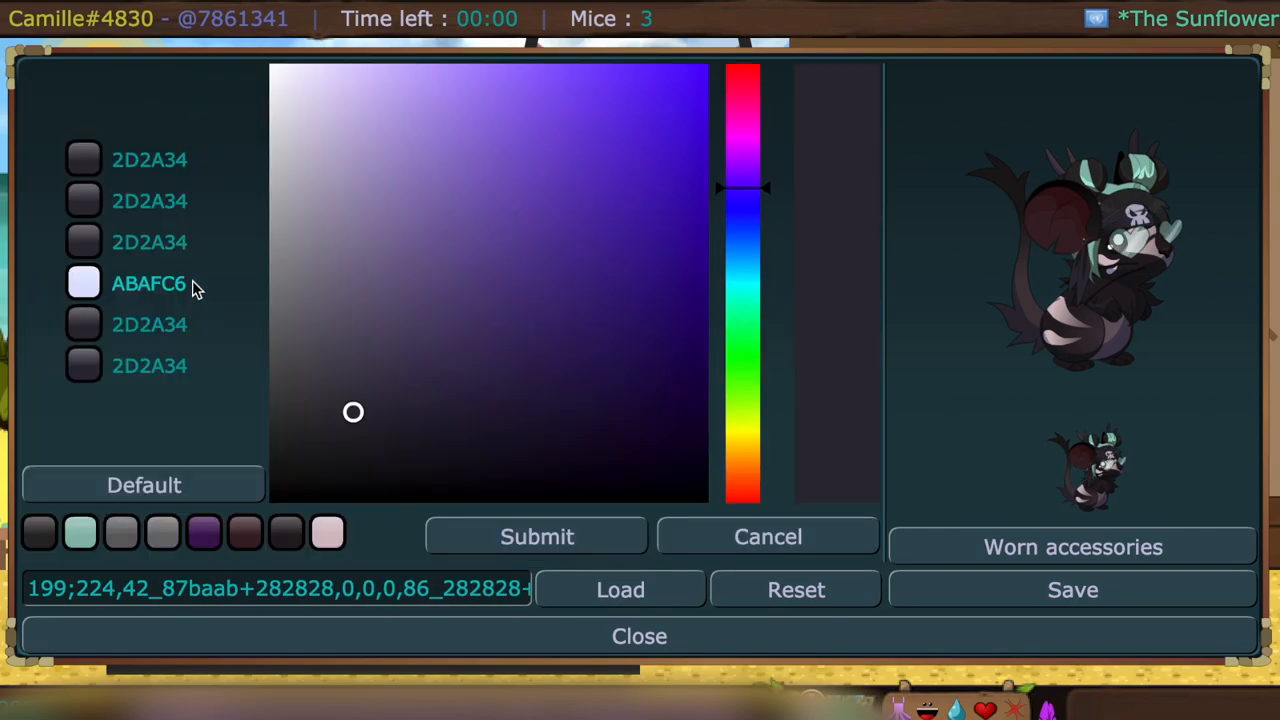
click(84, 160)
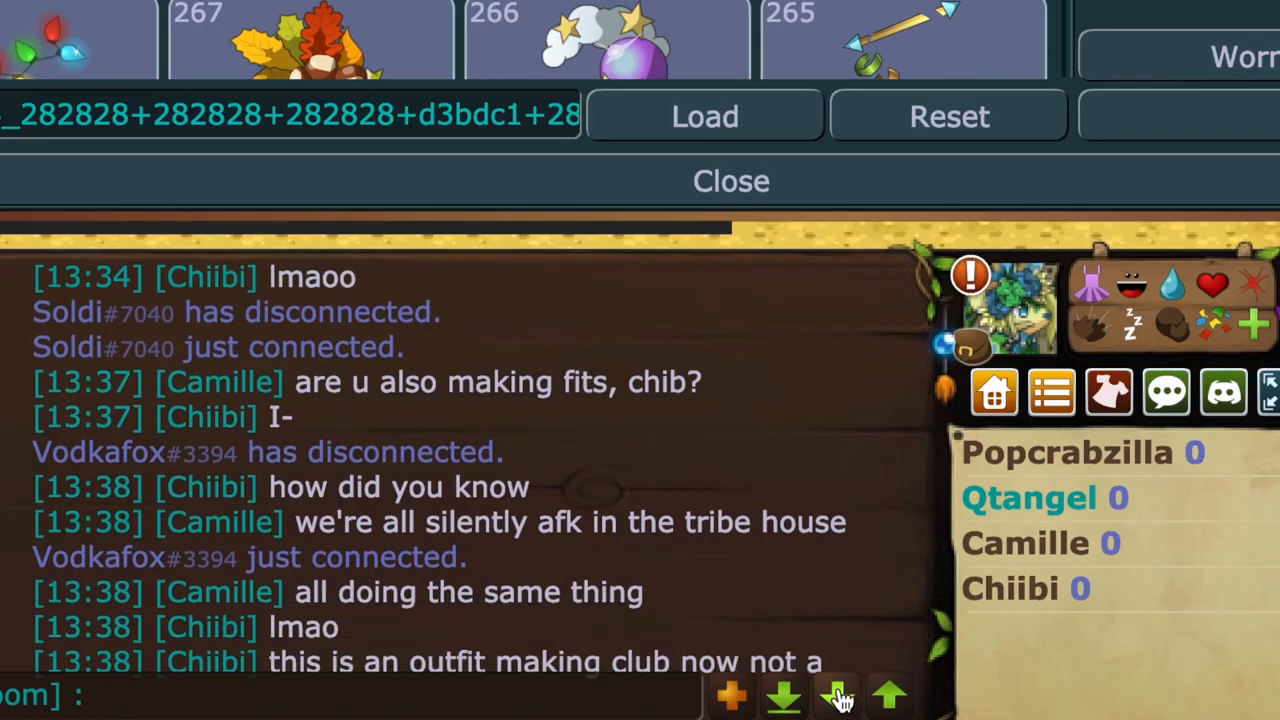
click(784, 694)
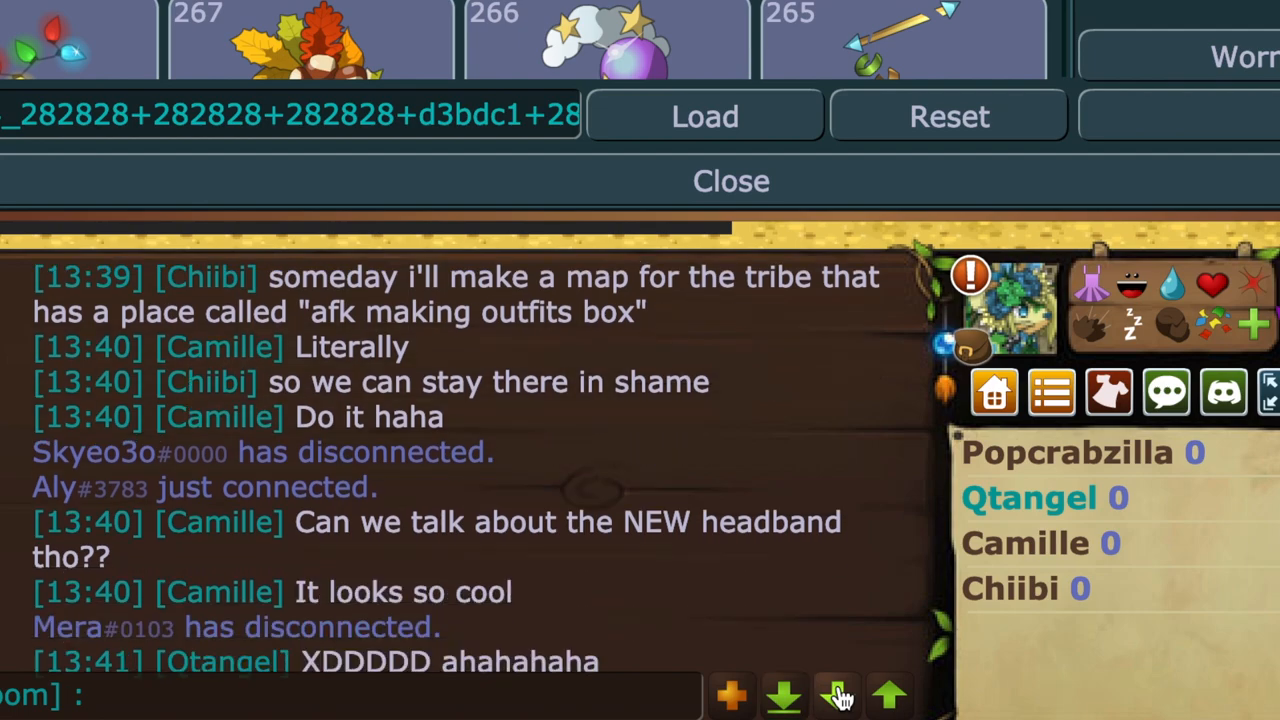
click(784, 692)
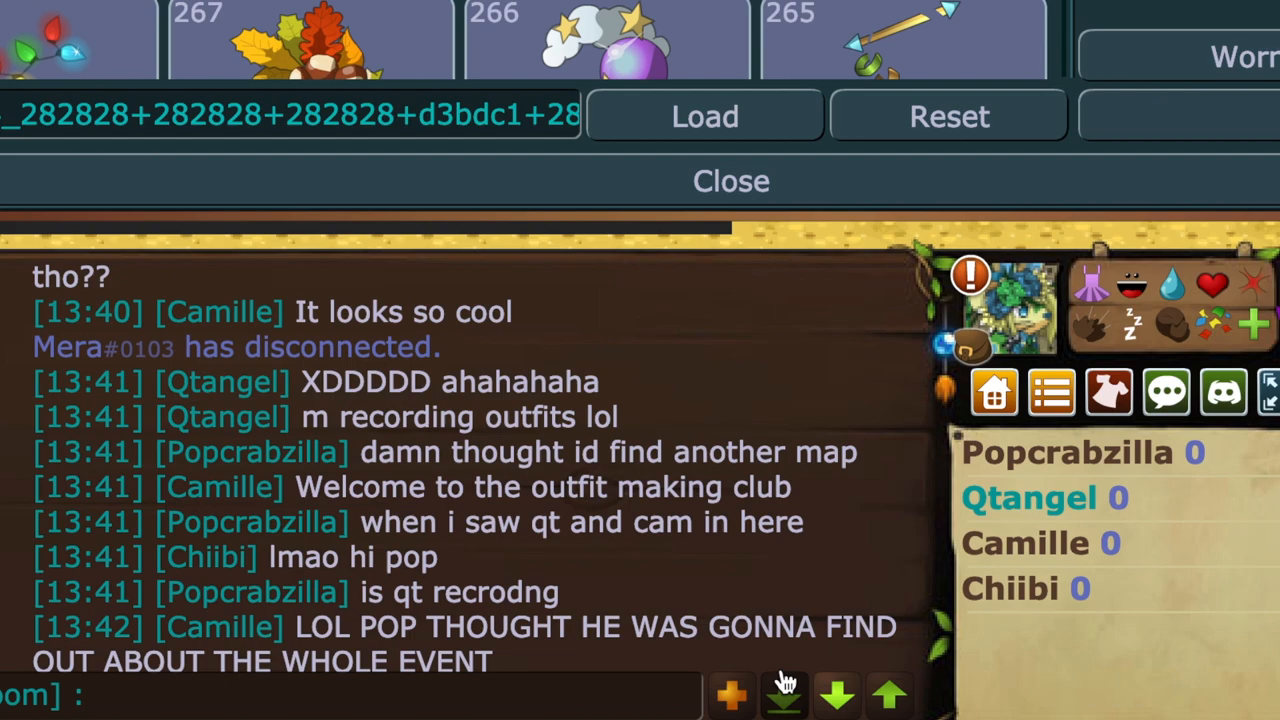
text(ya x)
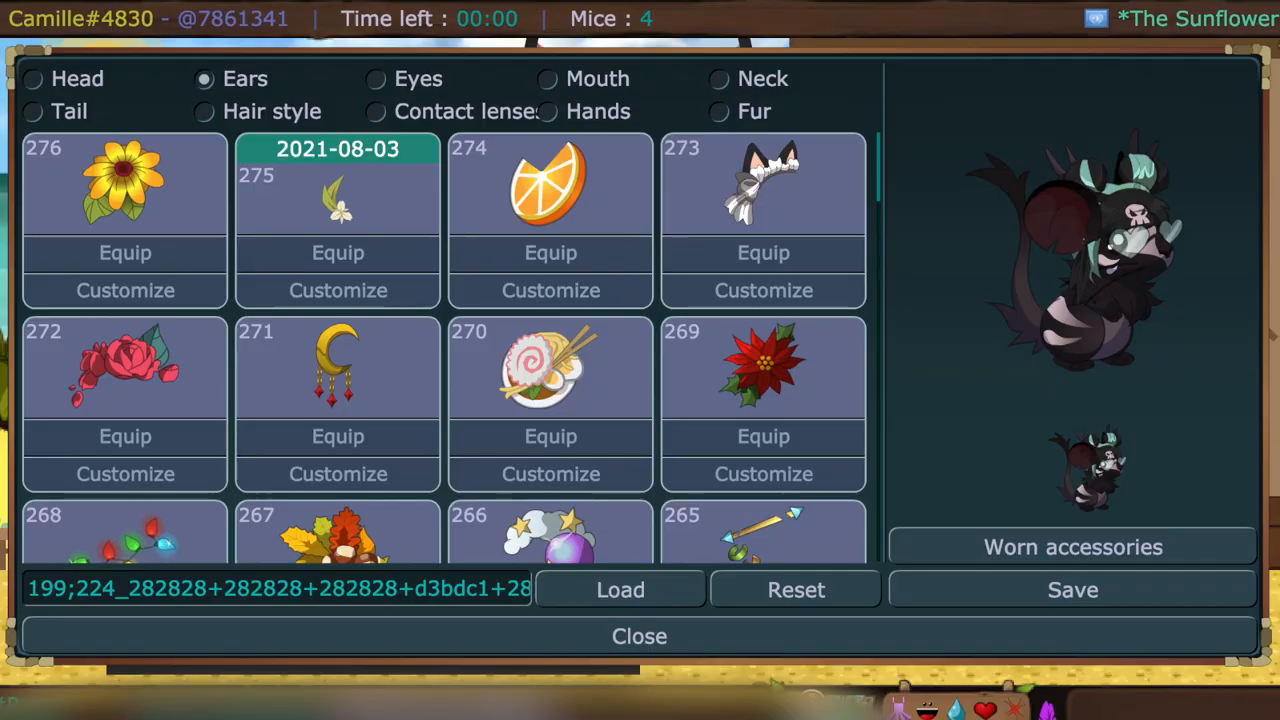
- Equip the dark feather crow eyepiece (item 145) from the Eyes category and start customising its colours
click(338, 472)
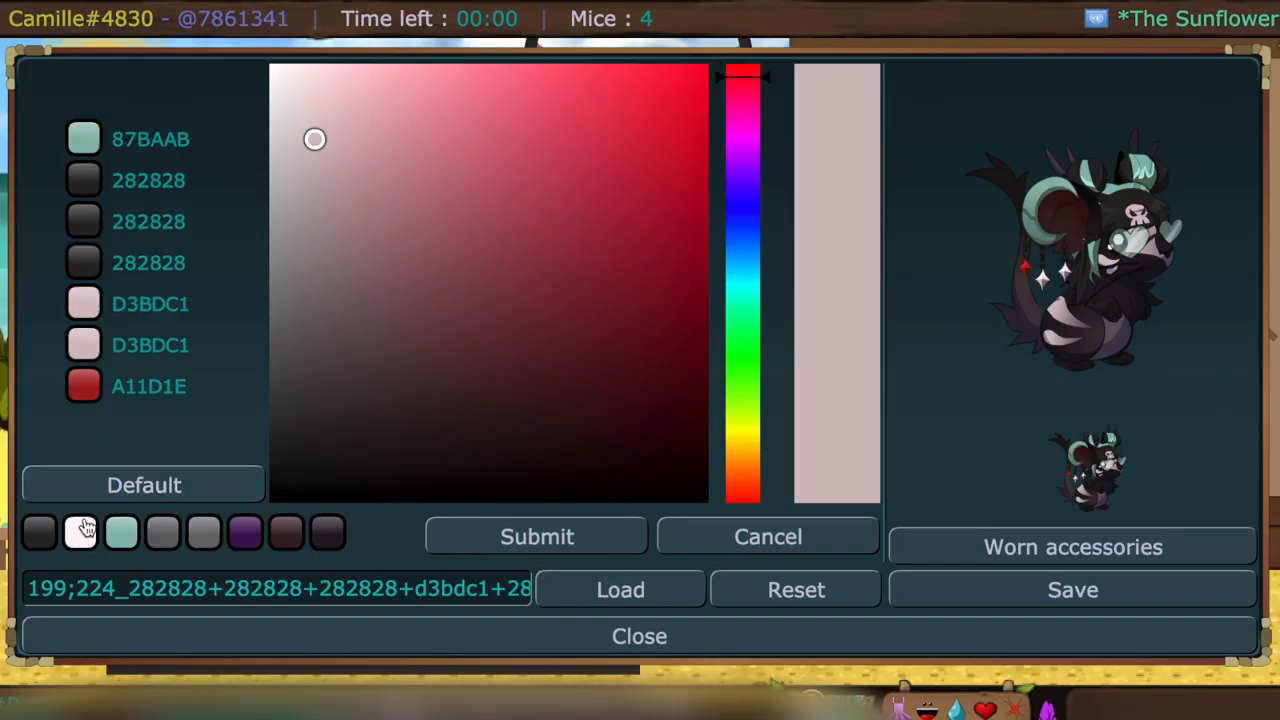
click(768, 536)
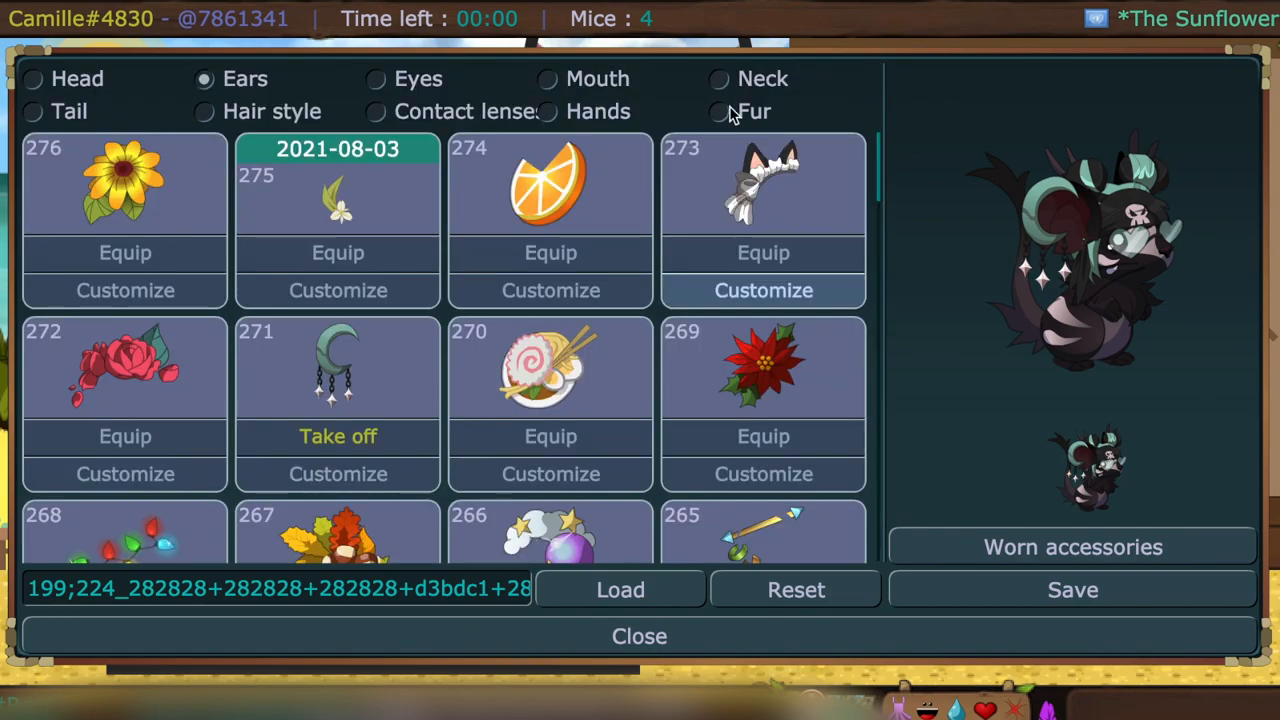
click(548, 112)
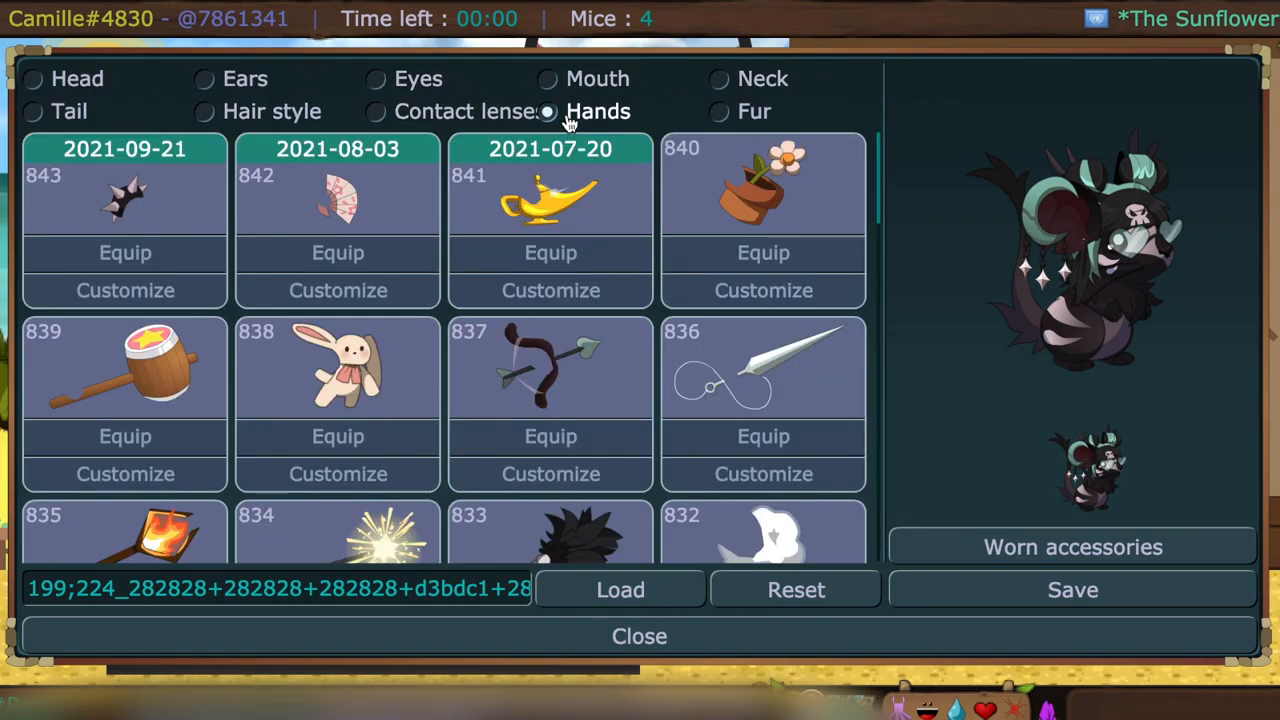
click(124, 290)
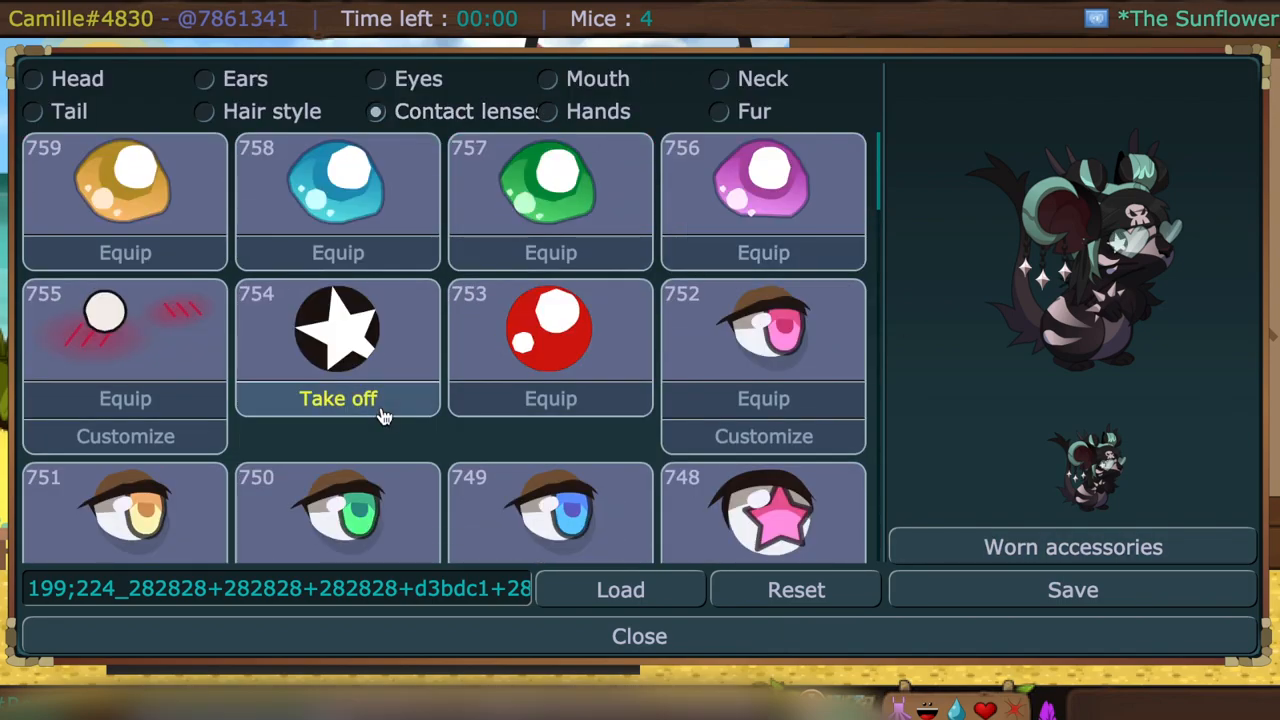
mouse_move(984, 516)
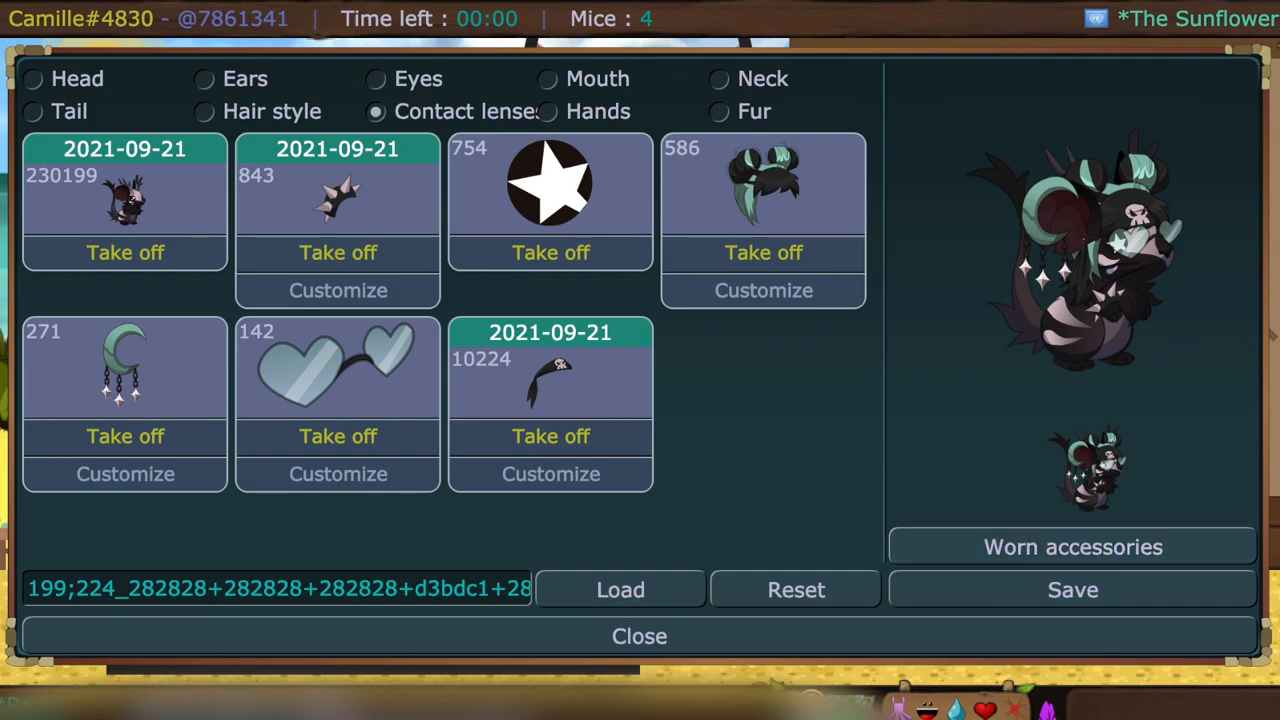
mouse_move(576, 520)
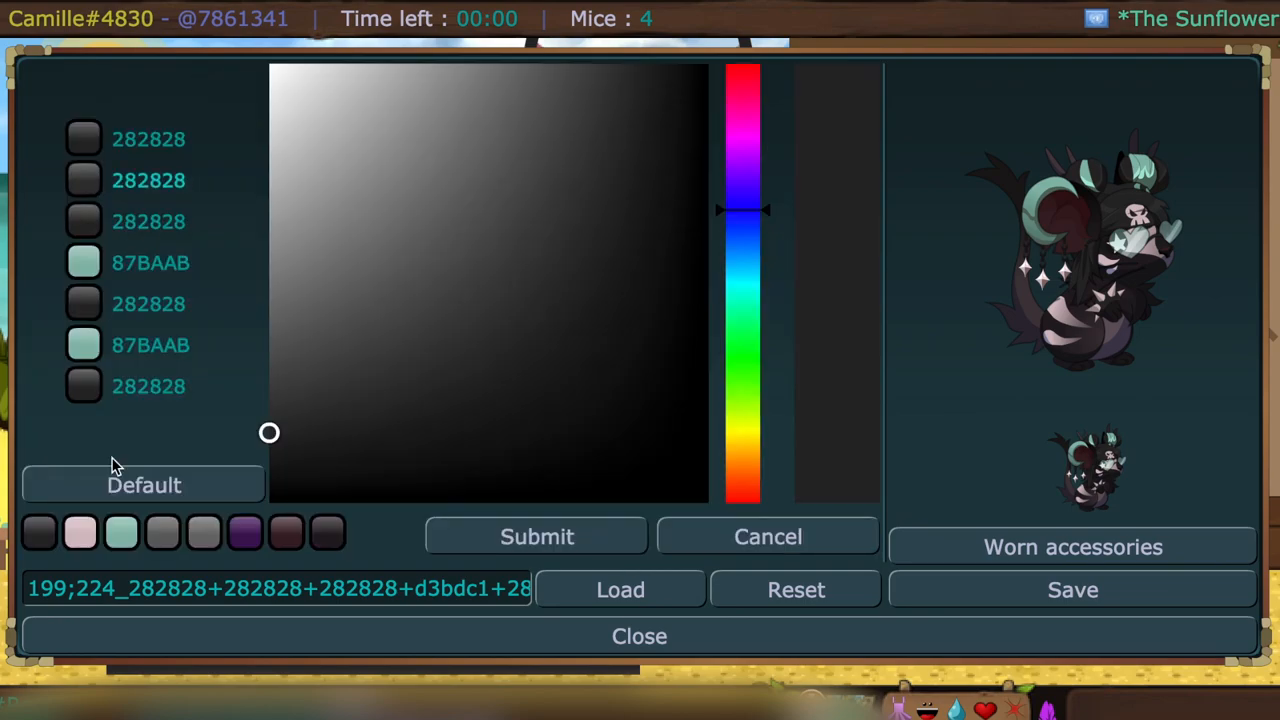
click(1072, 588)
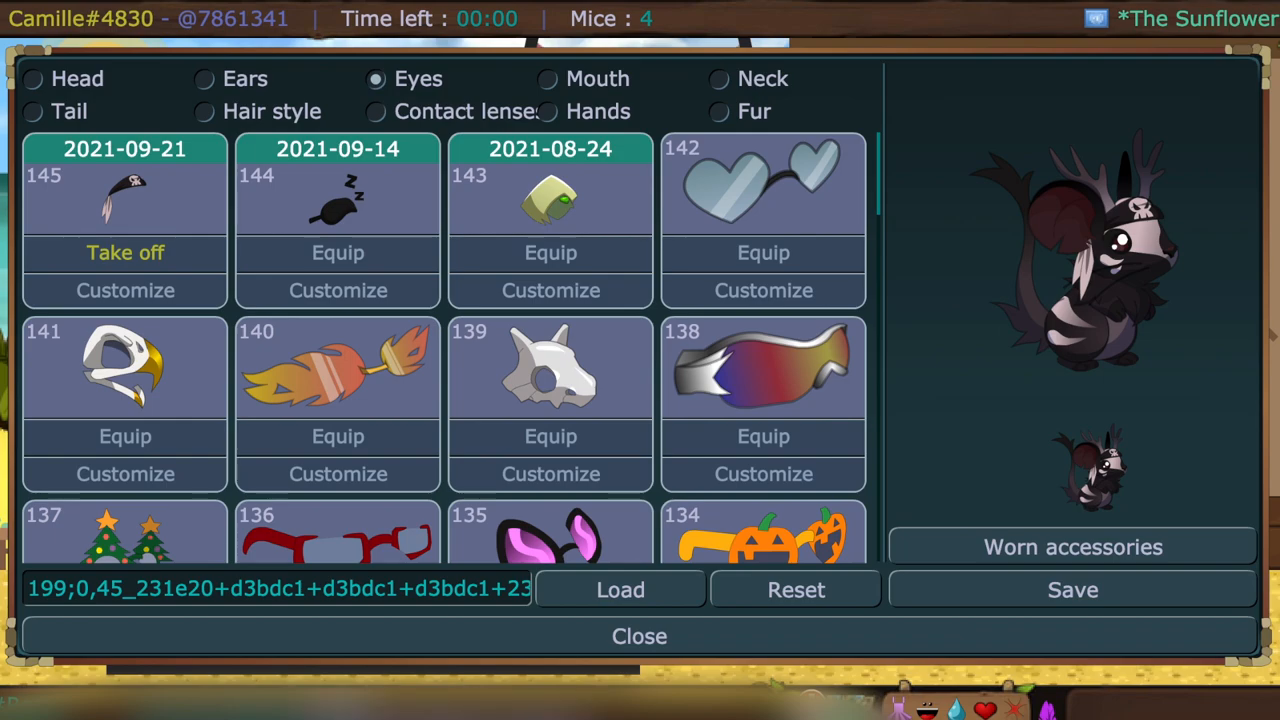
mouse_move(176, 272)
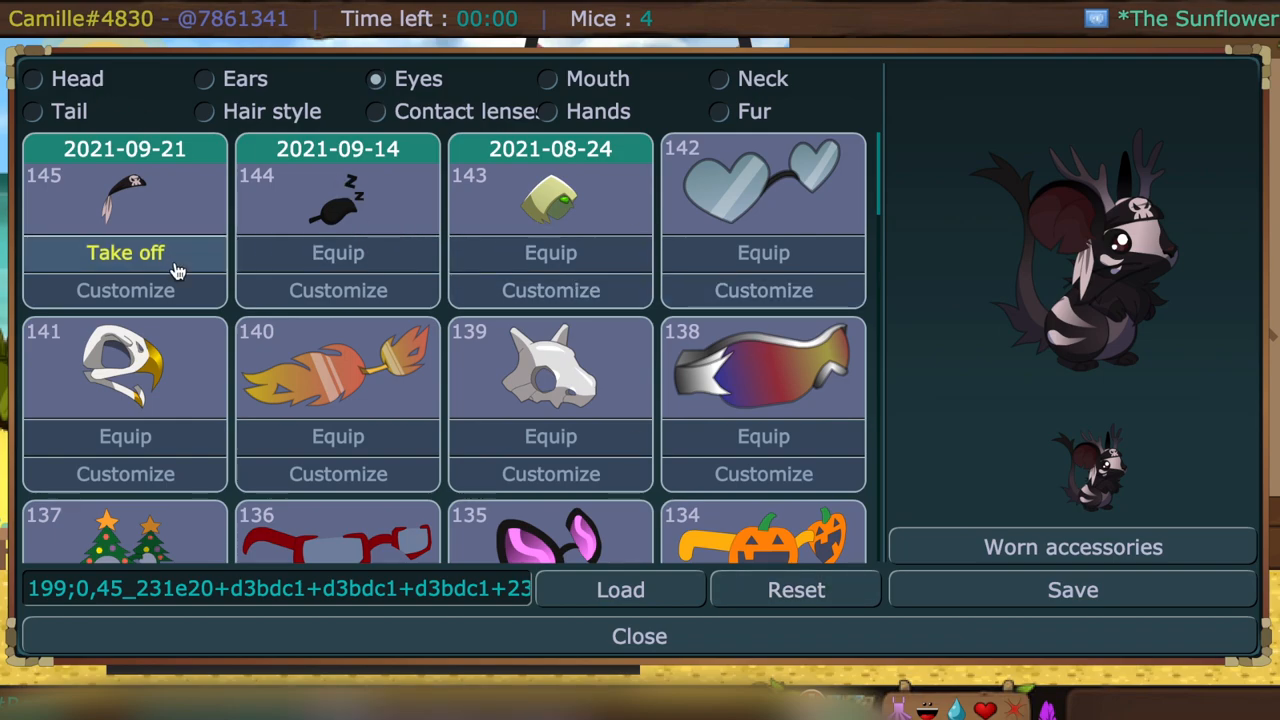
click(124, 290)
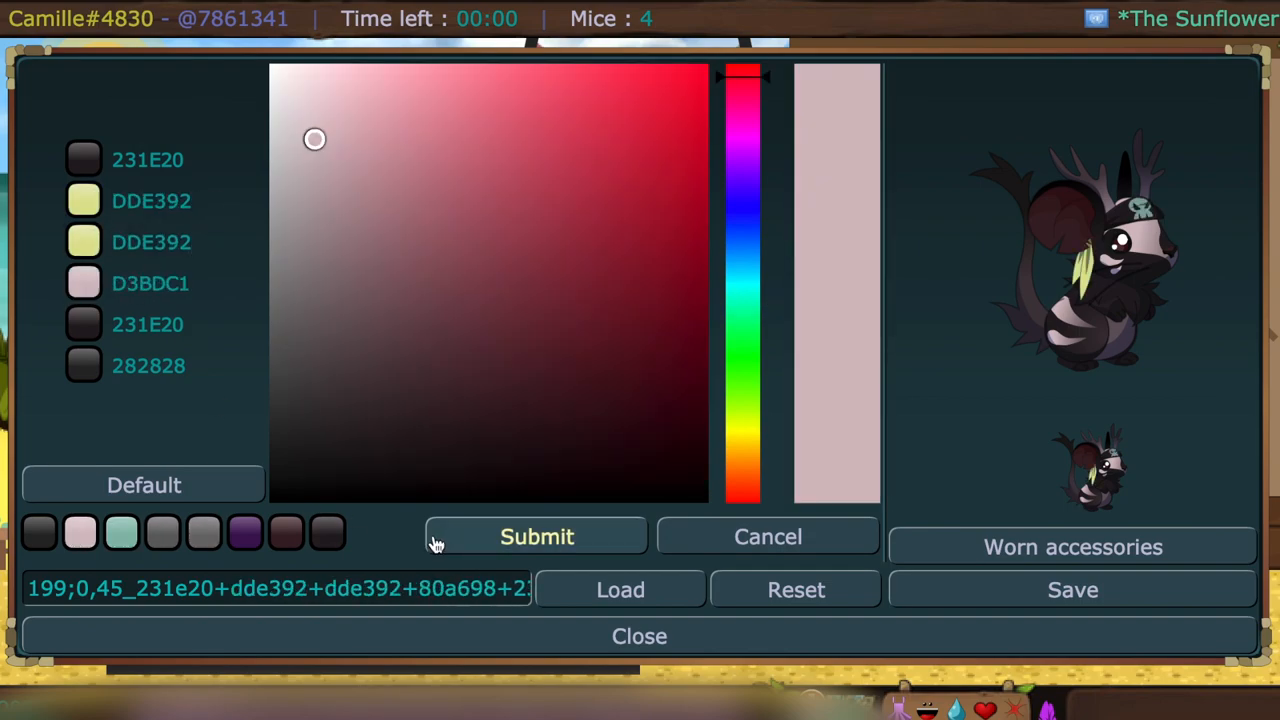
- Apply the eyepiece colours, then give afro hair 37 a dark muted purple band
click(536, 536)
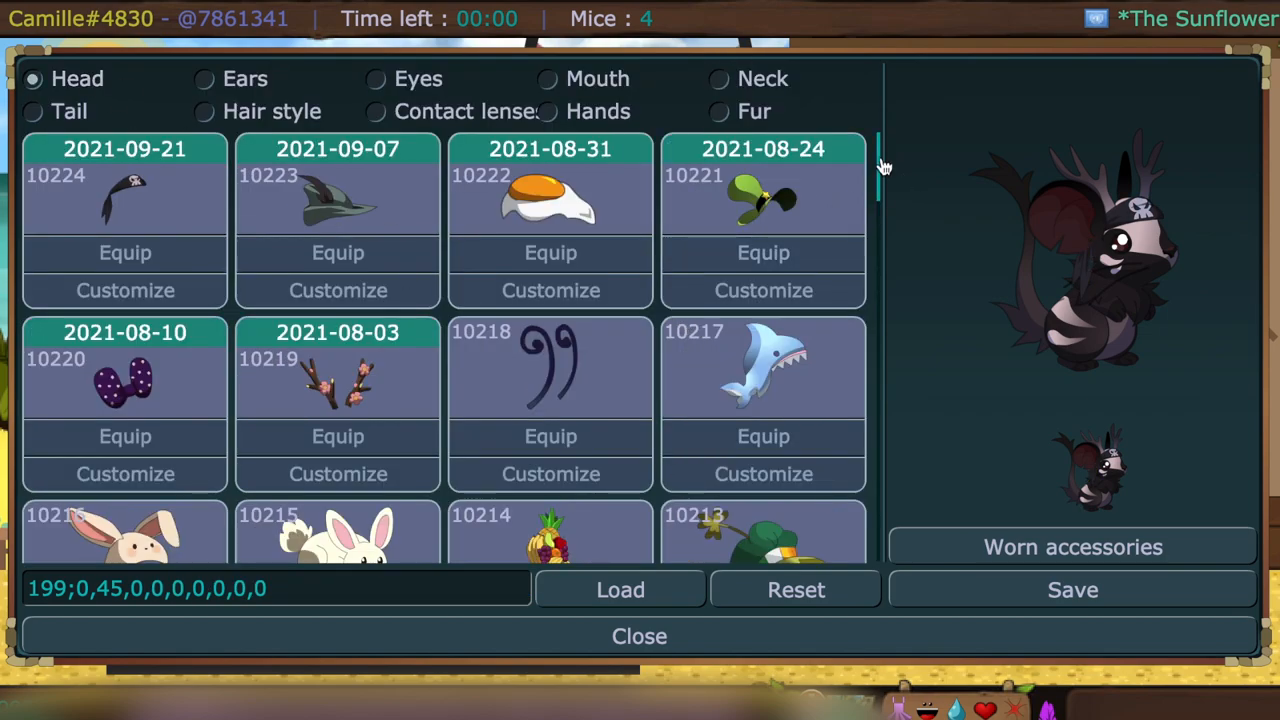
scroll(down, 3)
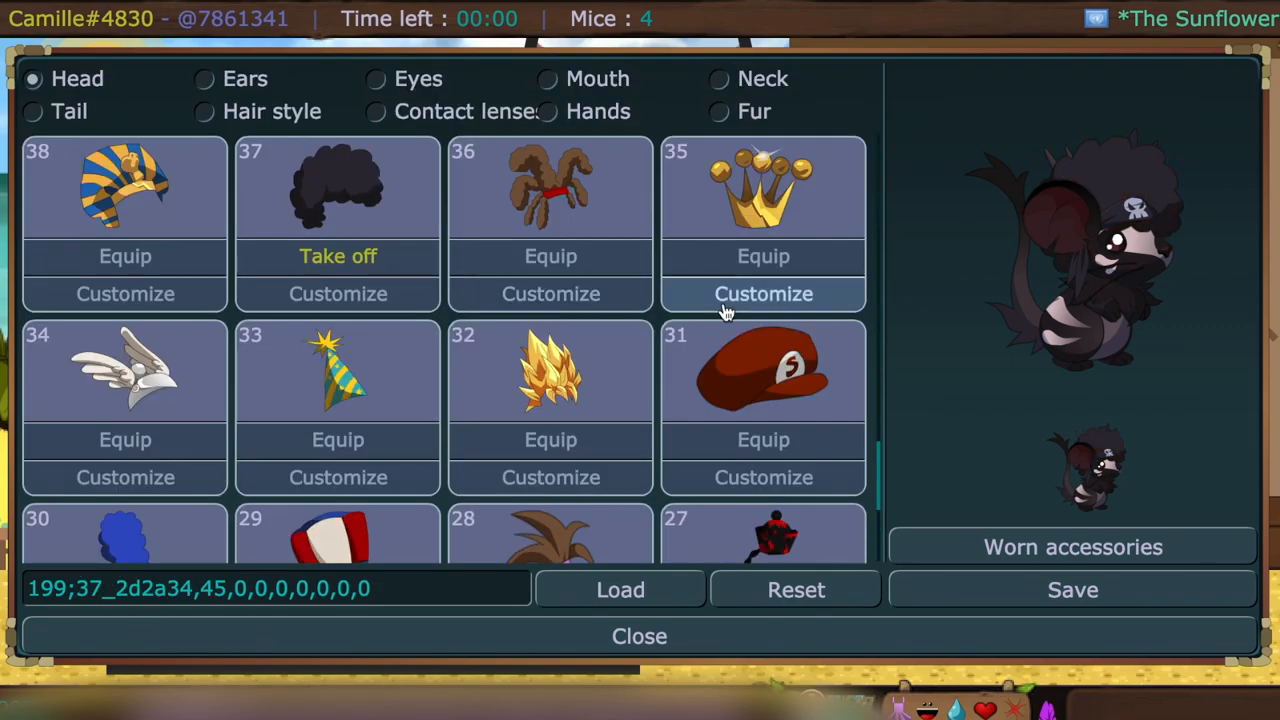
click(764, 292)
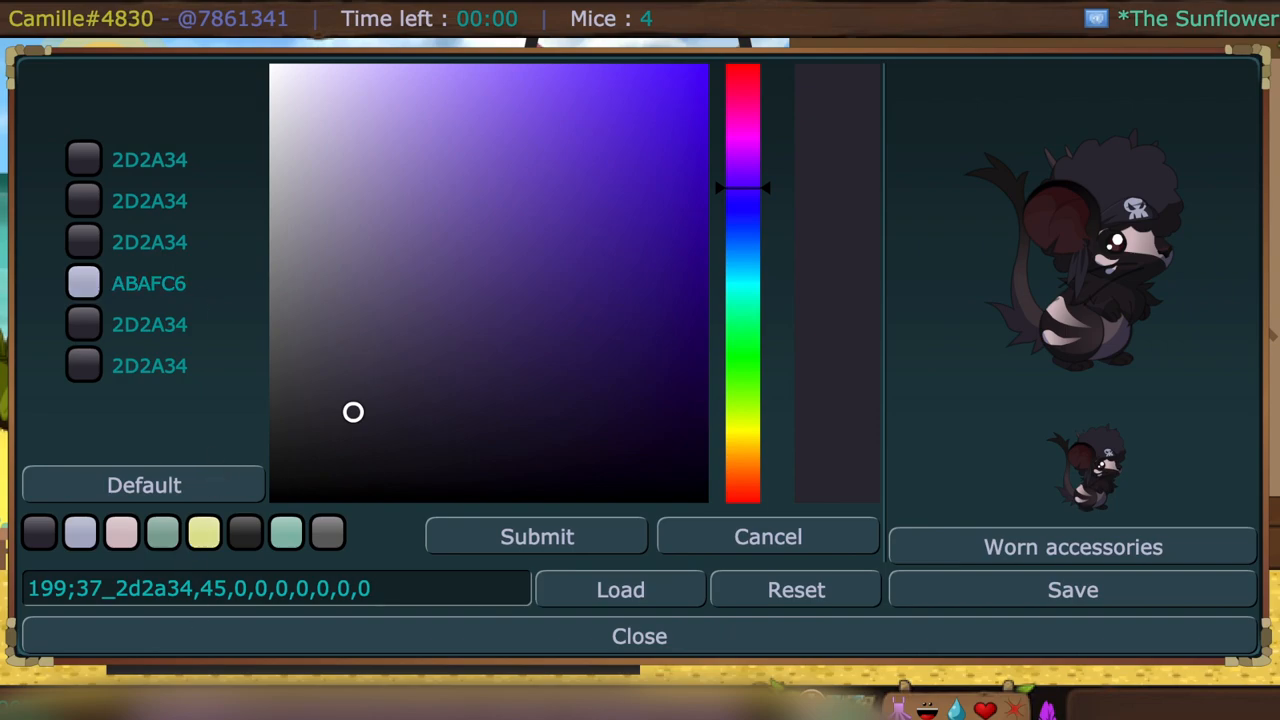
click(468, 224)
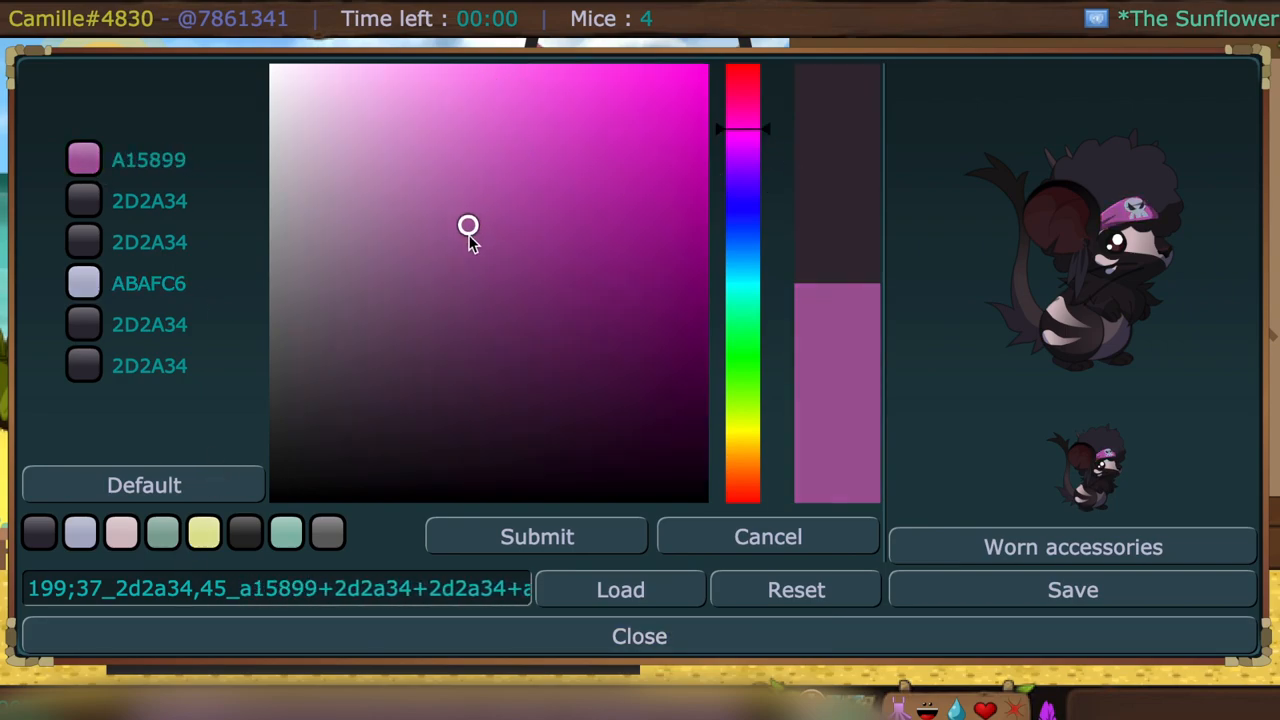
click(492, 256)
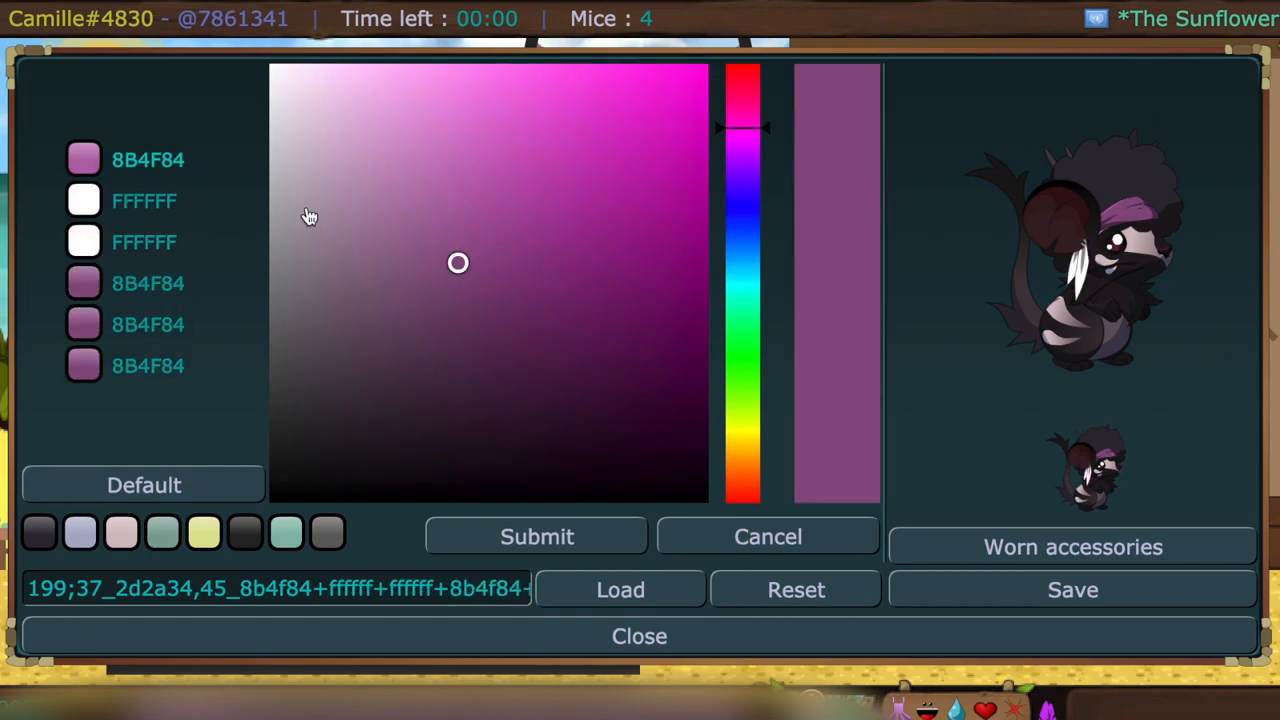
click(424, 326)
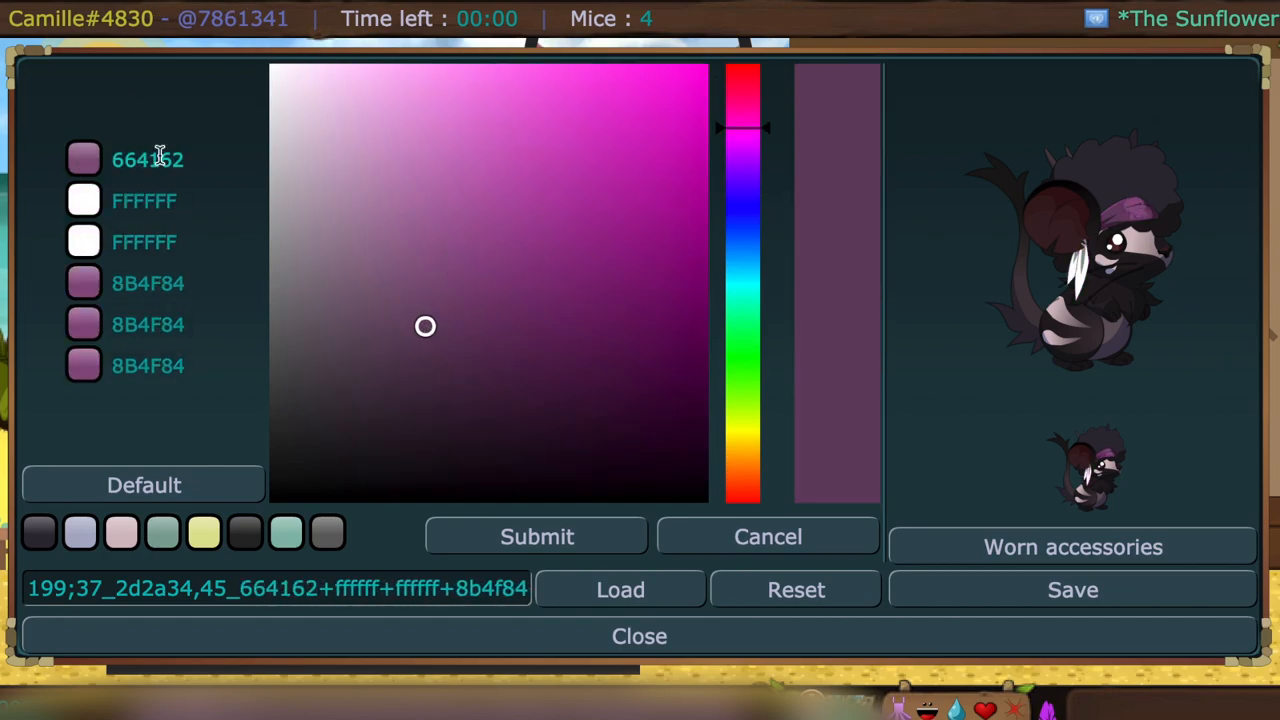
click(120, 532)
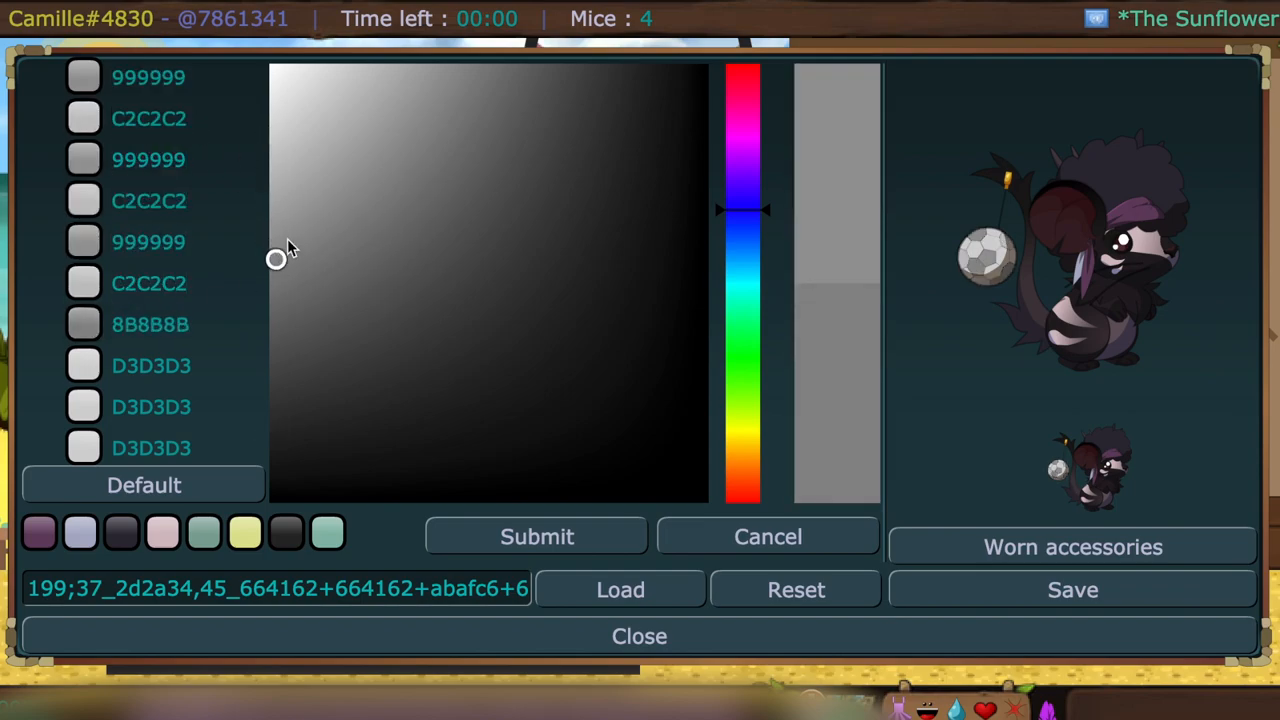
- Recolour the disco-ball earring 615 light grey and confirm its colours
click(270, 140)
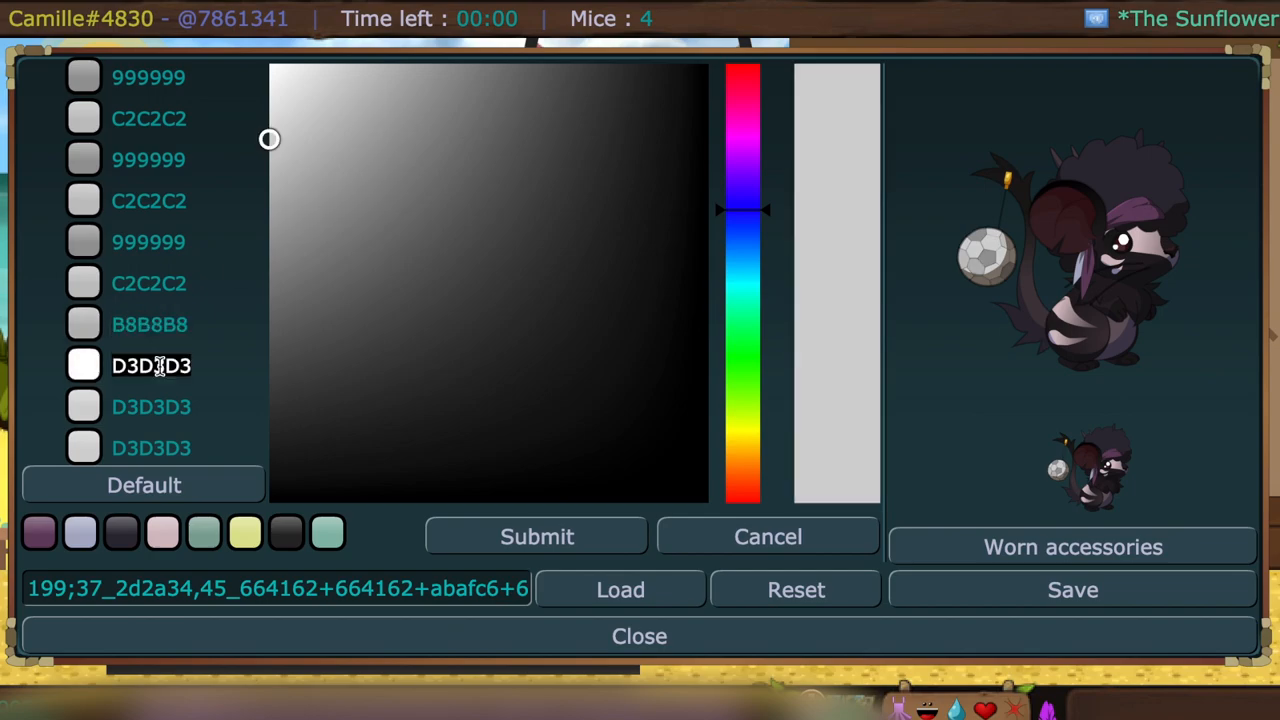
click(268, 184)
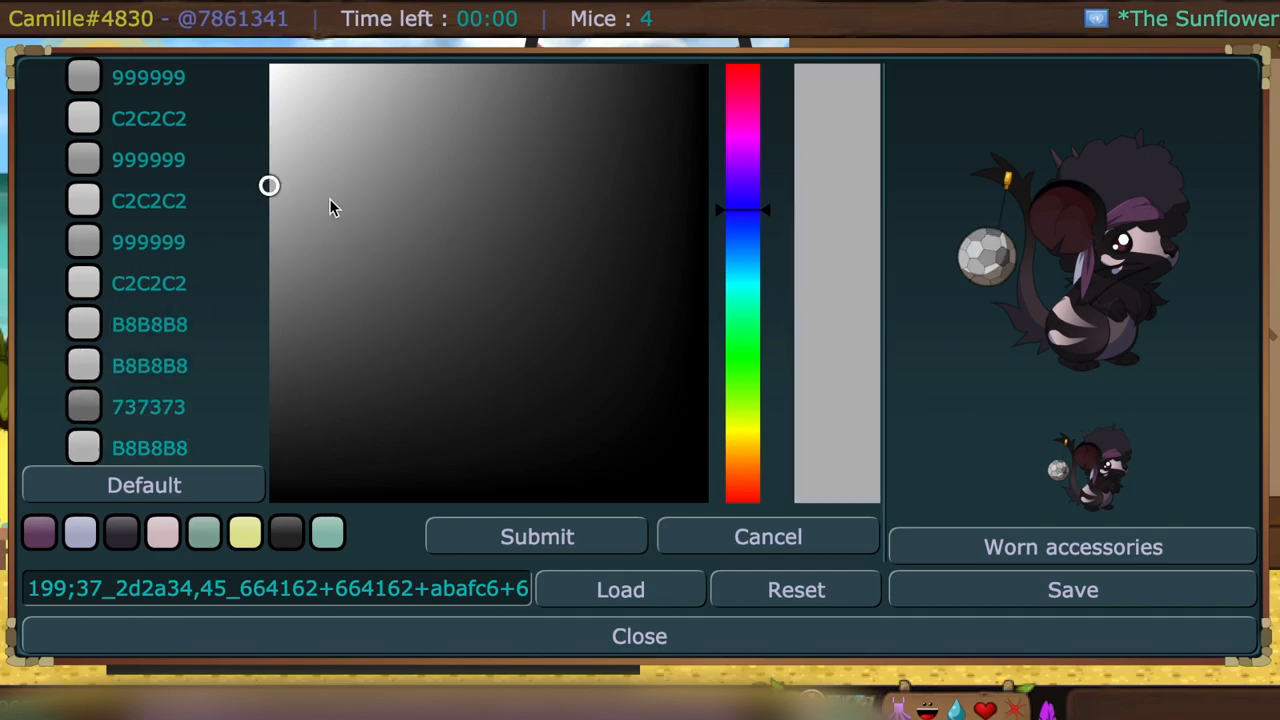
click(536, 536)
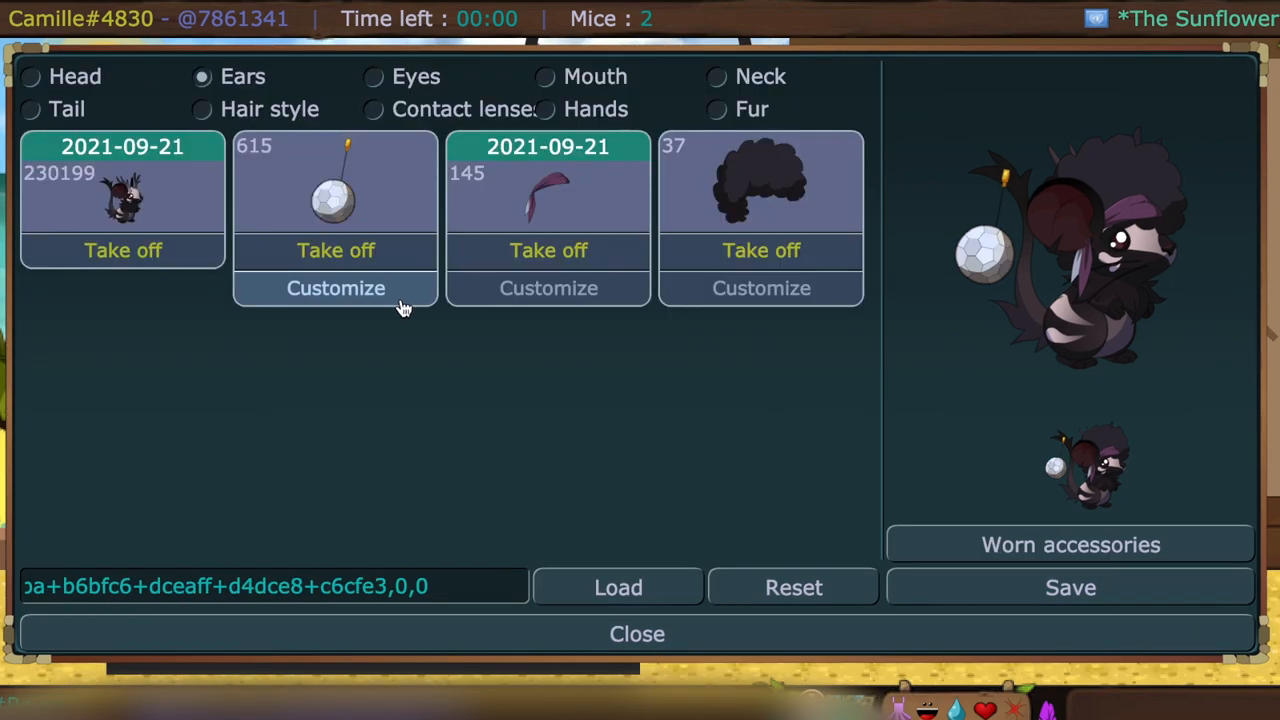
click(372, 76)
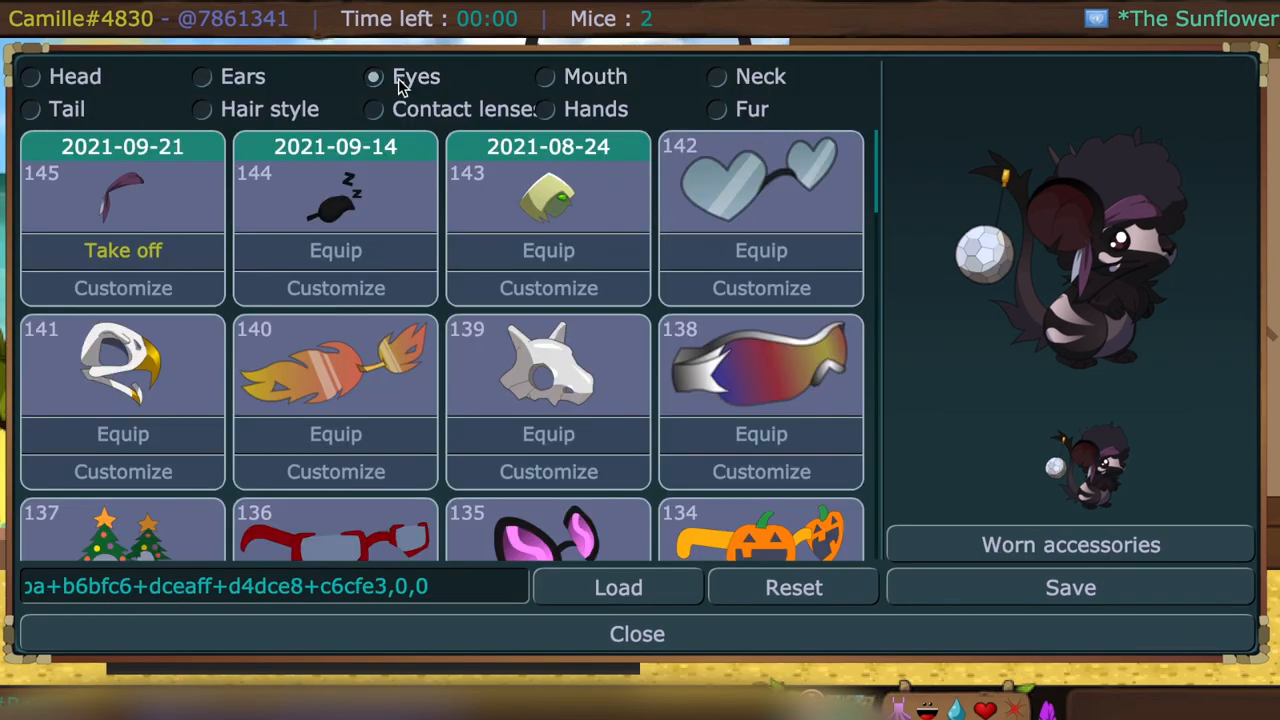
click(200, 76)
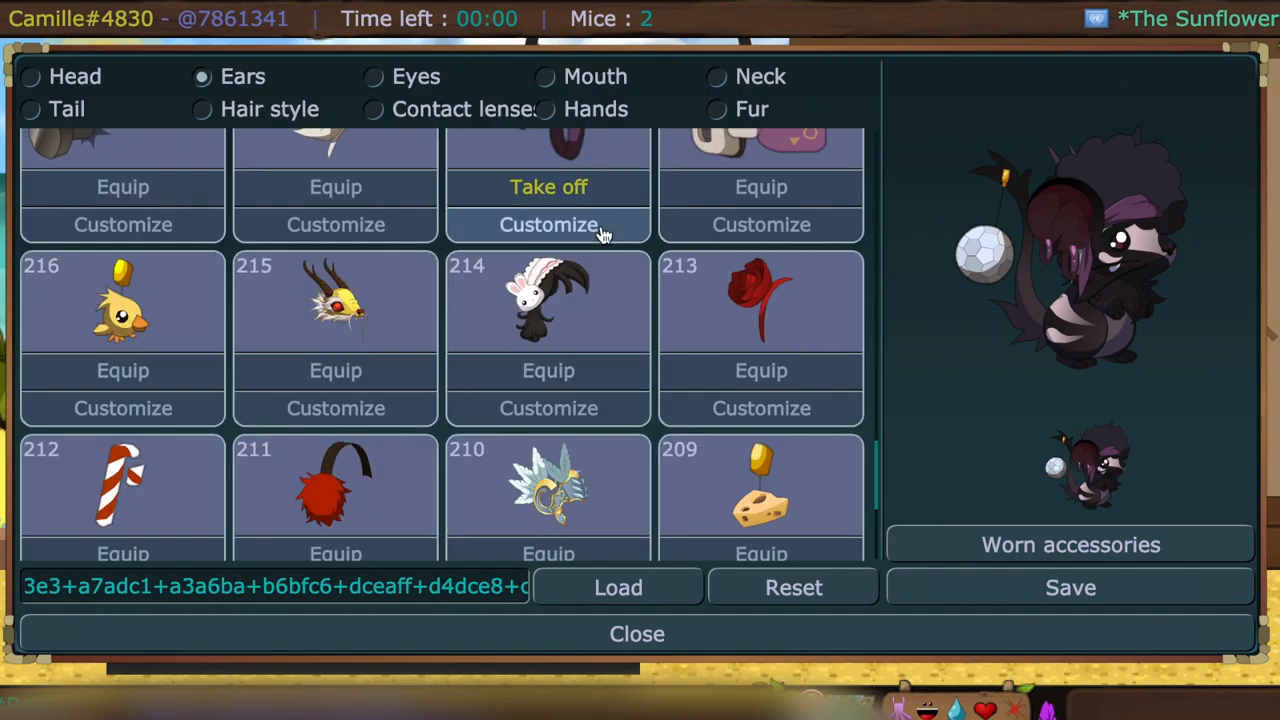
click(548, 224)
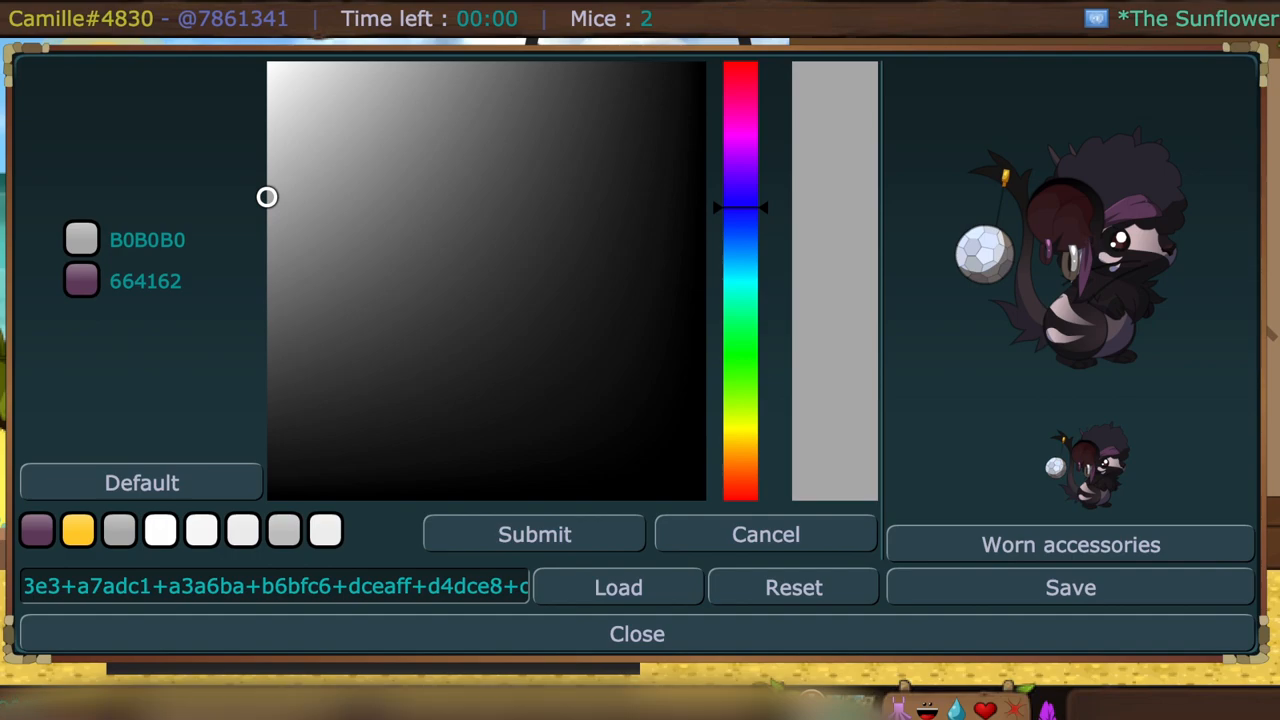
click(764, 534)
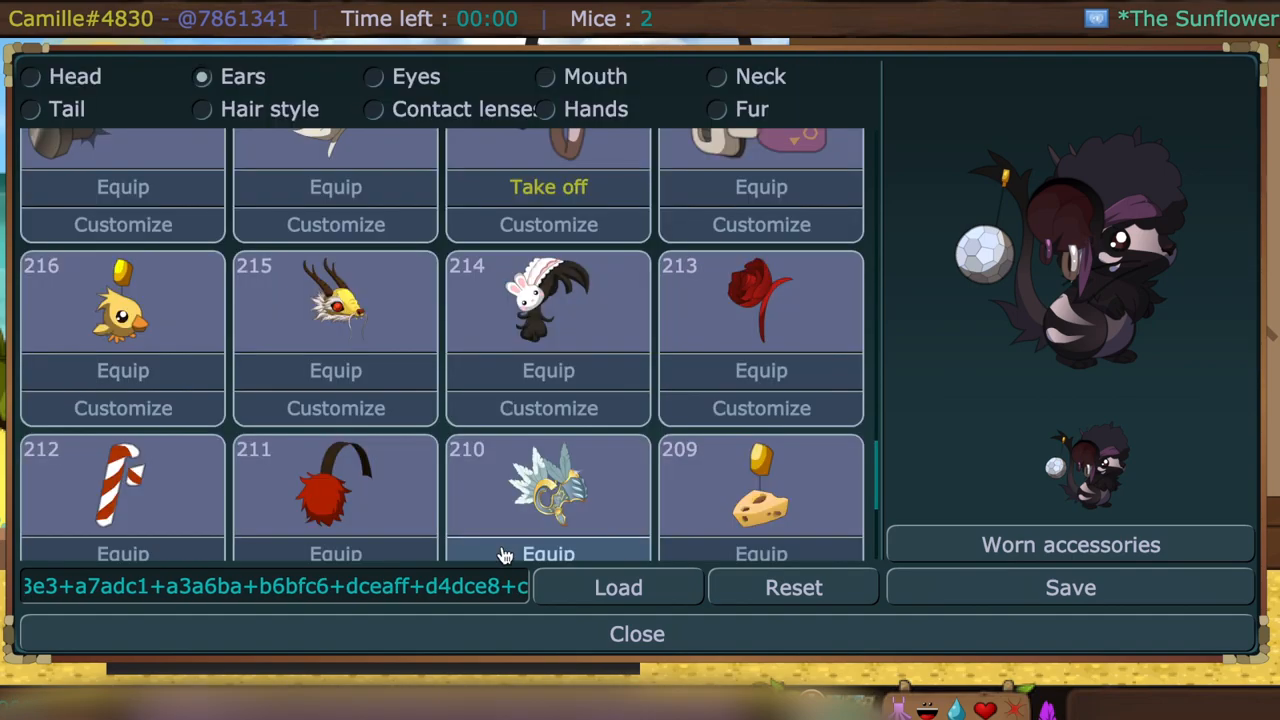
- From the mouth accessories, try the red rose, then wear the bow tie and customise its colours
click(32, 108)
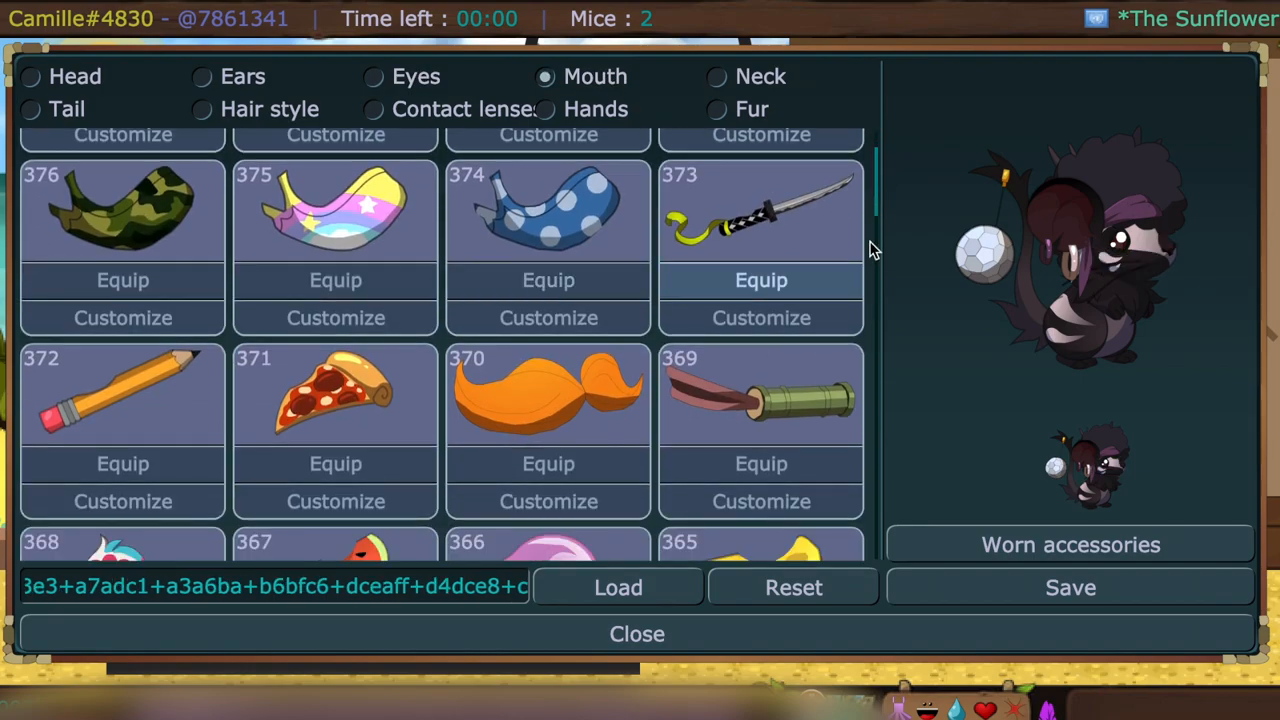
scroll(down, 3)
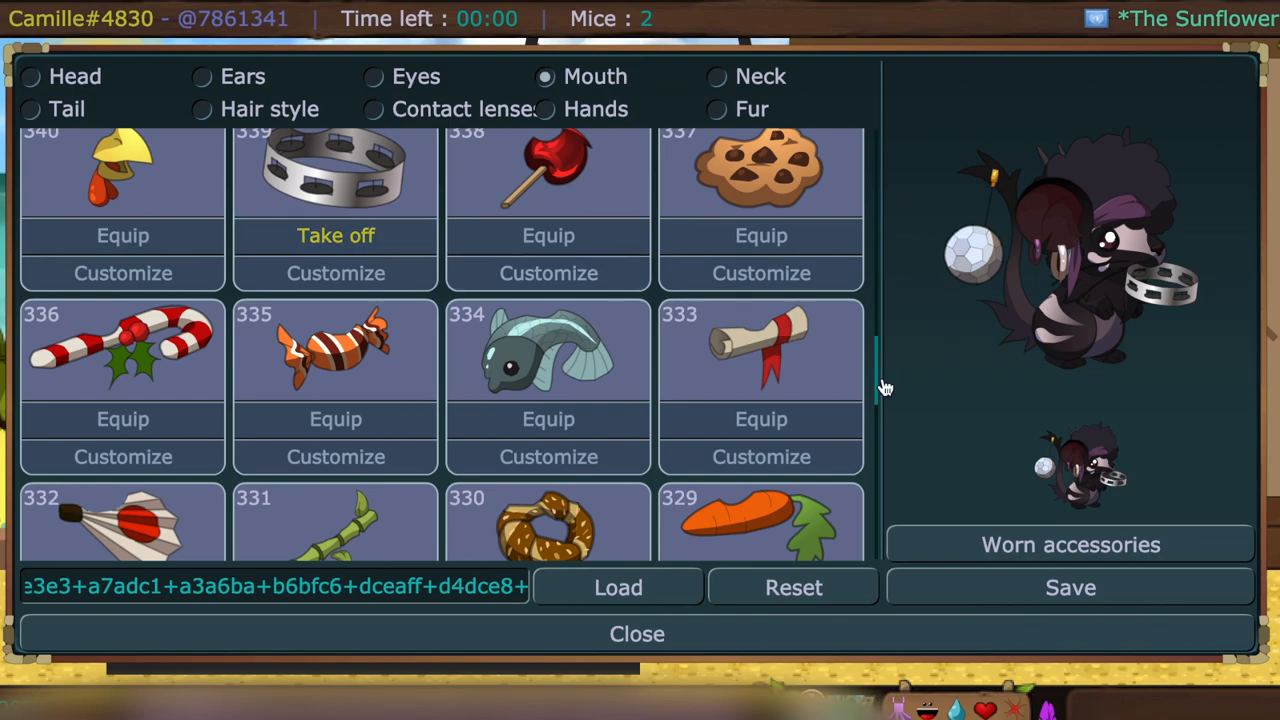
scroll(down, 3)
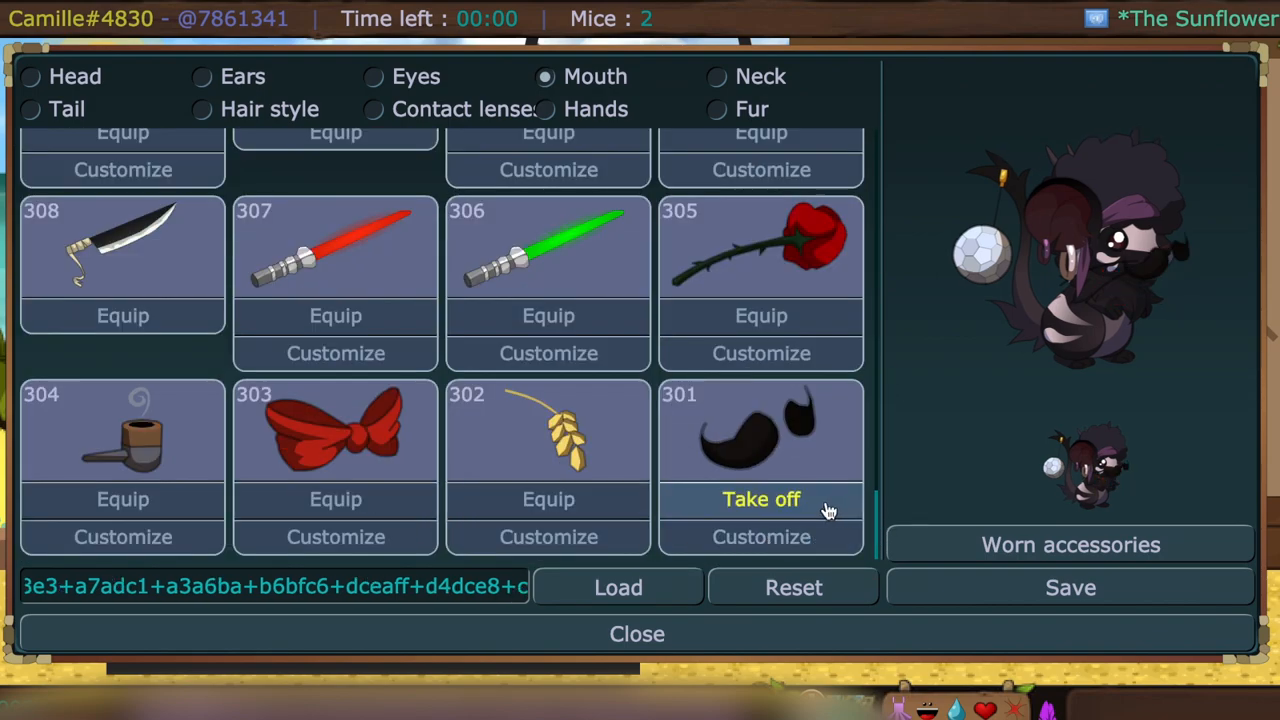
click(760, 500)
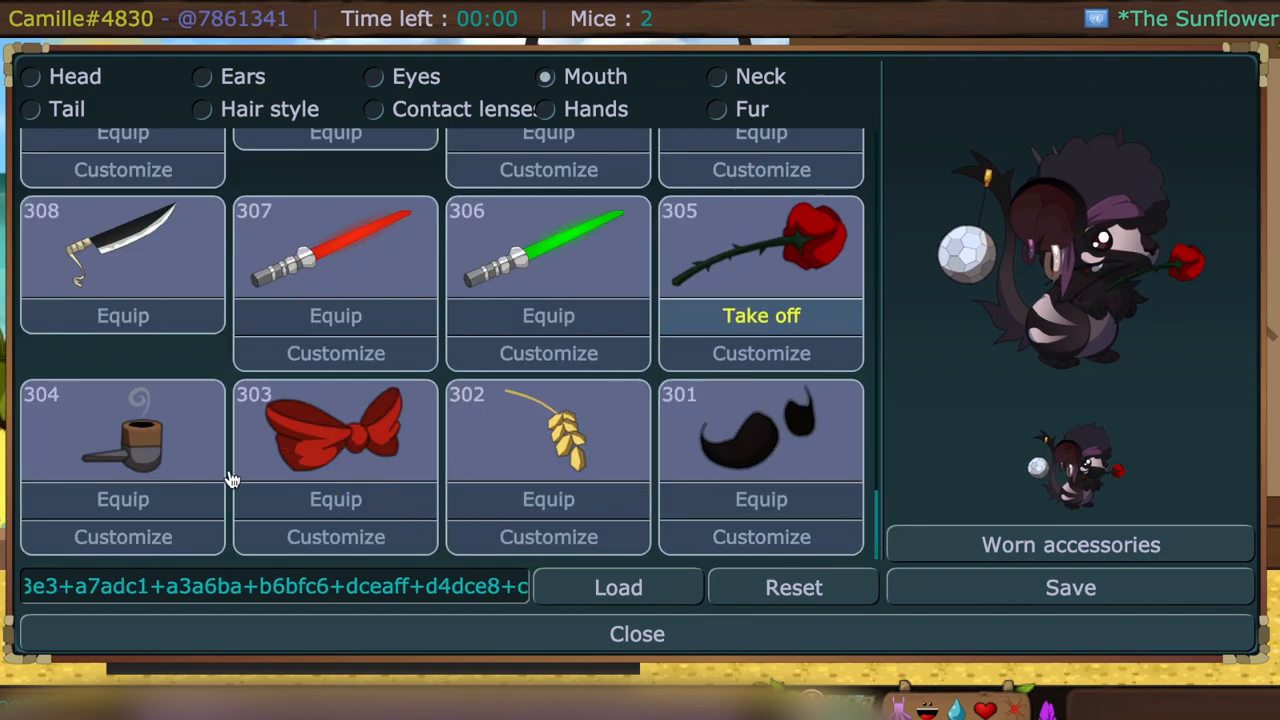
click(336, 500)
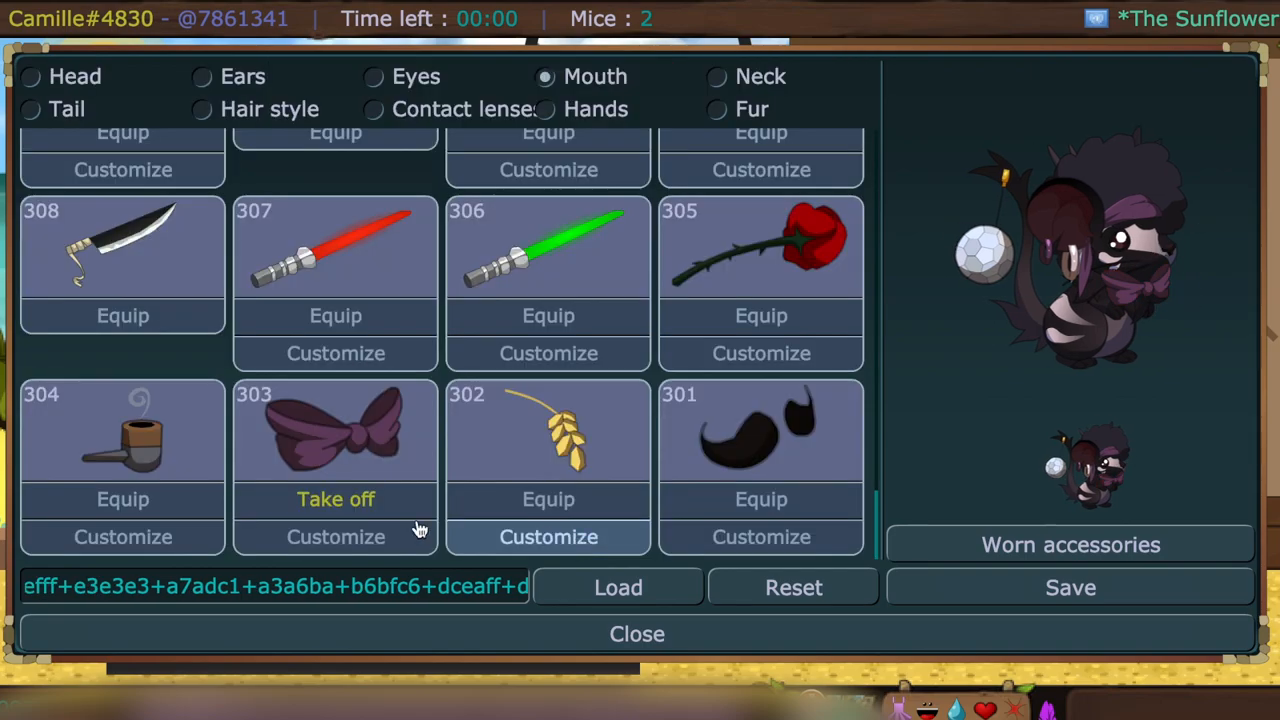
click(336, 536)
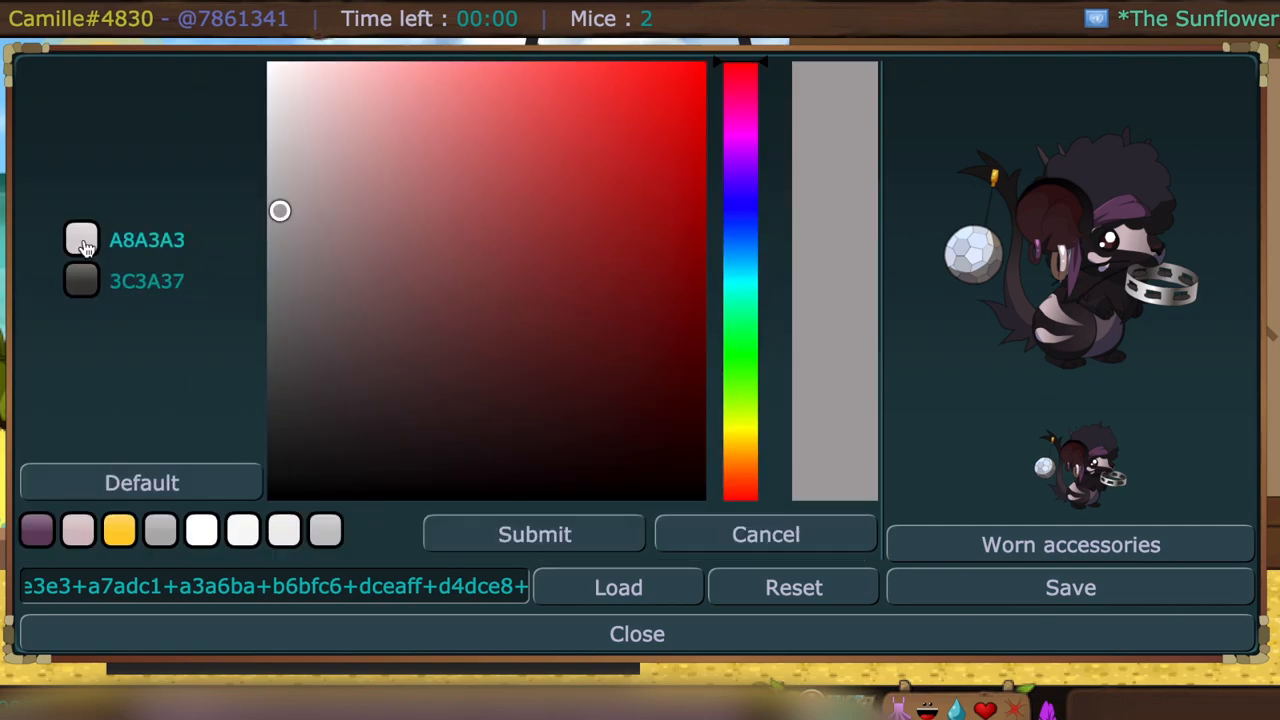
click(764, 534)
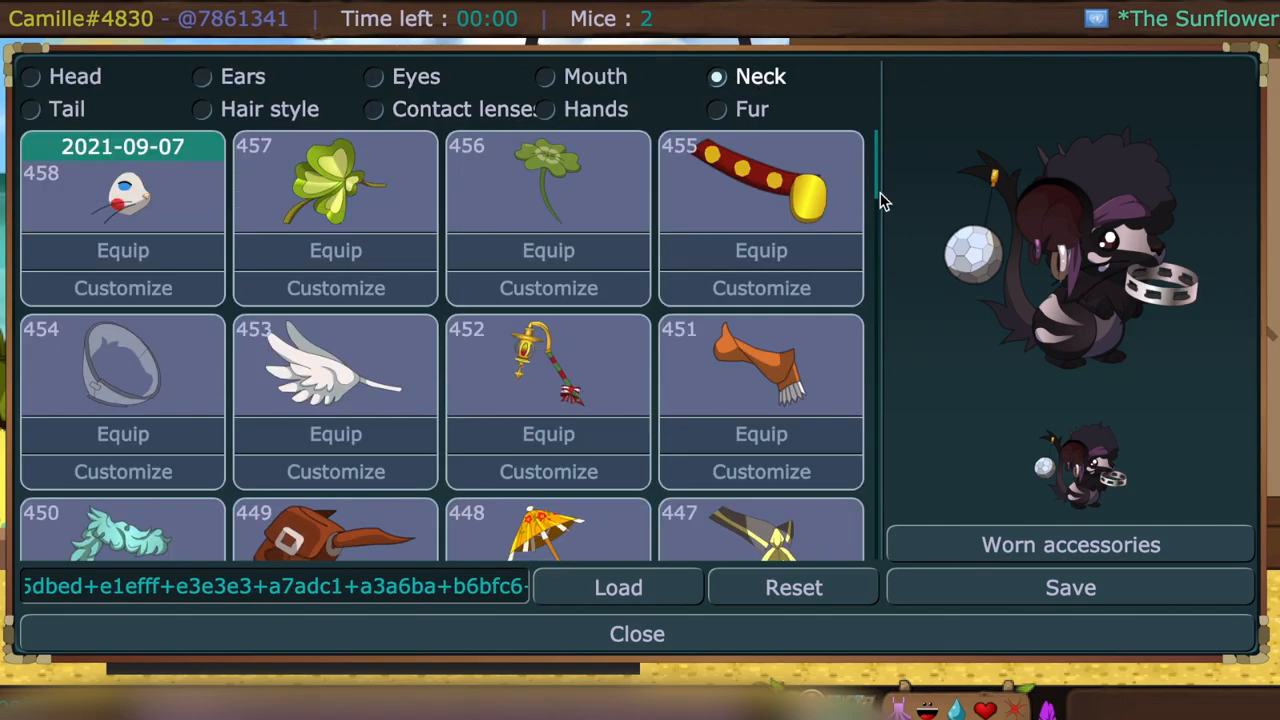
- Tune the worn scarf's dark stripe colour and submit it
scroll(down, 3)
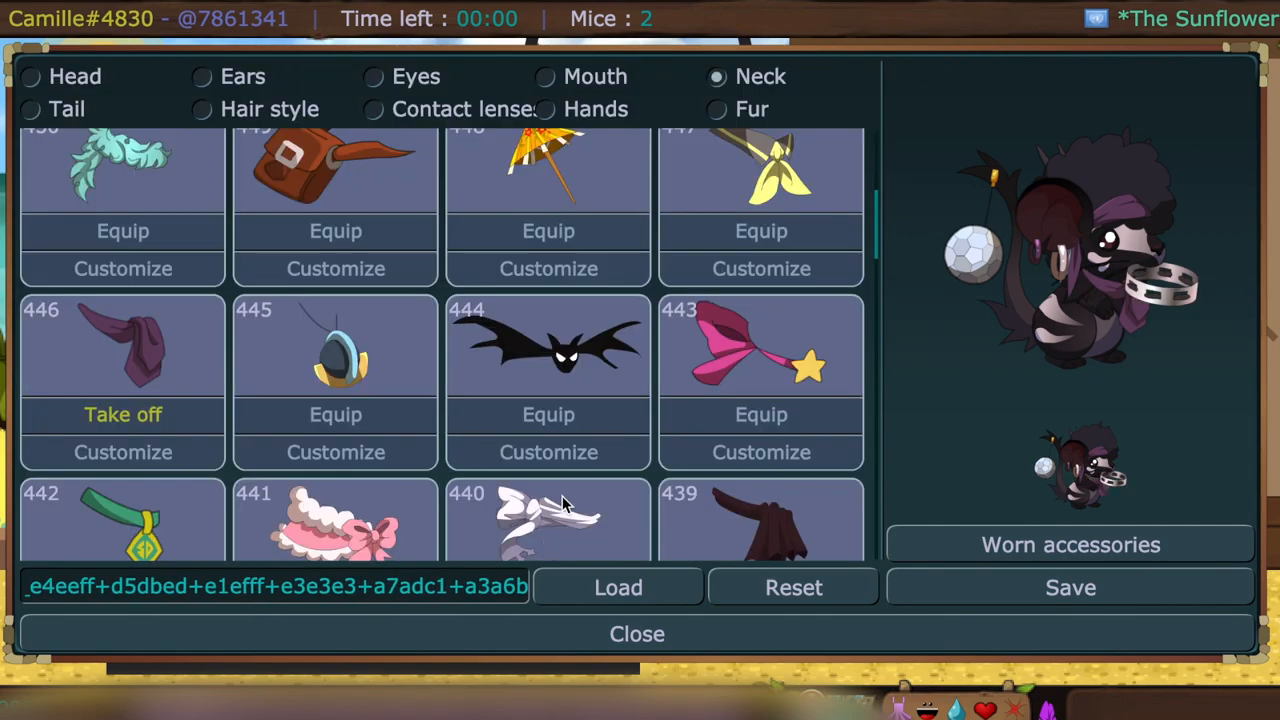
click(544, 108)
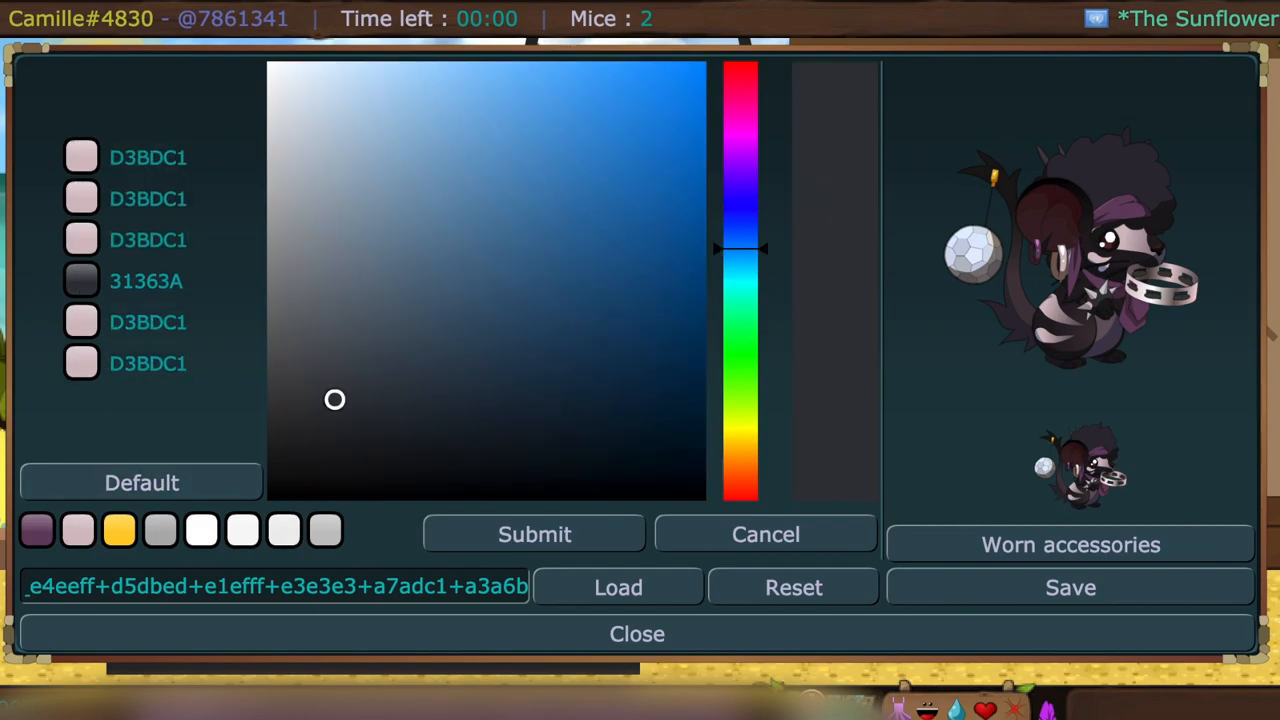
drag(740, 248, 740, 88)
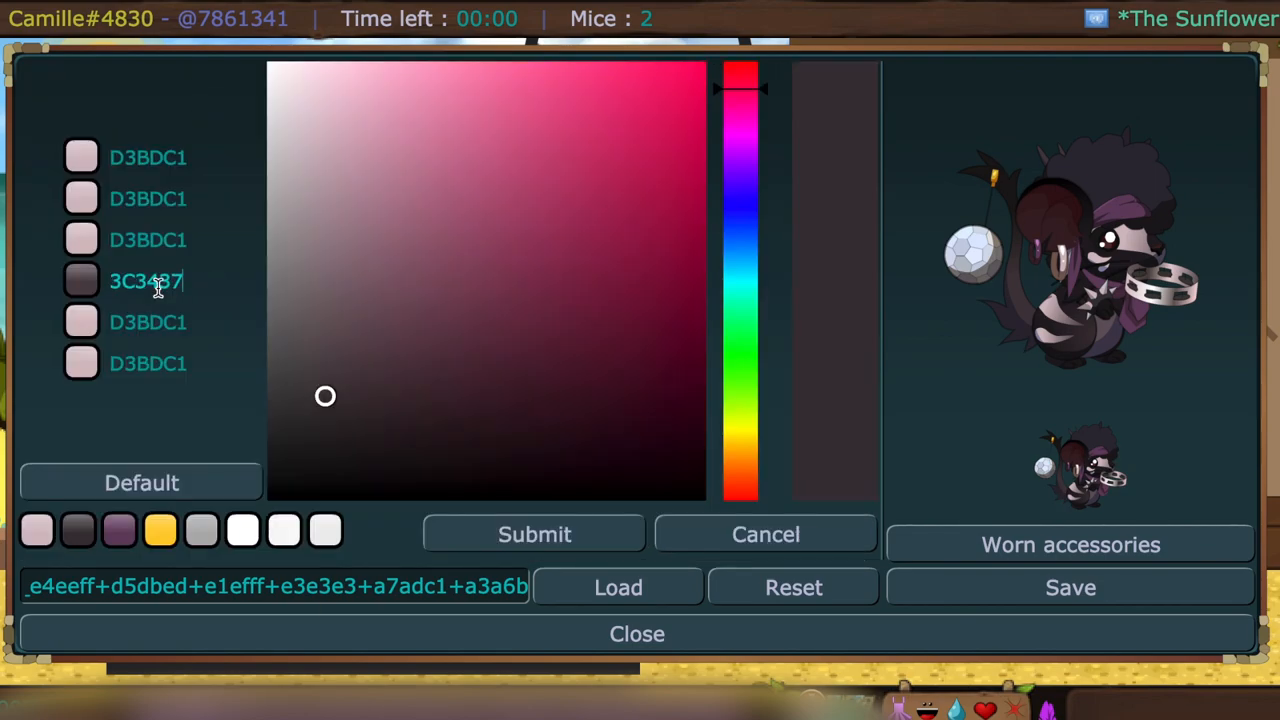
click(764, 534)
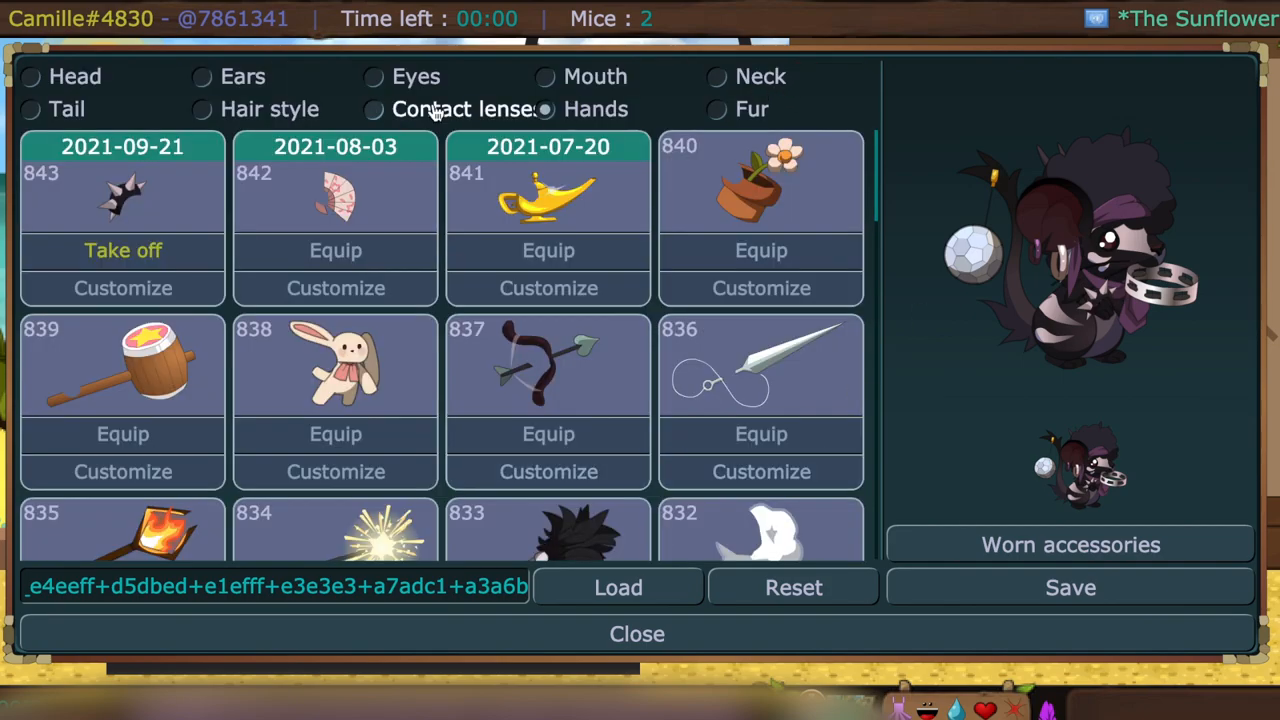
- Wear the white star contact lenses and browse the star-eye styles down to the spiky black burst lenses (710)
click(372, 108)
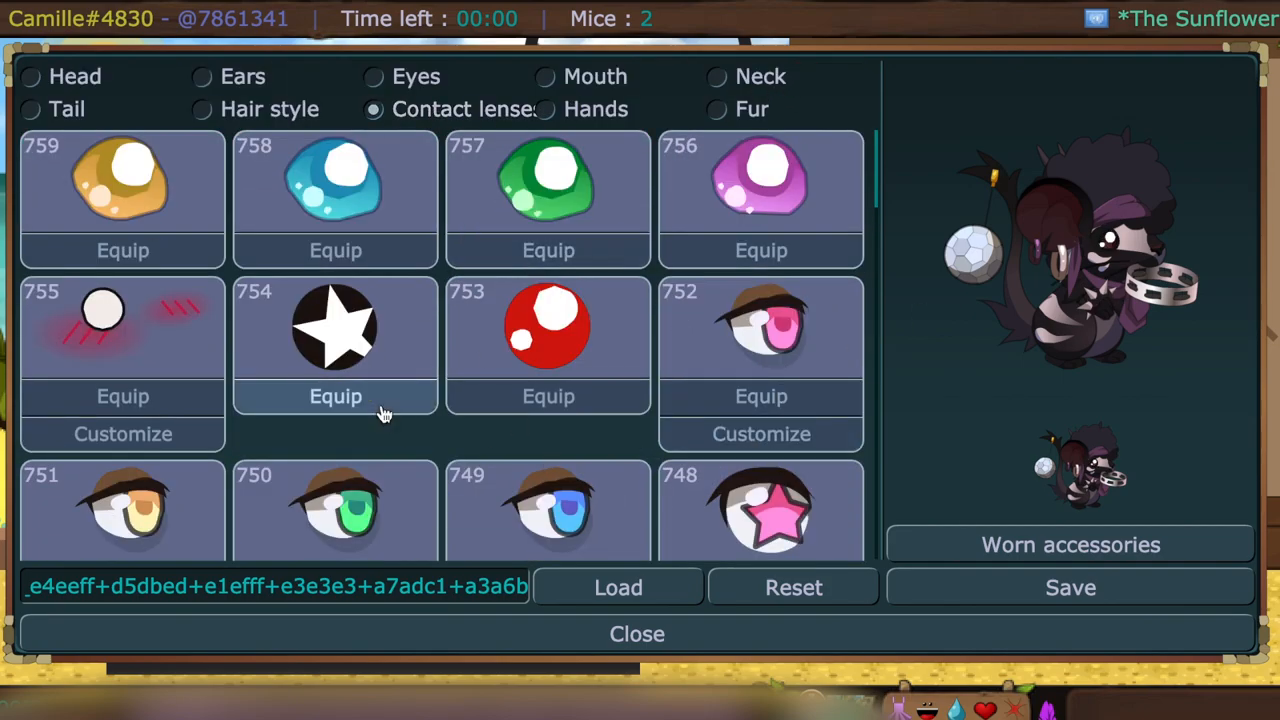
scroll(down, 3)
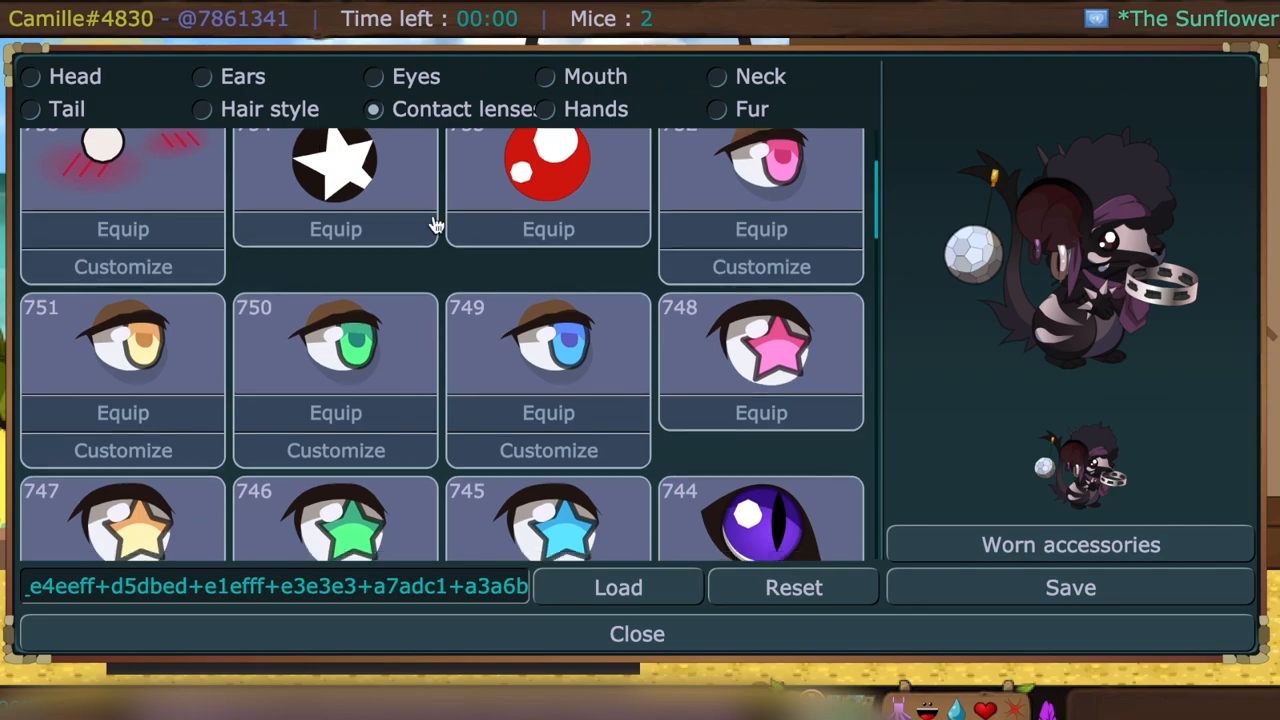
scroll(down, 3)
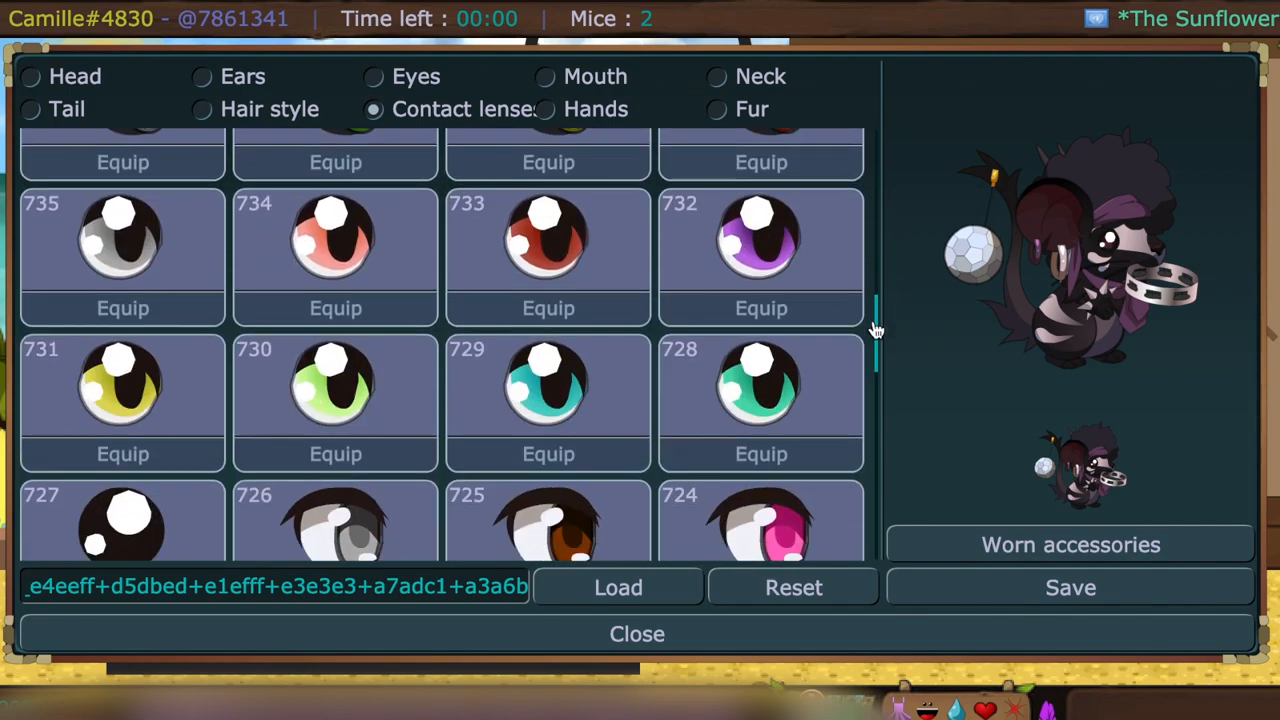
scroll(down, 3)
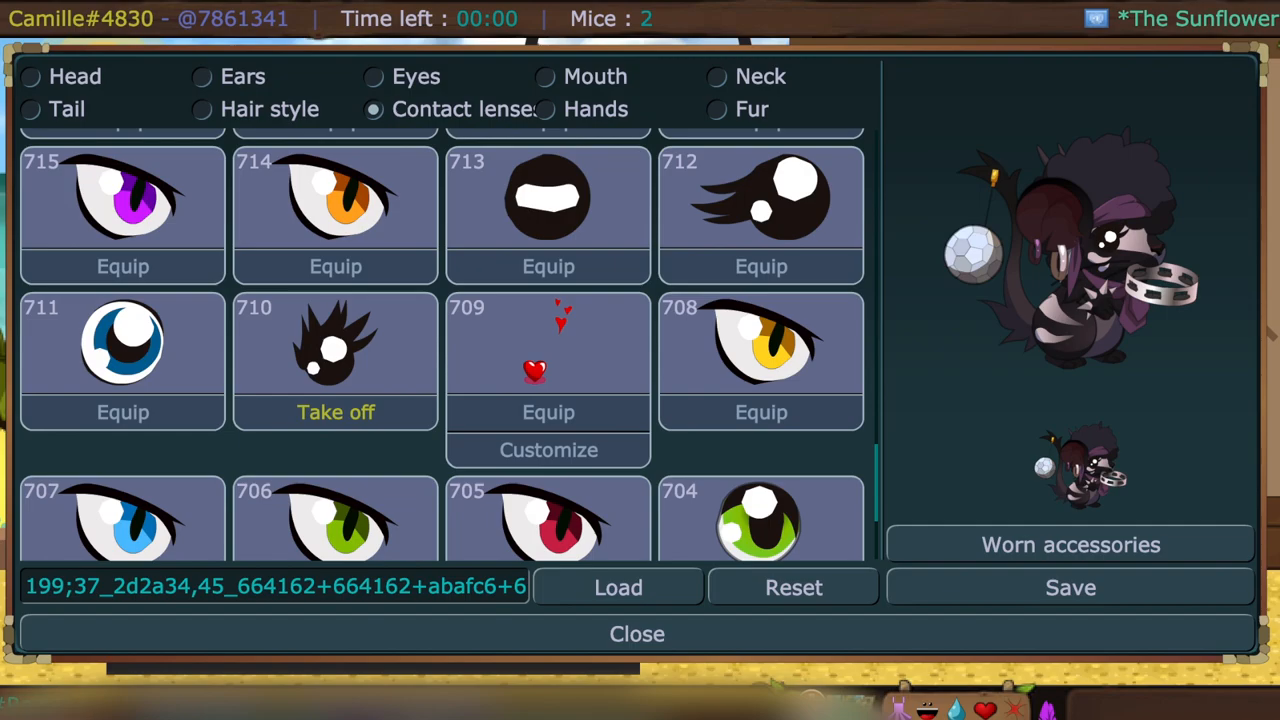
click(716, 108)
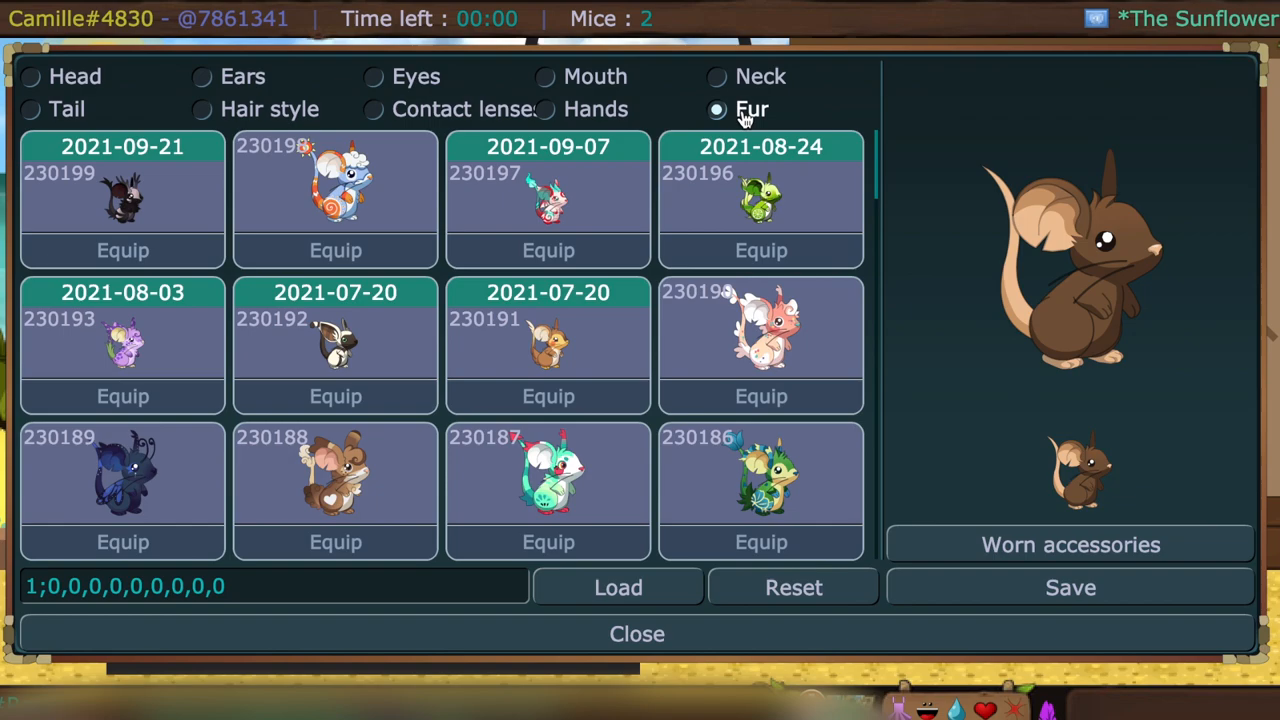
- Give the reset mouse the dark winged fur 230199 and spiky hair 61
click(30, 76)
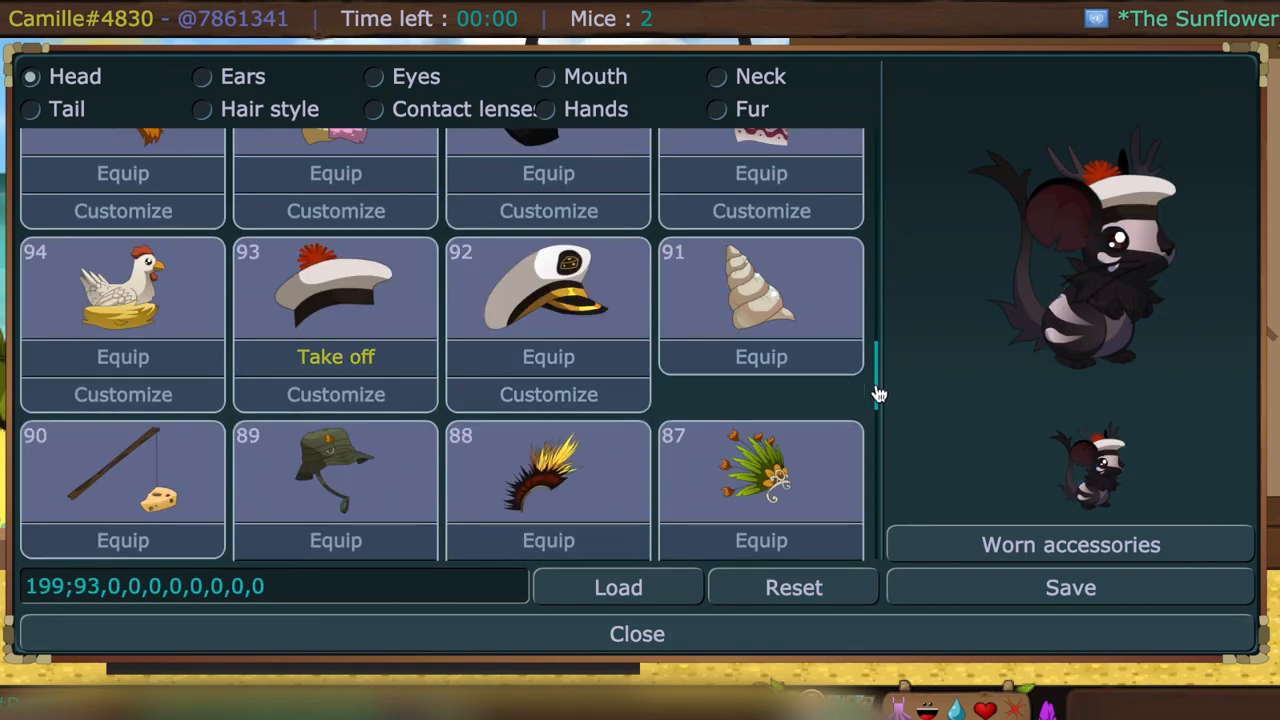
scroll(down, 3)
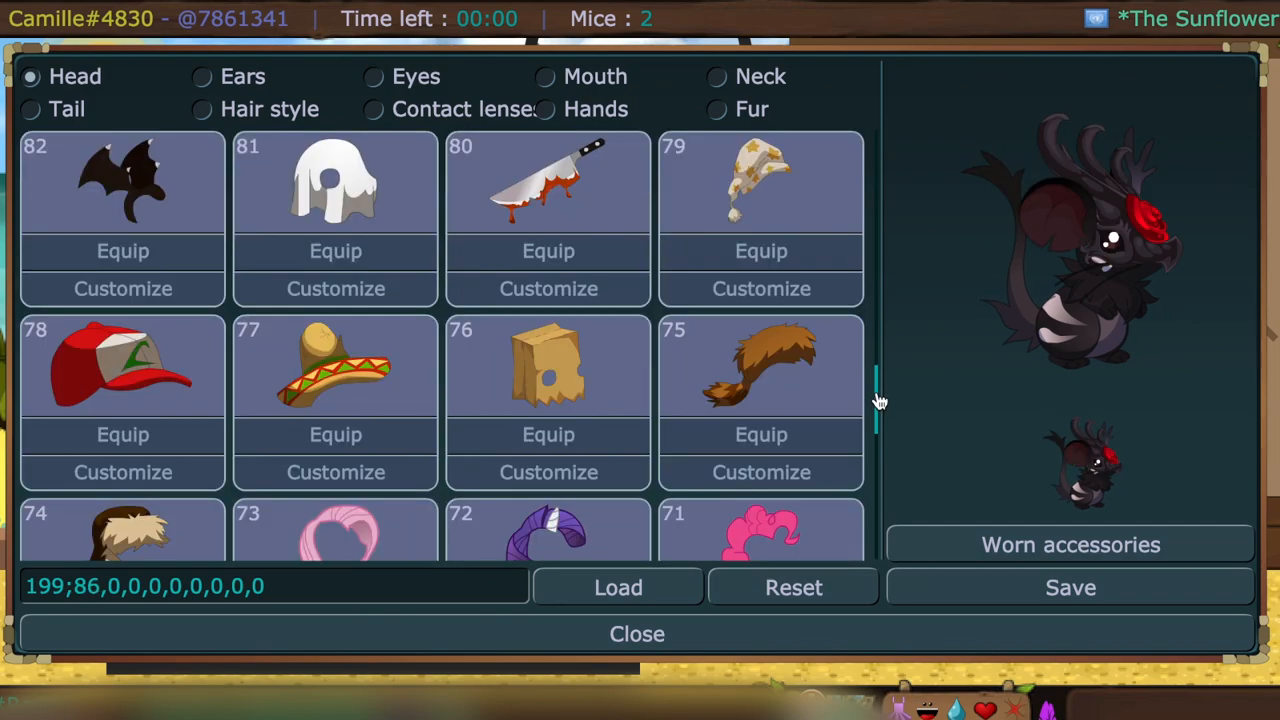
scroll(down, 3)
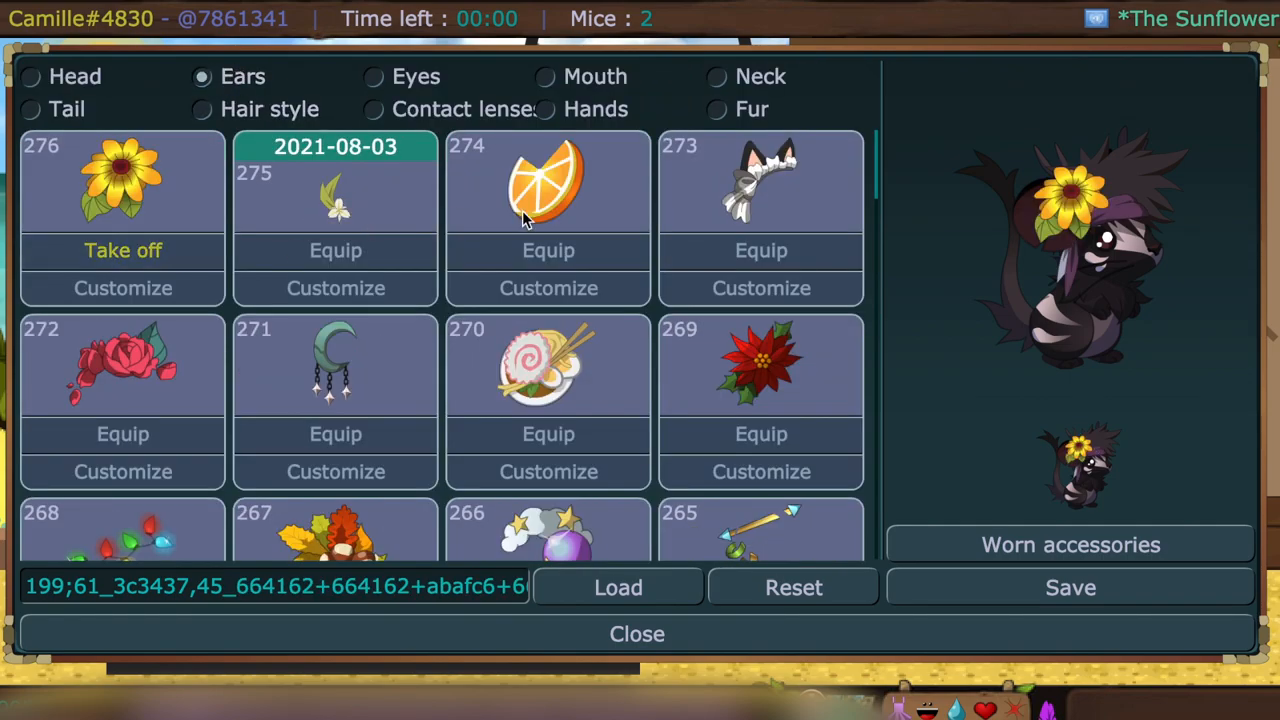
scroll(down, 3)
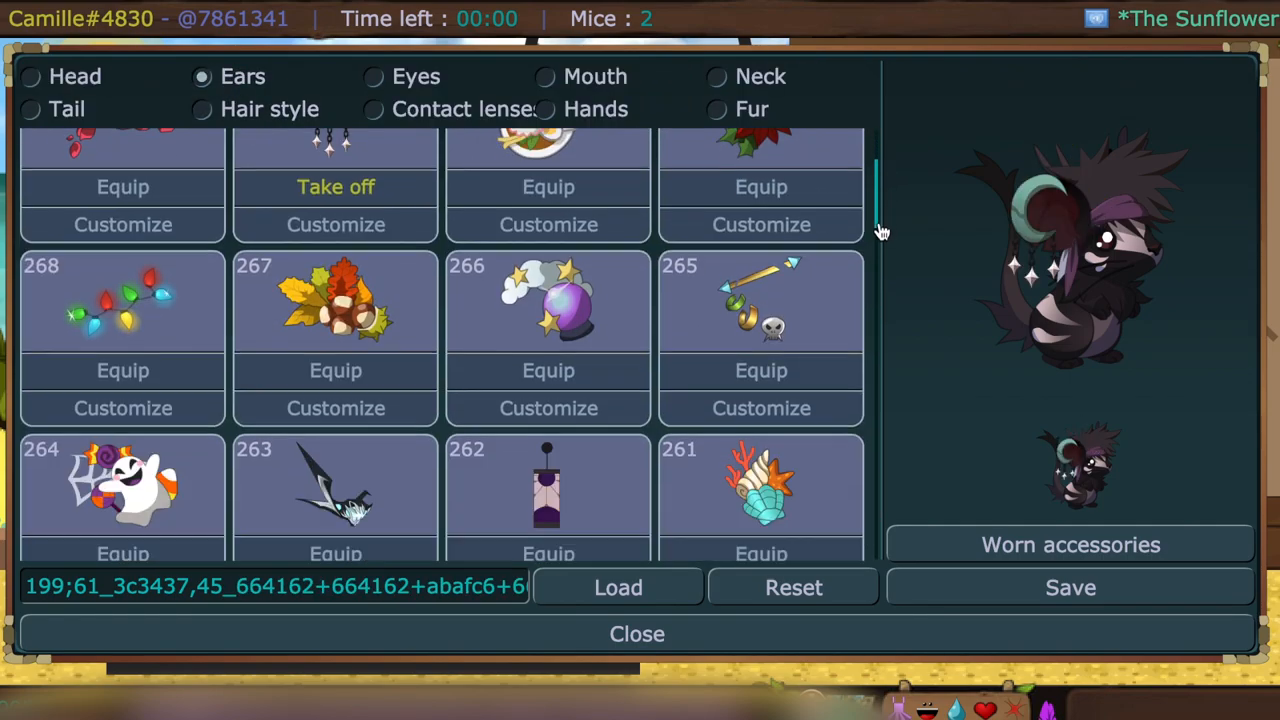
click(336, 224)
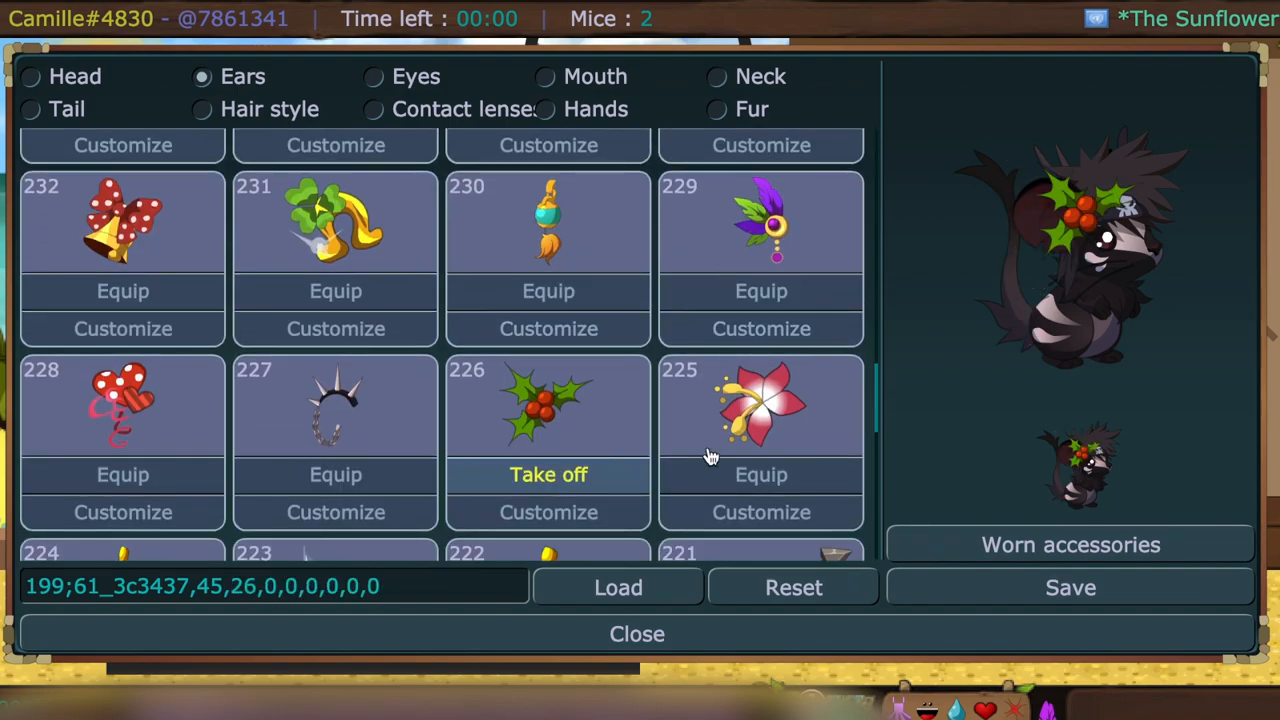
click(372, 76)
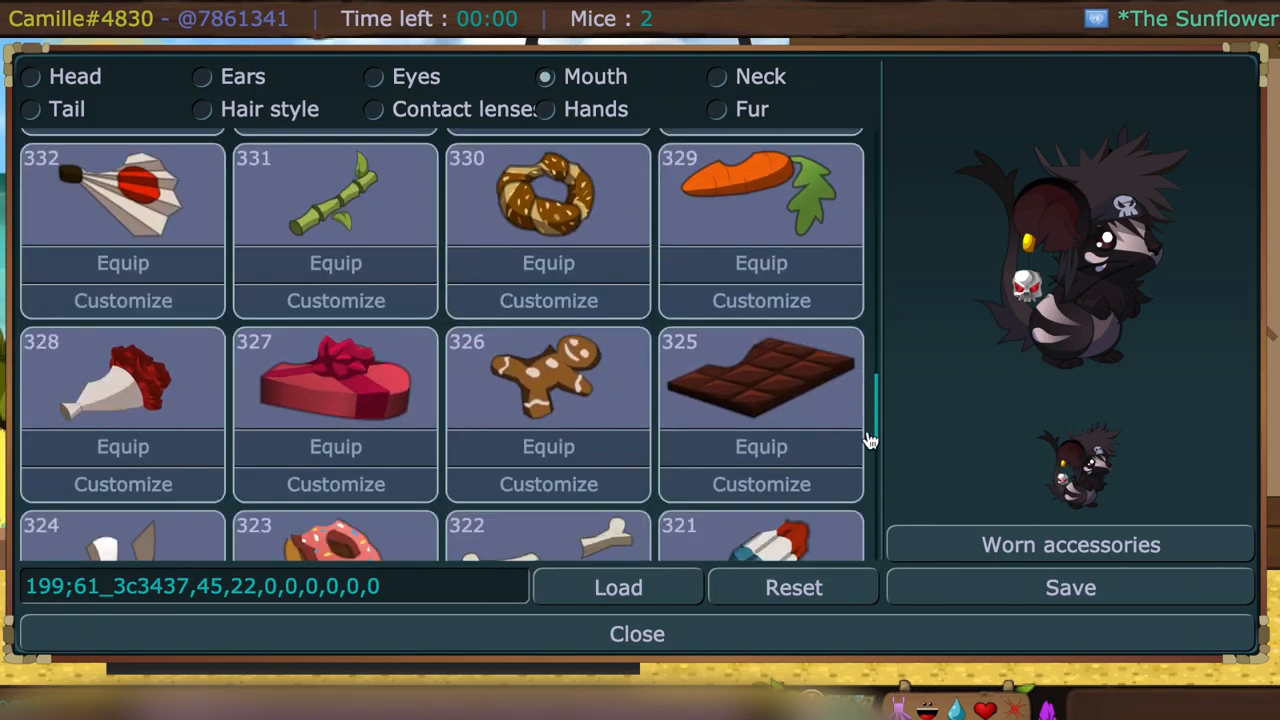
scroll(up, 3)
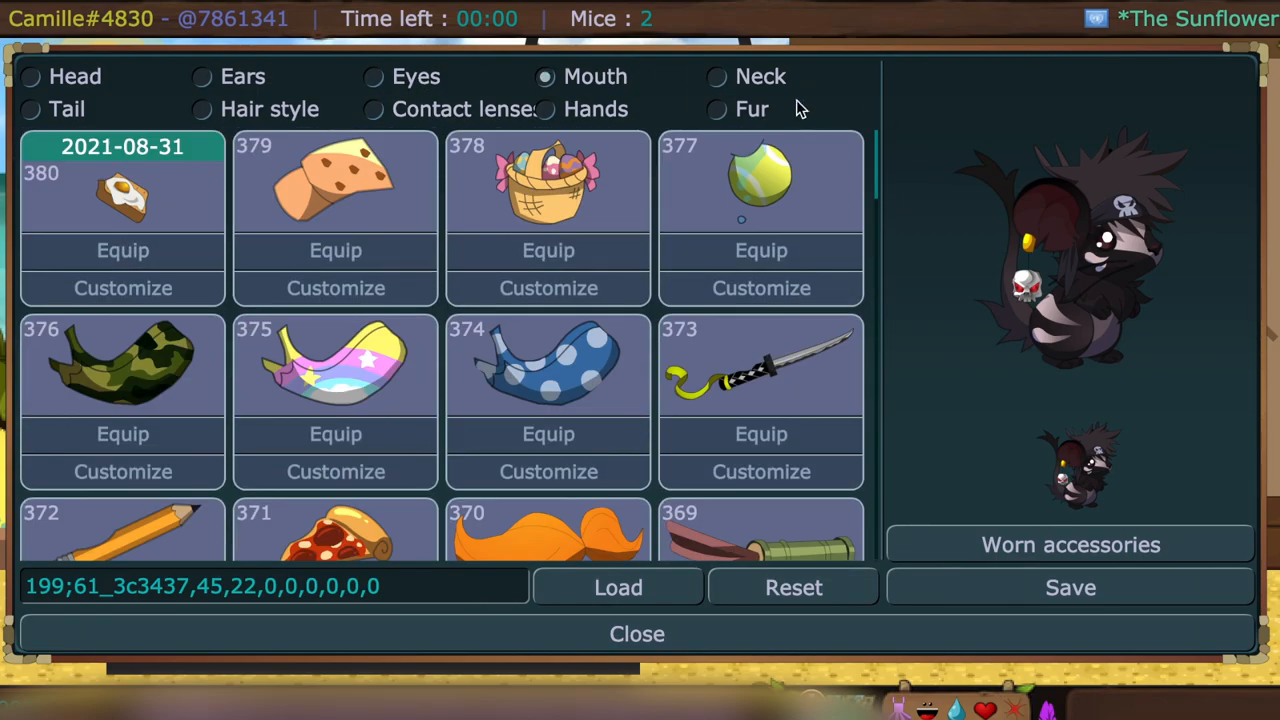
- Add the striped scarf, swap it for black headphones 418, pick star lenses, then review the worn items
click(716, 76)
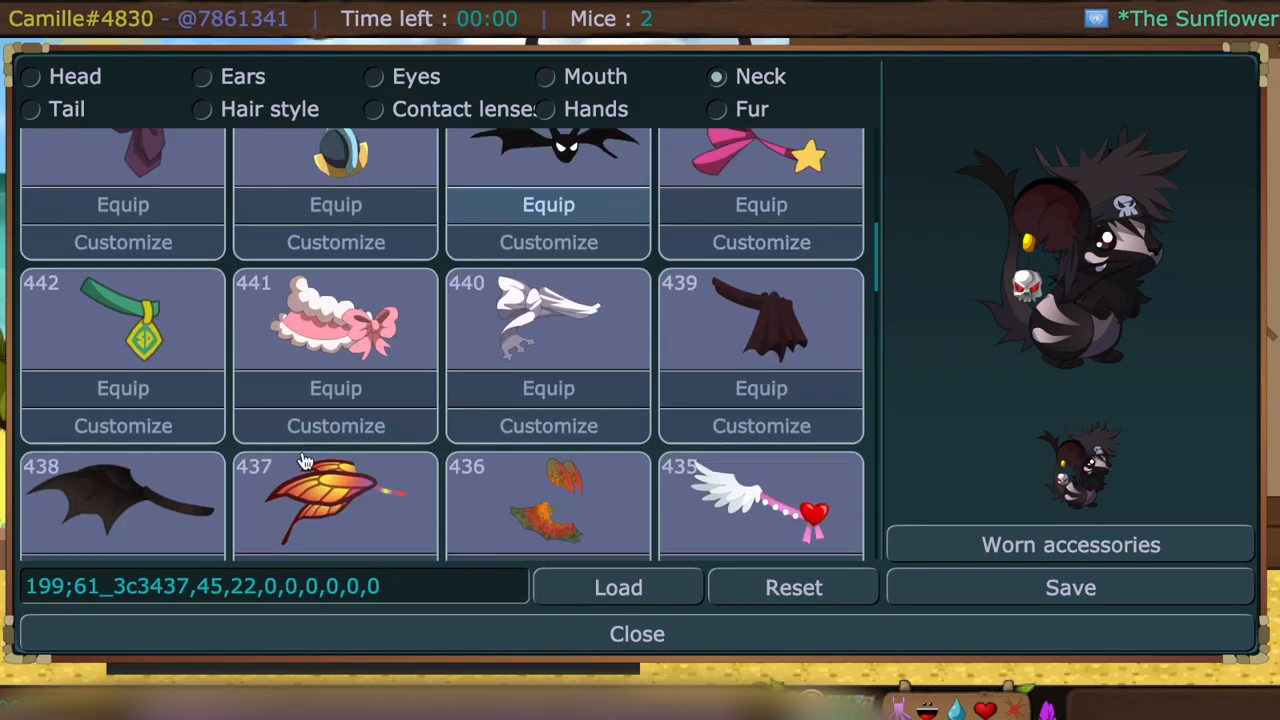
scroll(down, 3)
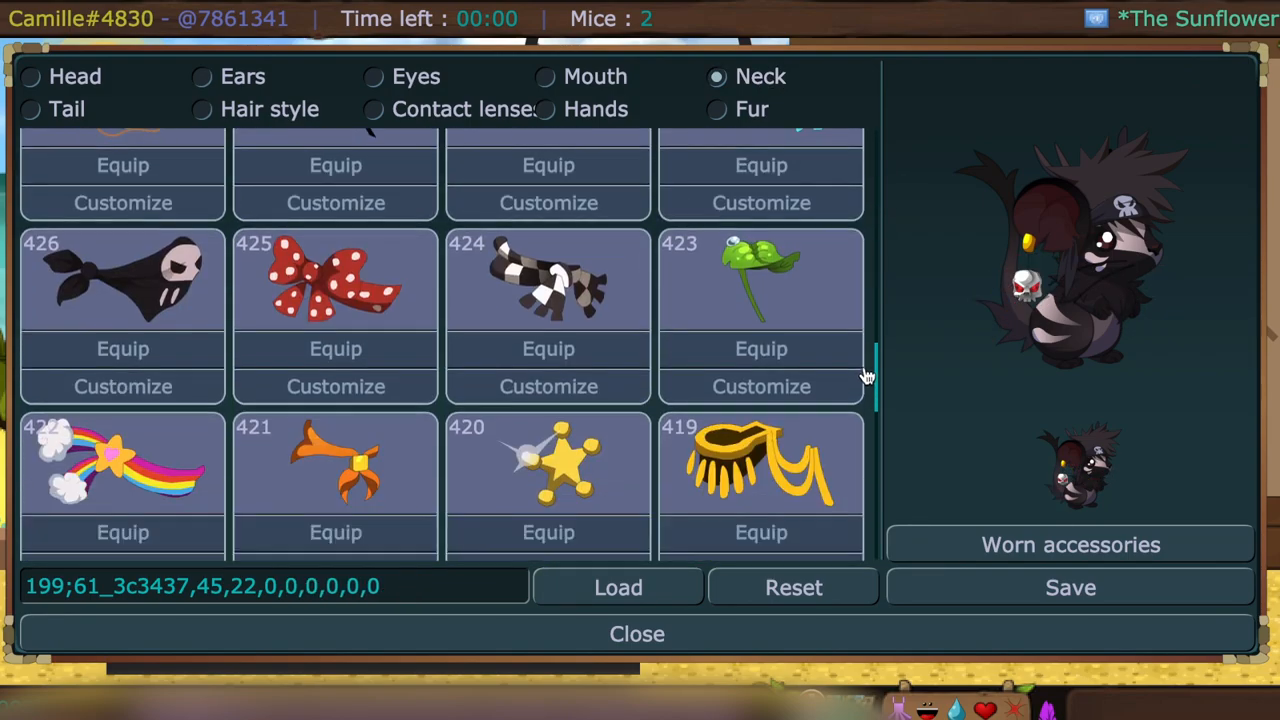
click(548, 348)
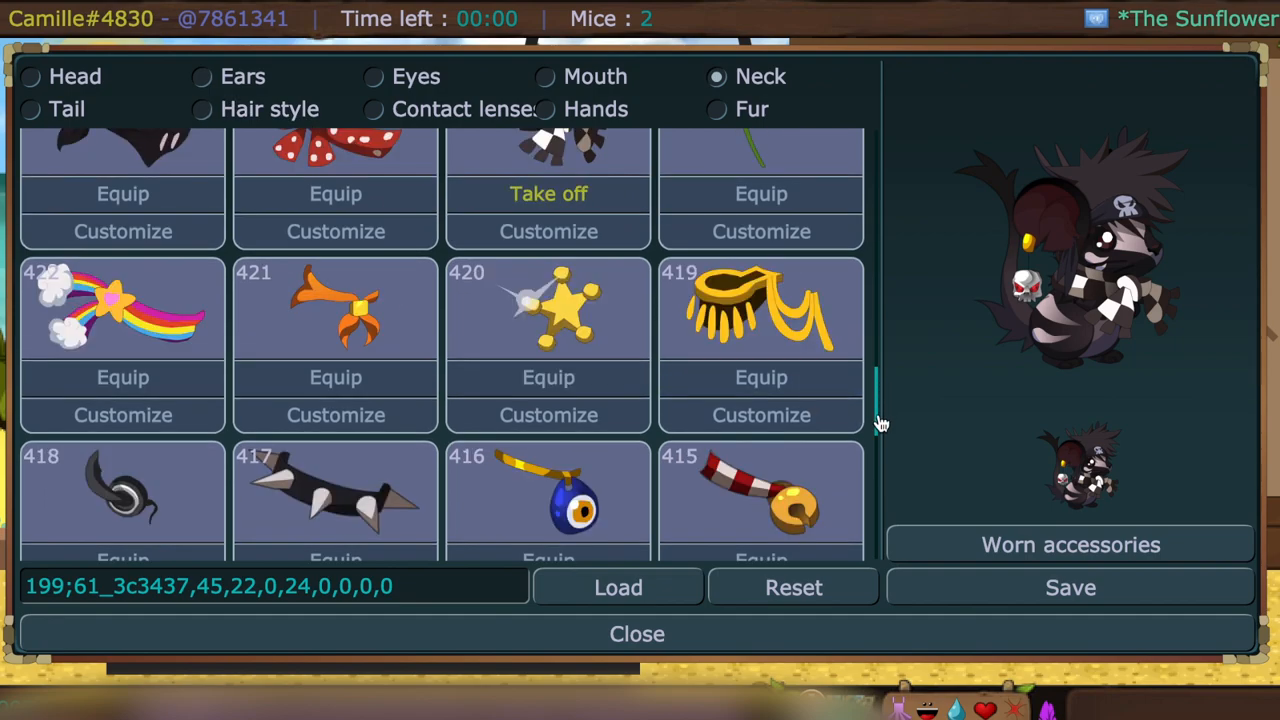
click(200, 108)
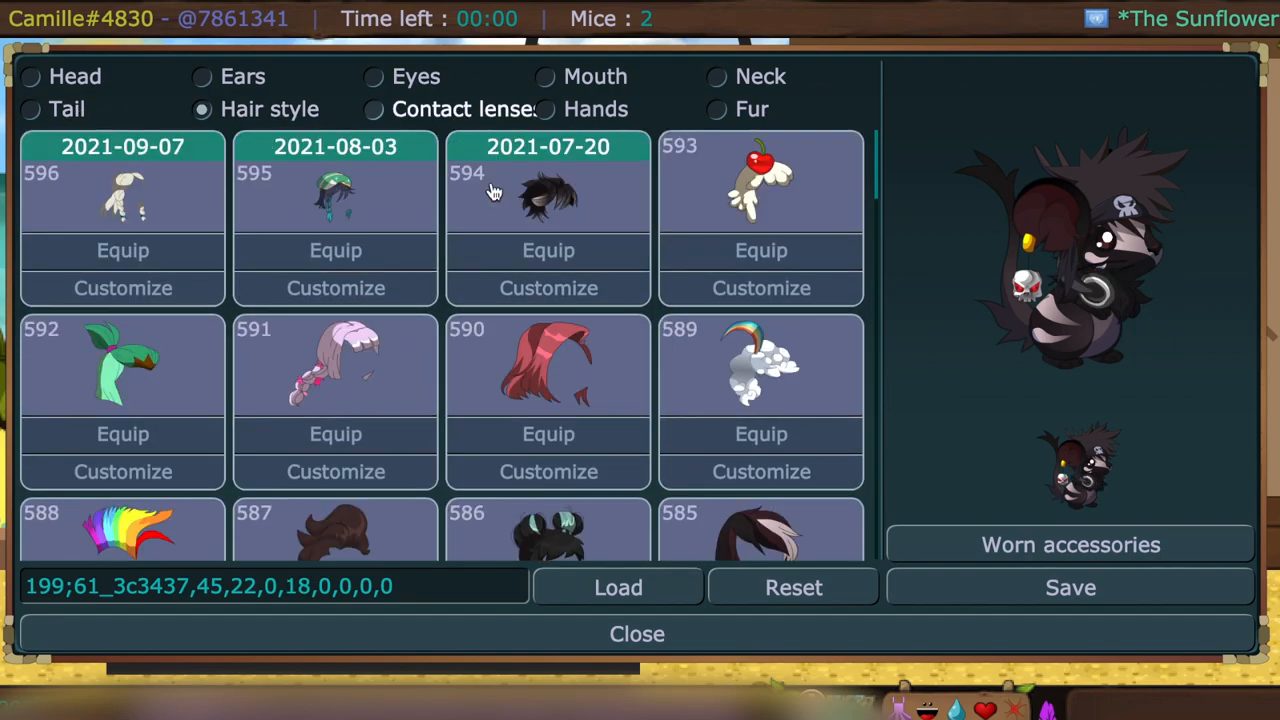
click(544, 108)
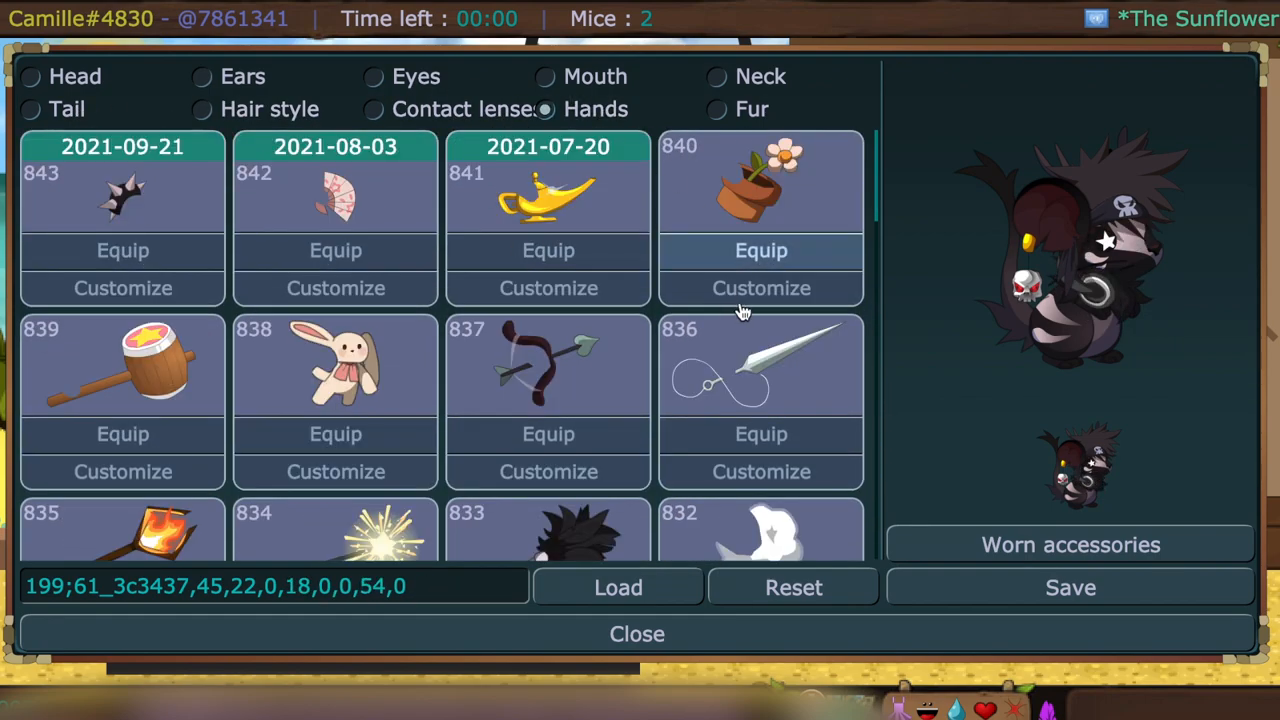
scroll(down, 3)
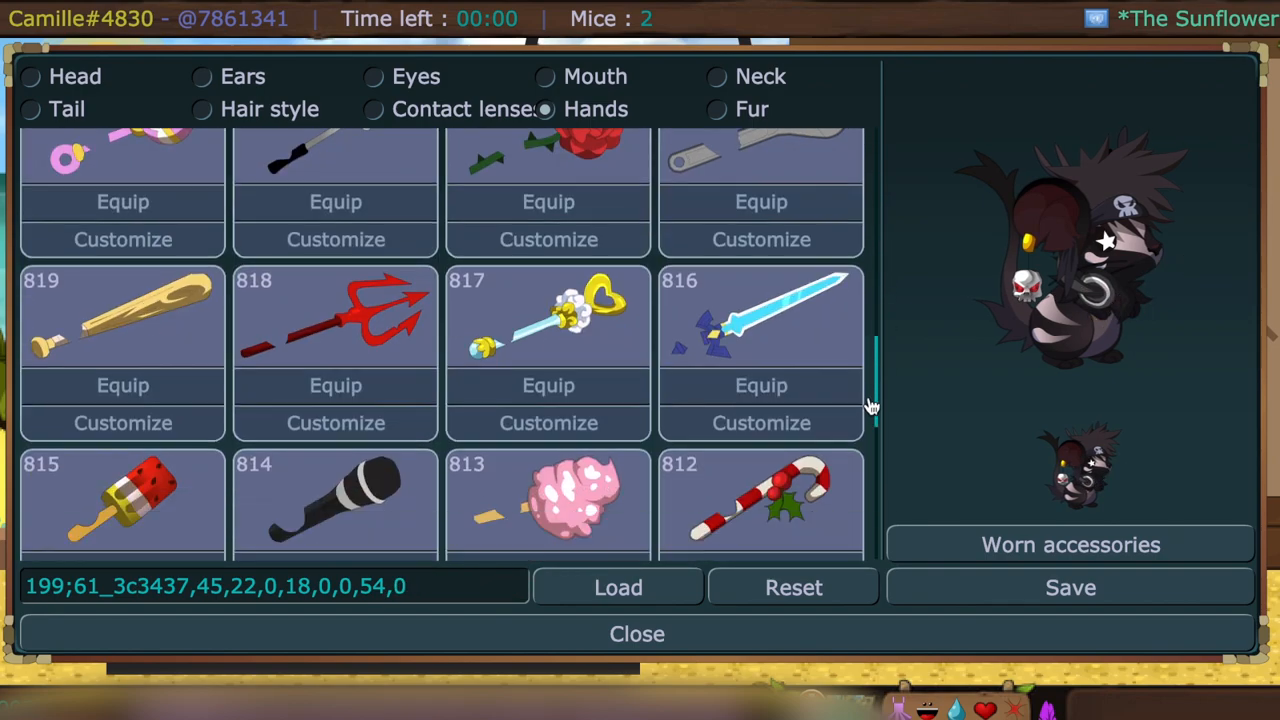
scroll(down, 3)
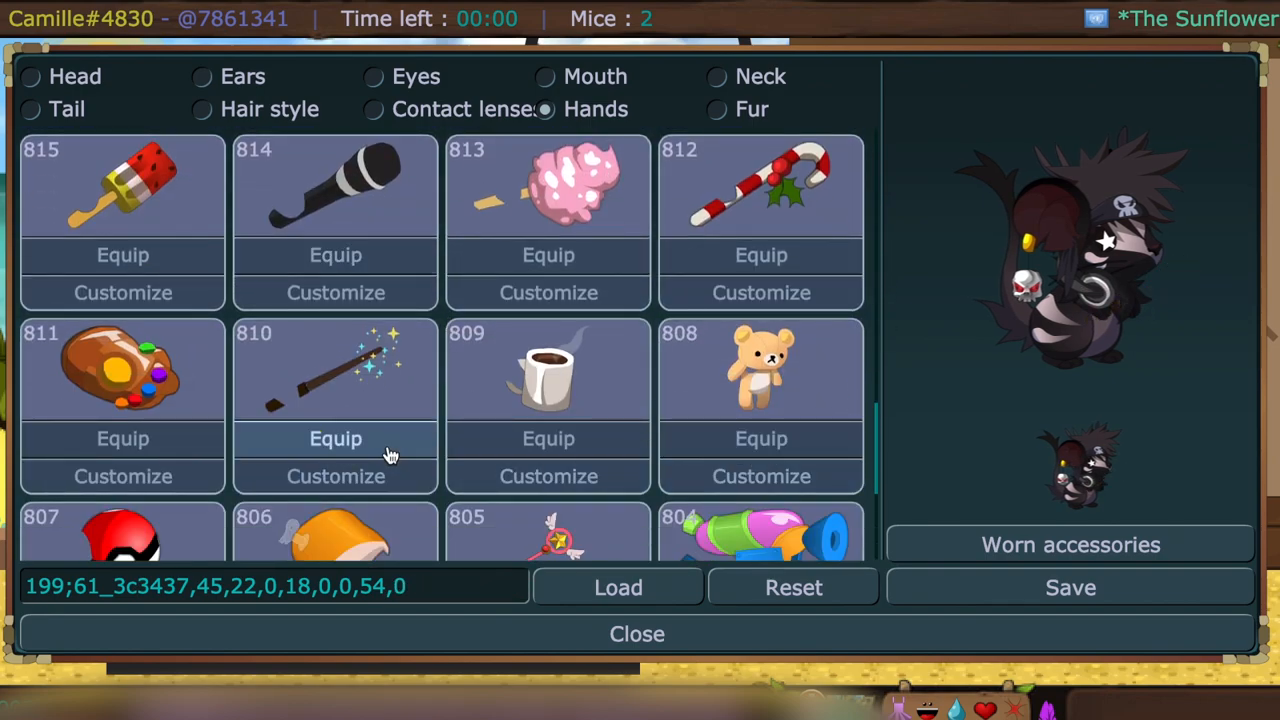
click(1070, 544)
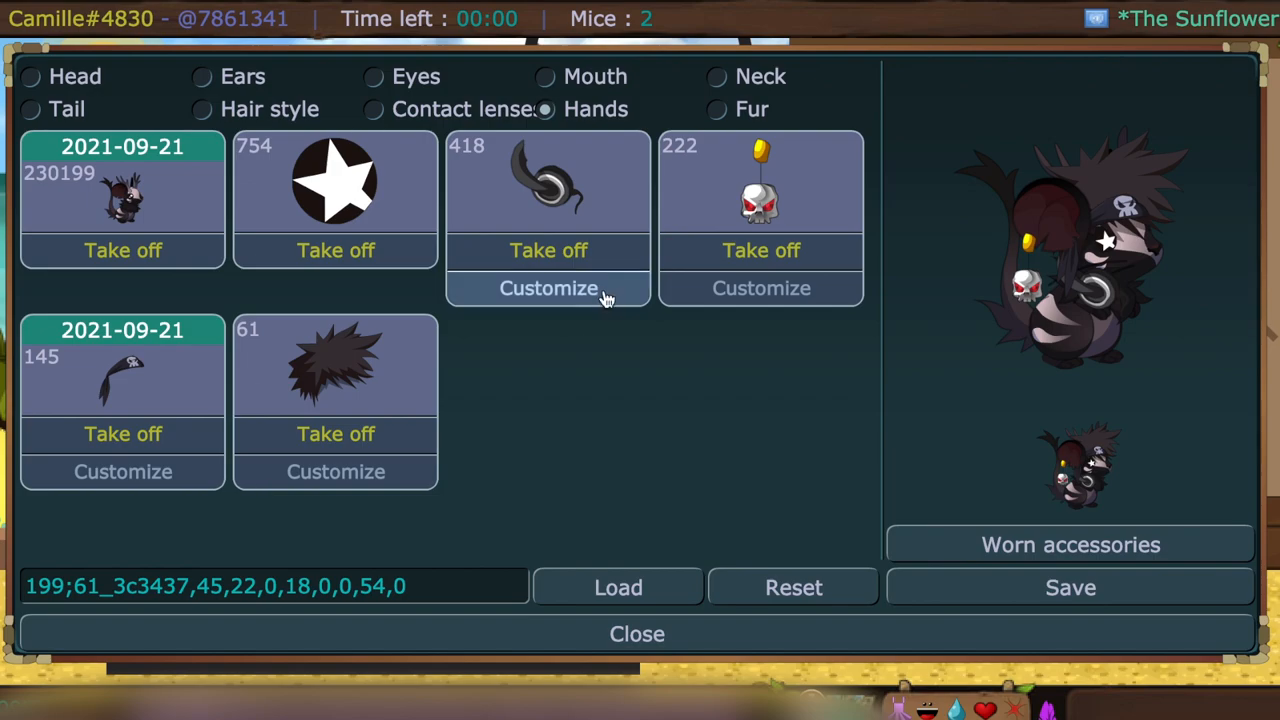
- Recolour the skull accessory 222's balloon to the dark 231E20 shade
click(548, 288)
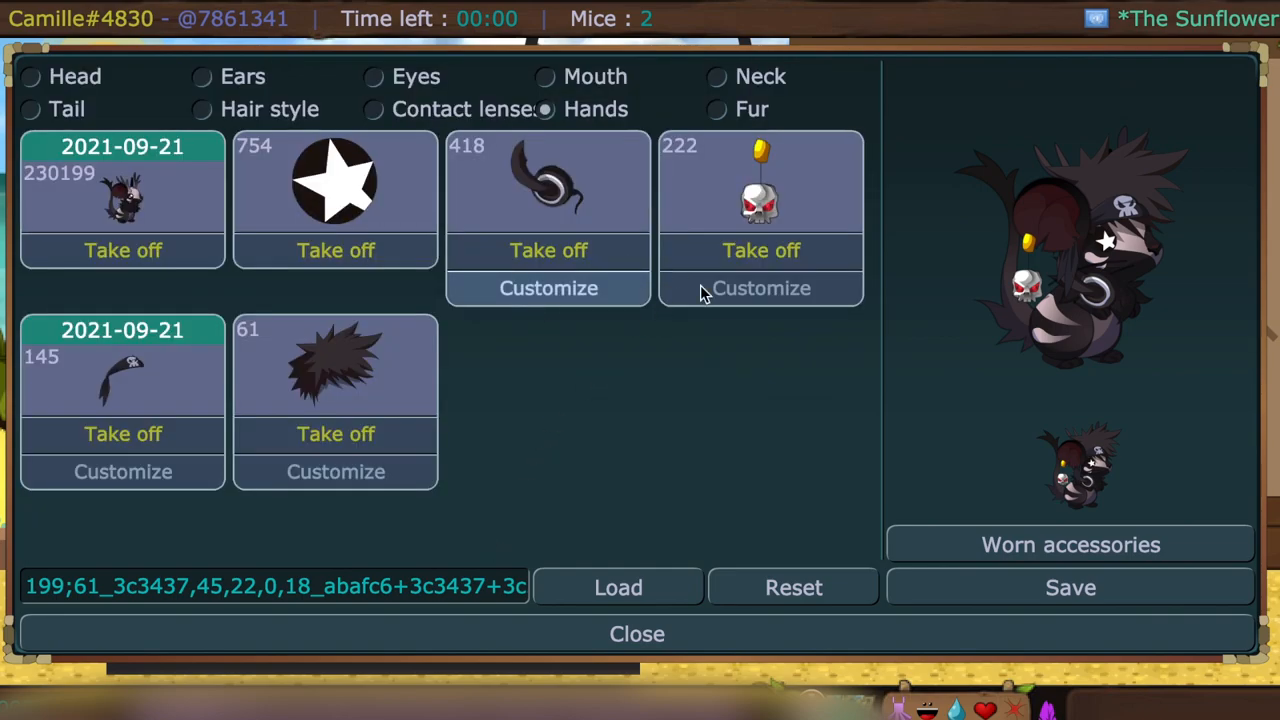
click(760, 288)
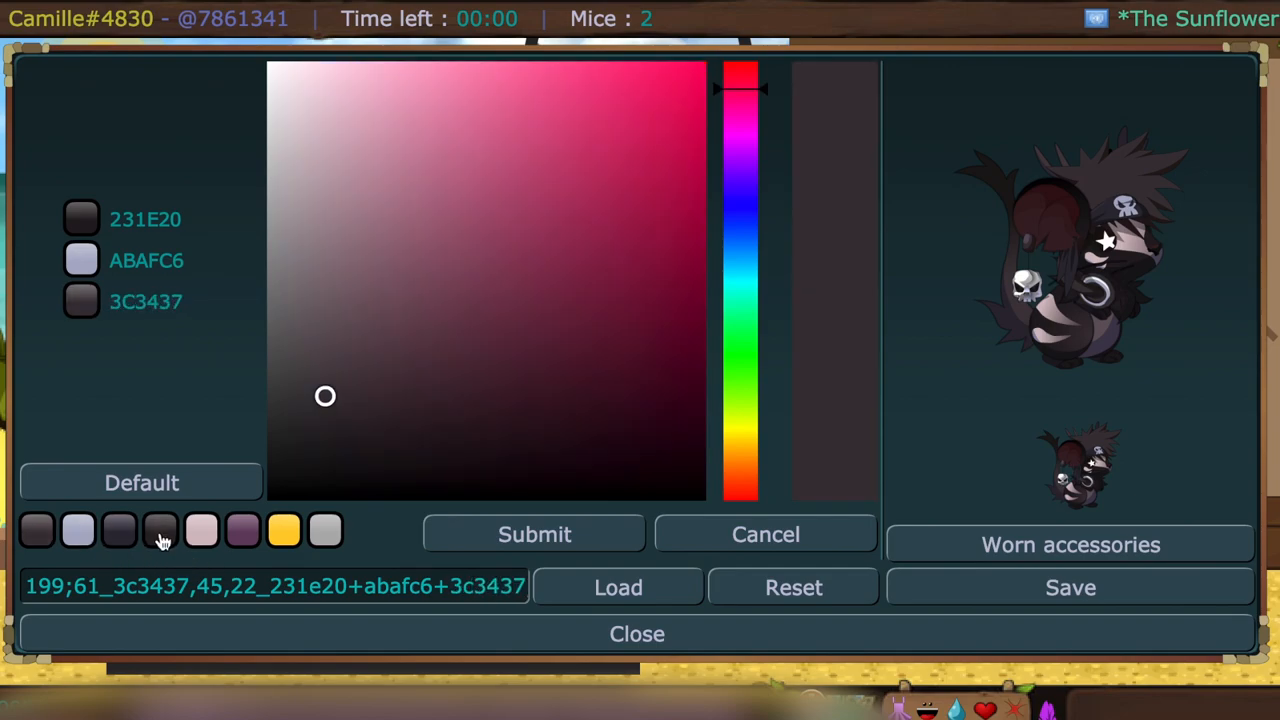
click(328, 438)
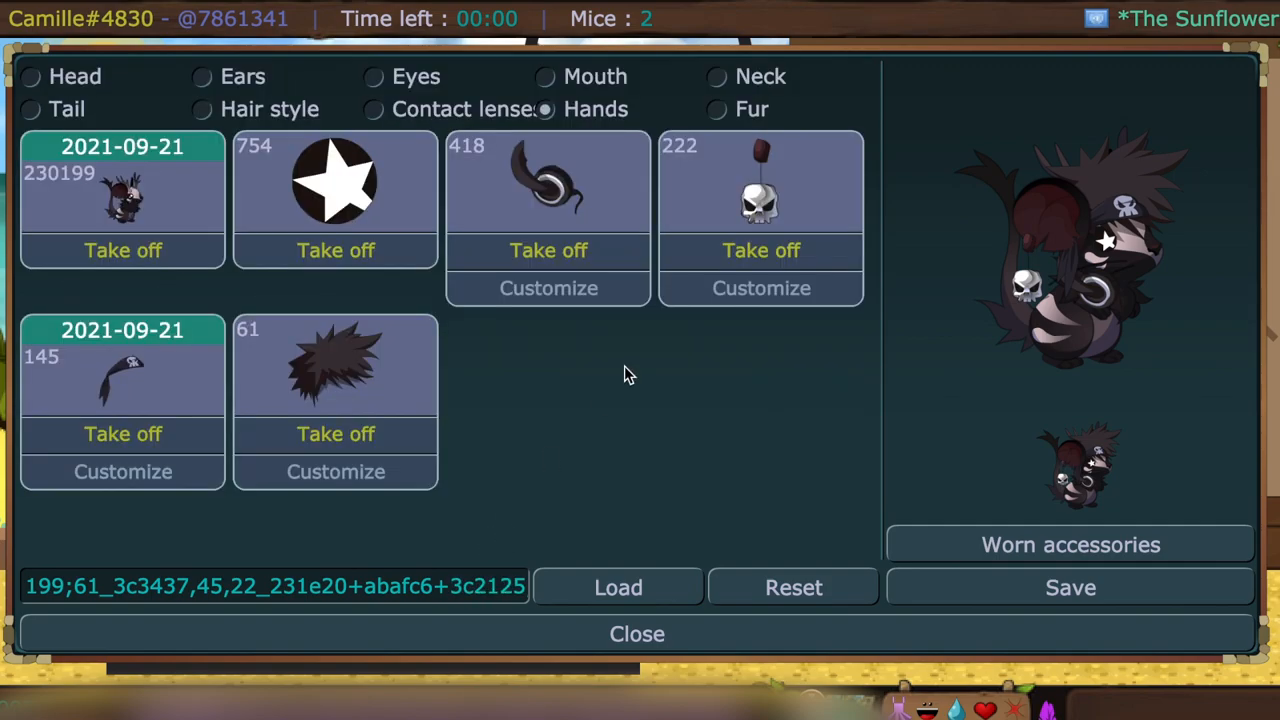
mouse_move(580, 444)
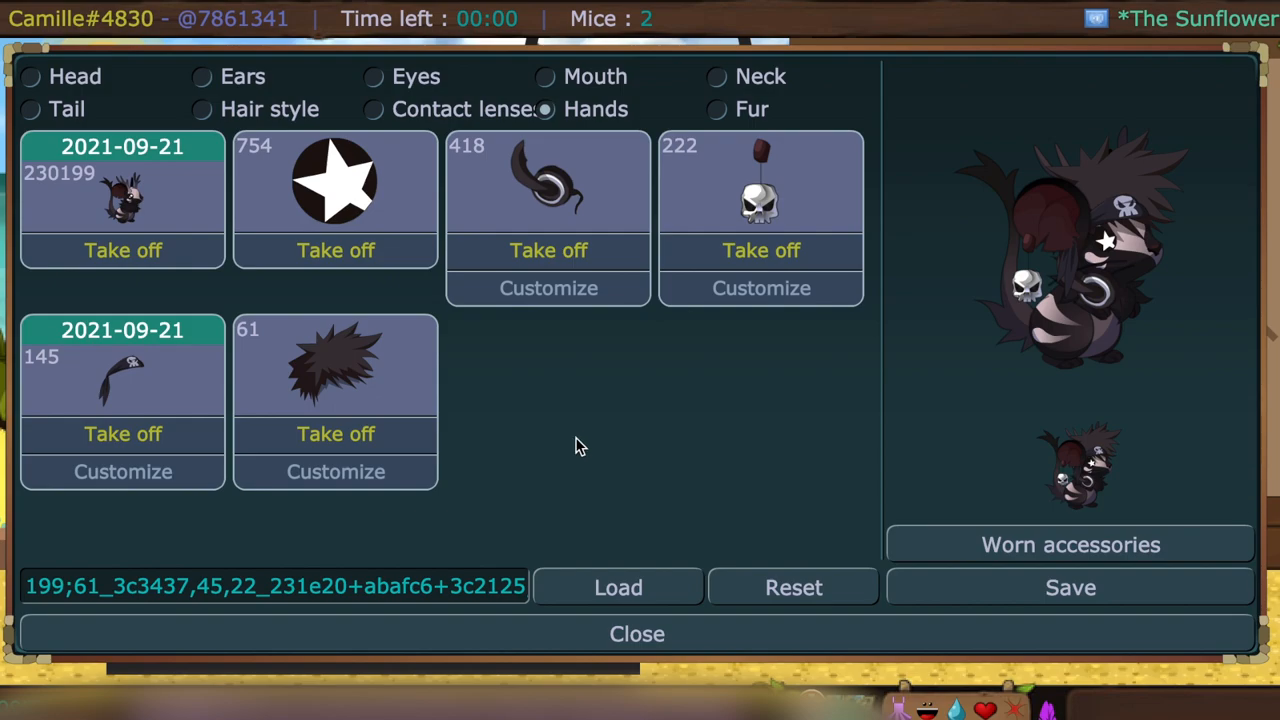